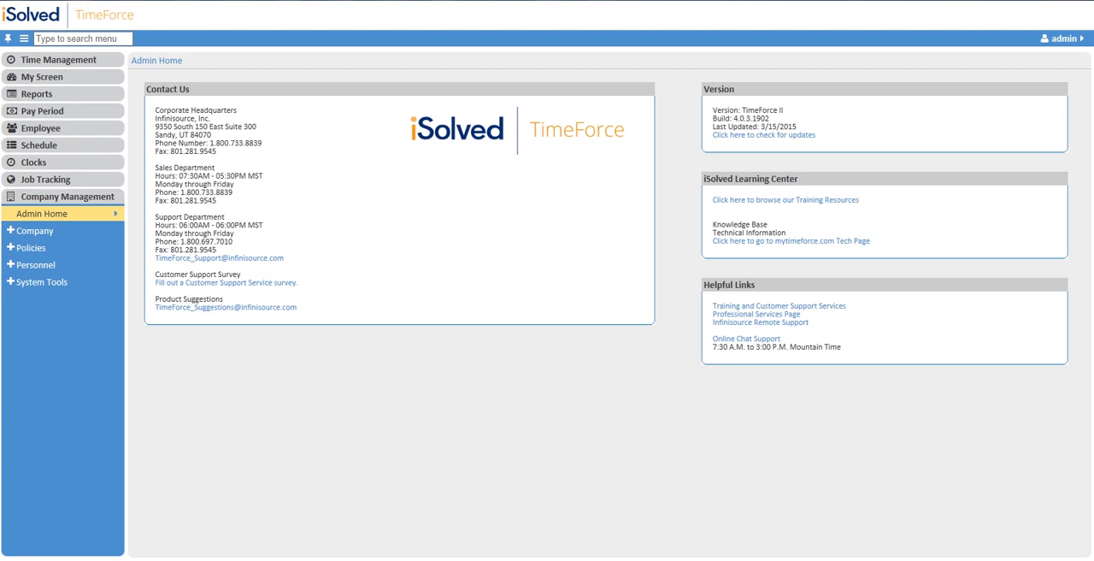
mouse_move(788, 439)
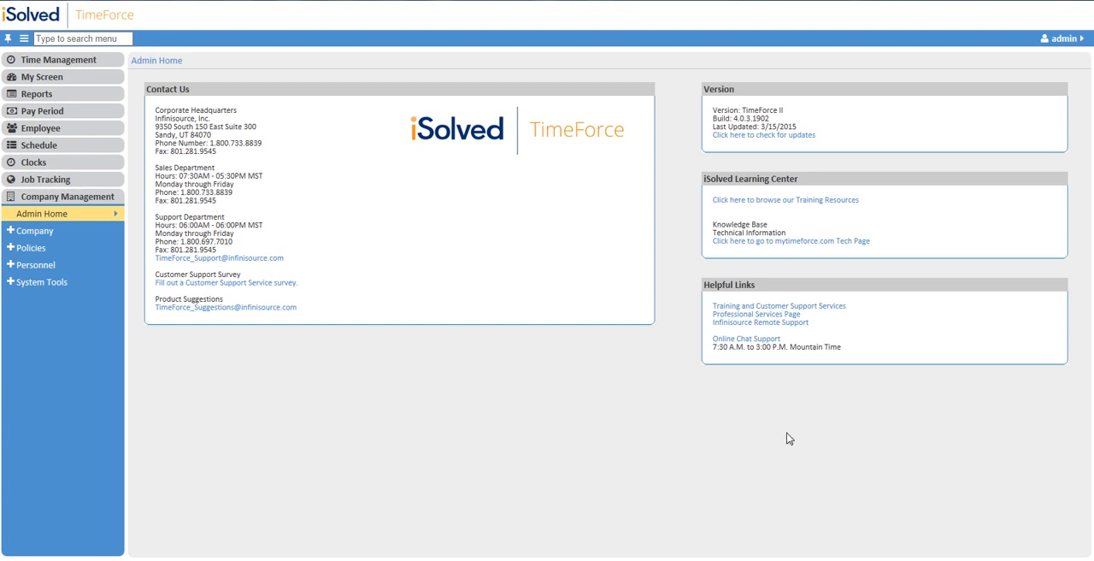
mouse_move(782, 437)
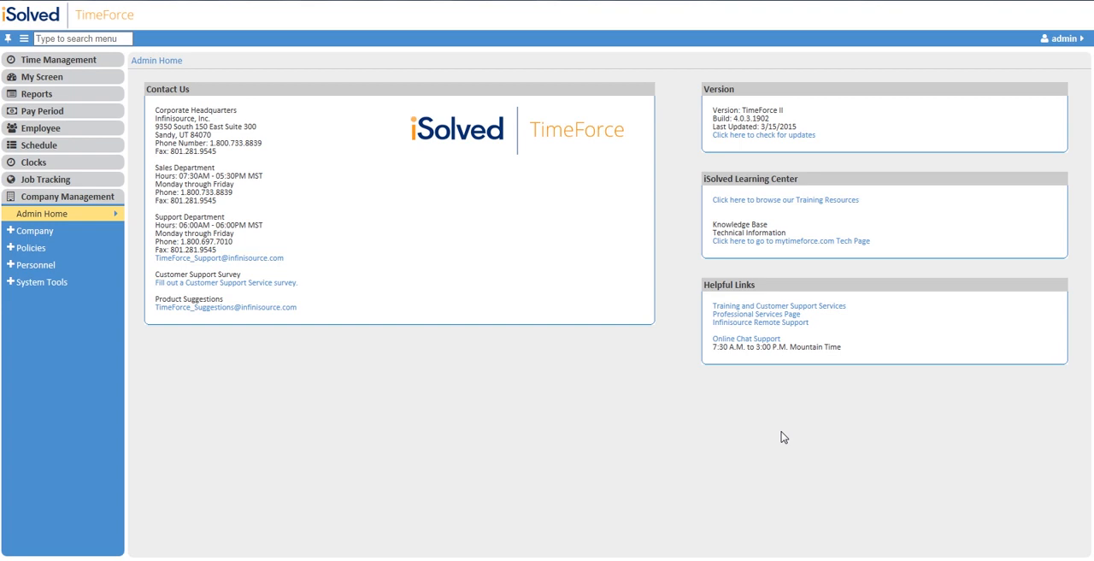
mouse_move(16, 232)
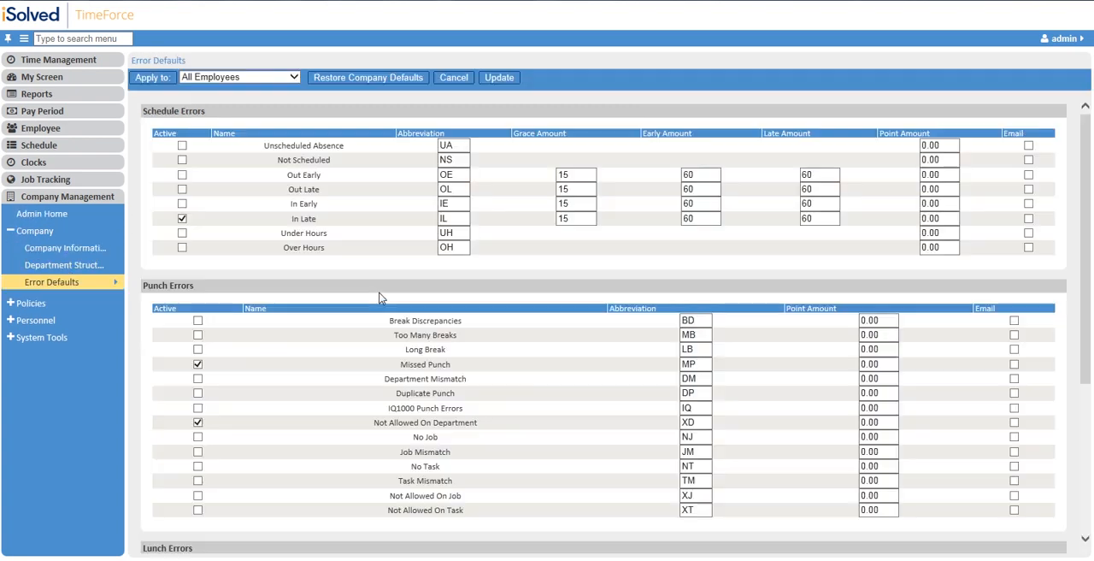
mouse_move(441, 281)
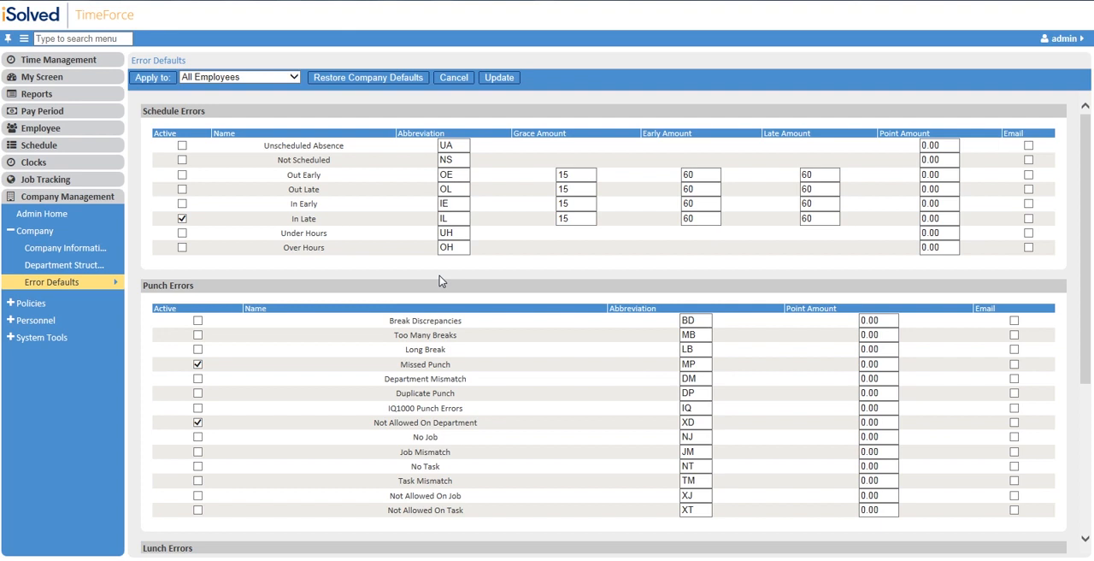
mouse_move(372, 248)
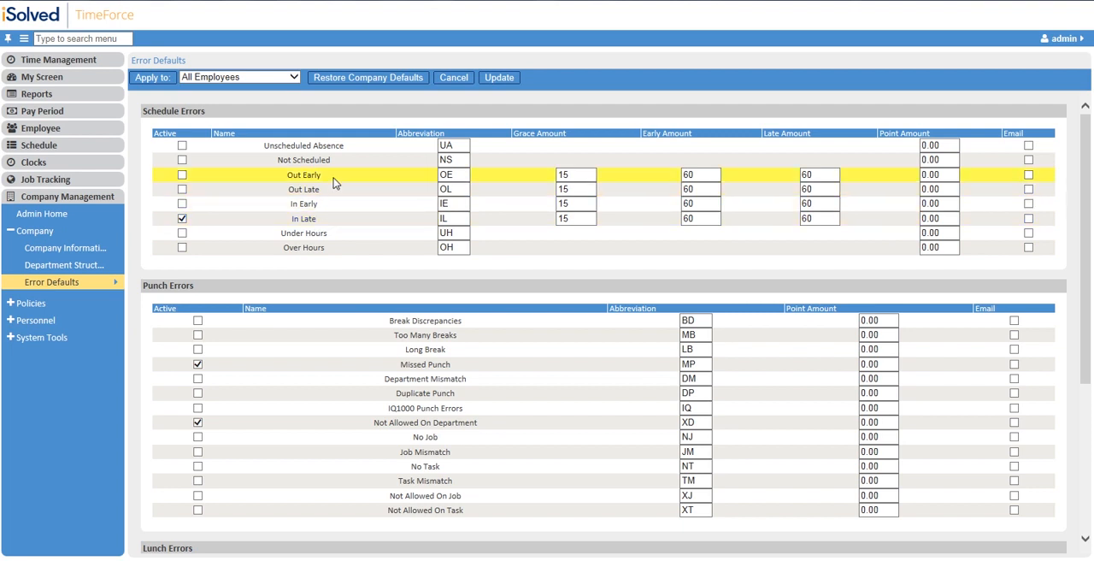
mouse_move(338, 203)
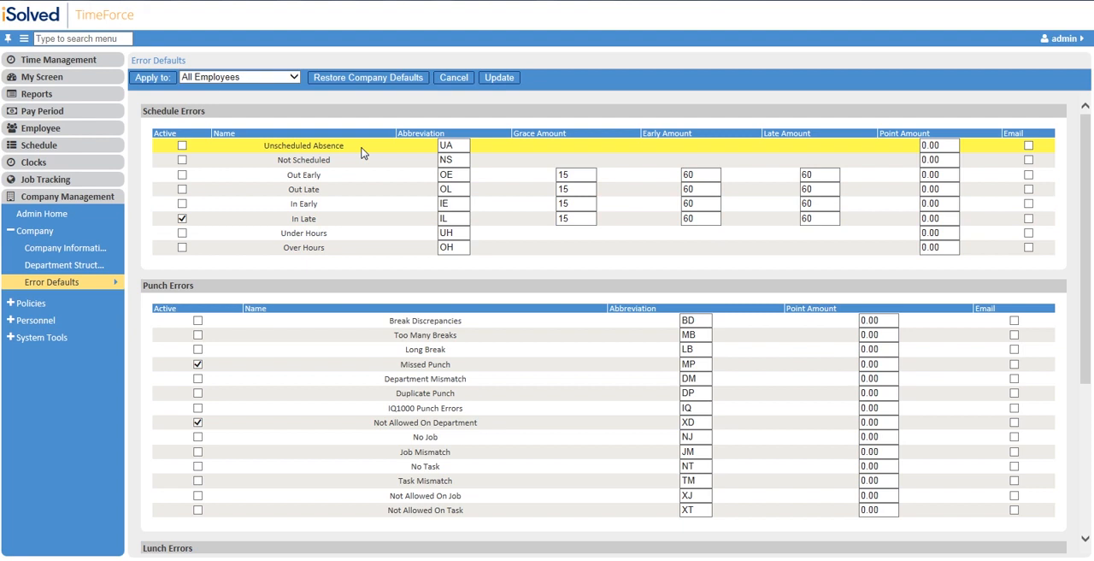
mouse_move(362, 145)
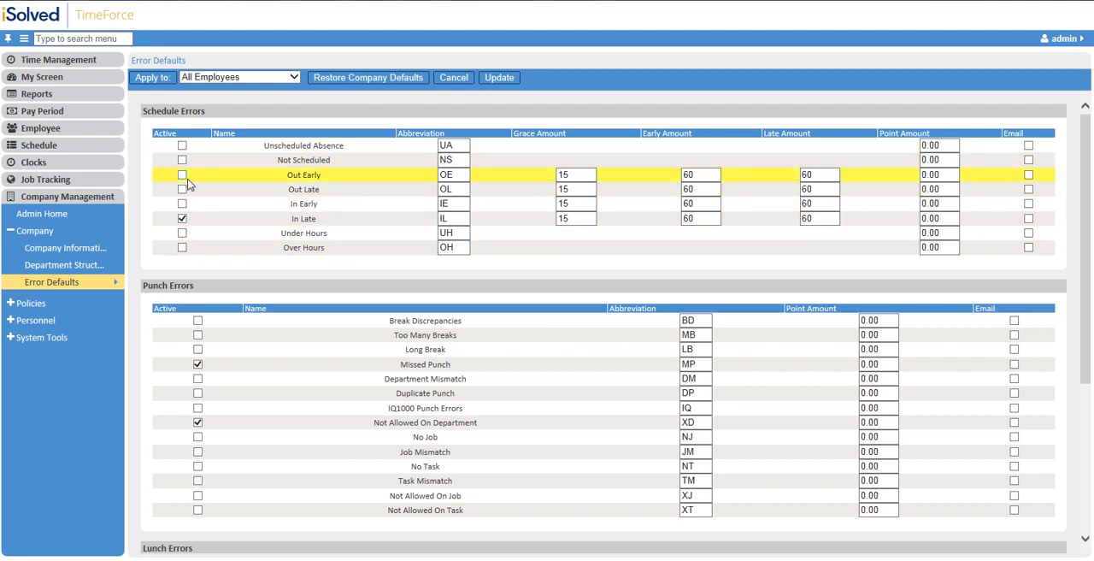
Turn on Out Early with email, enable Out Late emails, and activate Unscheduled Absence
left_click(182, 189)
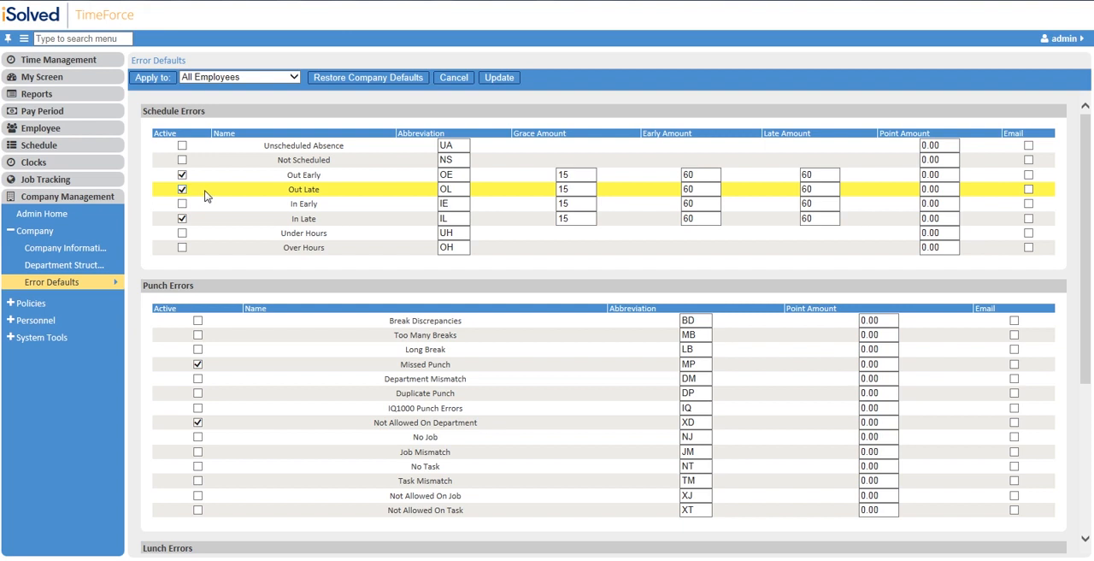
left_click(1027, 172)
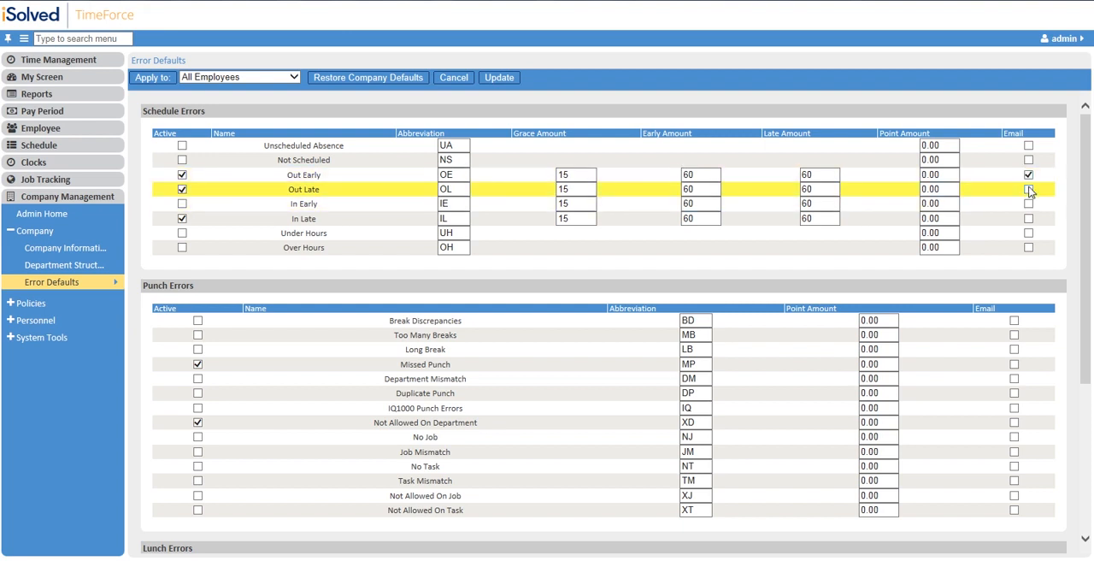
left_click(1028, 187)
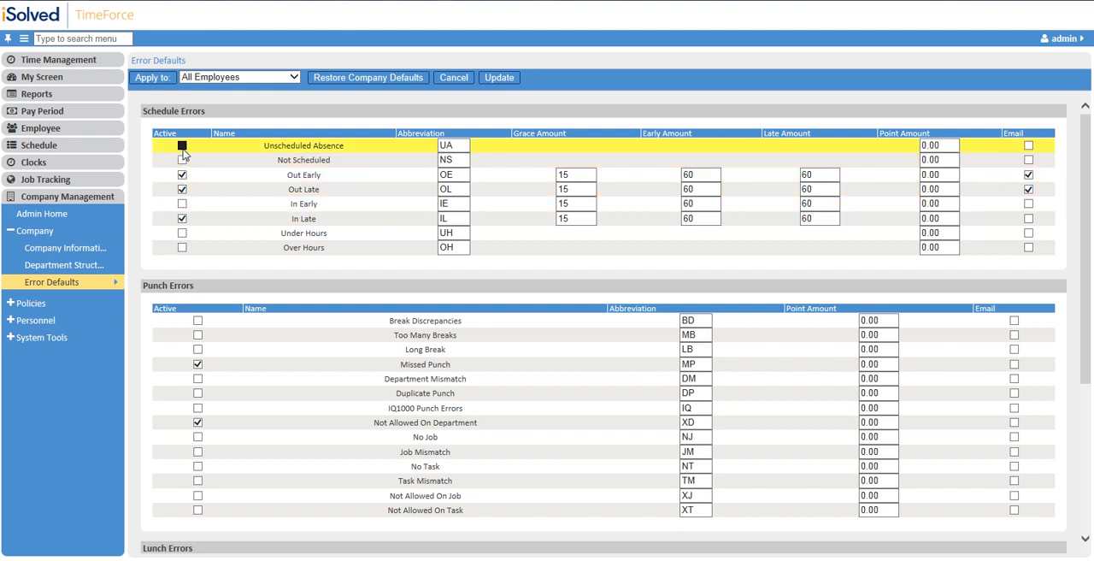
left_click(181, 144)
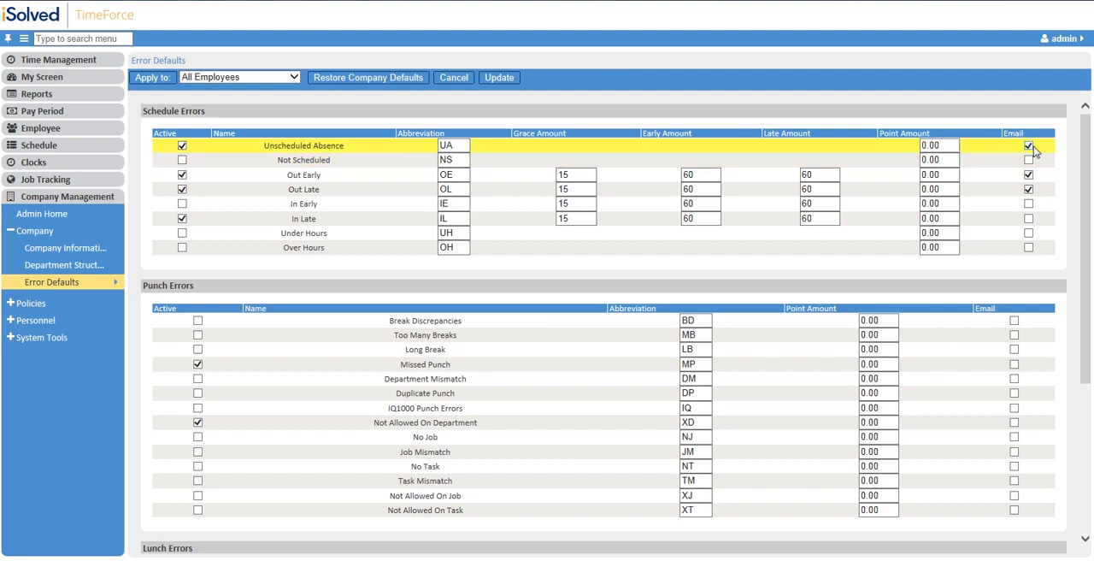
mouse_move(1046, 149)
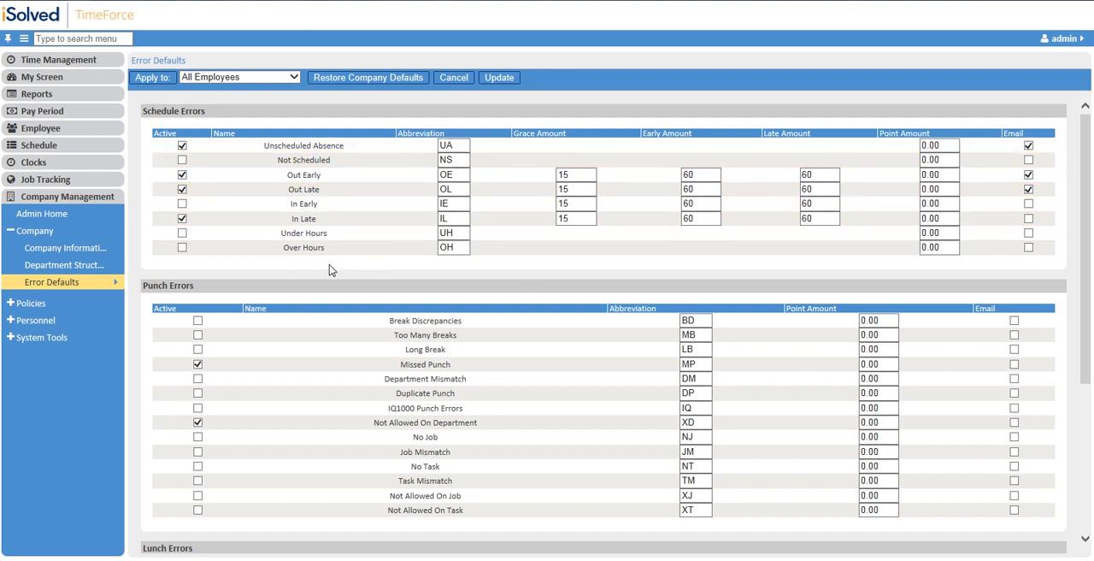
mouse_move(344, 263)
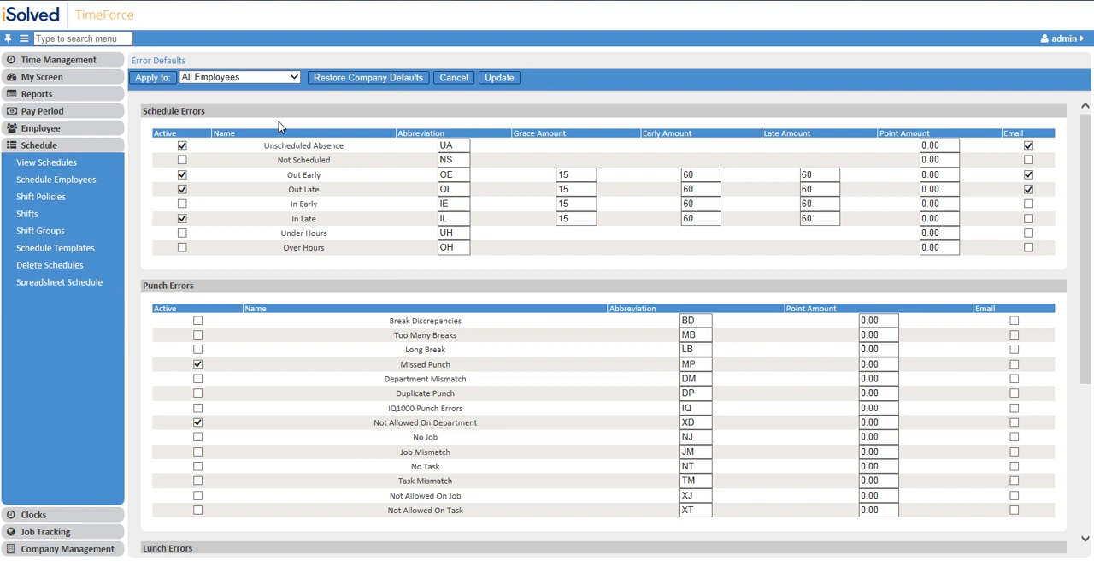
mouse_move(298, 123)
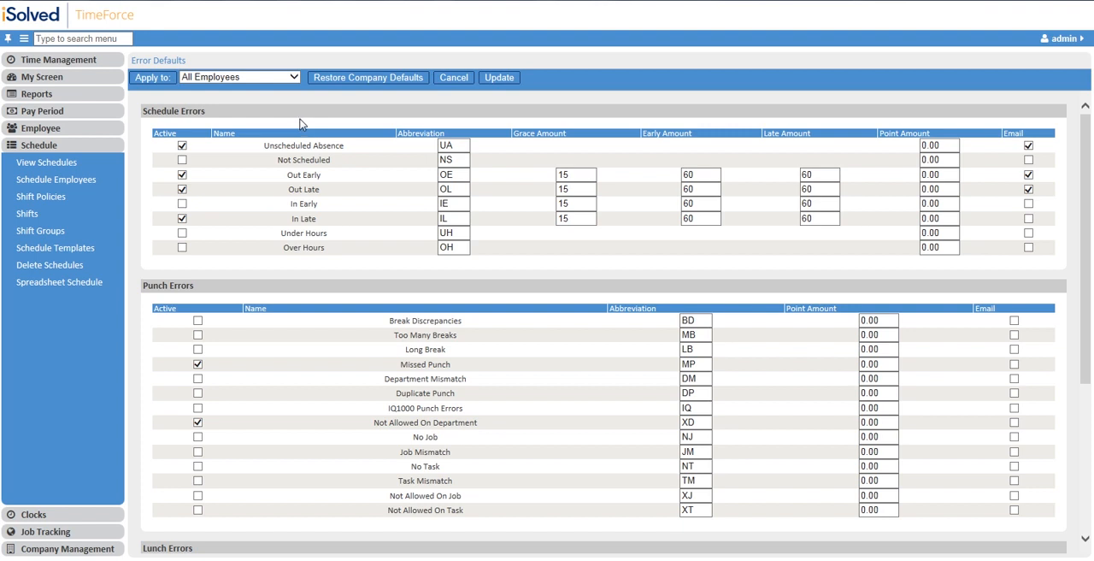
mouse_move(318, 119)
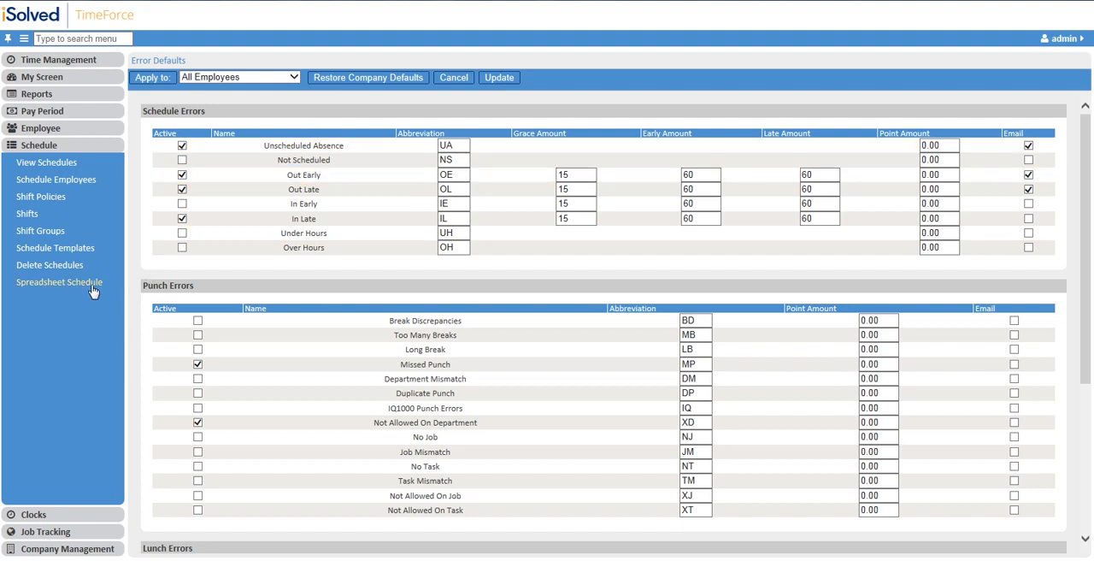
Open Spreadsheet Schedule and select Adamson, Aguilar, Andrews, Deyzel, both Does and Donally
left_click(59, 282)
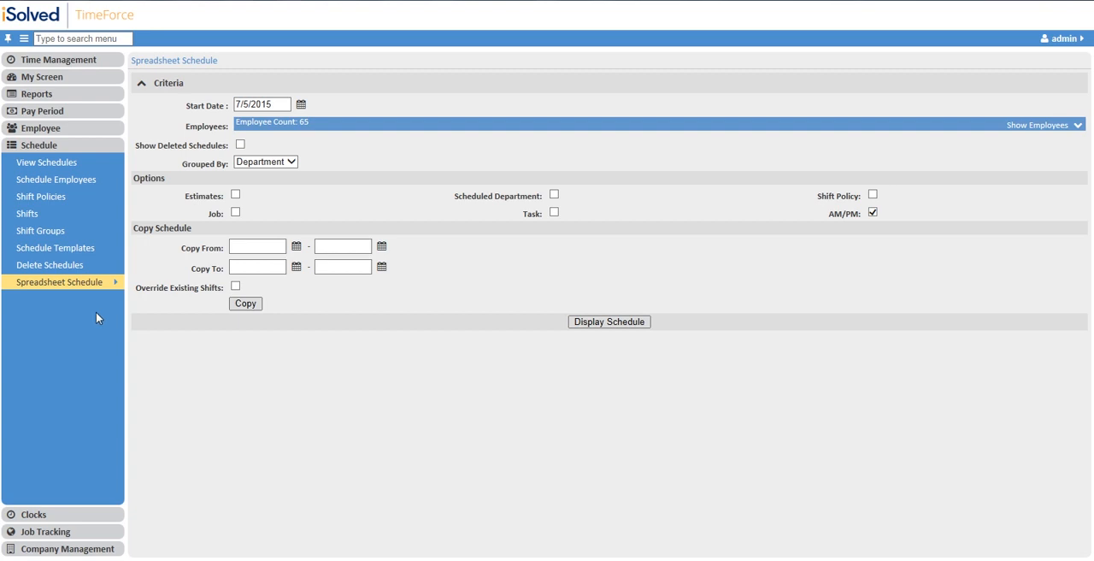
mouse_move(221, 368)
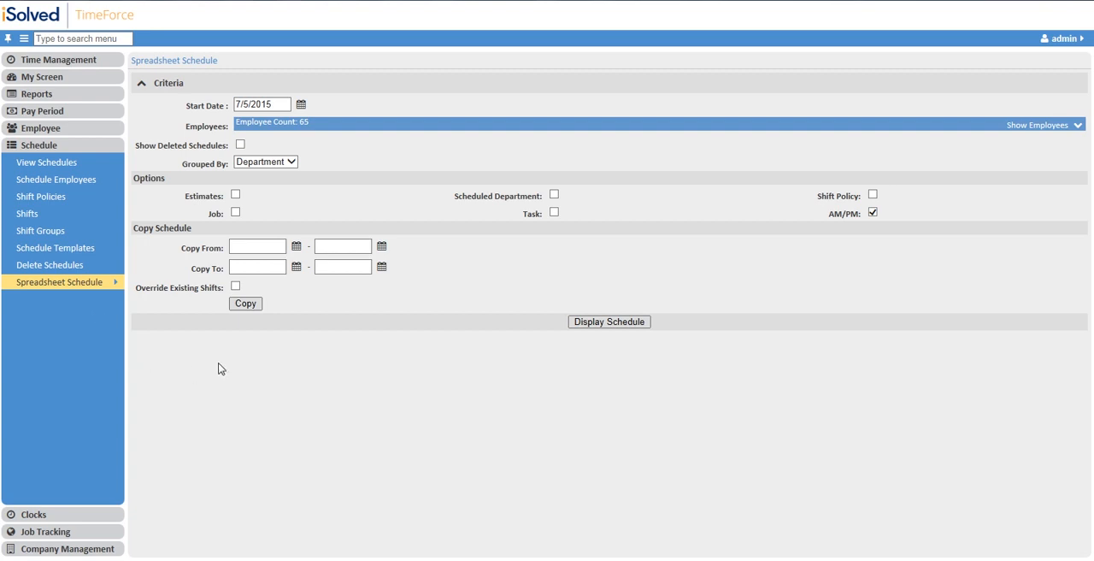
mouse_move(417, 191)
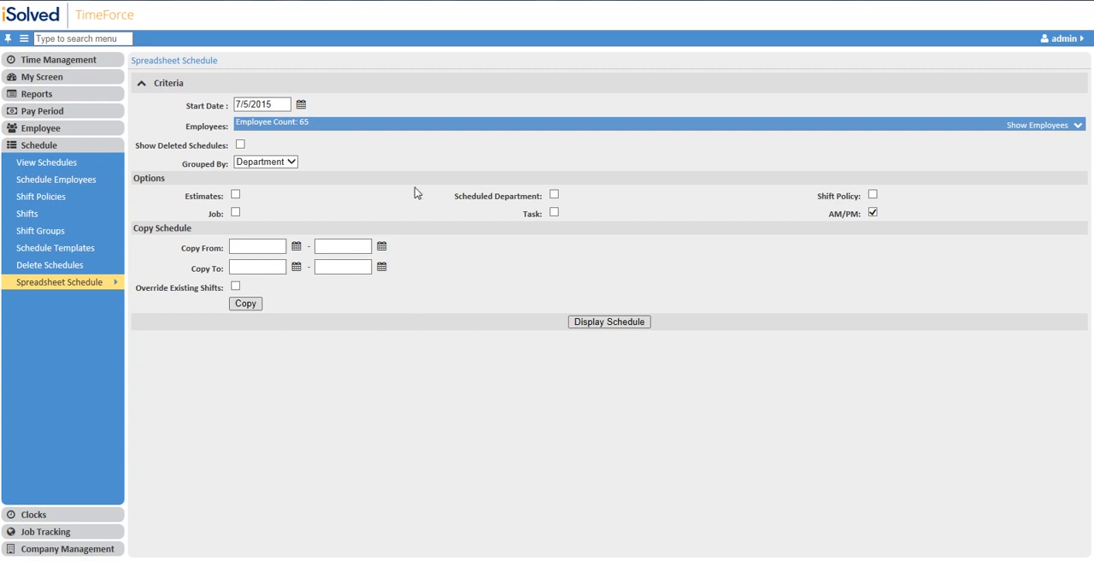
left_click(260, 104)
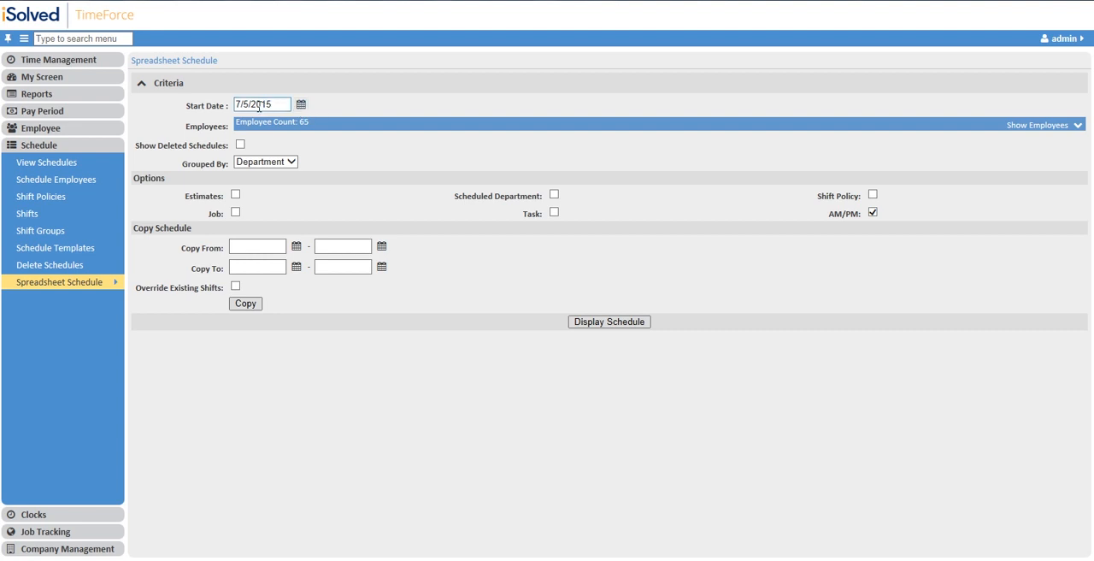
mouse_move(1020, 130)
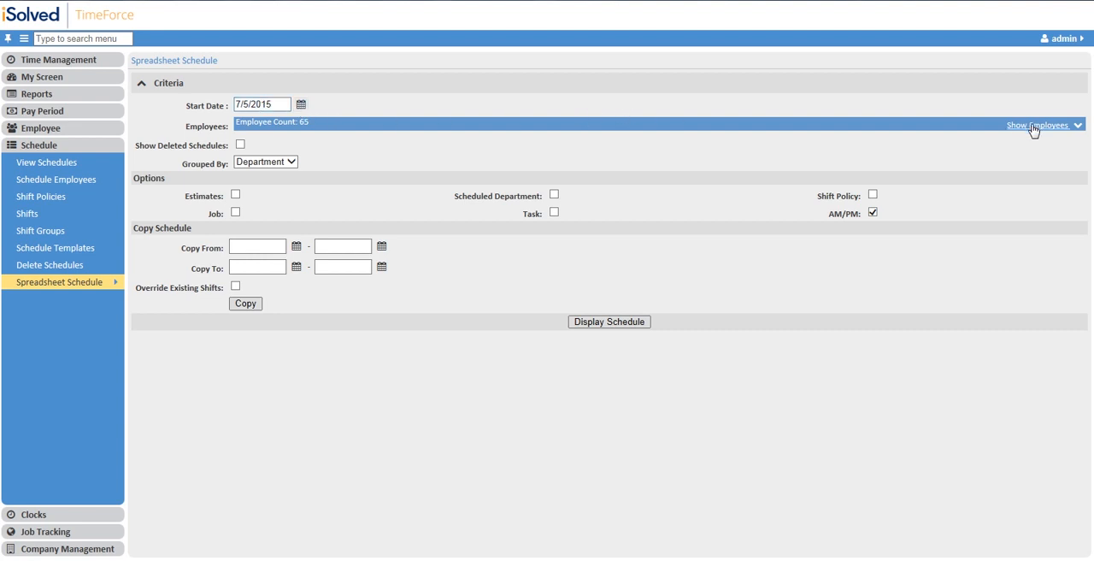
left_click(1033, 125)
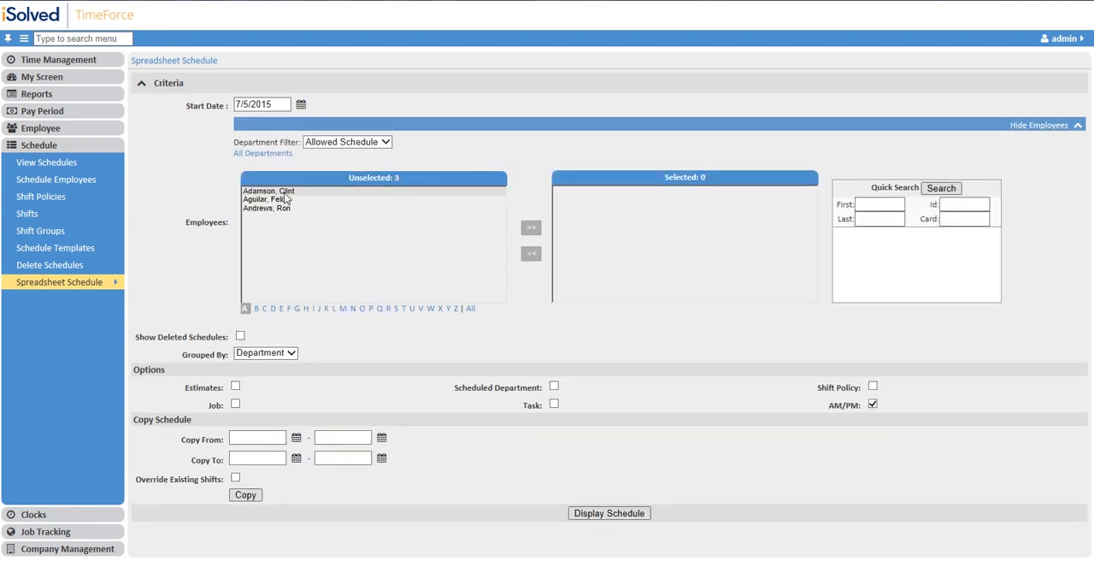
left_click(531, 228)
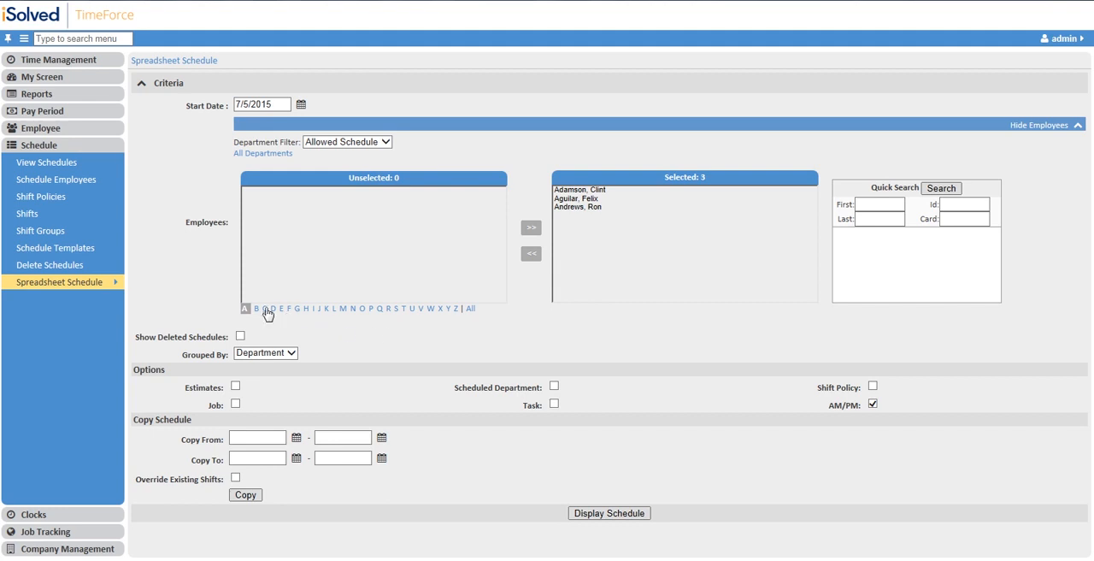
left_click(470, 309)
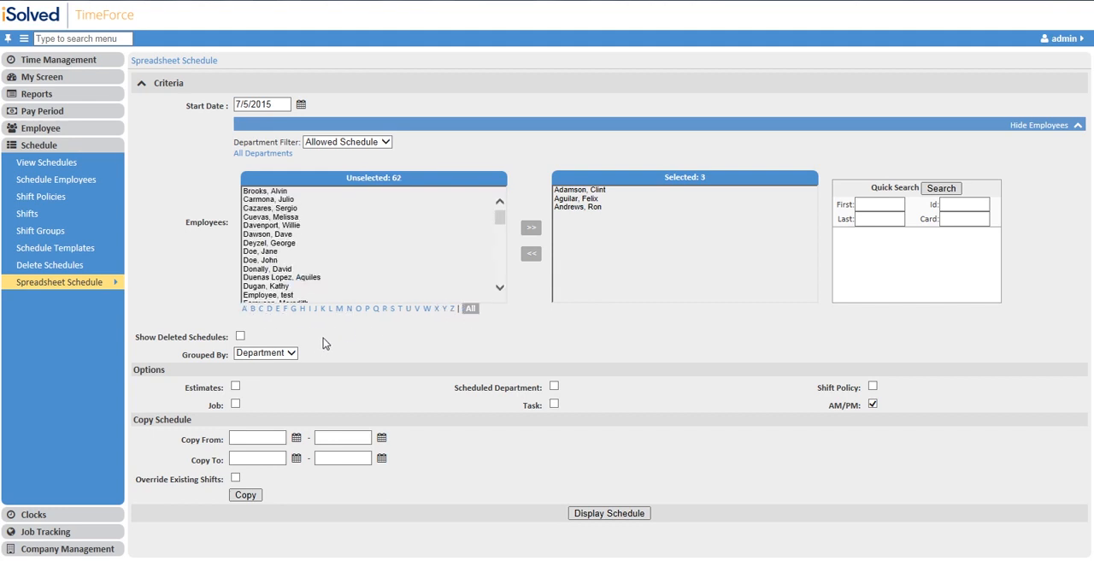
left_click_drag(274, 243, 273, 269)
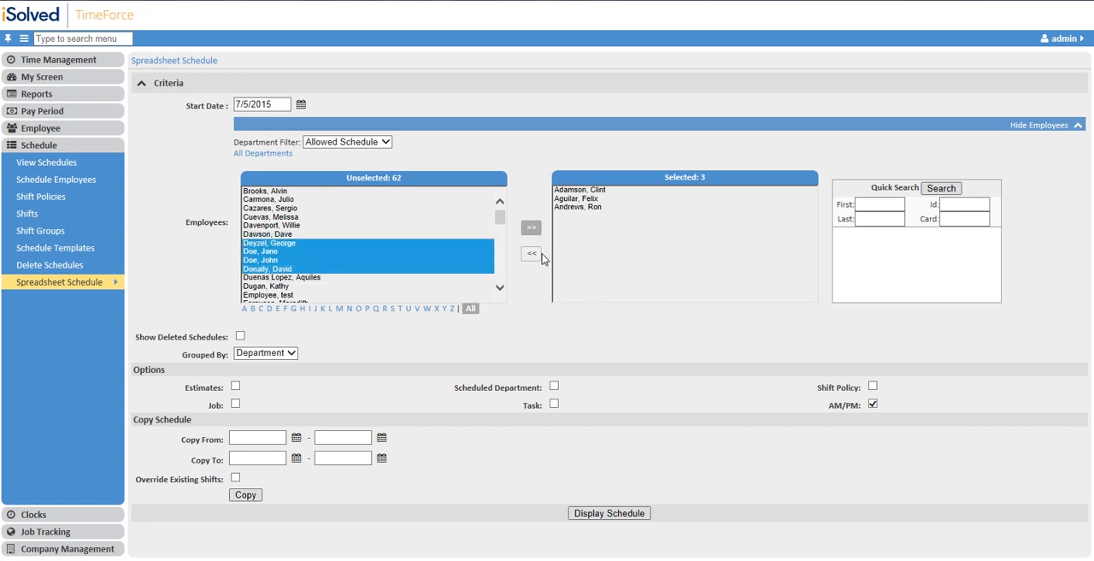
left_click(530, 227)
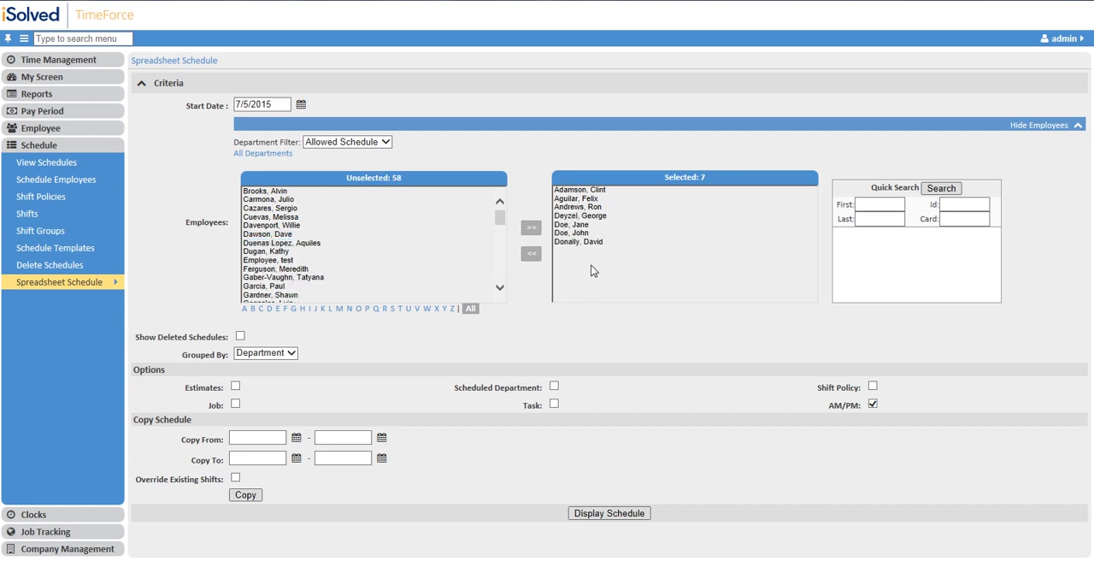
mouse_move(642, 467)
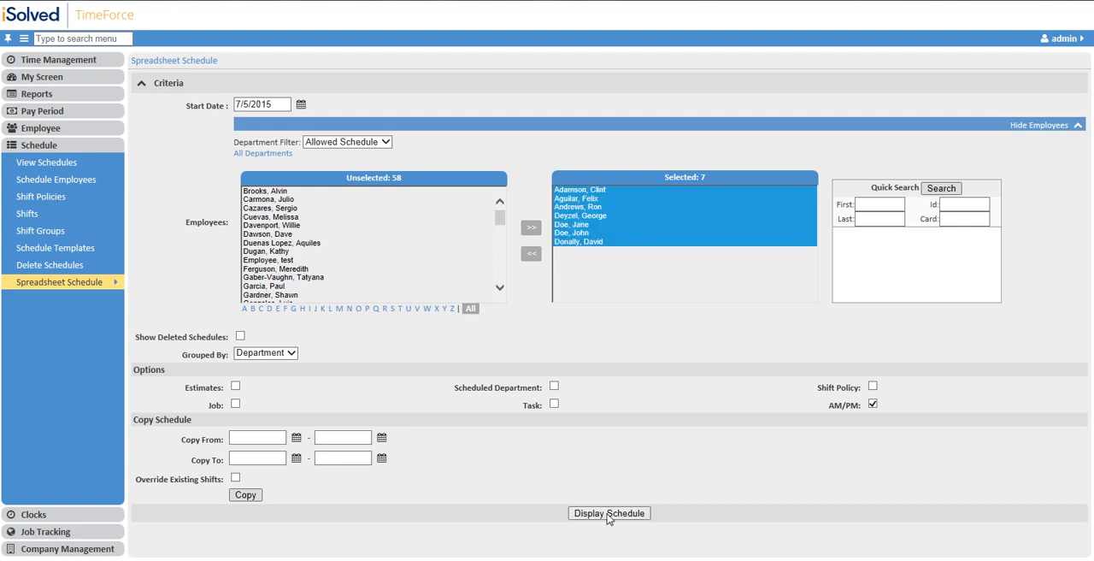
left_click(610, 513)
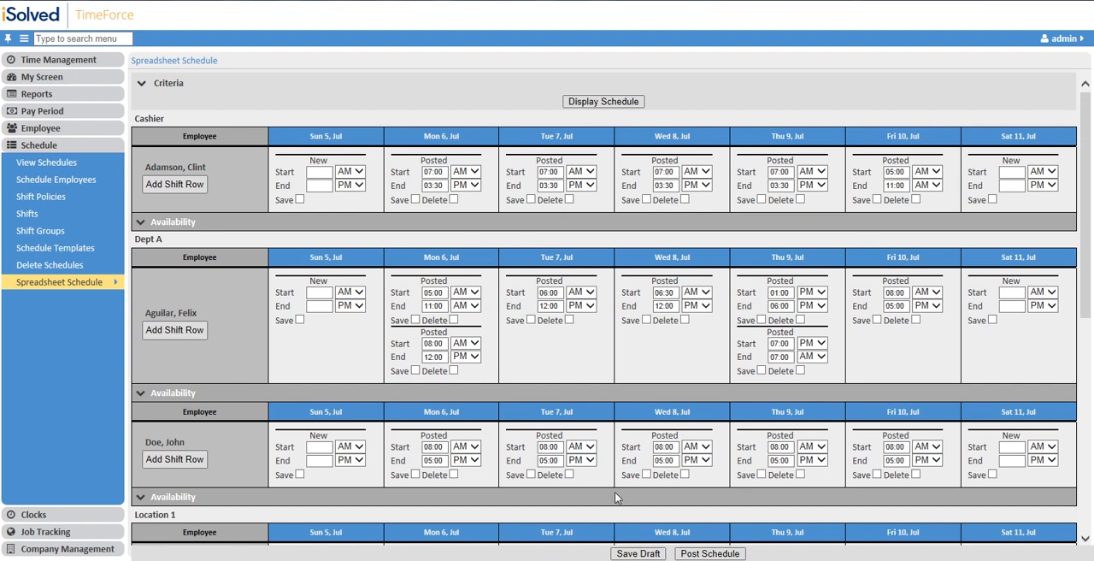
mouse_move(620, 372)
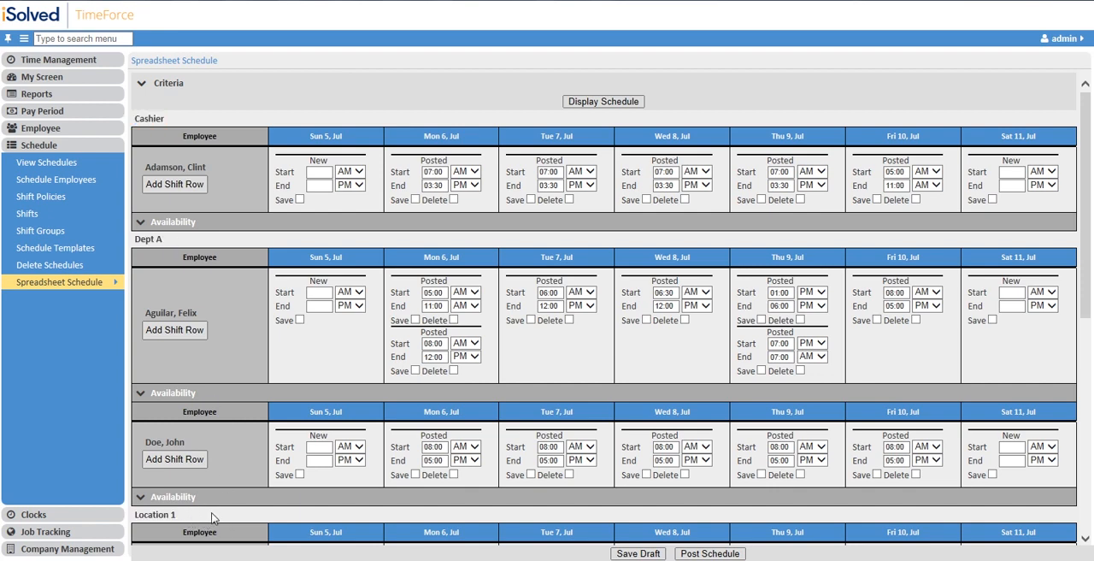
mouse_move(208, 516)
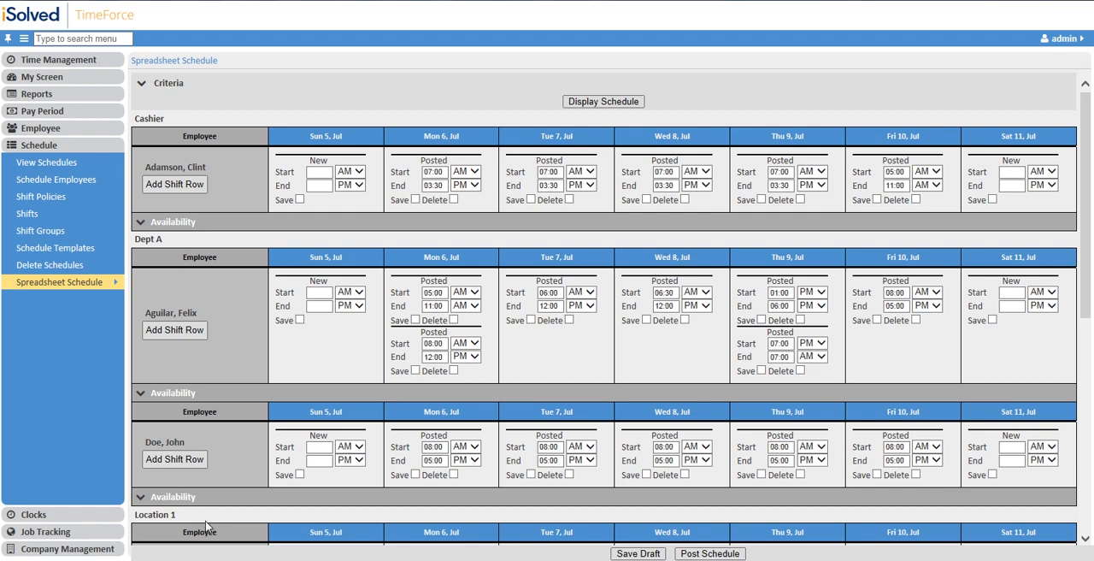
mouse_move(258, 245)
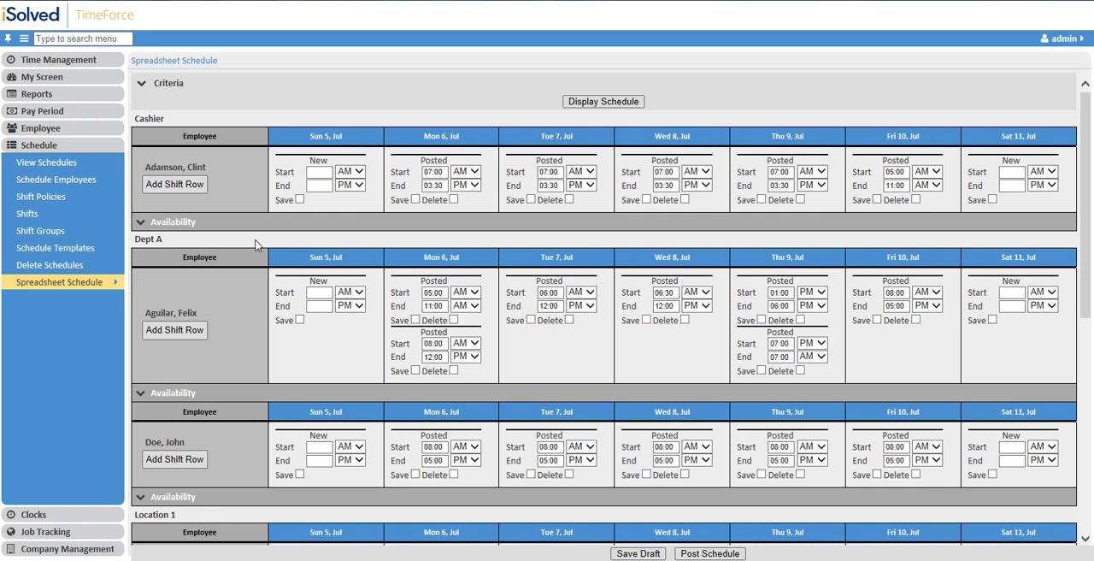
mouse_move(209, 165)
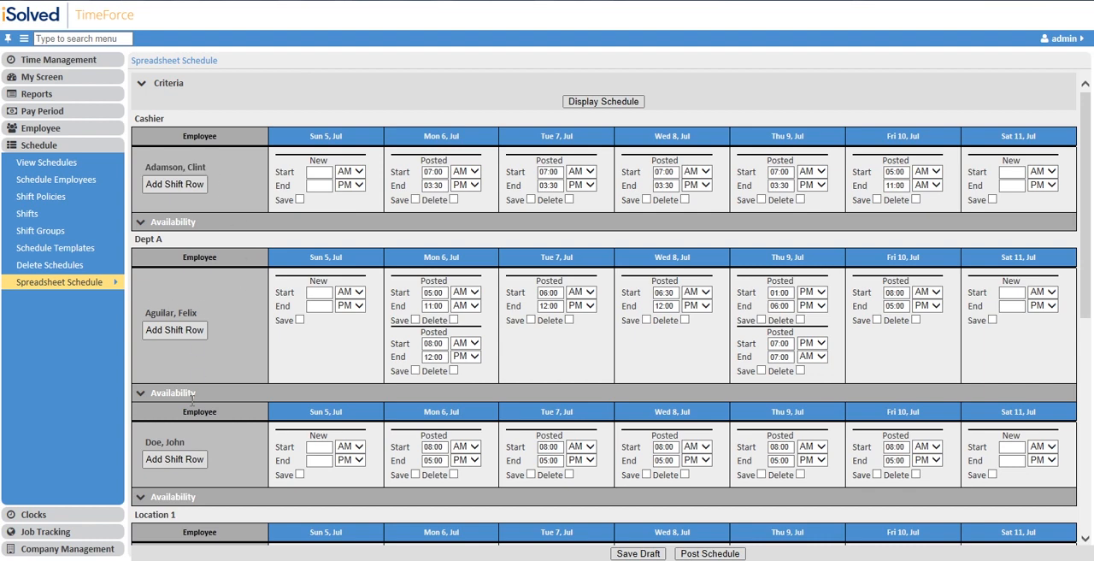
mouse_move(205, 452)
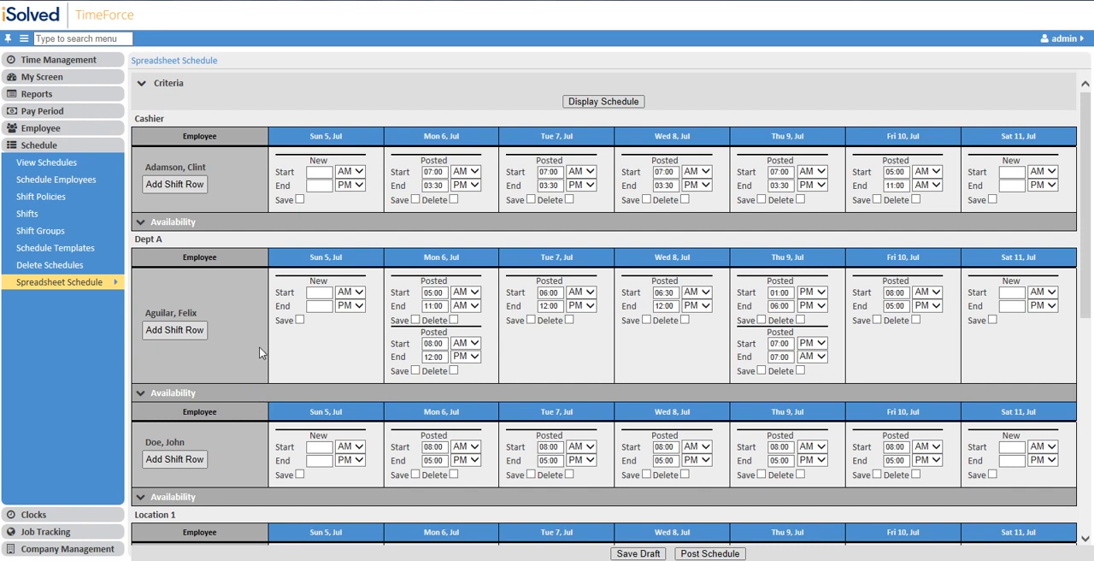
mouse_move(241, 203)
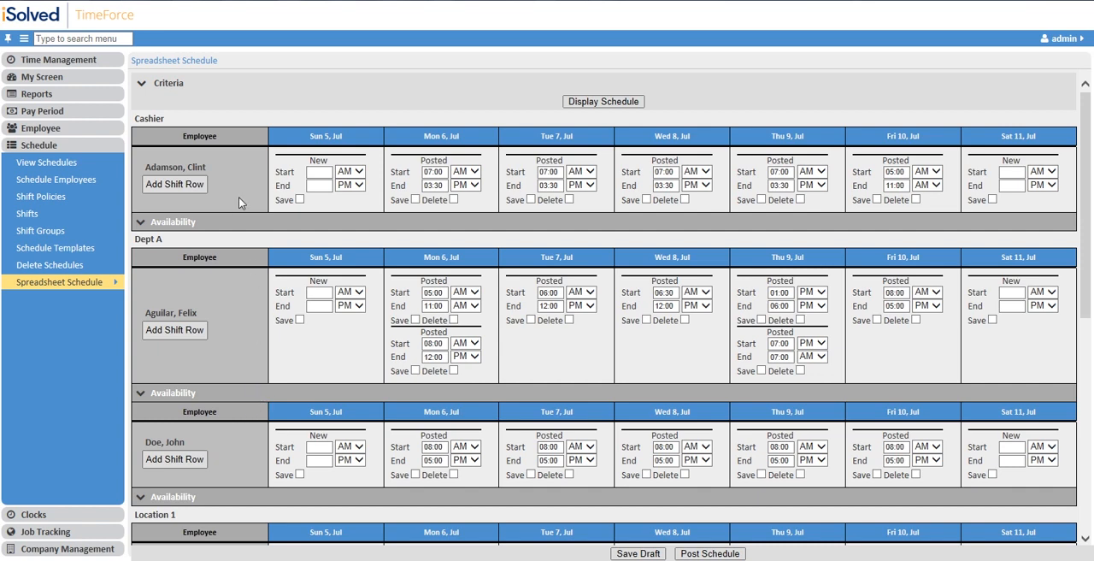
Add Adamson's Sunday 10:00 AM–06:00 PM shift, revise Monday to 08:00–04:30, and mark Tuesday for deletion
left_click(309, 172)
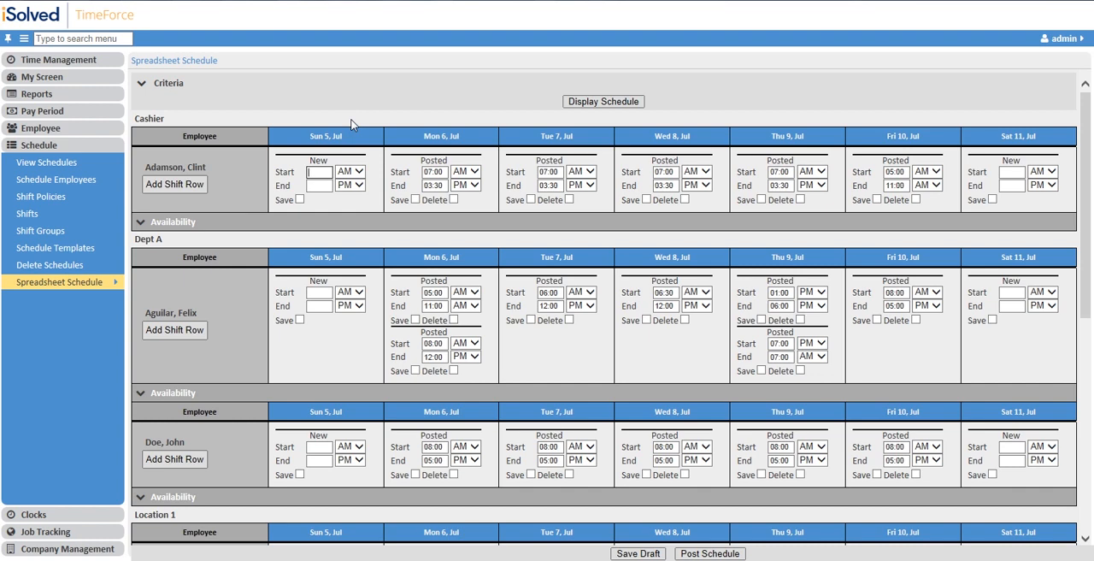
type("10:00")
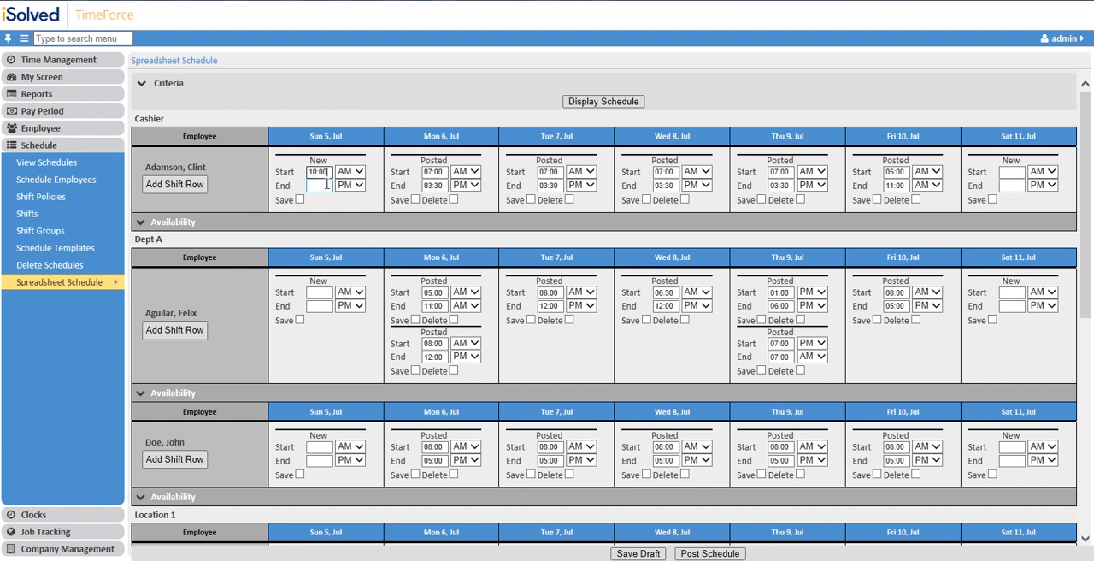
type("0")
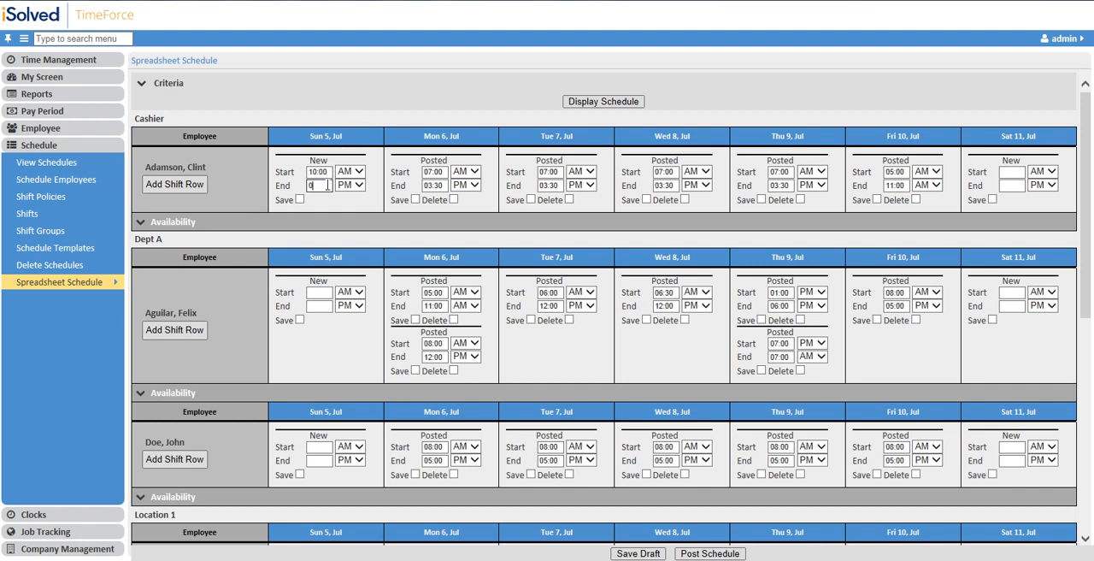
type("06:00")
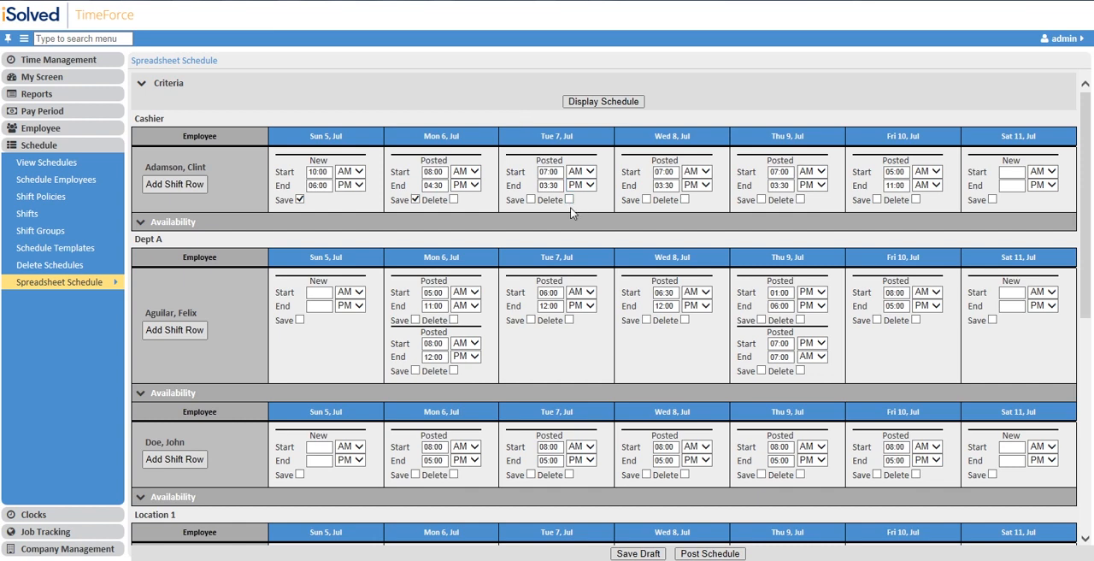
left_click(560, 199)
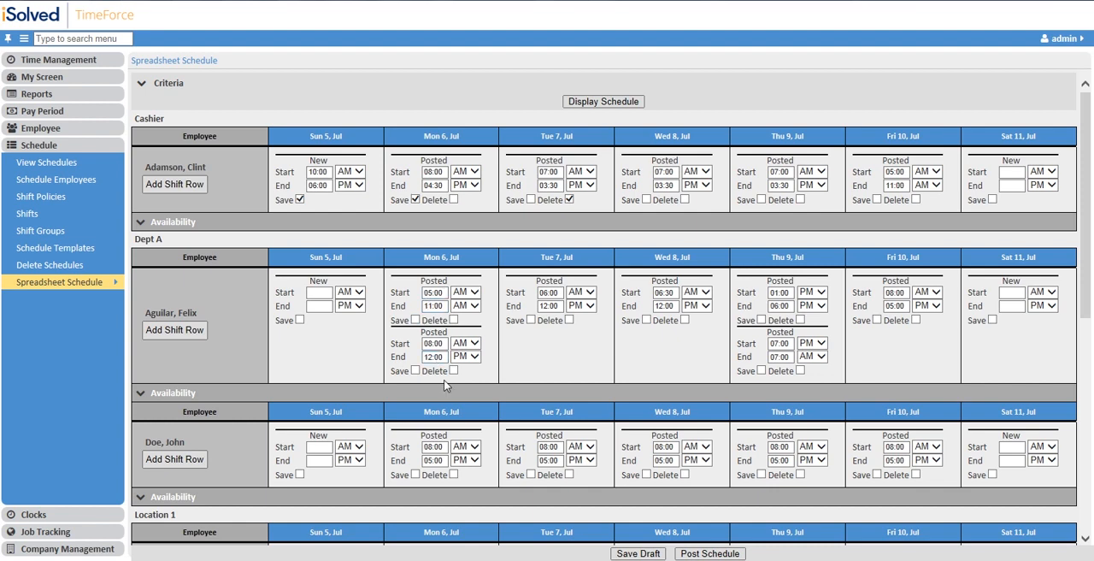
mouse_move(174, 331)
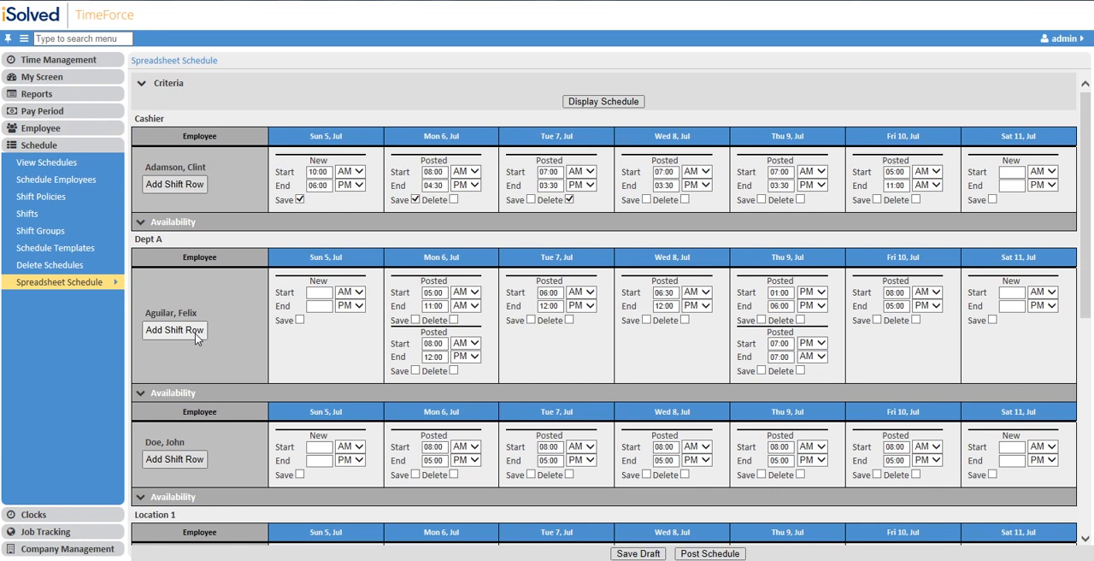
mouse_move(197, 341)
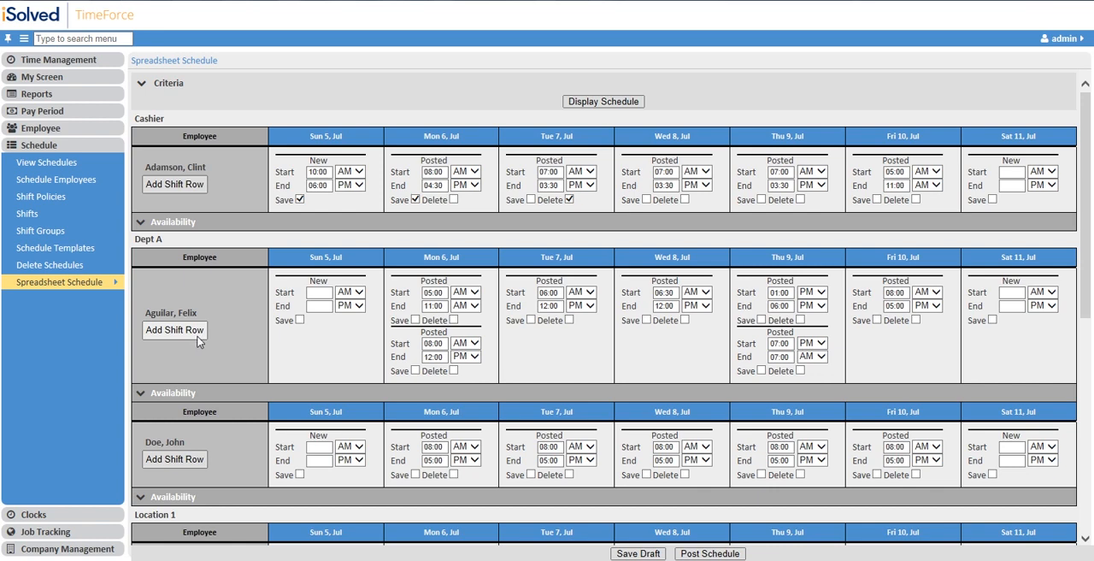
mouse_move(362, 247)
type("06:00")
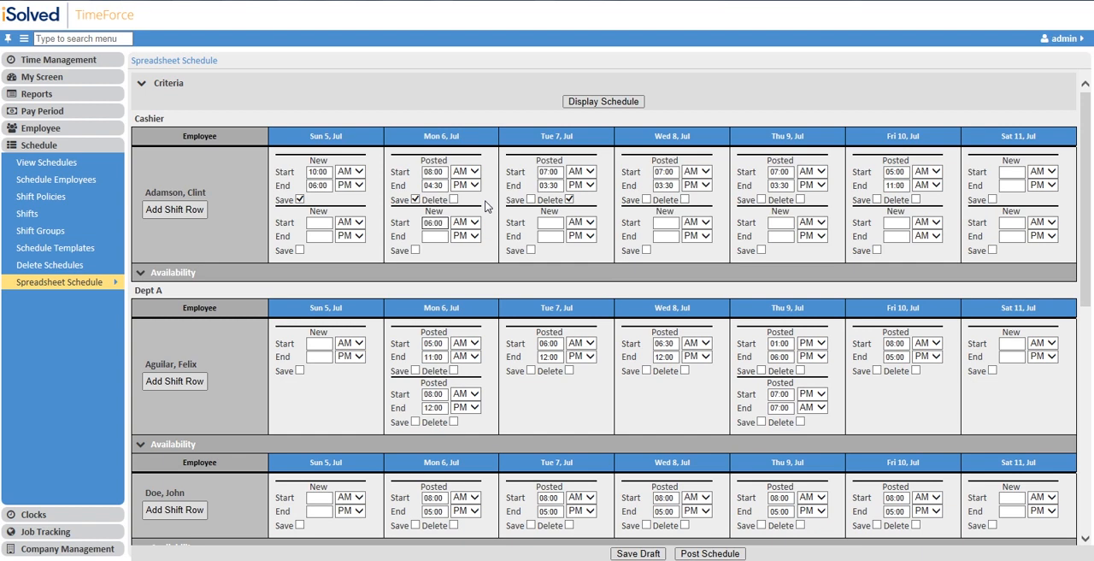
Enter Adamson's second-row shifts: Monday 06:00–10:00 PM and Tuesday 07:00 PM–02:00 AM
left_click(434, 236)
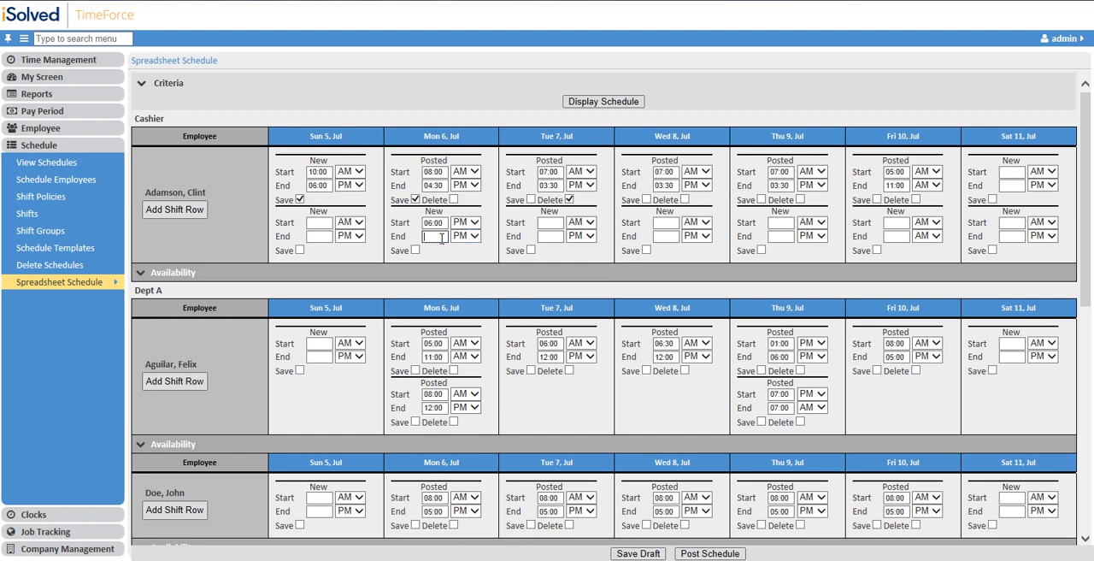
type("10:00")
left_click(550, 223)
type("07:0")
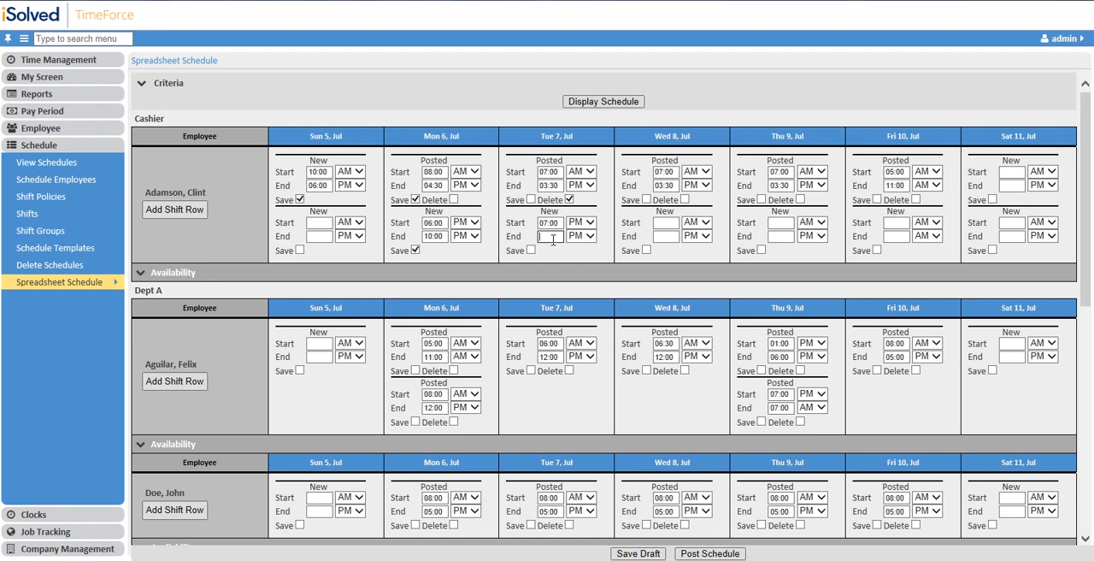
type("02:00")
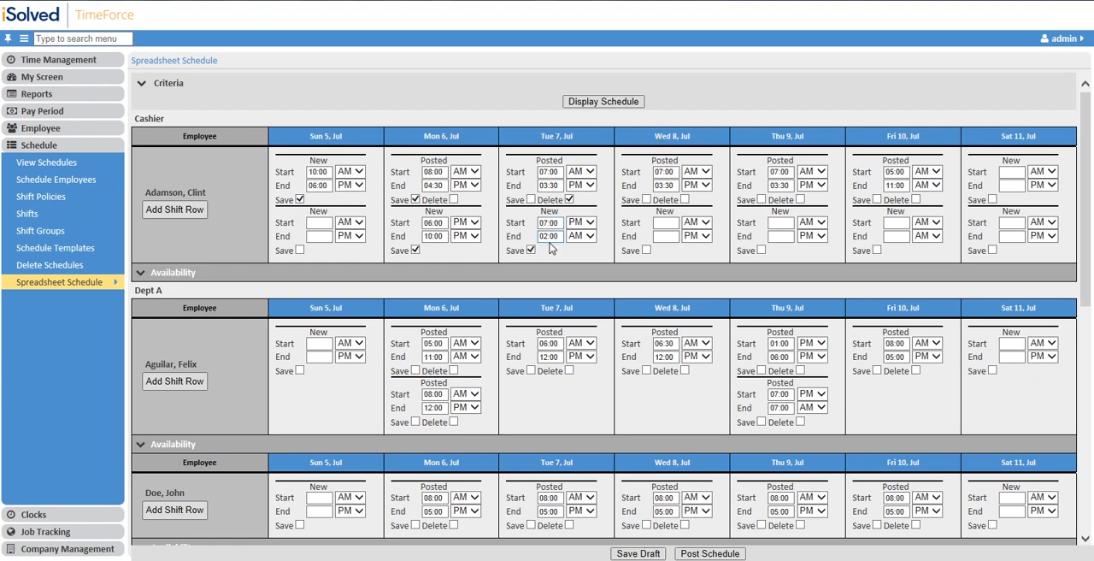
scroll("down", 3)
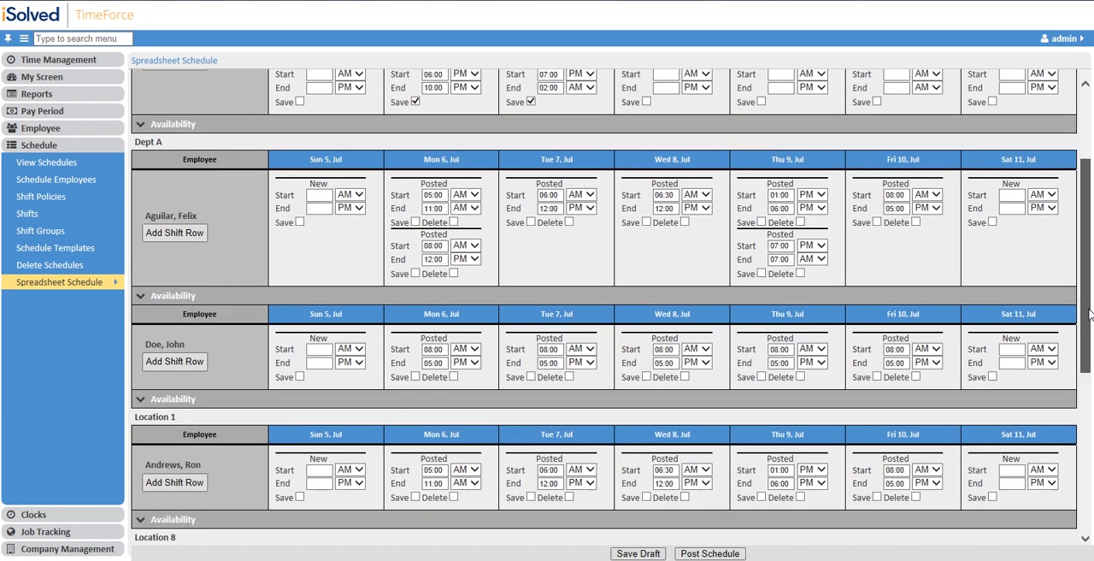
scroll("down", 3)
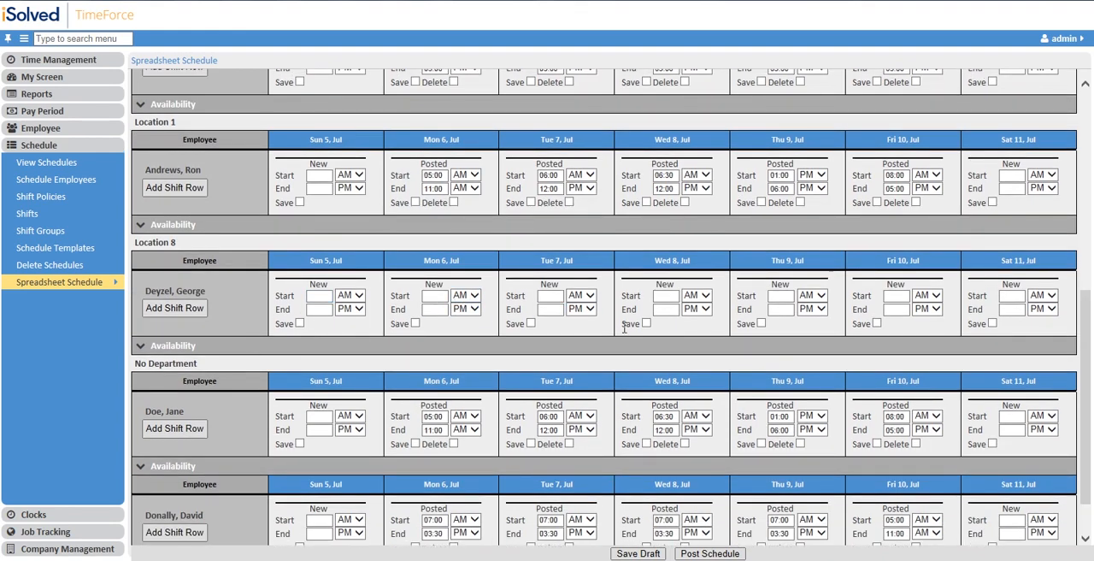
mouse_move(651, 295)
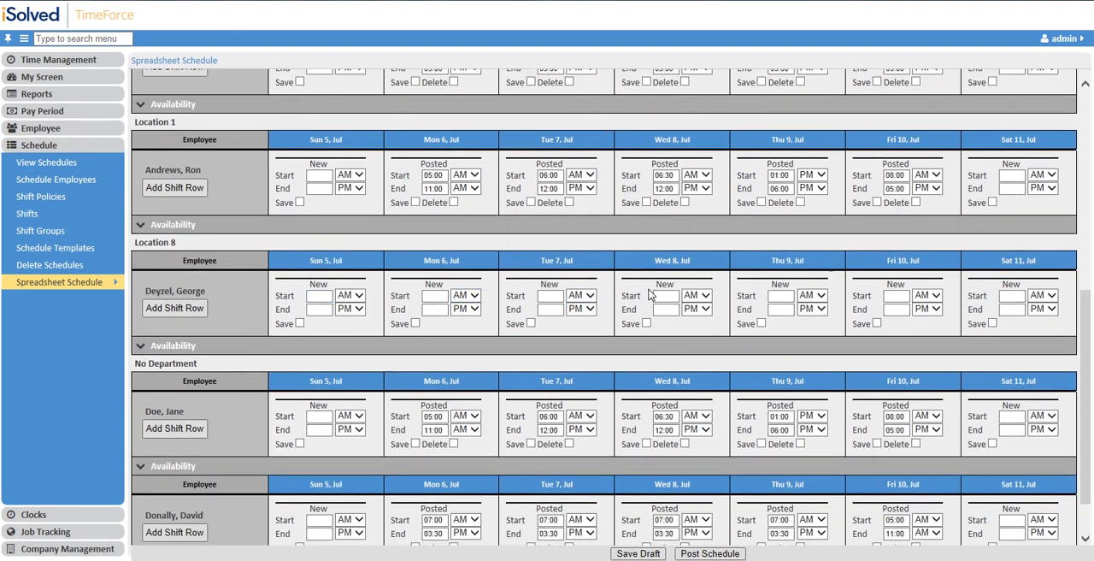
mouse_move(732, 354)
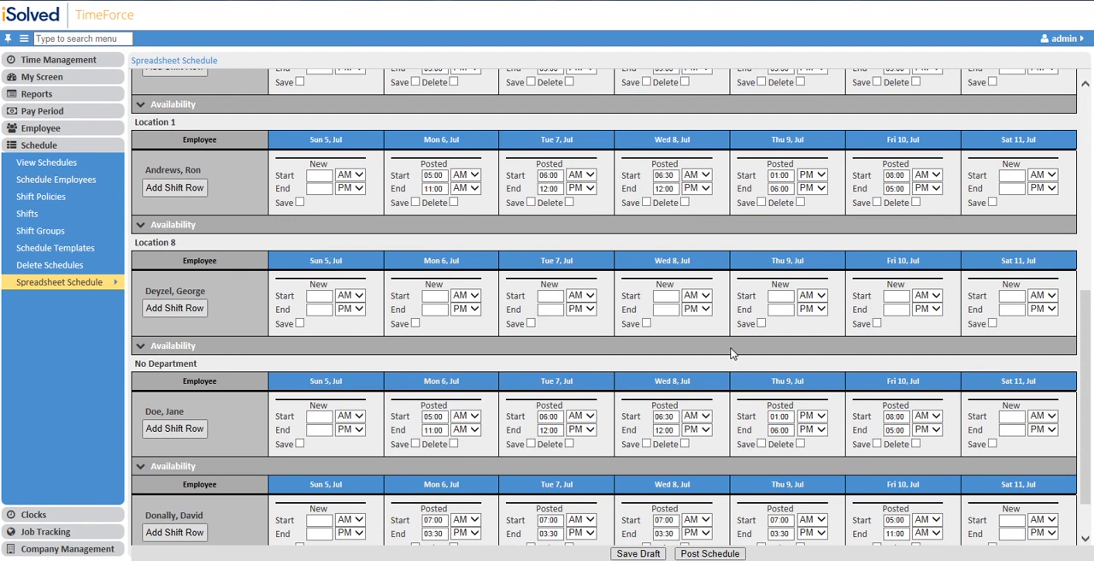
mouse_move(798, 358)
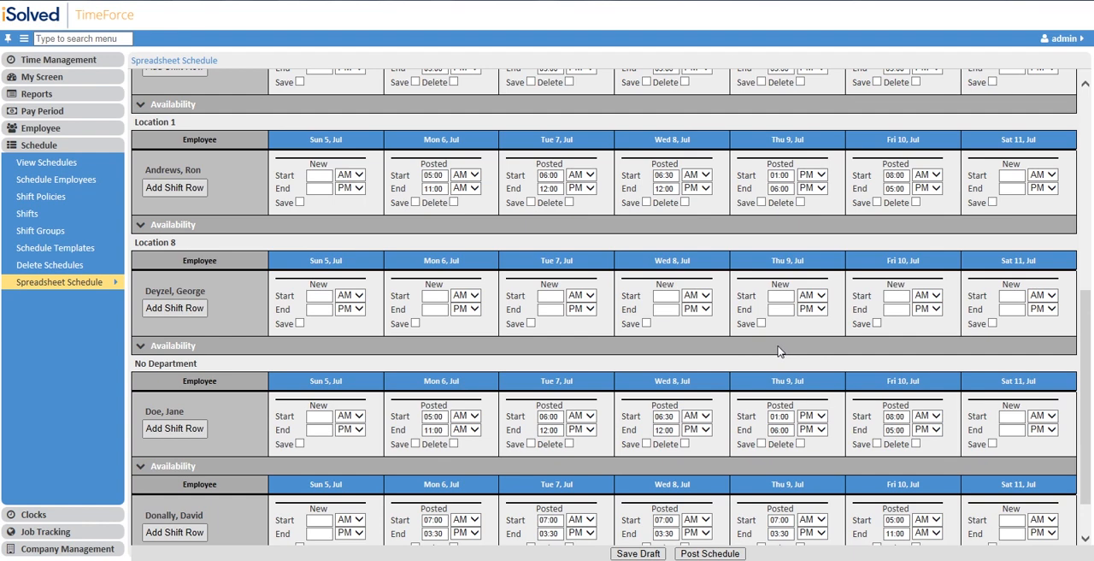
mouse_move(528, 395)
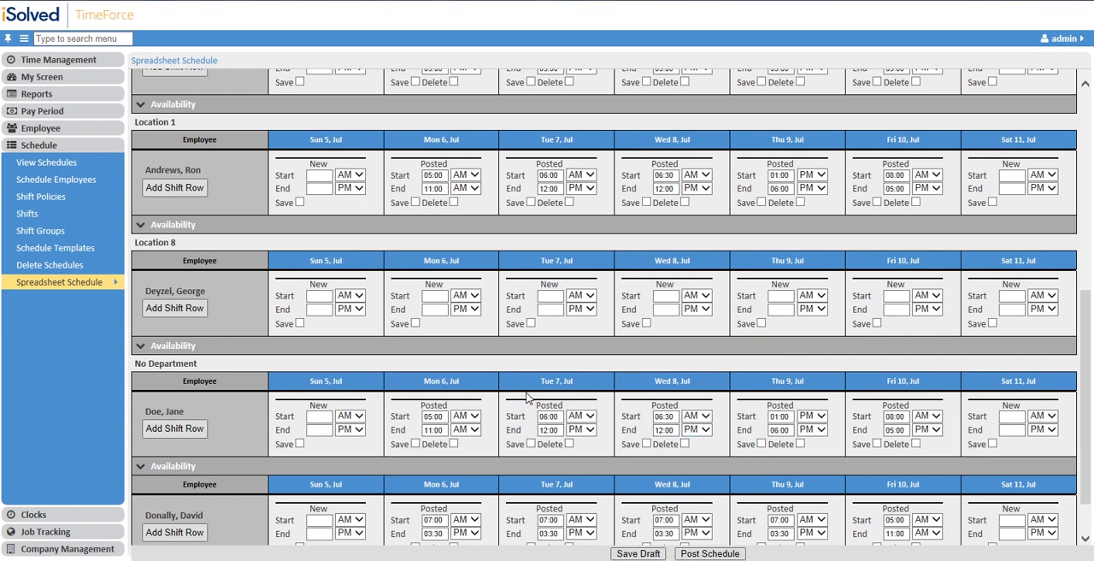
mouse_move(648, 453)
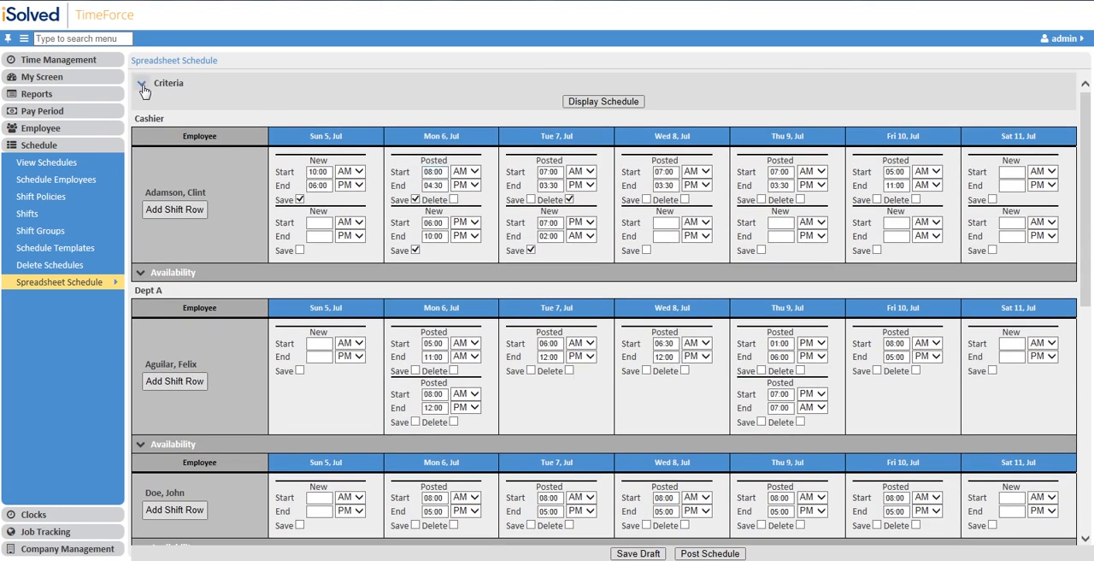
Set Copy From ending 7/18/2015 and the Copy To range 7/19–7/25/2015
left_click(143, 83)
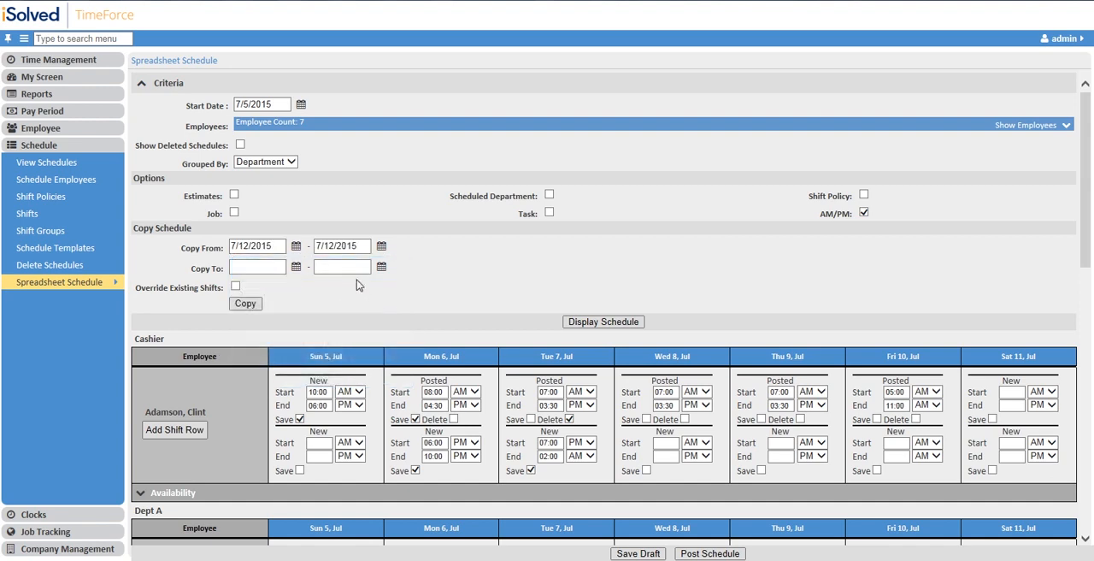
type("7/18/2015")
type("7/19/2015")
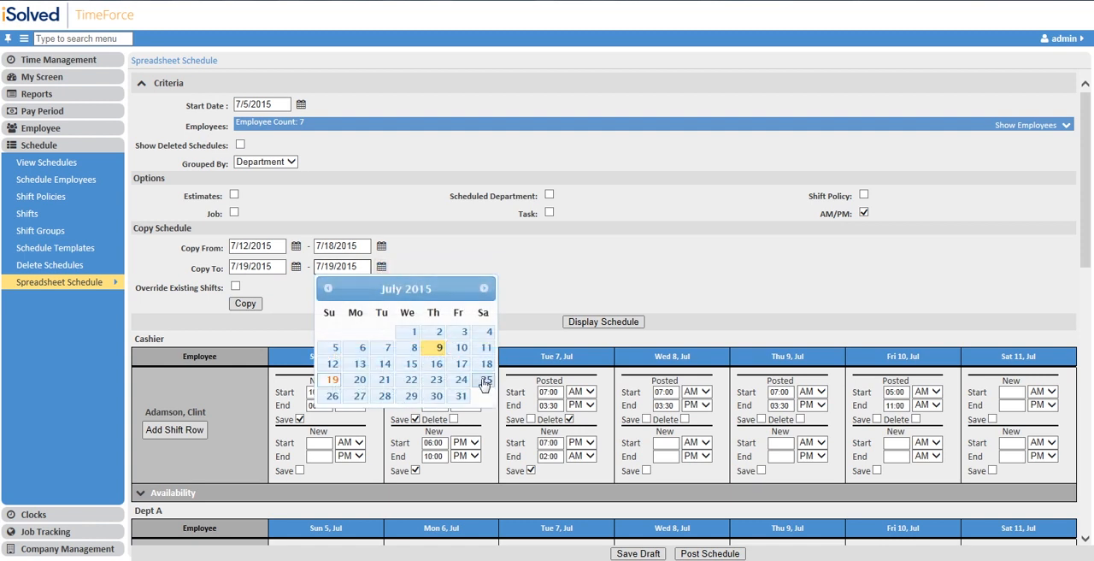
left_click(483, 379)
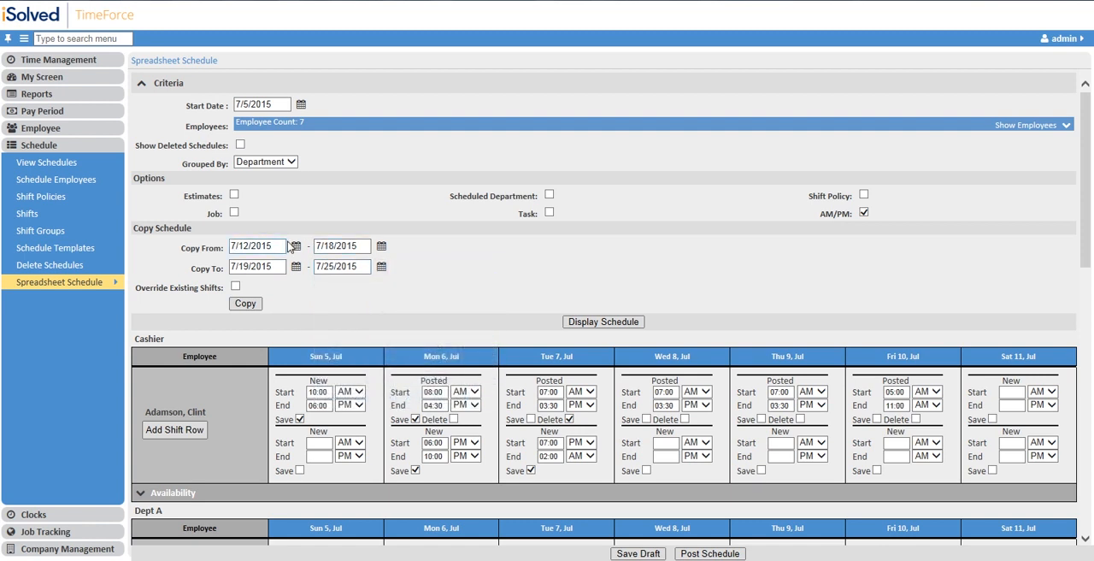
left_click(340, 265)
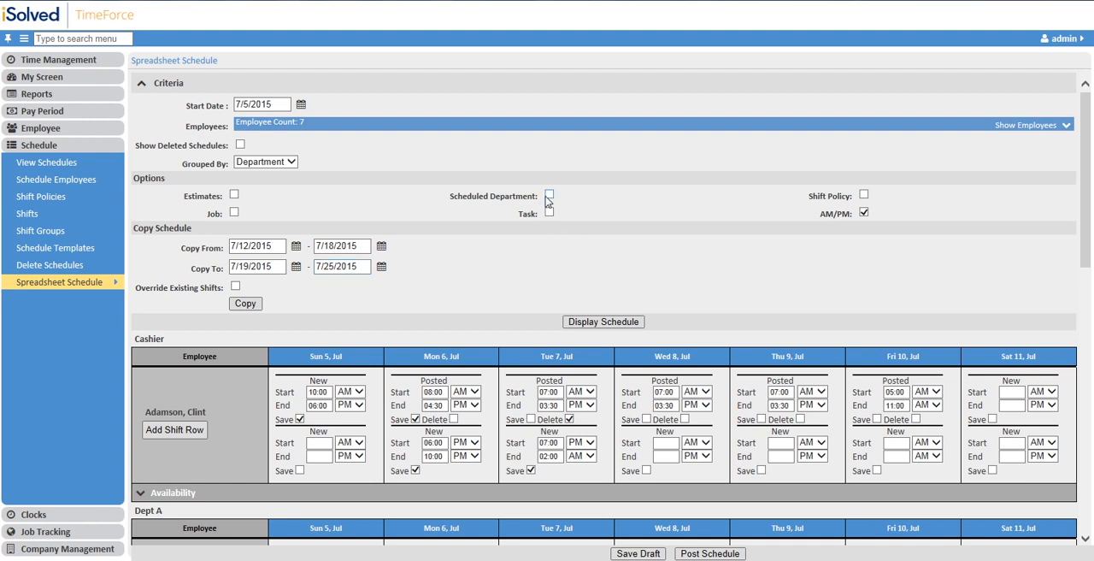
Enable scheduled department, job and task options, then set Monday's task to 16 Outside Contracting
left_click(553, 196)
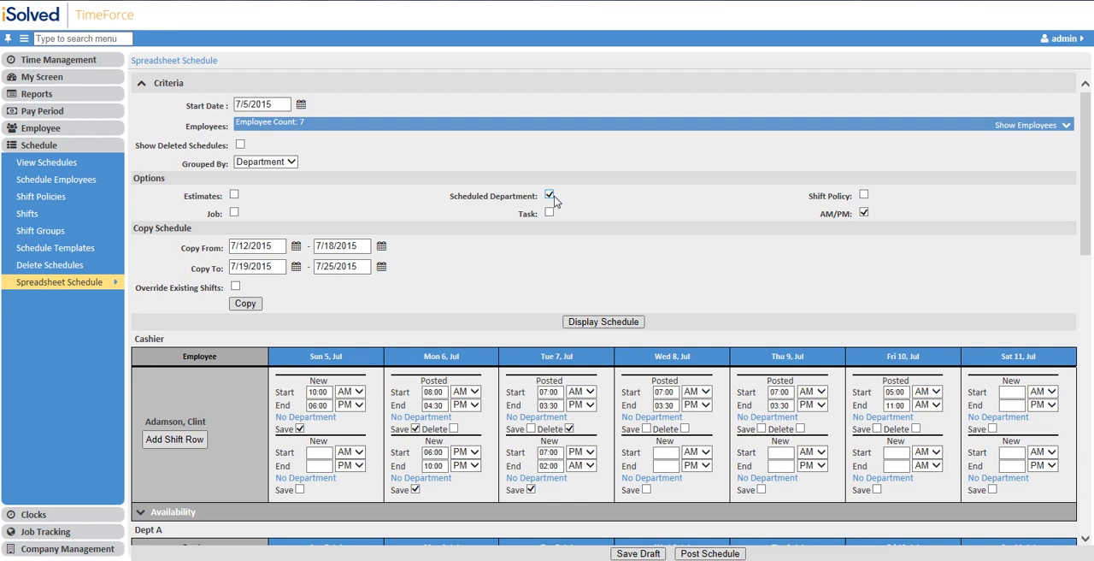
left_click(233, 212)
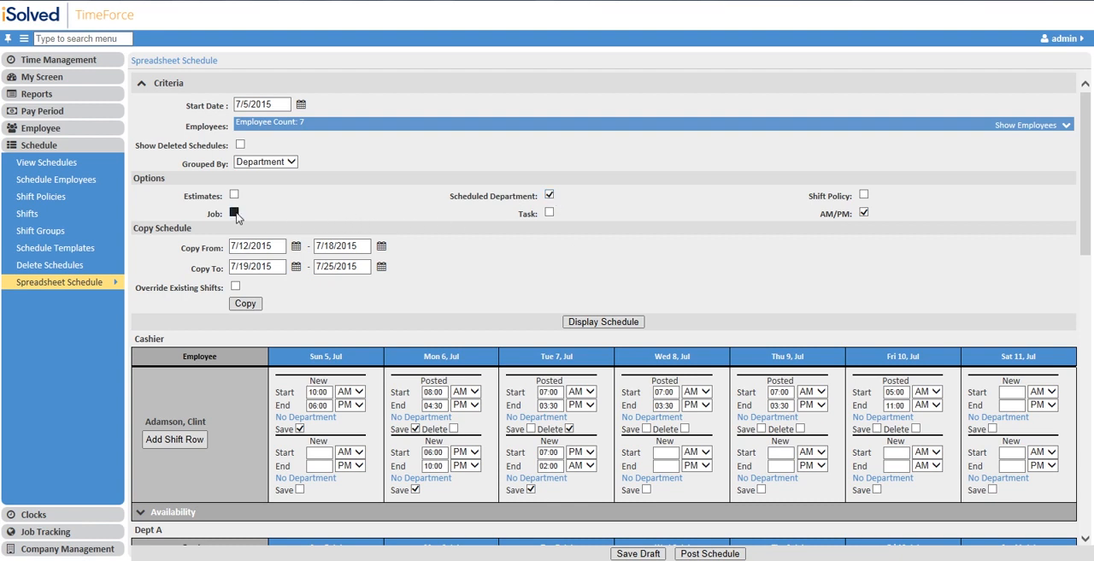
left_click(234, 213)
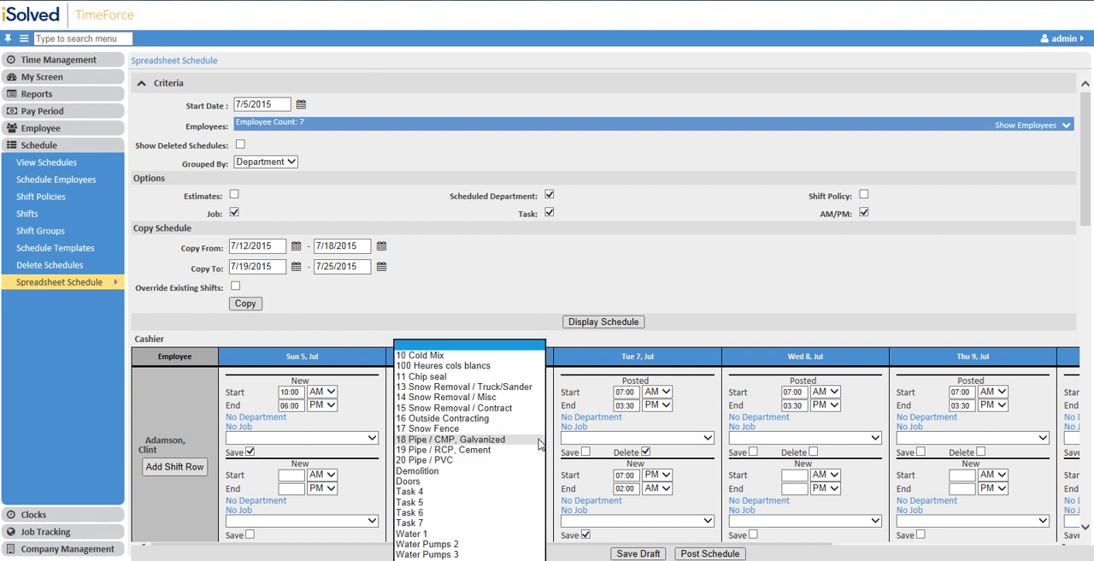
left_click(430, 418)
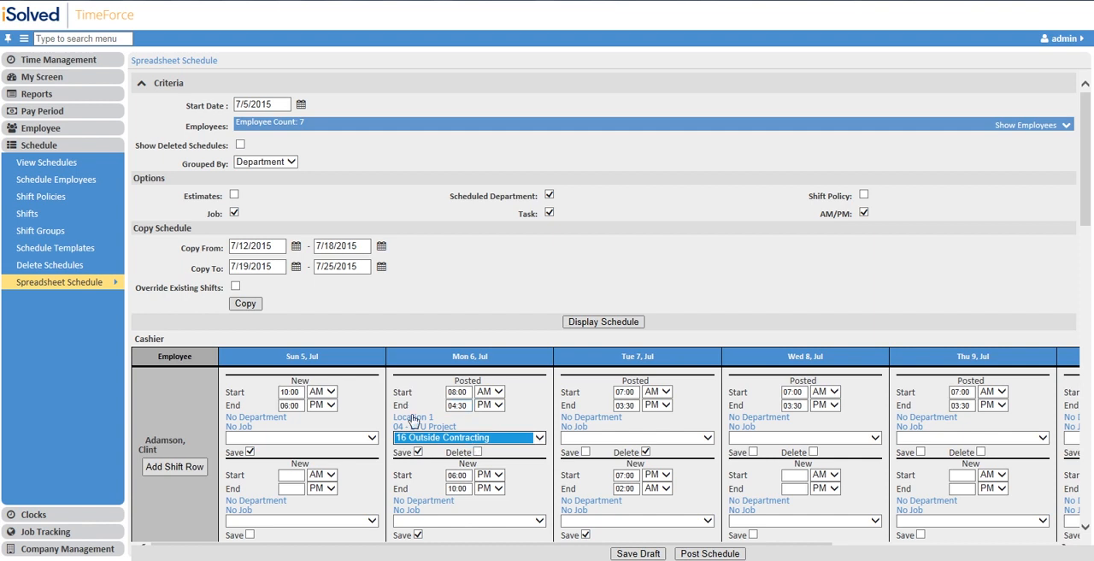
mouse_move(504, 428)
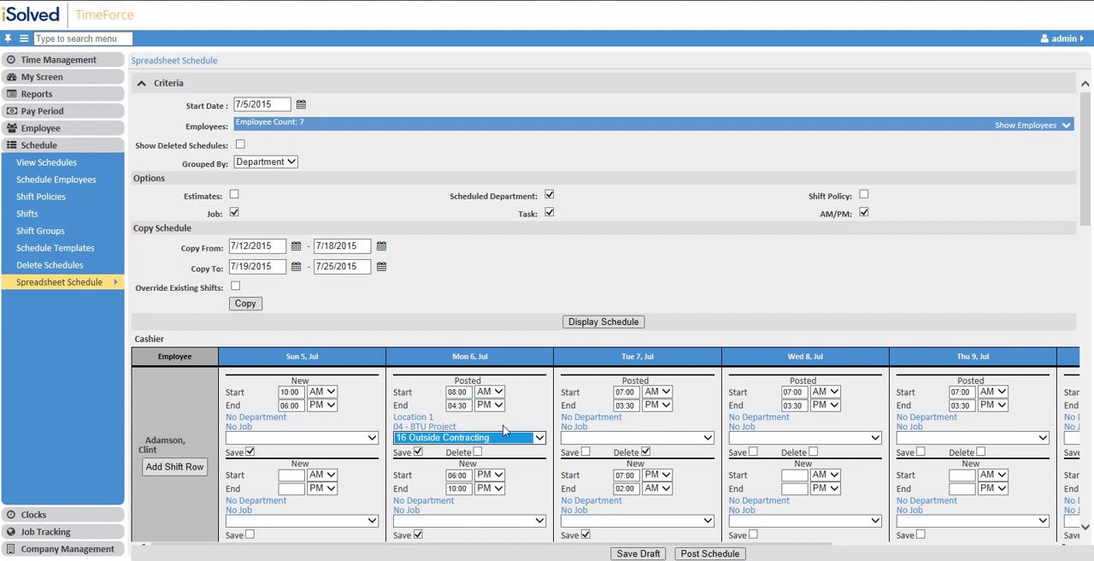
mouse_move(516, 368)
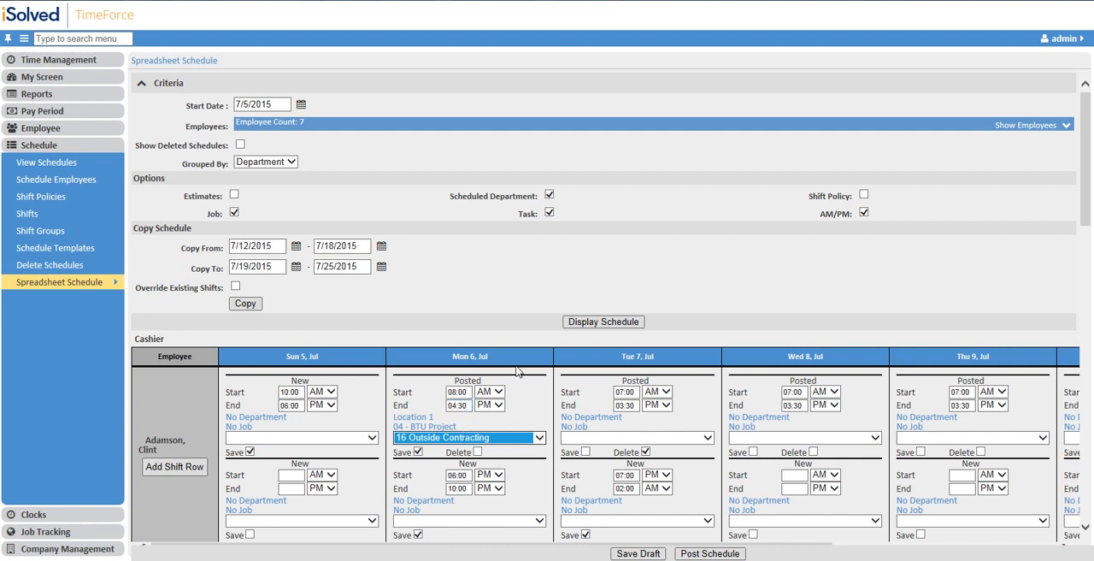
mouse_move(504, 320)
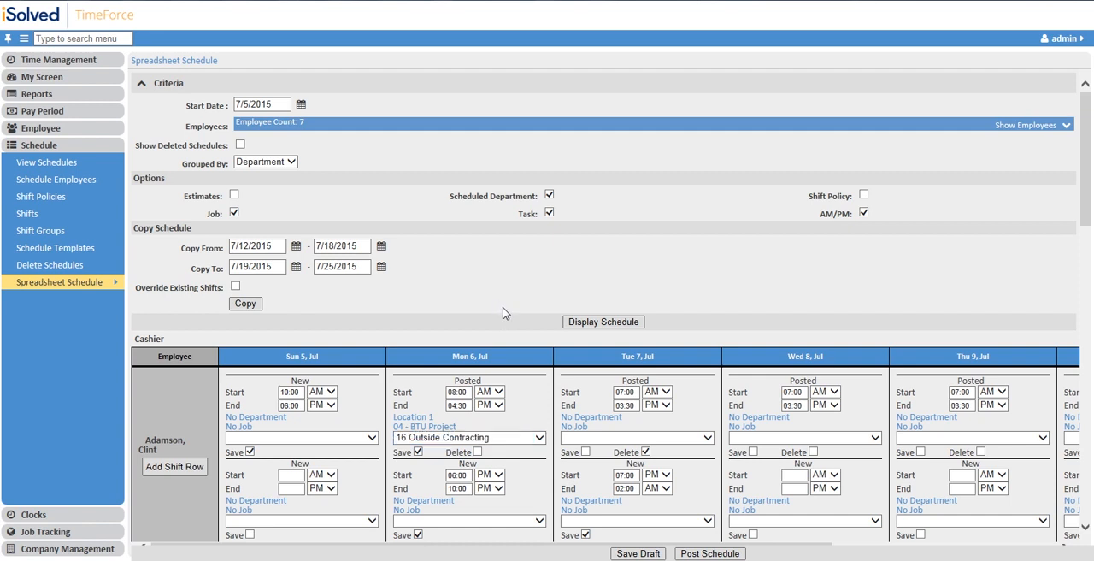
mouse_move(499, 315)
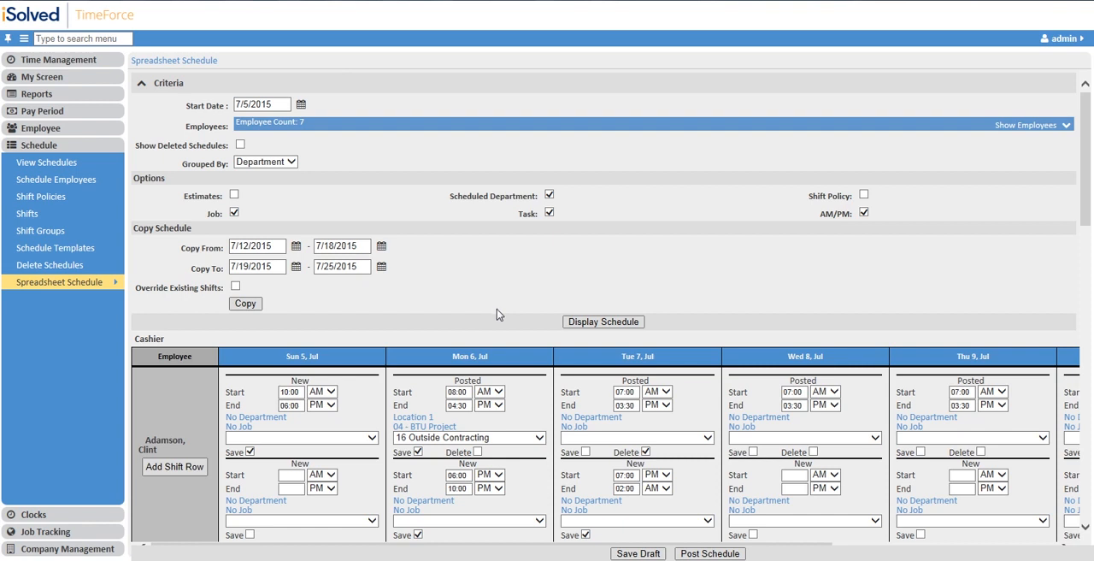
mouse_move(493, 312)
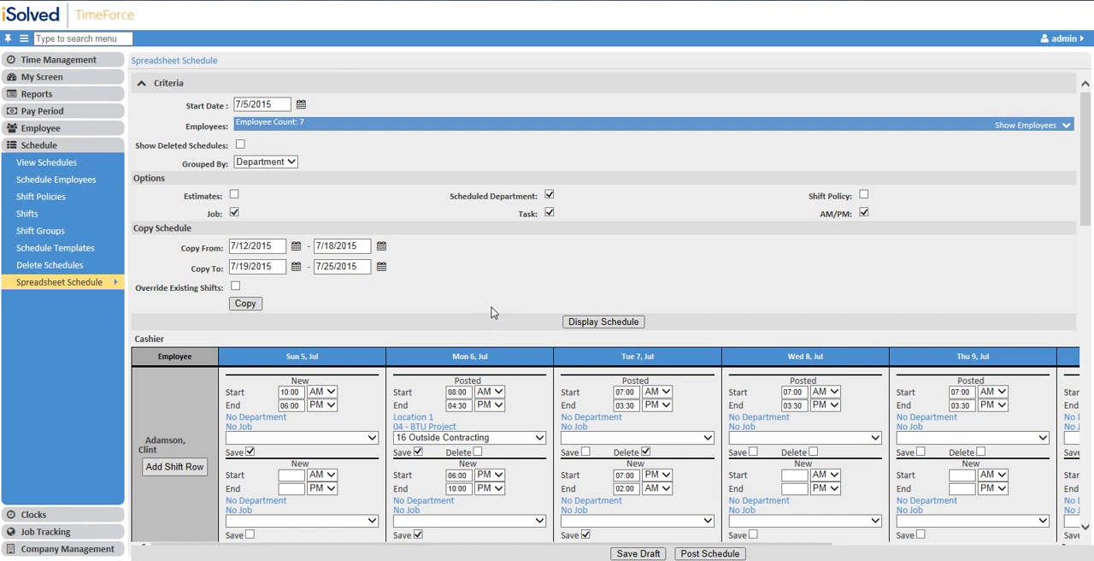
mouse_move(483, 305)
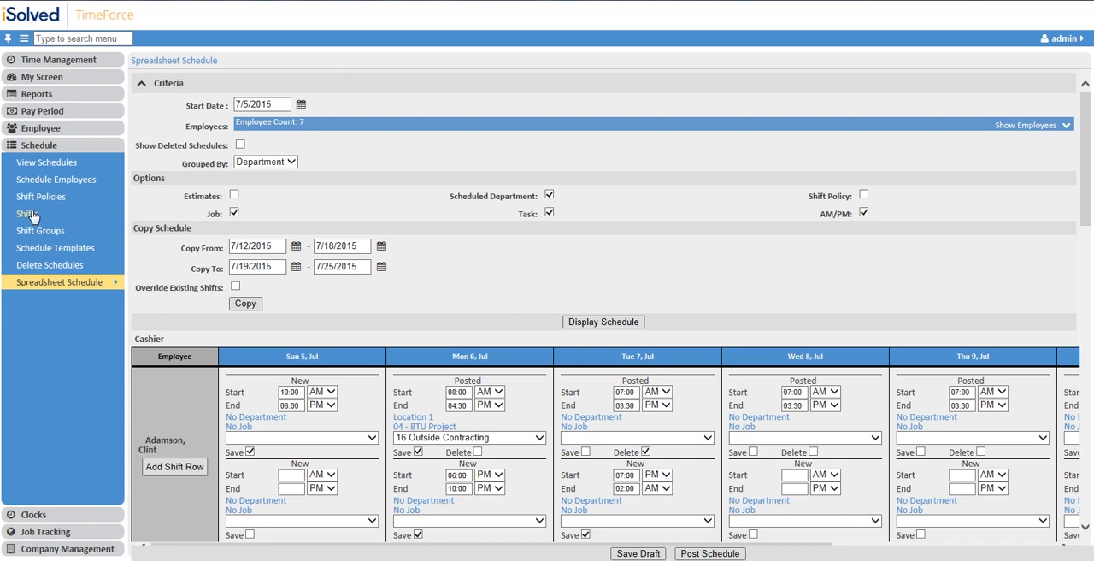
Open the 05:00-11:00 Day Shift from the active shifts list and inspect its fields
left_click(26, 213)
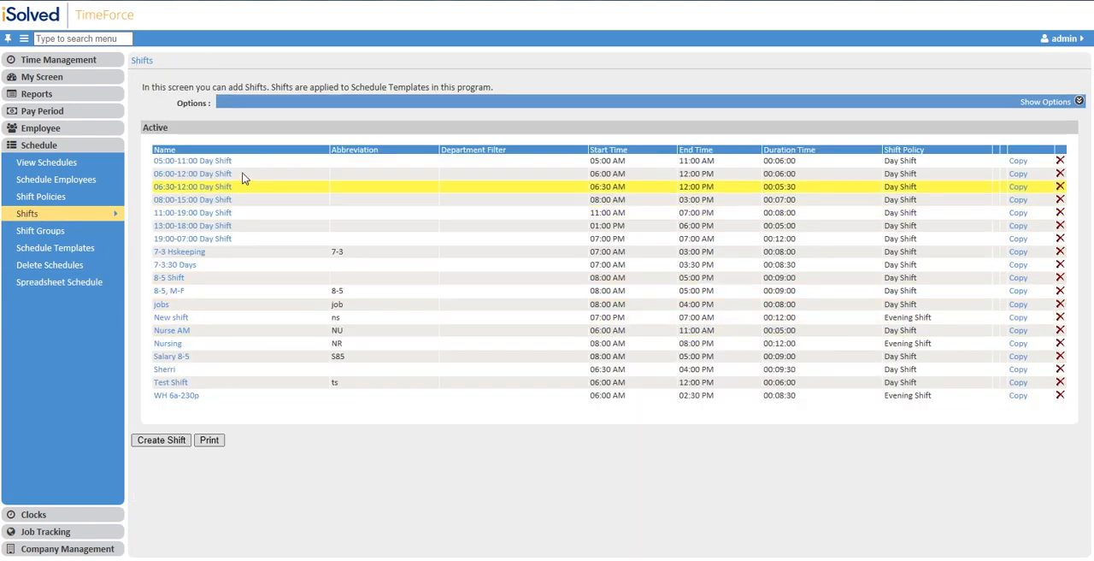
left_click(192, 160)
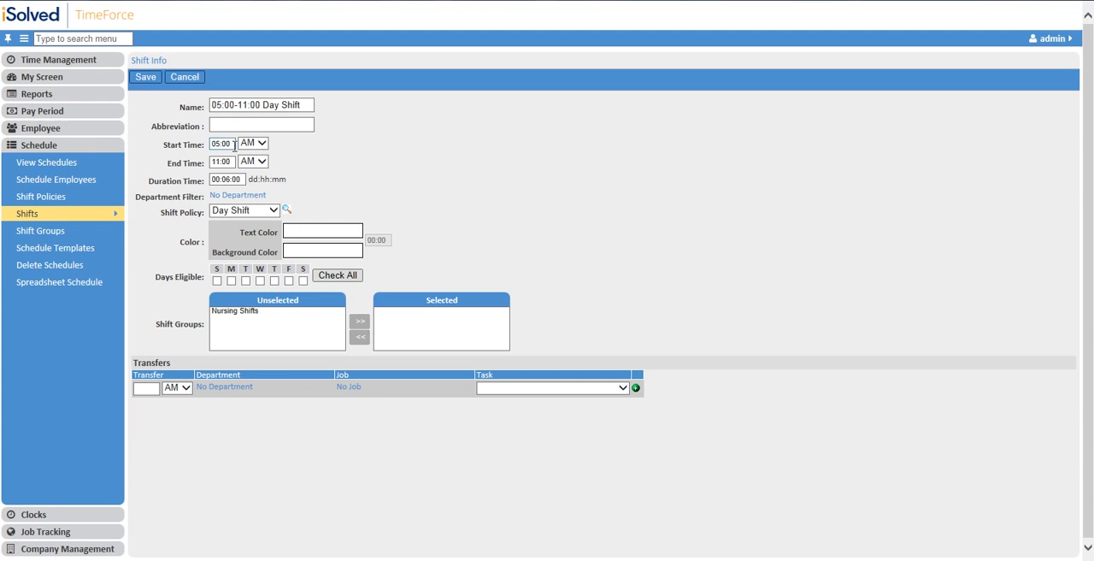
left_click(220, 162)
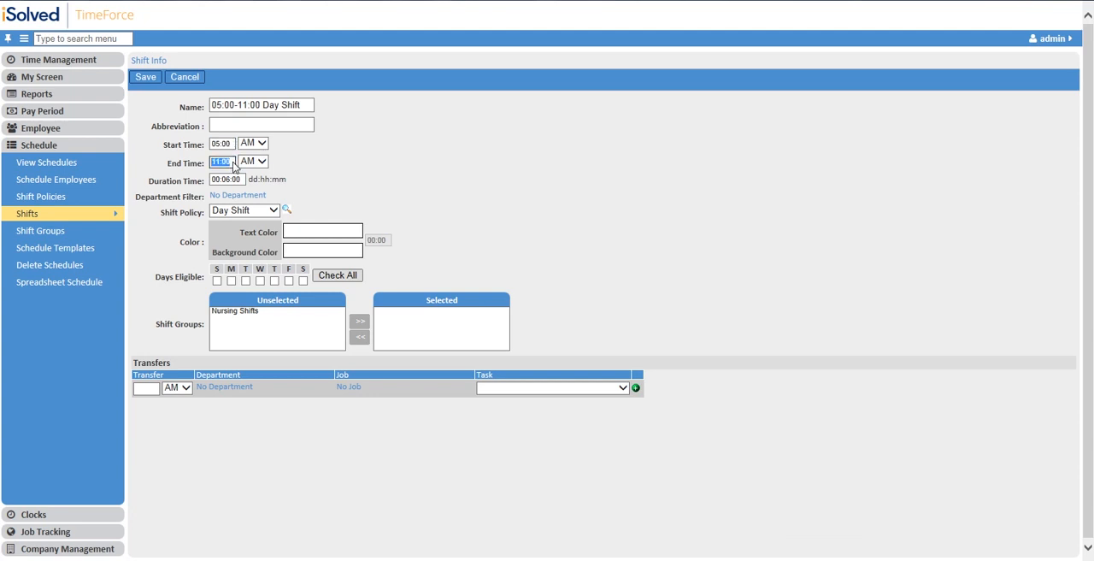
mouse_move(189, 163)
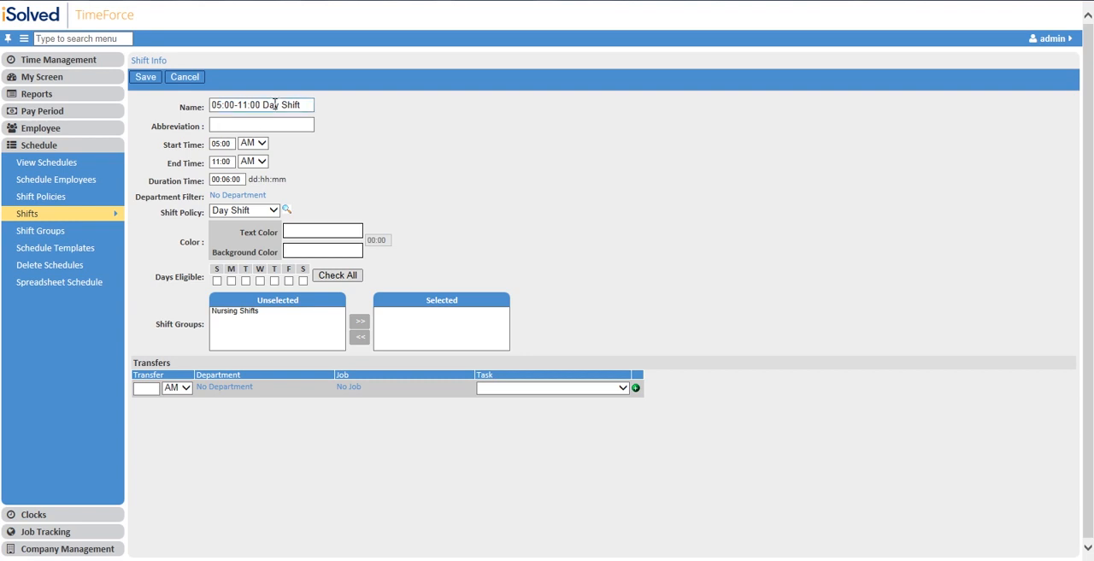
left_click(261, 124)
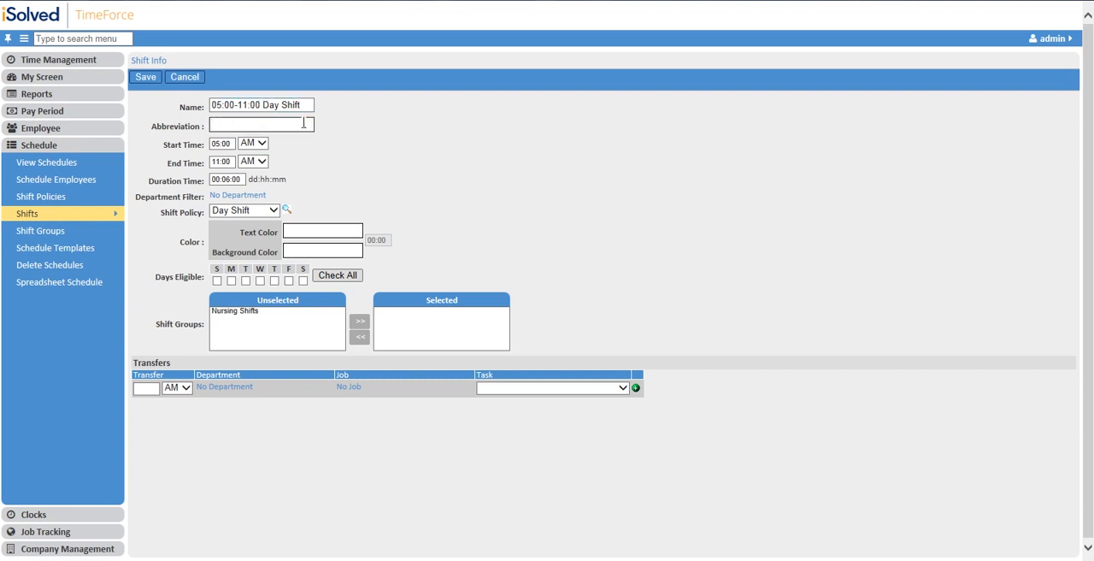
mouse_move(293, 132)
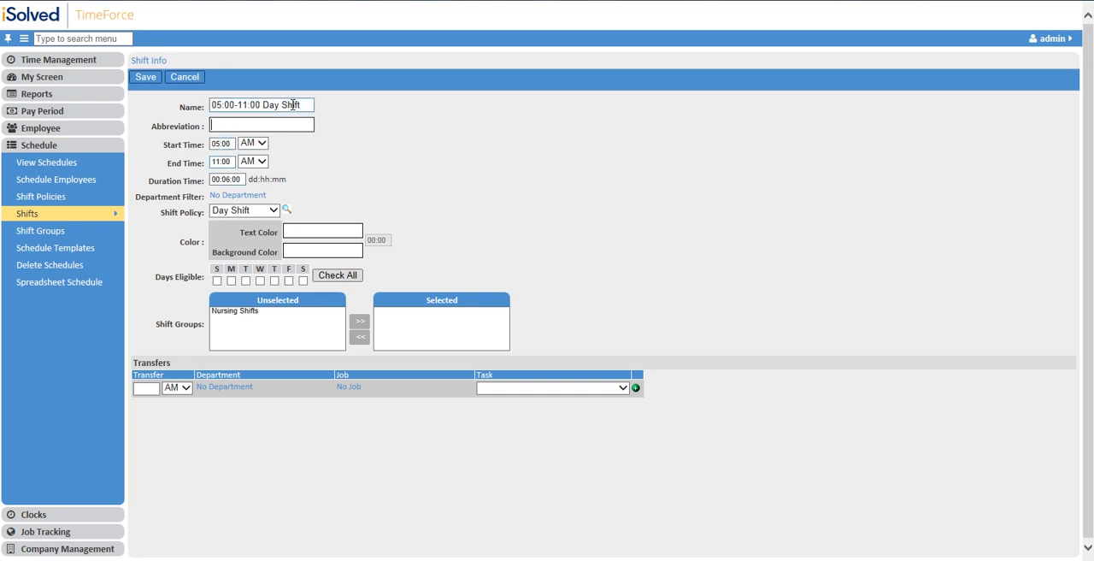
mouse_move(41, 217)
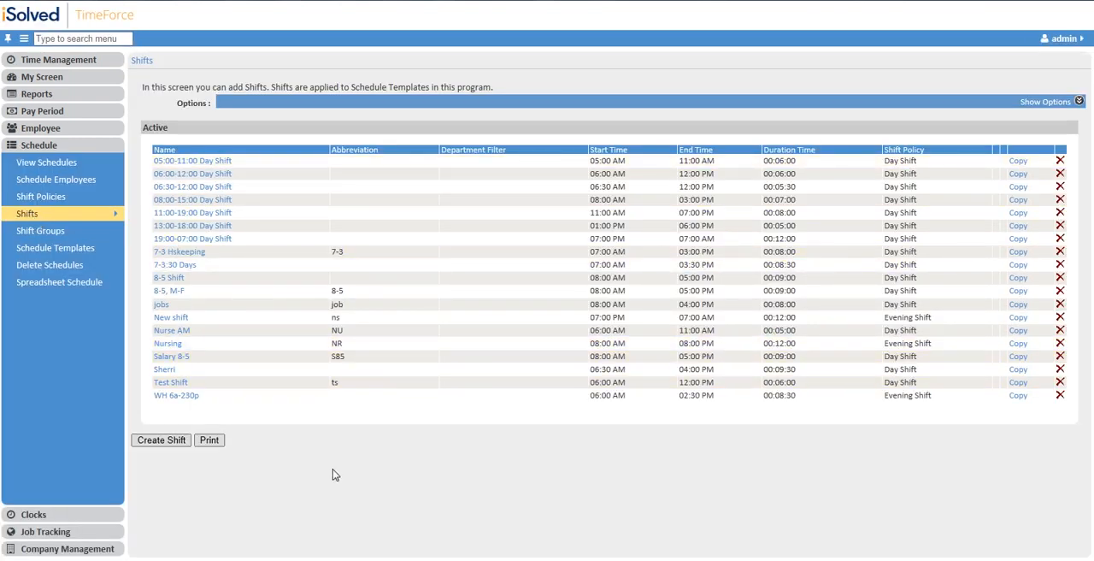
mouse_move(344, 461)
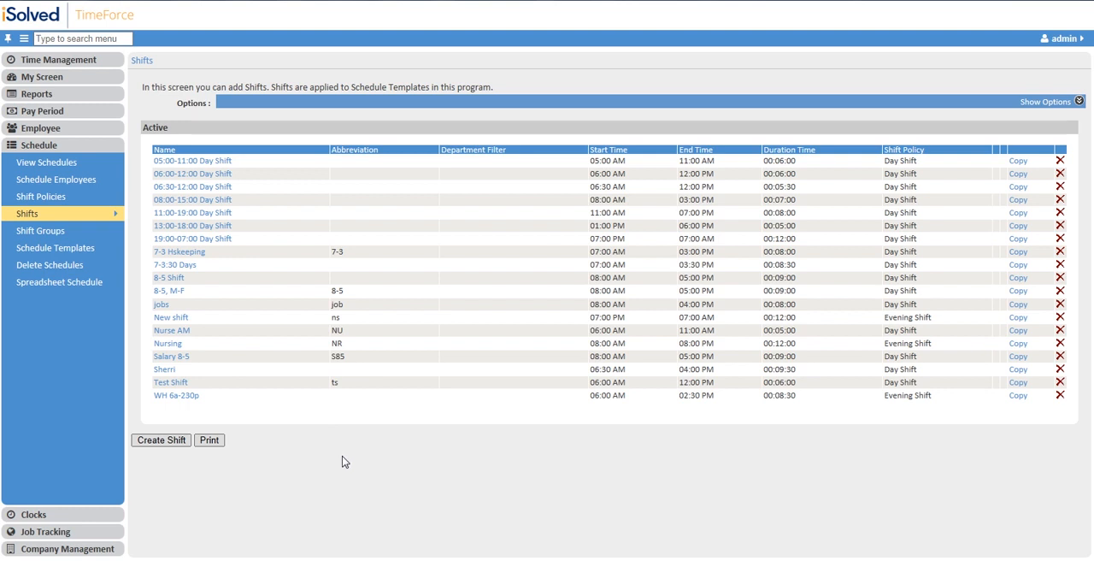
mouse_move(326, 413)
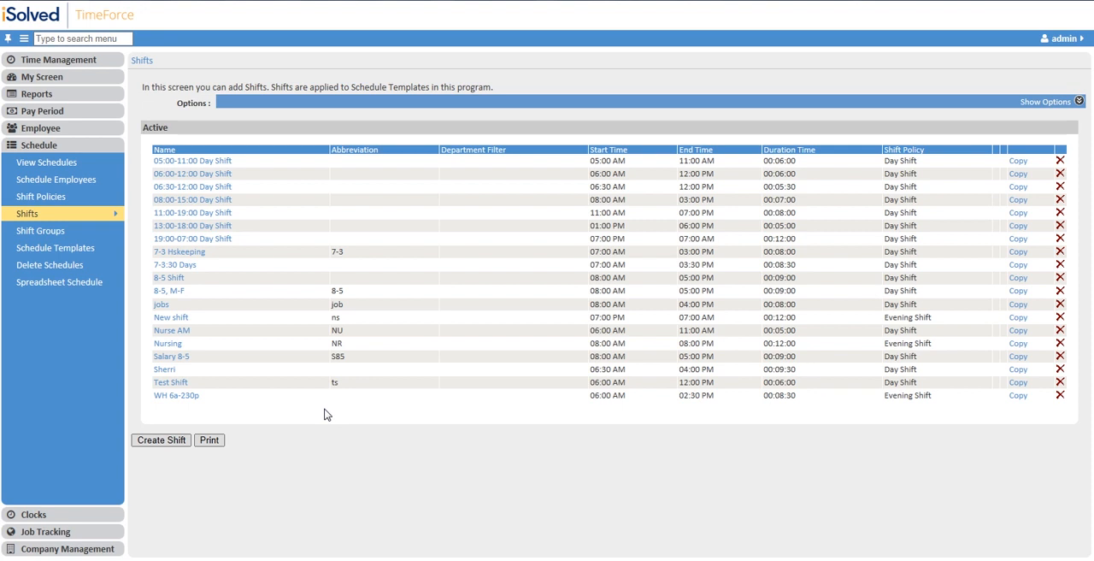
mouse_move(295, 430)
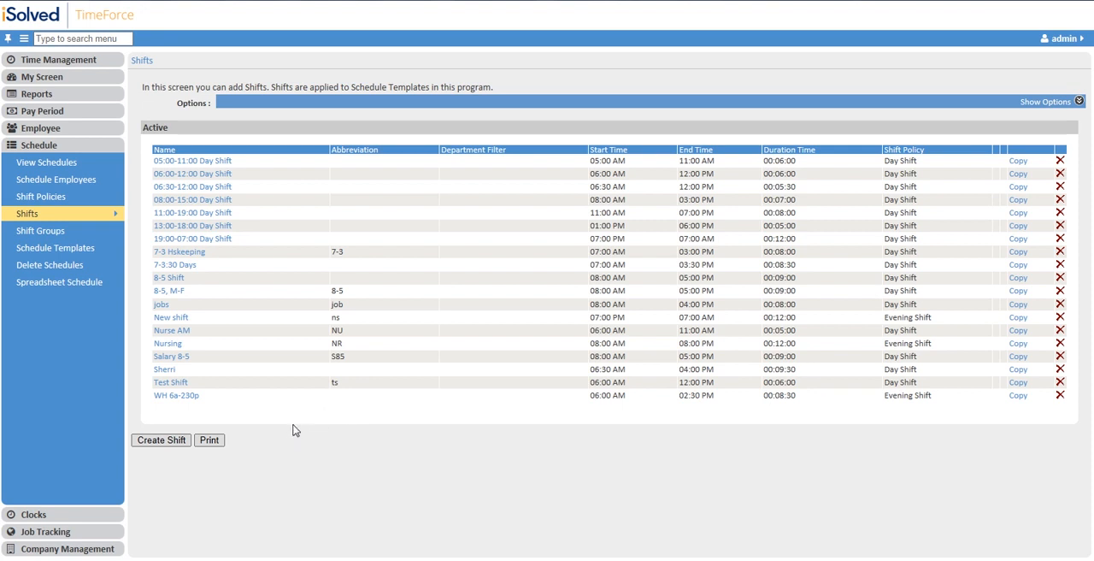
mouse_move(61, 214)
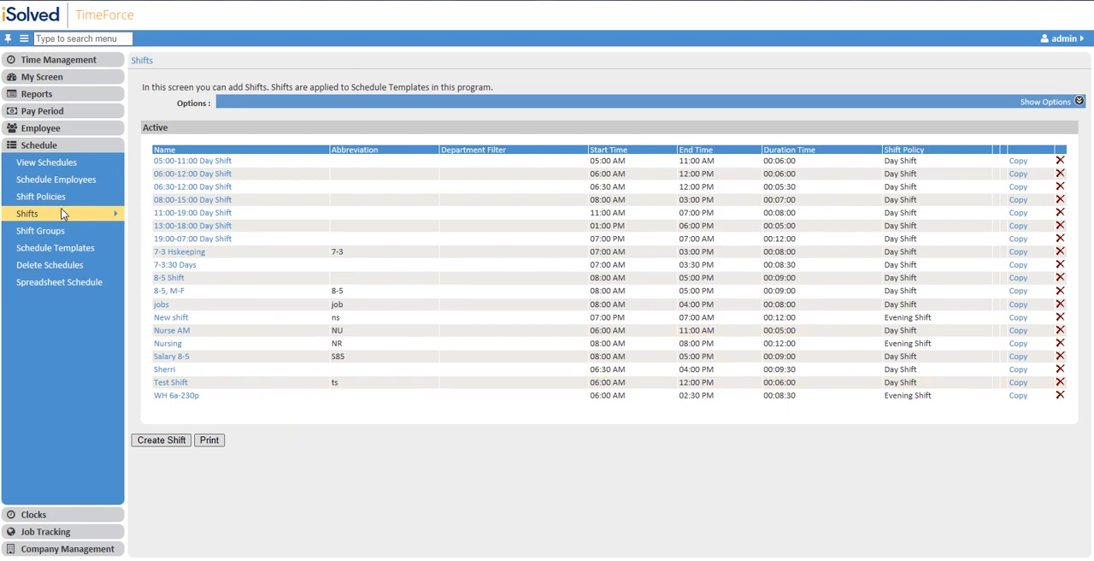
Open the 7-3:30 M-F template, review its weekday shifts, and go back to Schedule Templates
left_click(55, 247)
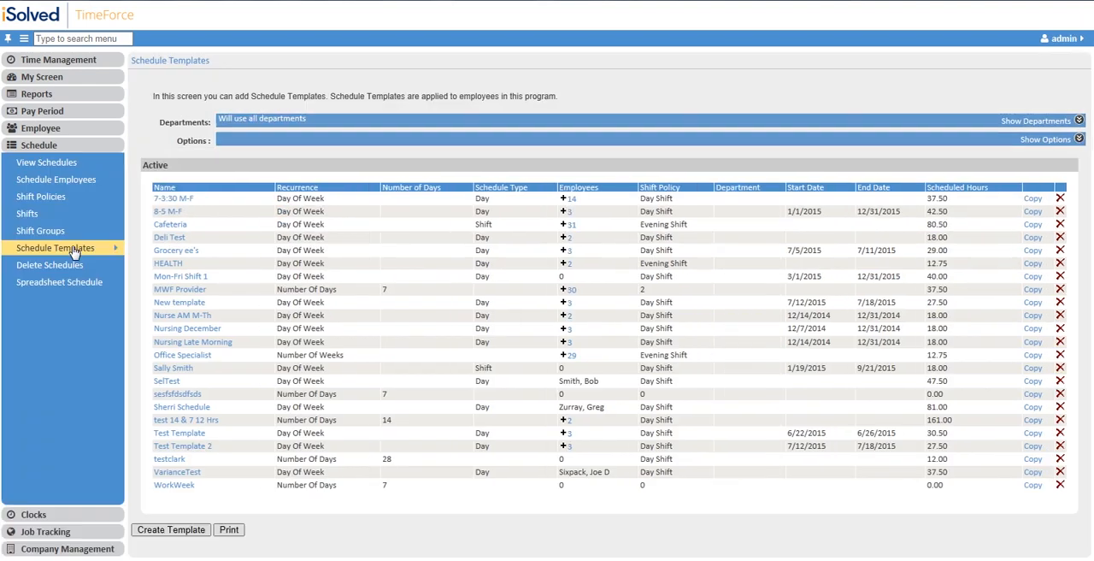
left_click(174, 197)
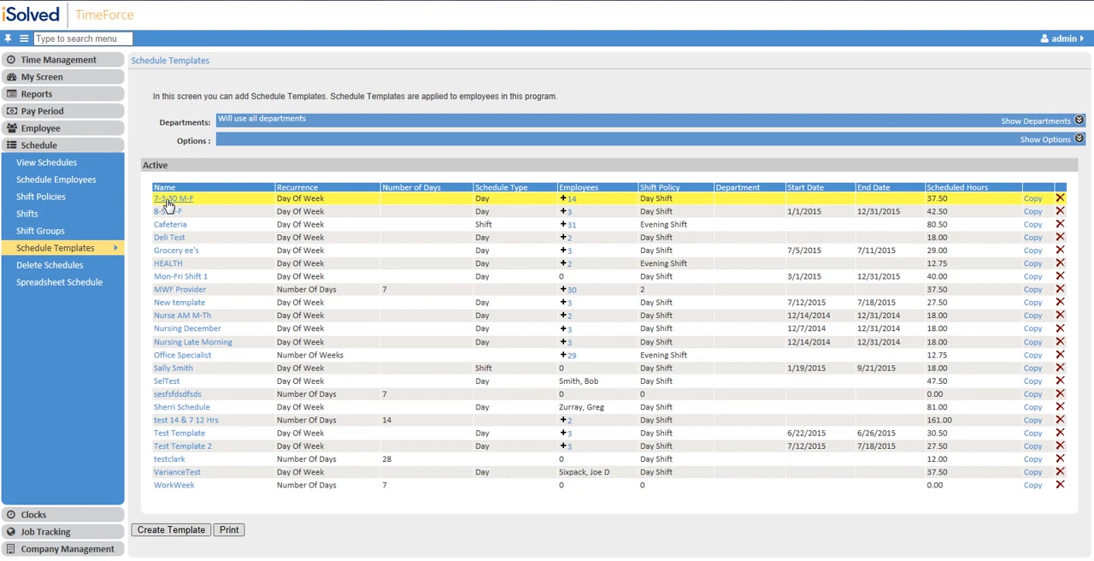
left_click(171, 197)
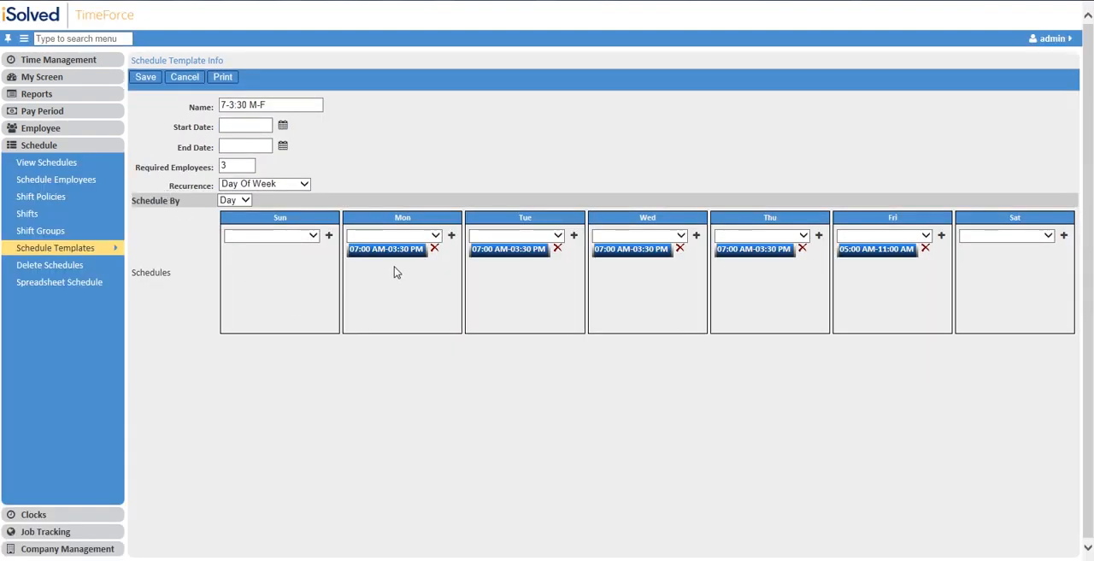
mouse_move(388, 286)
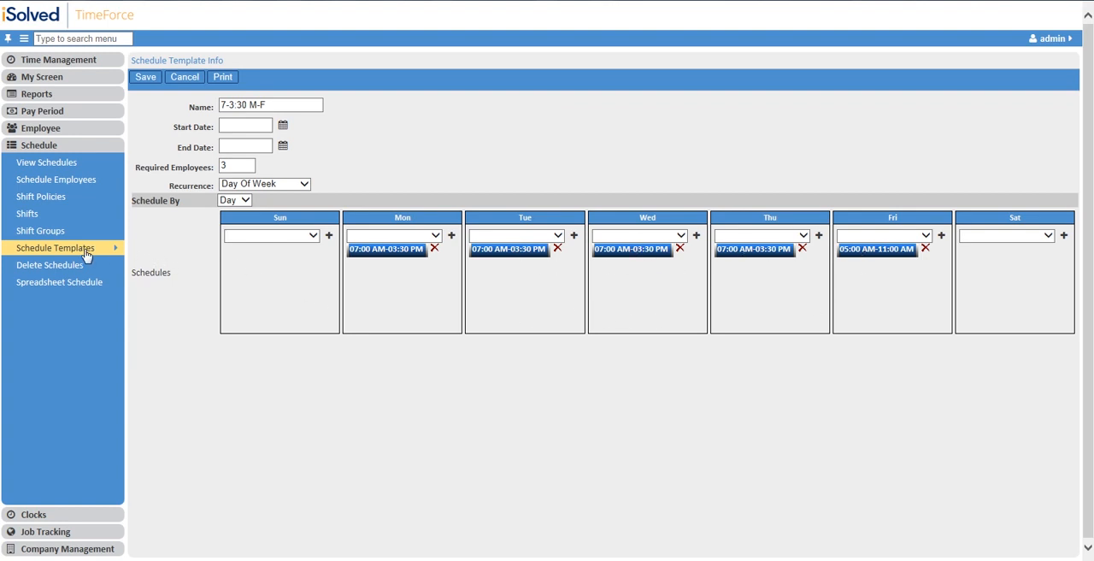
left_click(55, 248)
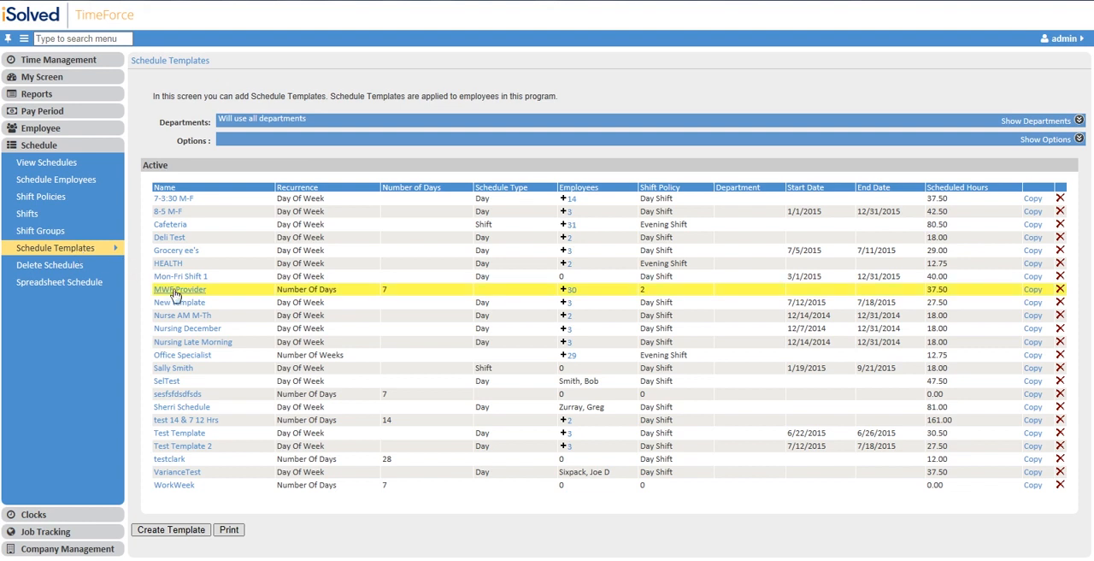
left_click(175, 289)
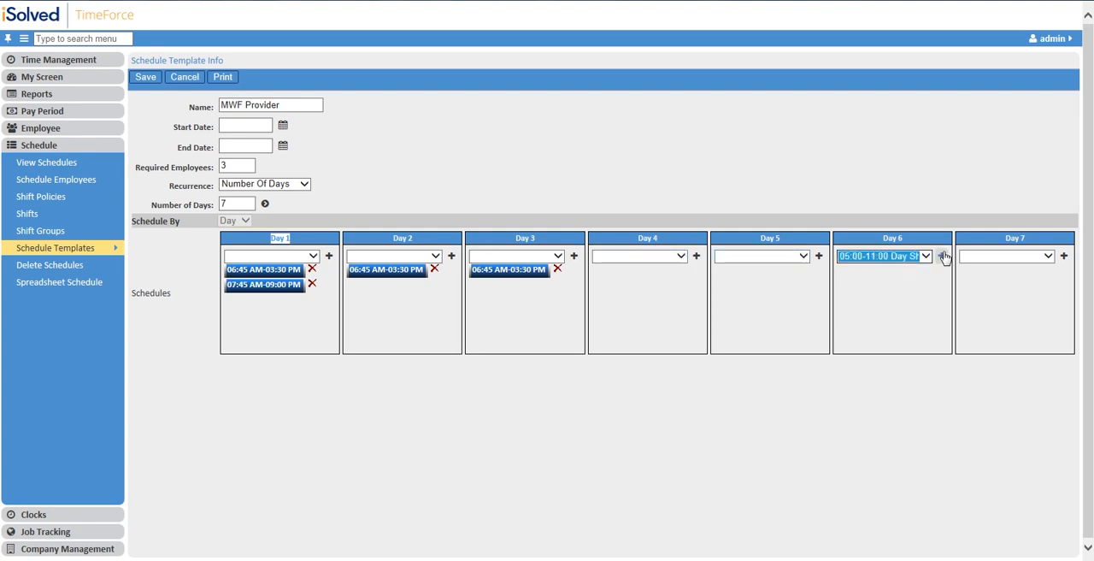
left_click(945, 255)
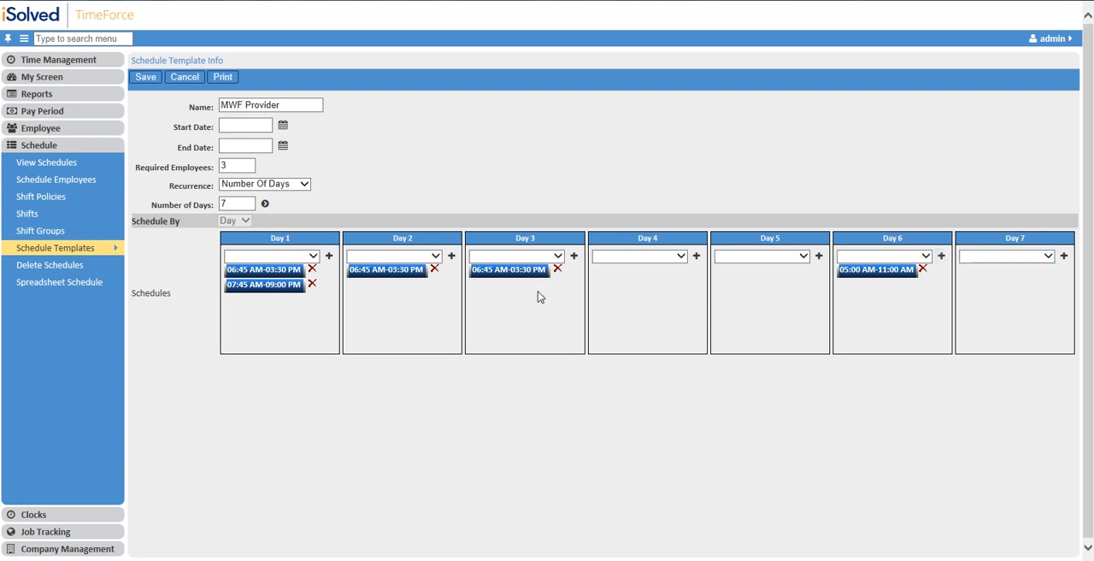
left_click(237, 203)
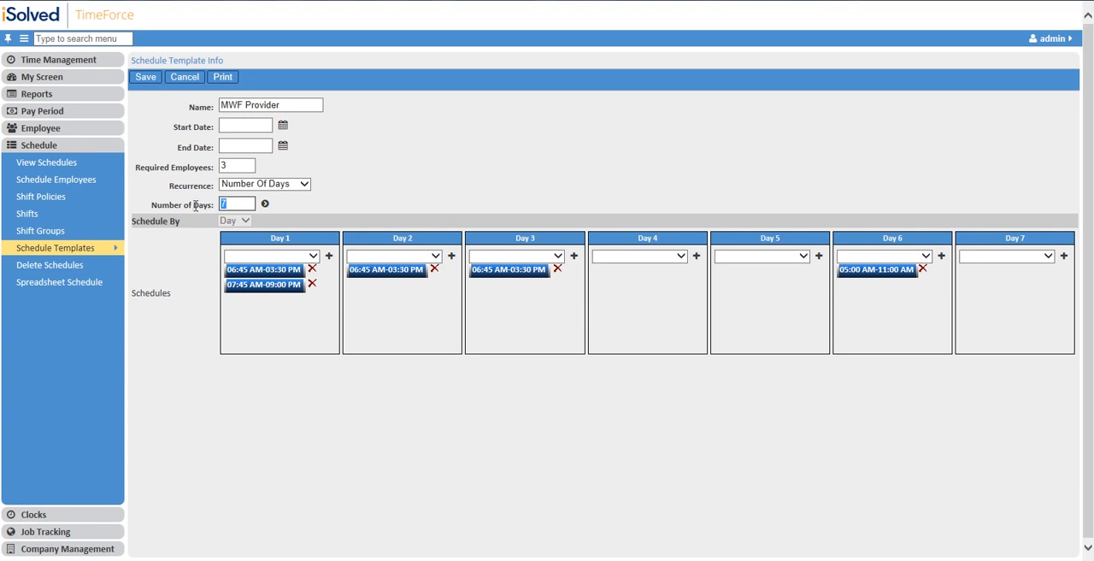
type("14")
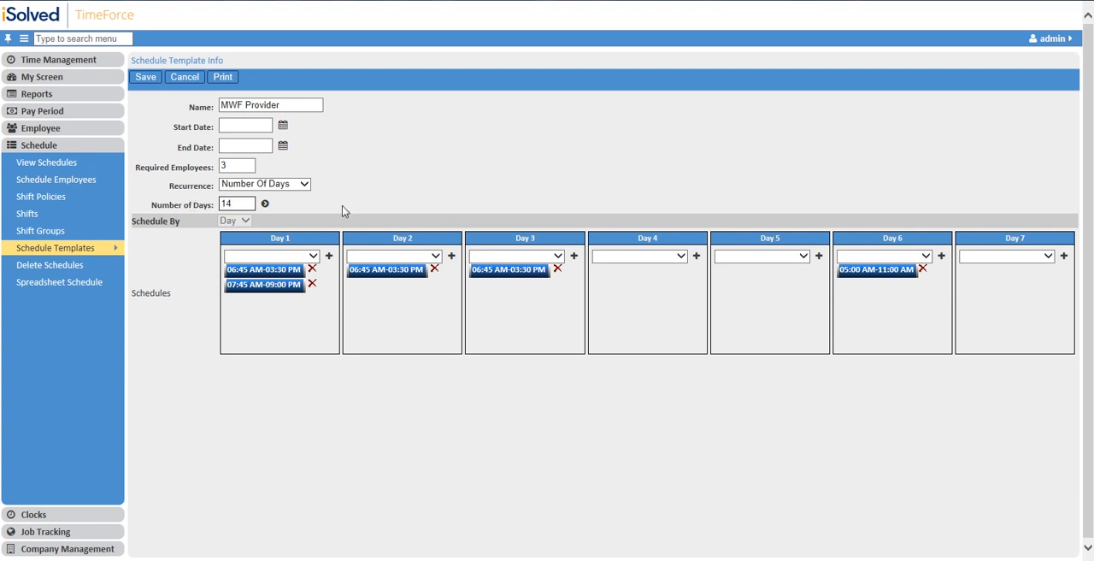
left_click(265, 204)
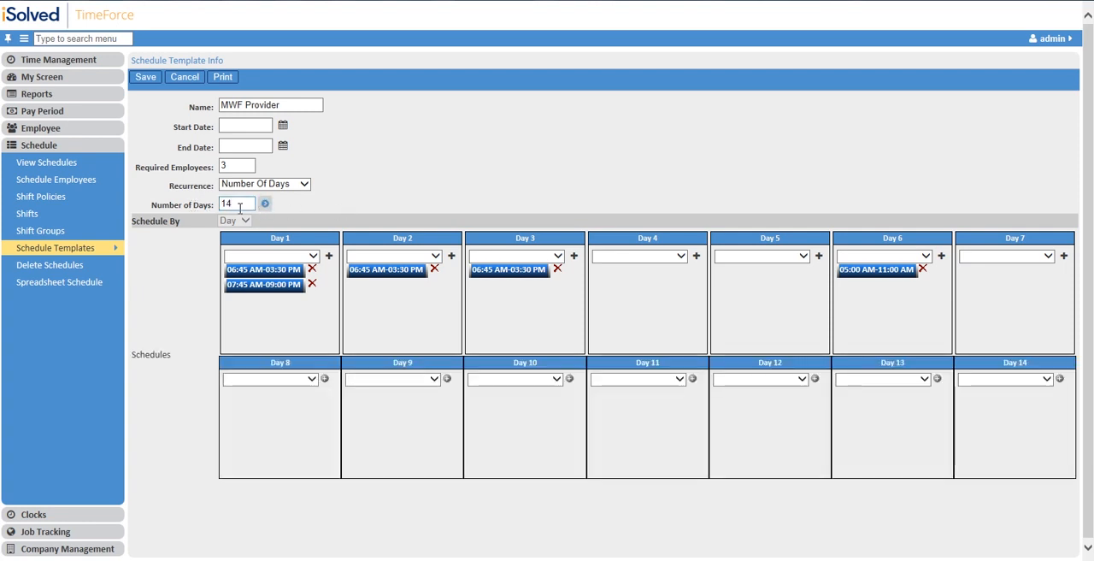
type("28")
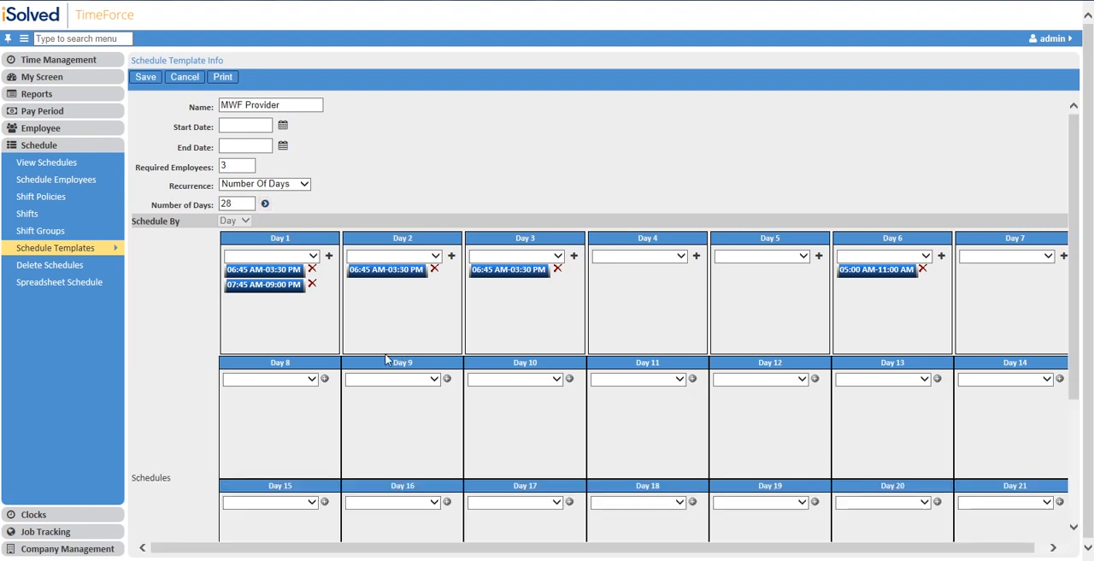
mouse_move(585, 301)
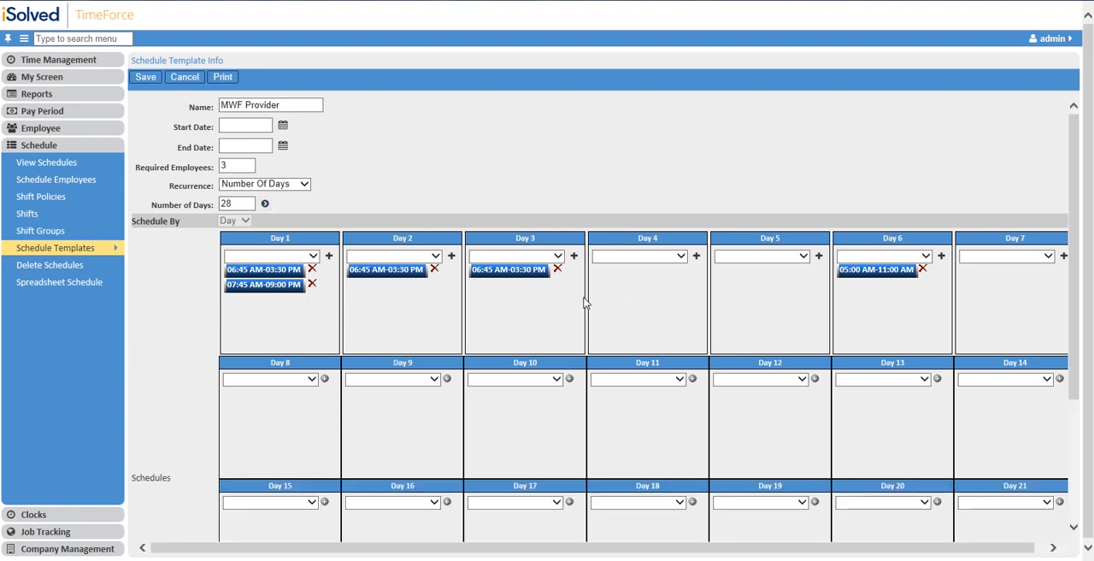
mouse_move(525, 329)
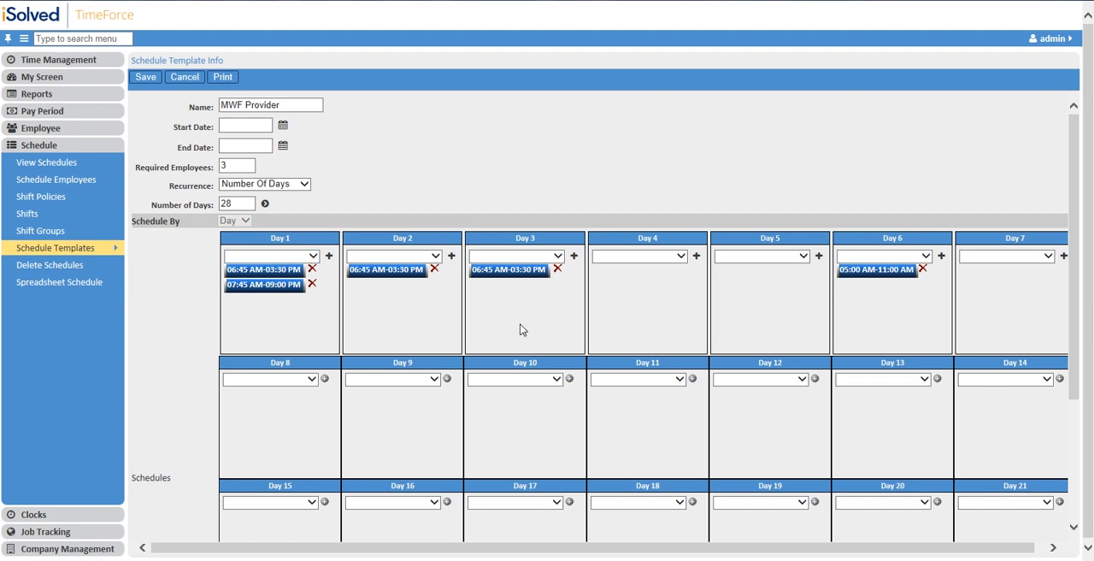
mouse_move(279, 224)
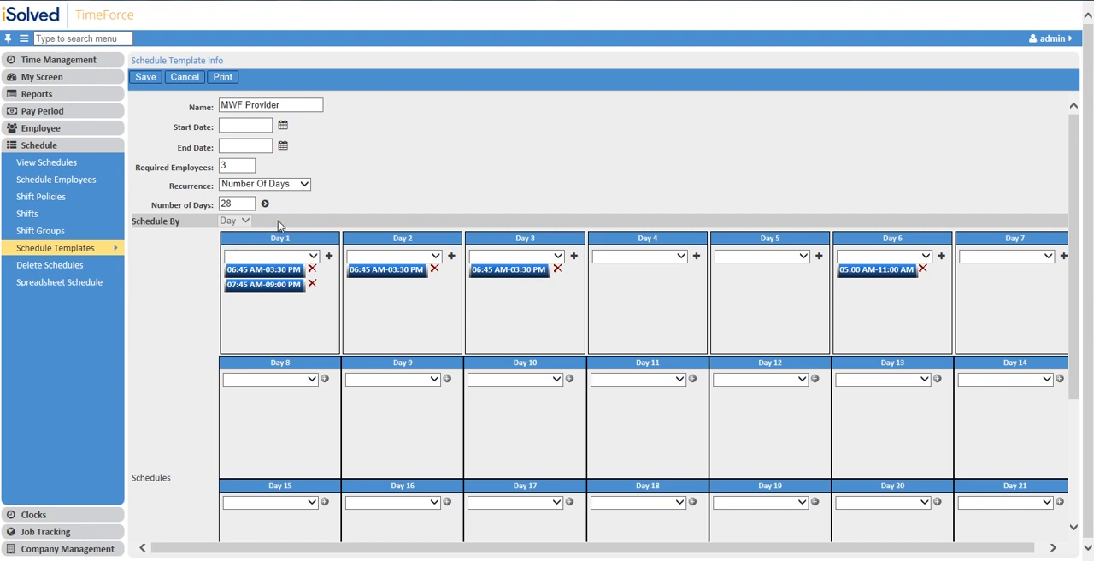
mouse_move(252, 235)
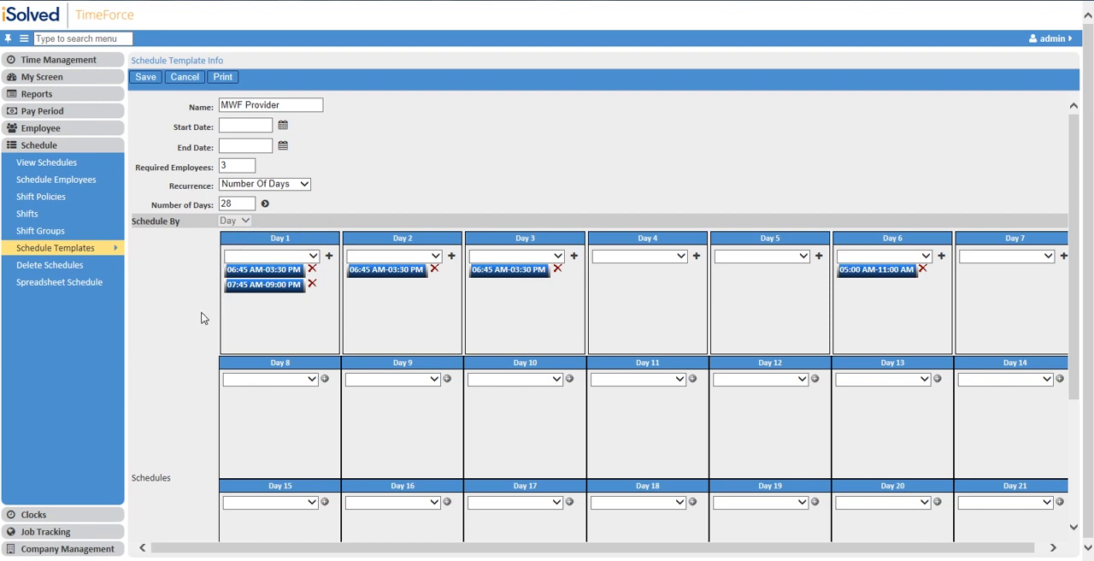
mouse_move(196, 316)
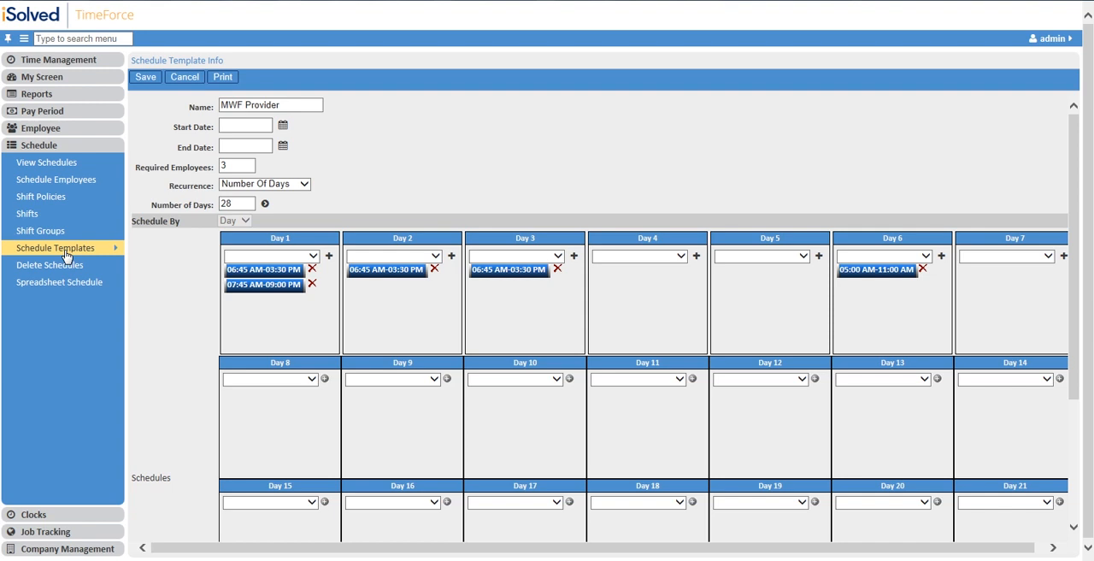
mouse_move(56, 180)
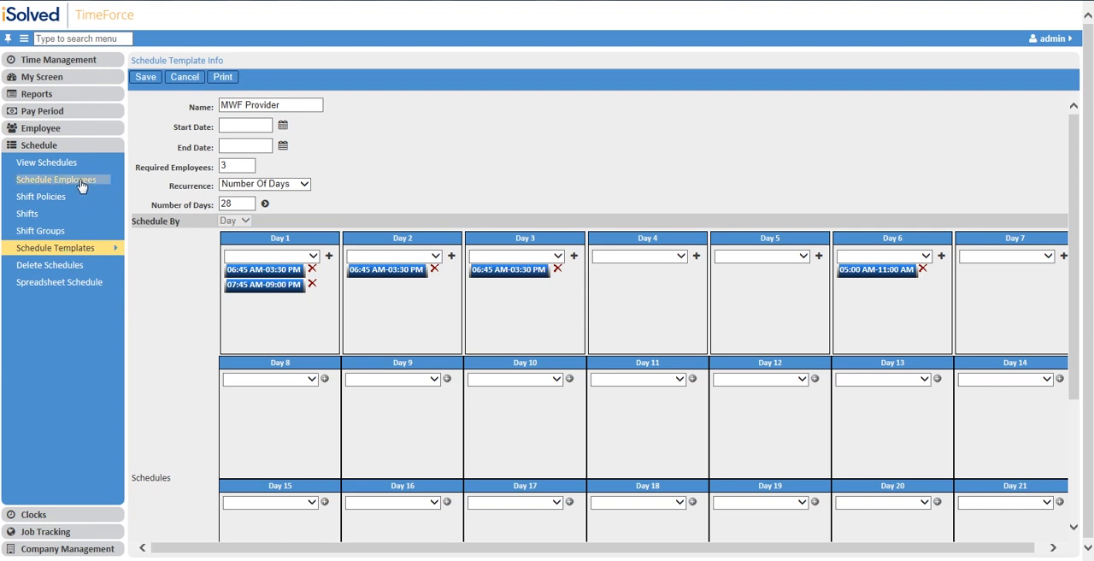
Open Schedule Employees and move seven employees, Adamson through Cuevas, into Selected
left_click(55, 180)
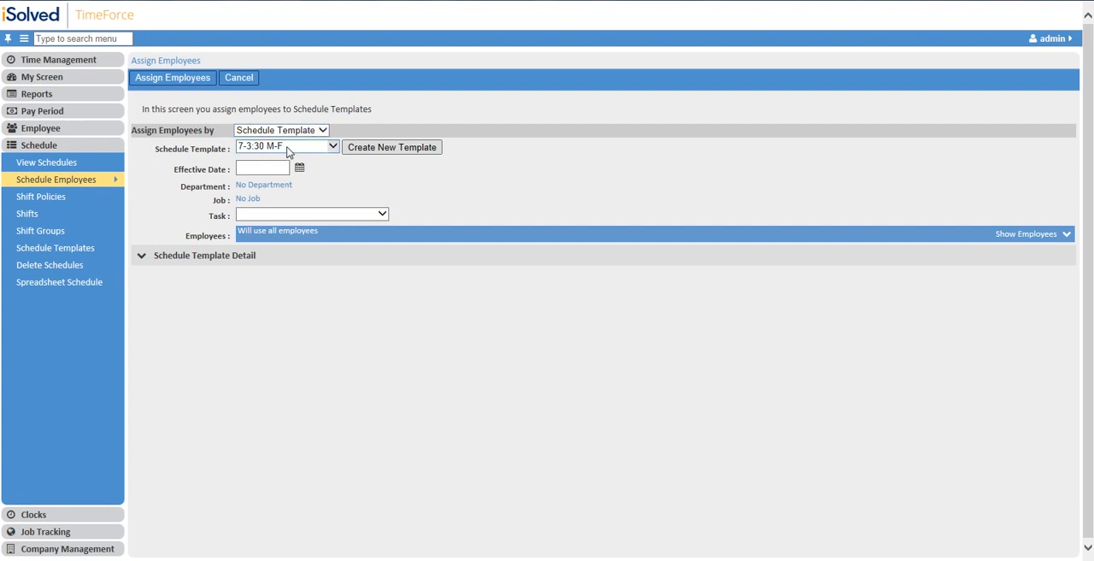
left_click(299, 168)
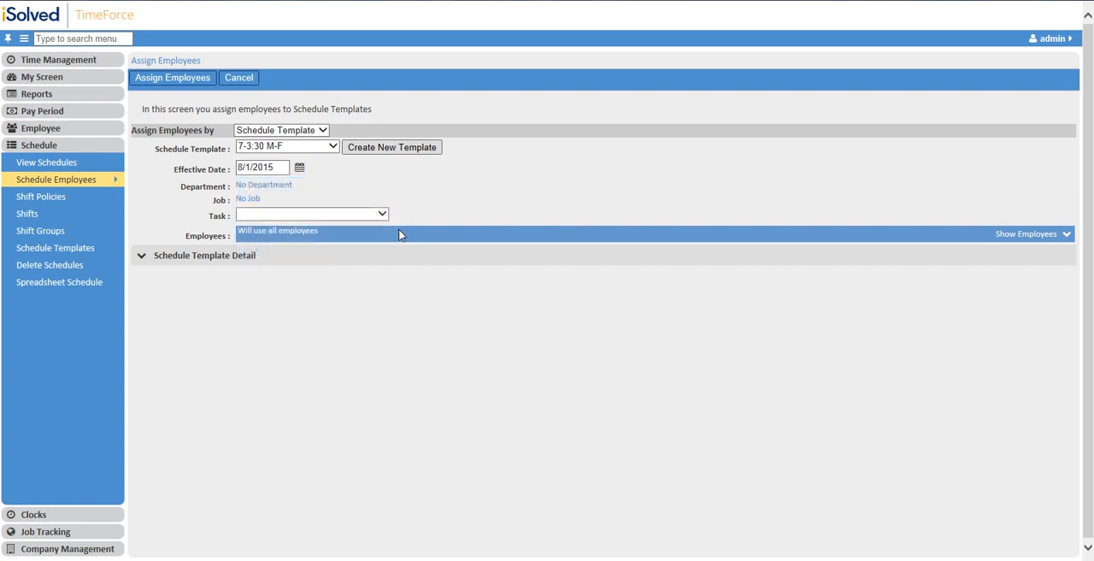
left_click(1022, 233)
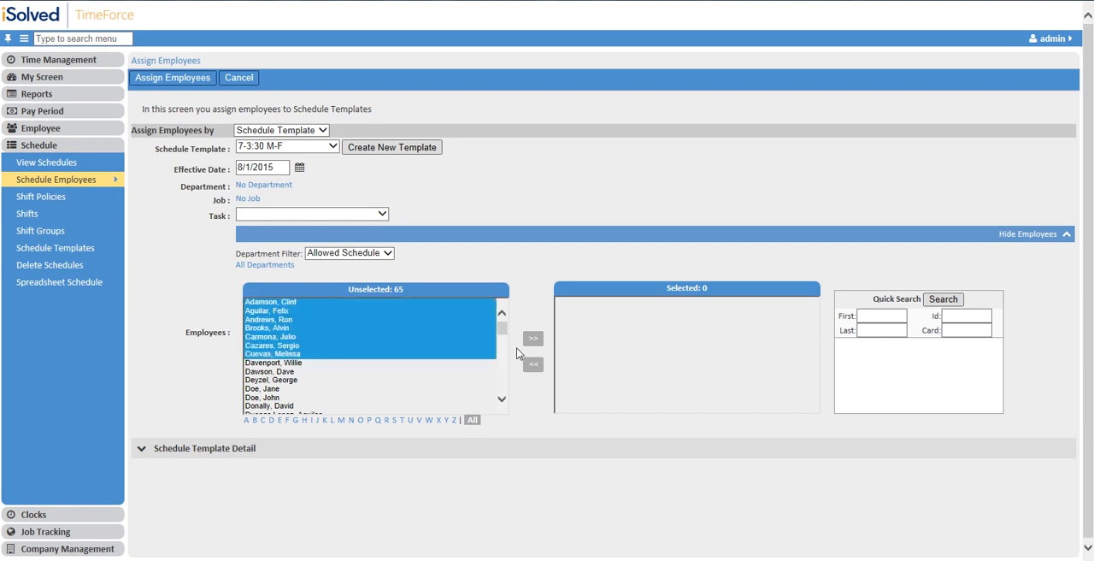
left_click(533, 338)
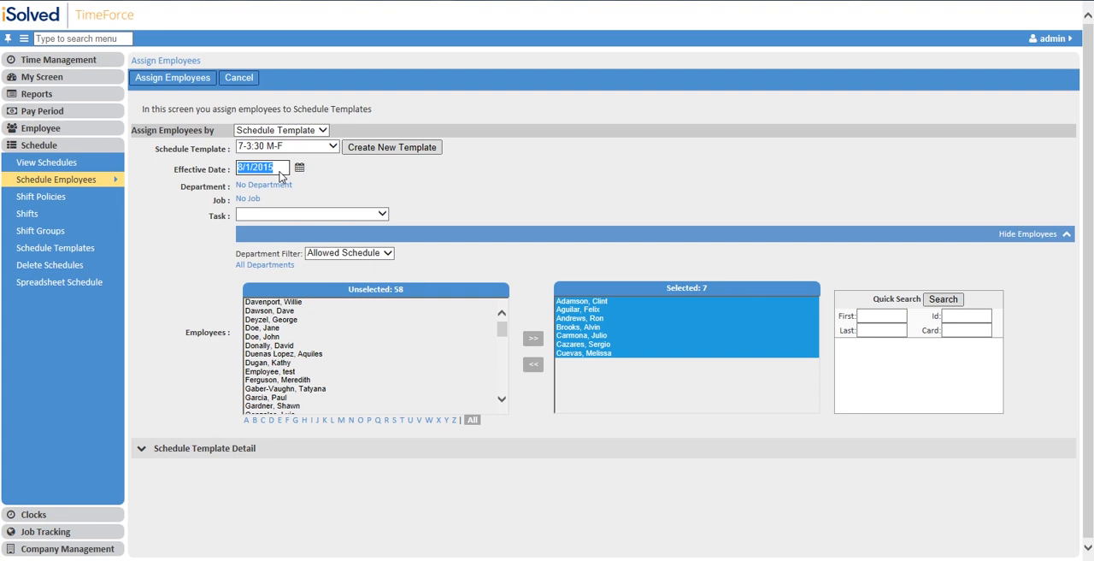
Set the effective date to 12/1/2015 and choose the 8-5 M-F template
left_click(299, 168)
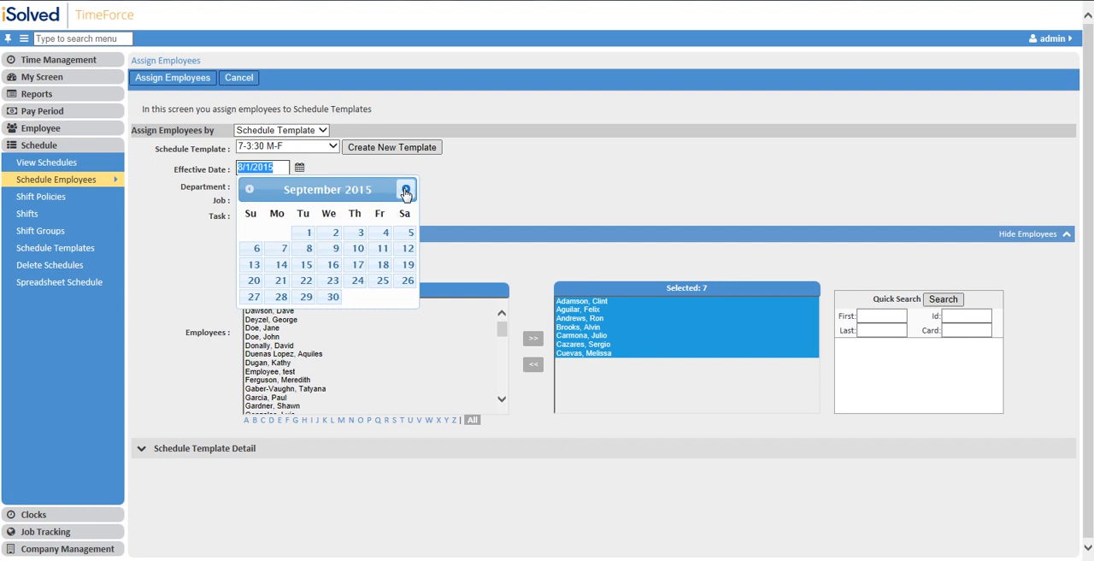
left_click(404, 189)
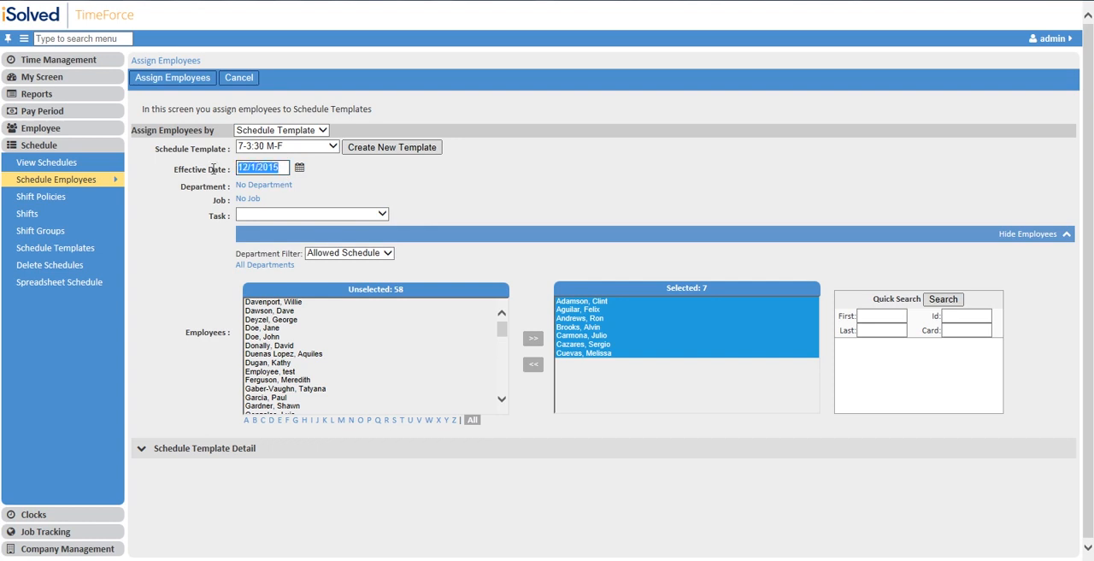
left_click(287, 147)
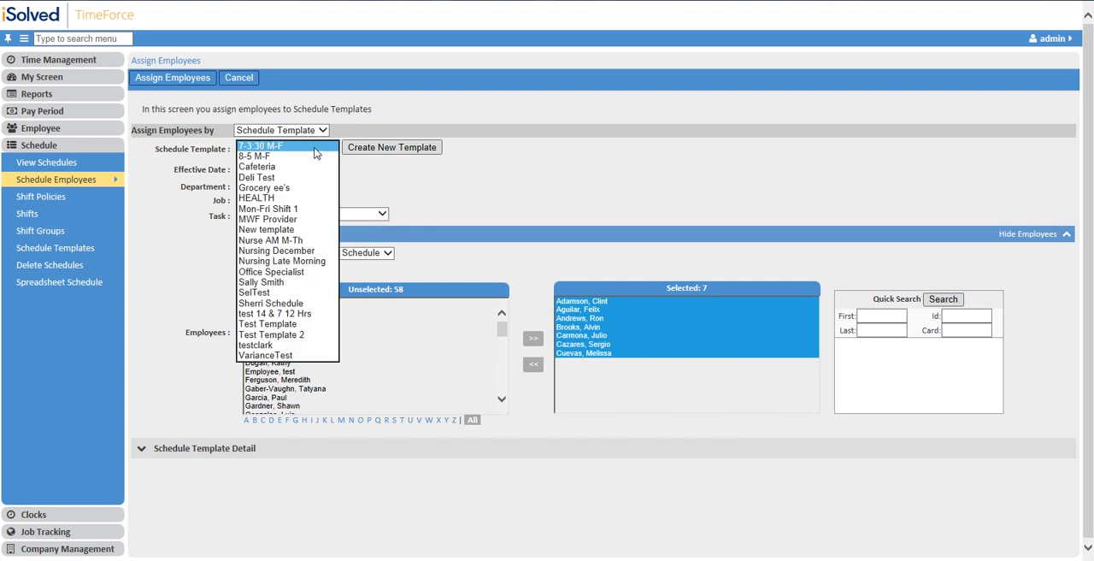
left_click(253, 156)
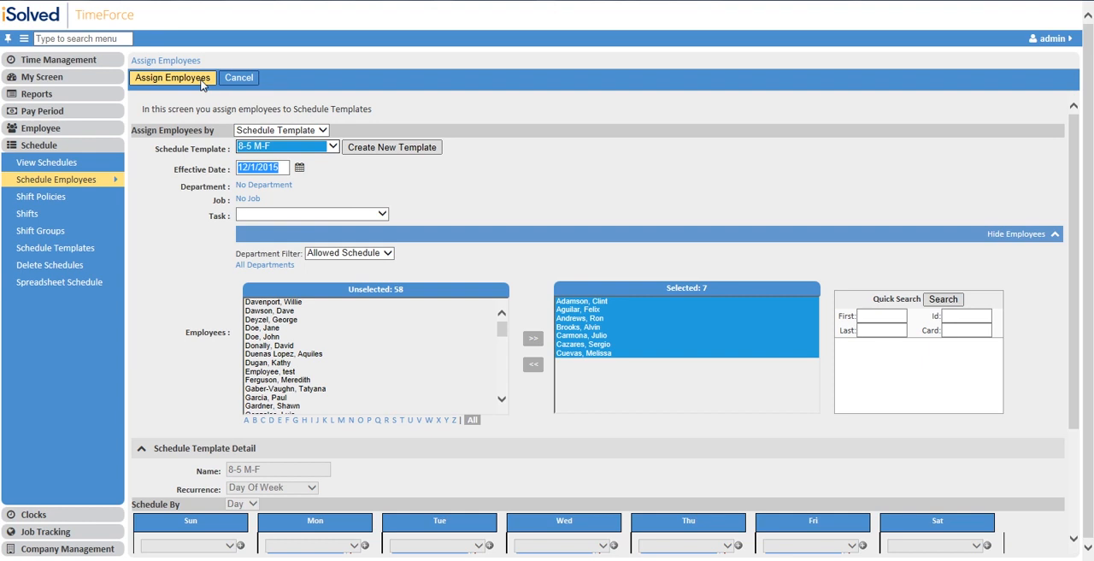
mouse_move(191, 104)
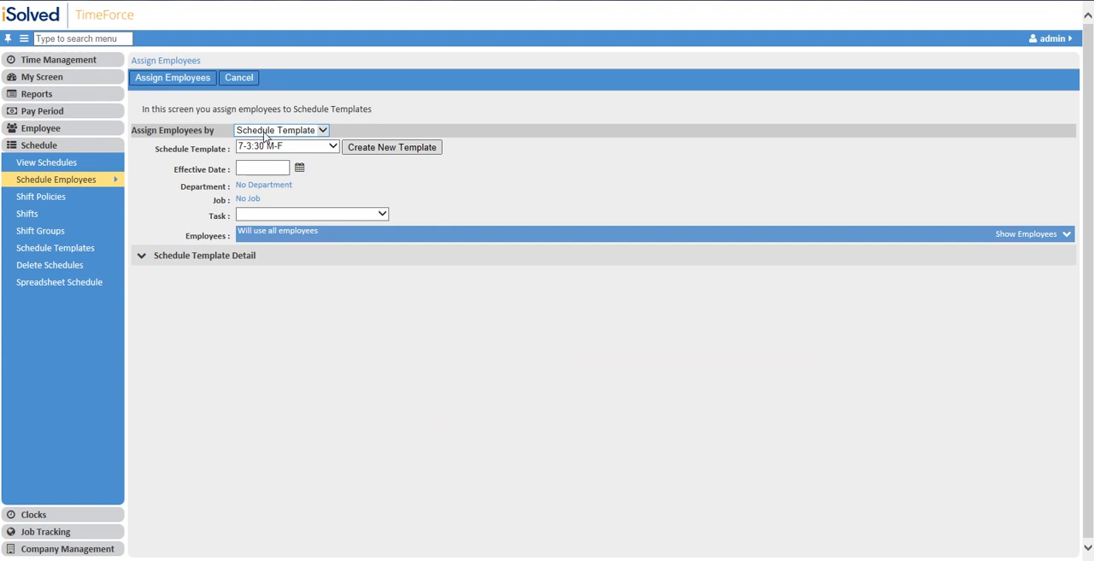
Assign by Employee: Adamson 7-3:30 M-F, Aguilar 8-5 M-F, Andrews Cafeteria, Brooks Deli Test
left_click(280, 130)
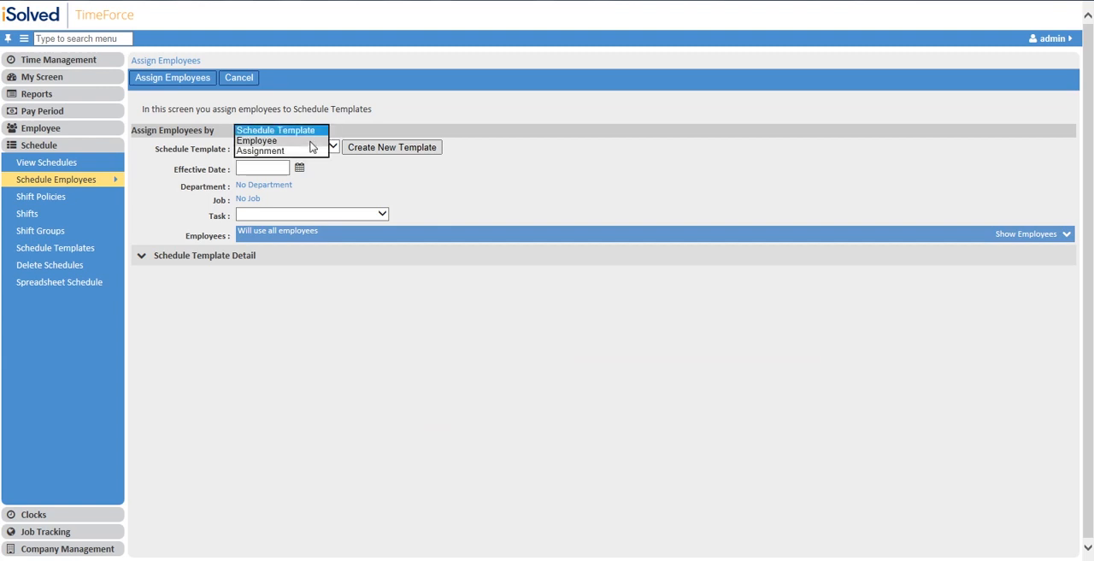
left_click(258, 140)
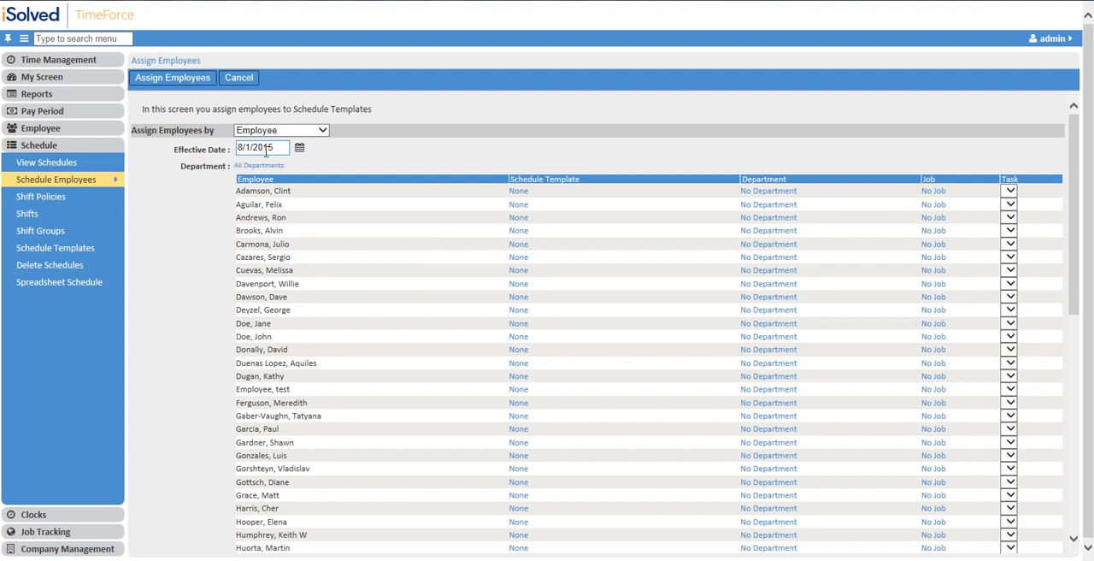
left_click(282, 190)
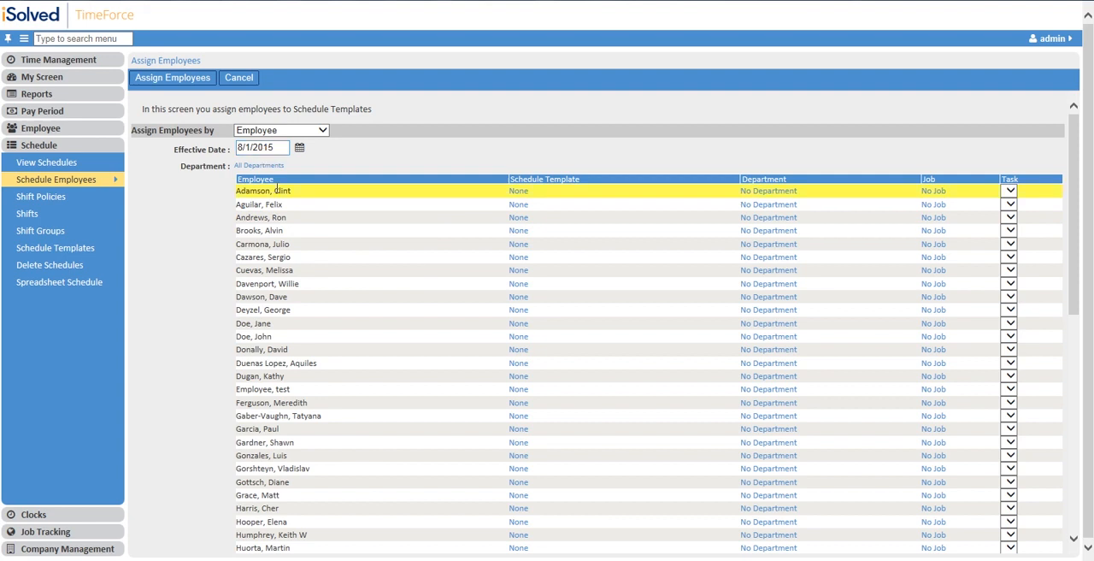
left_click(530, 191)
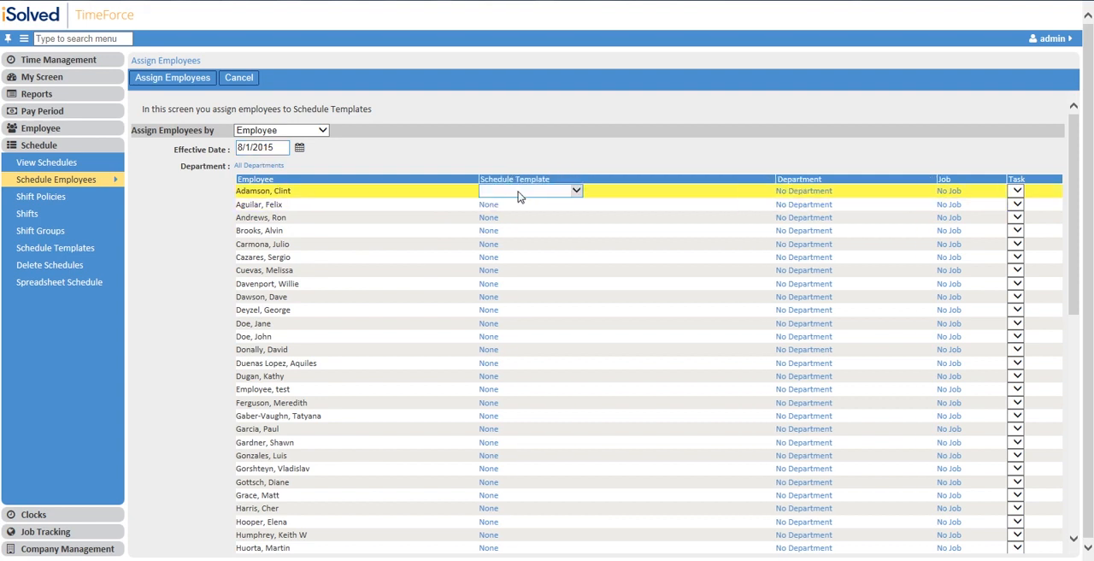
left_click(527, 191)
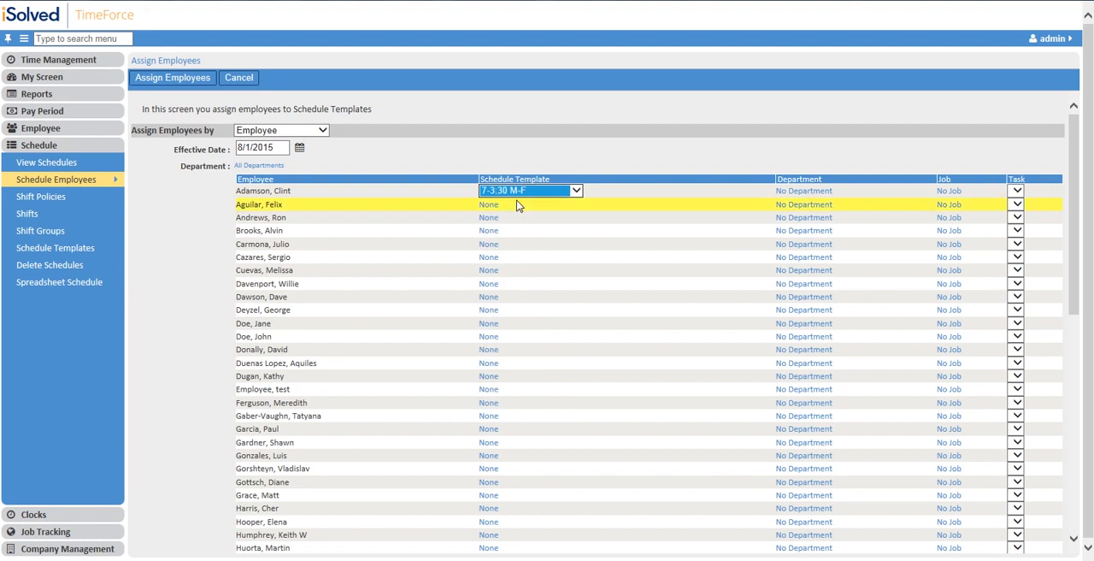
left_click(583, 190)
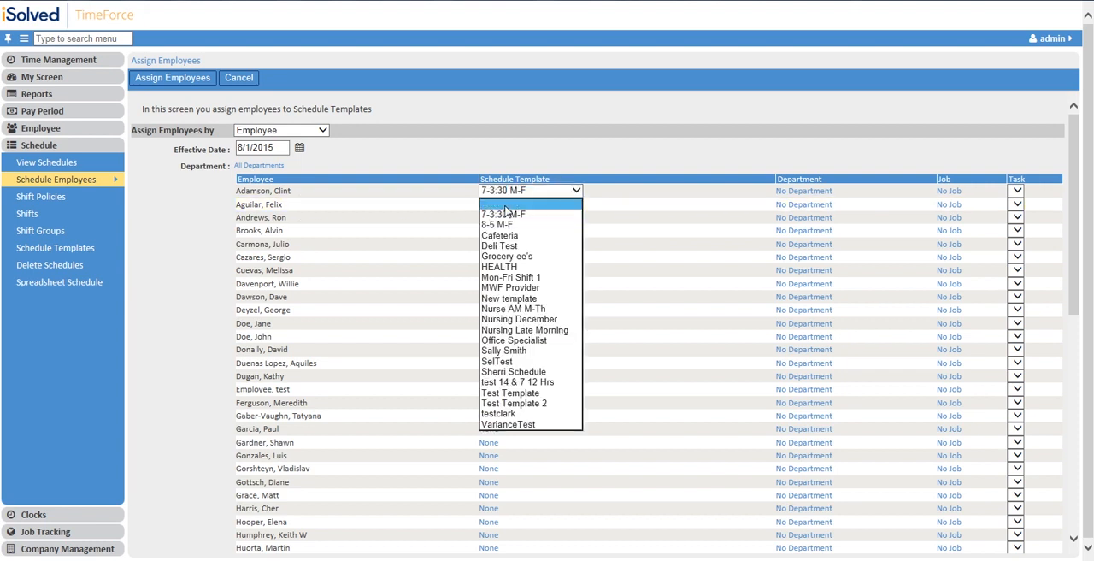
left_click(499, 224)
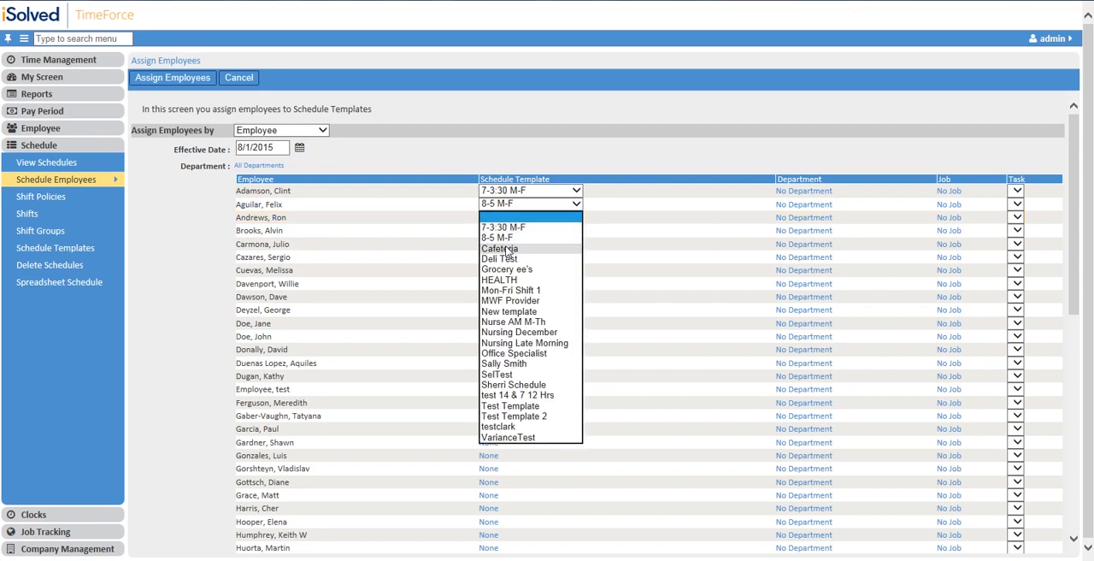
left_click(501, 248)
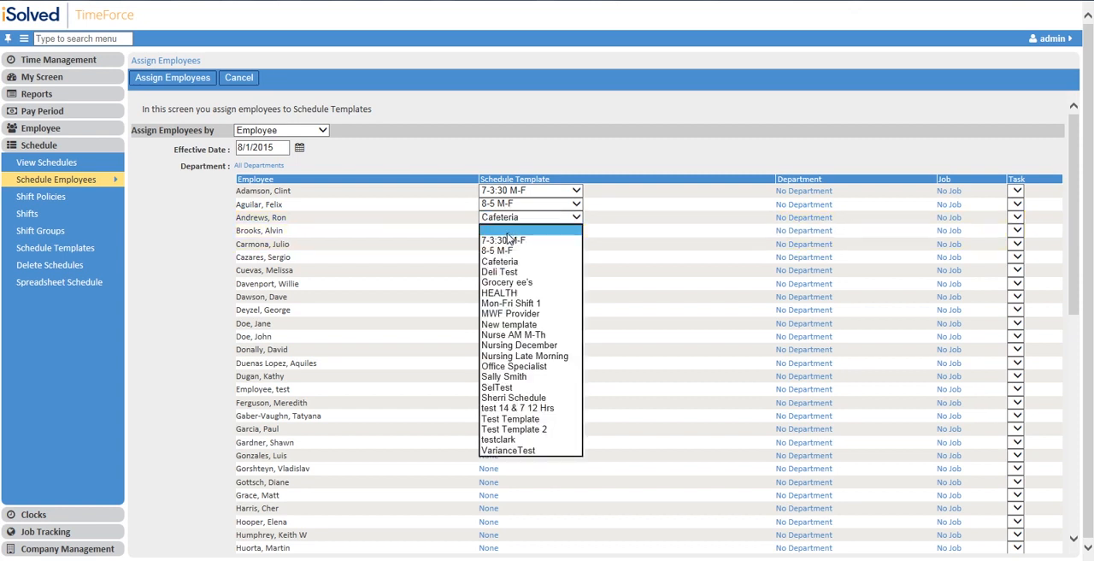
left_click(499, 271)
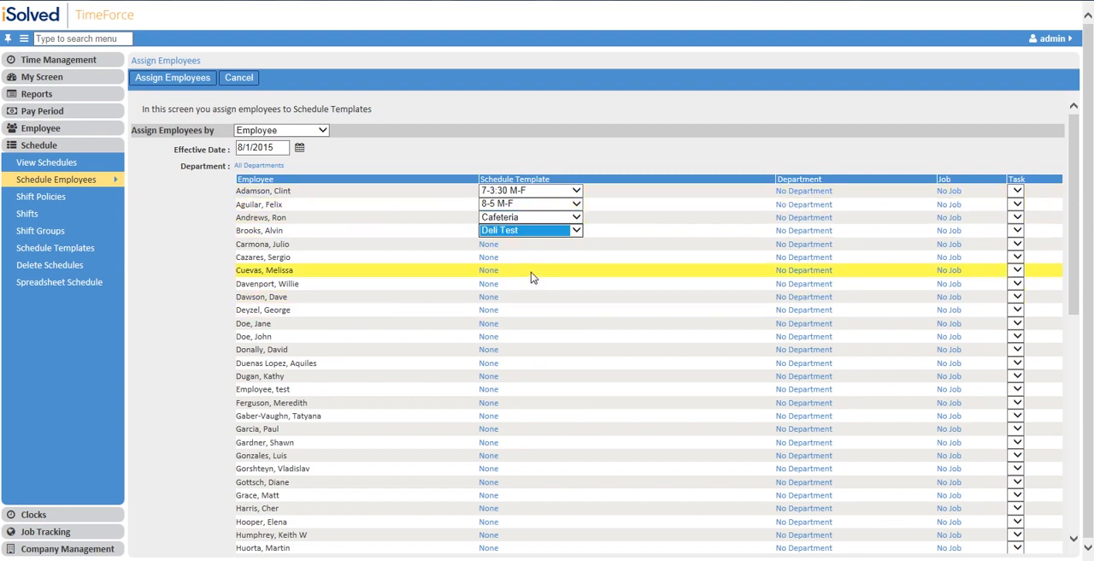
mouse_move(525, 274)
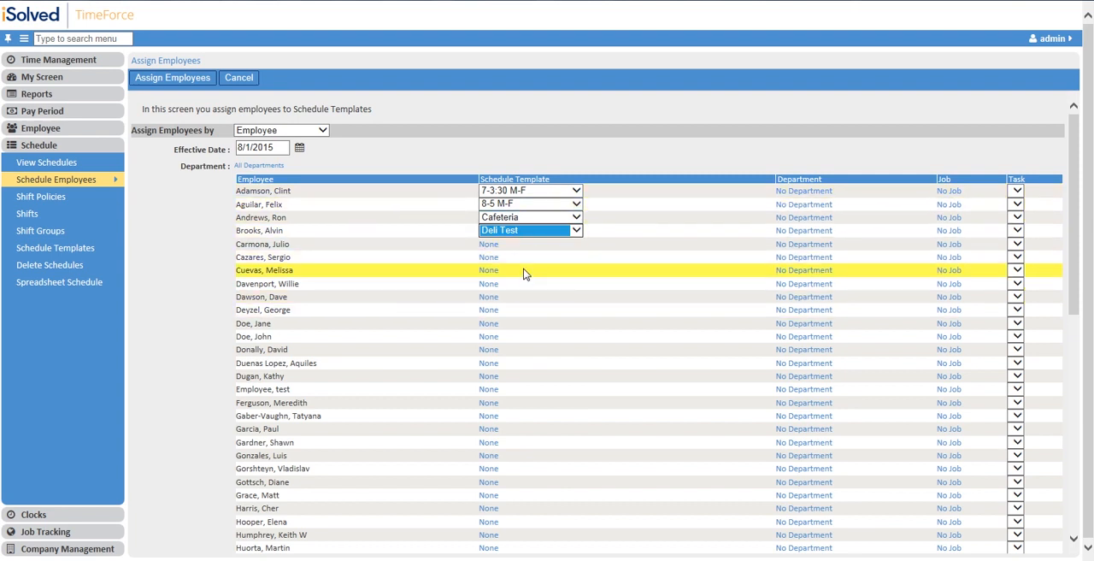
mouse_move(322, 159)
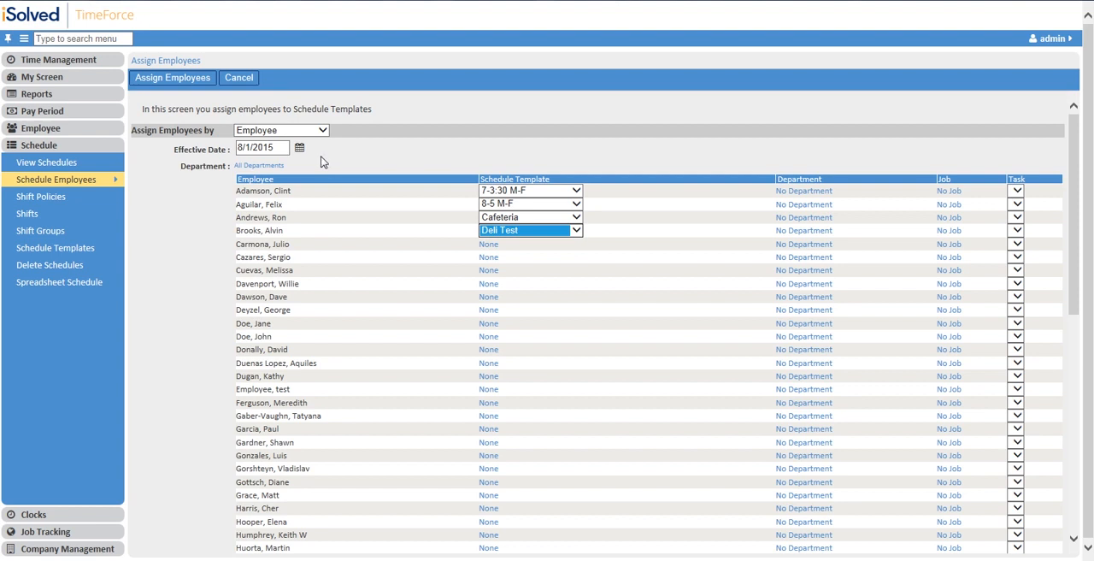
mouse_move(48, 164)
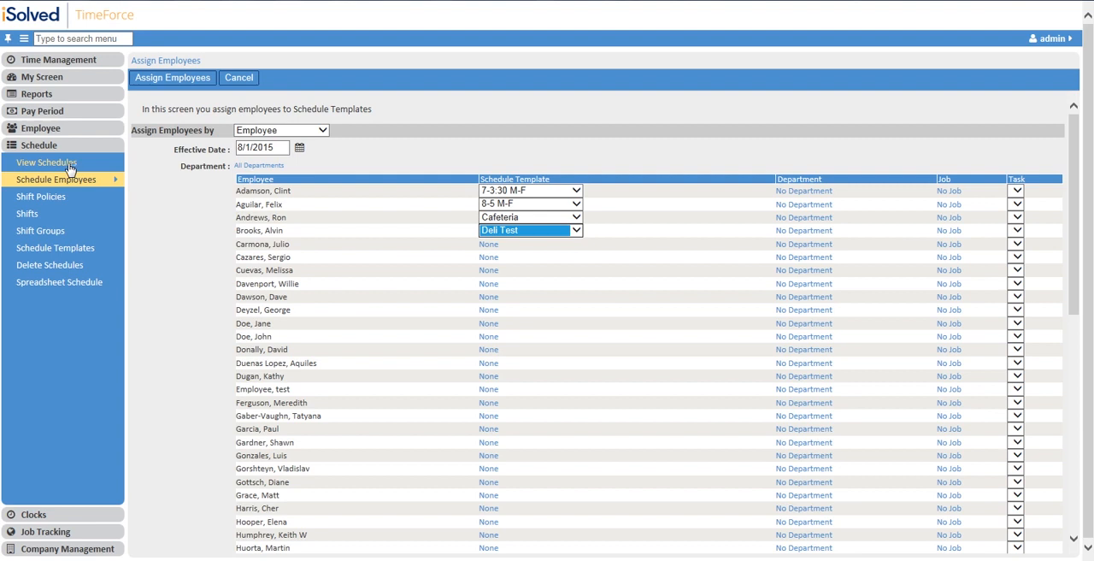
Load the Daily schedule view for all employees starting 7/9/2015
left_click(46, 161)
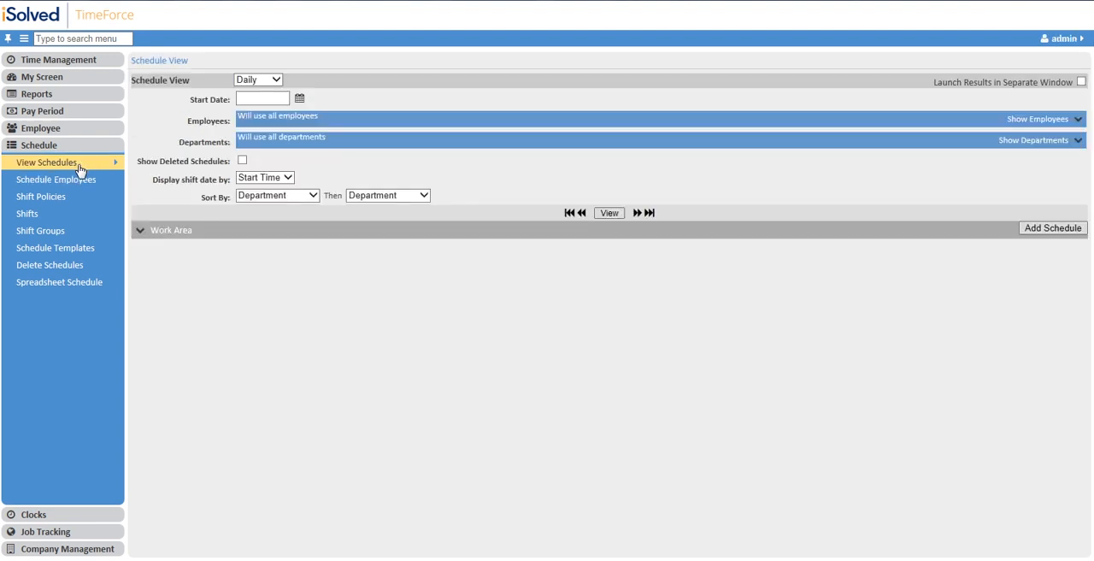
left_click(304, 98)
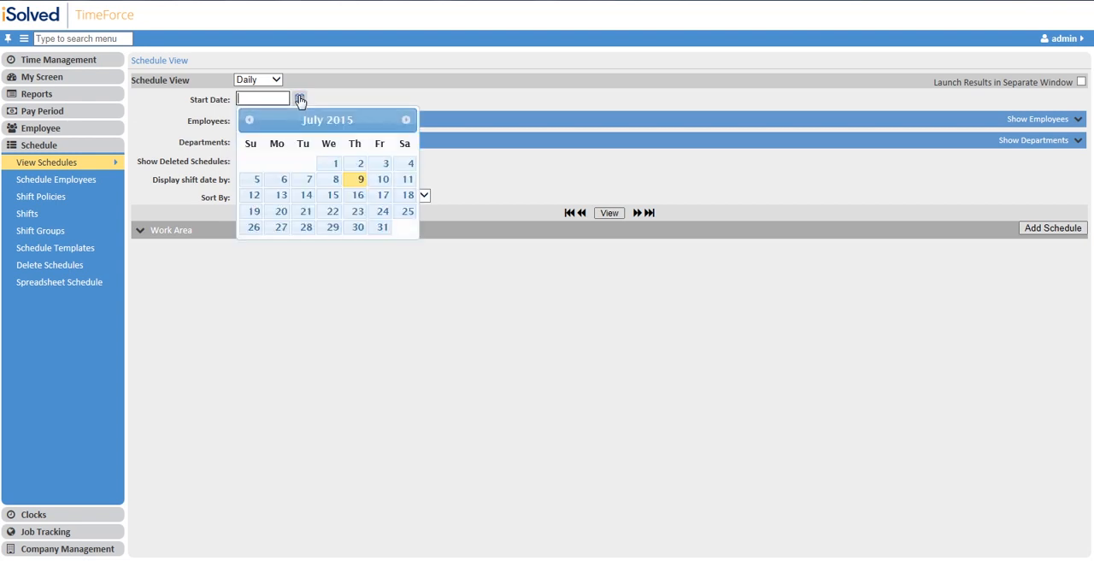
left_click(359, 179)
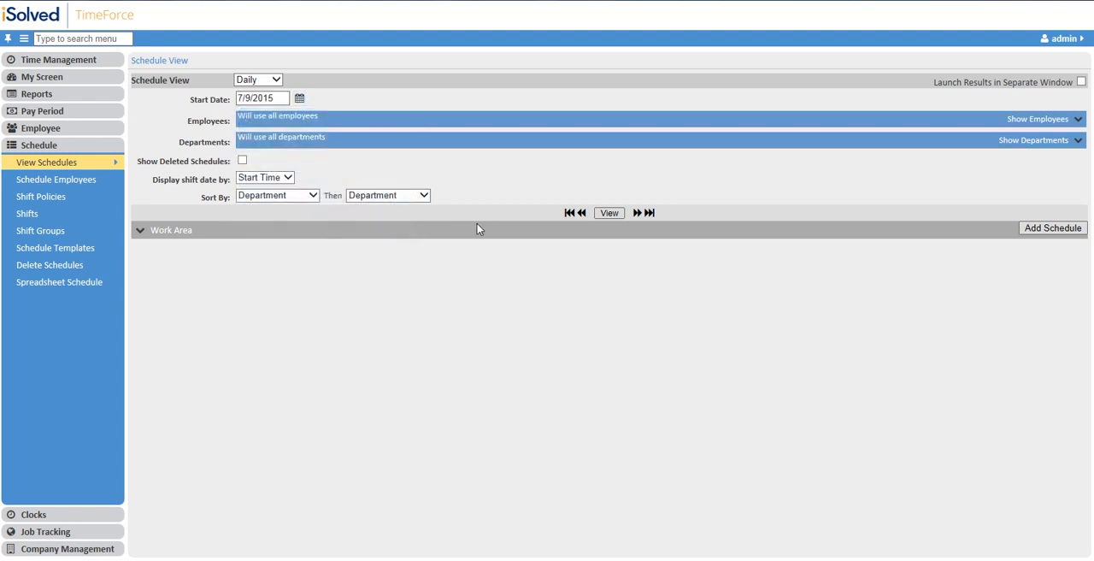
left_click(266, 78)
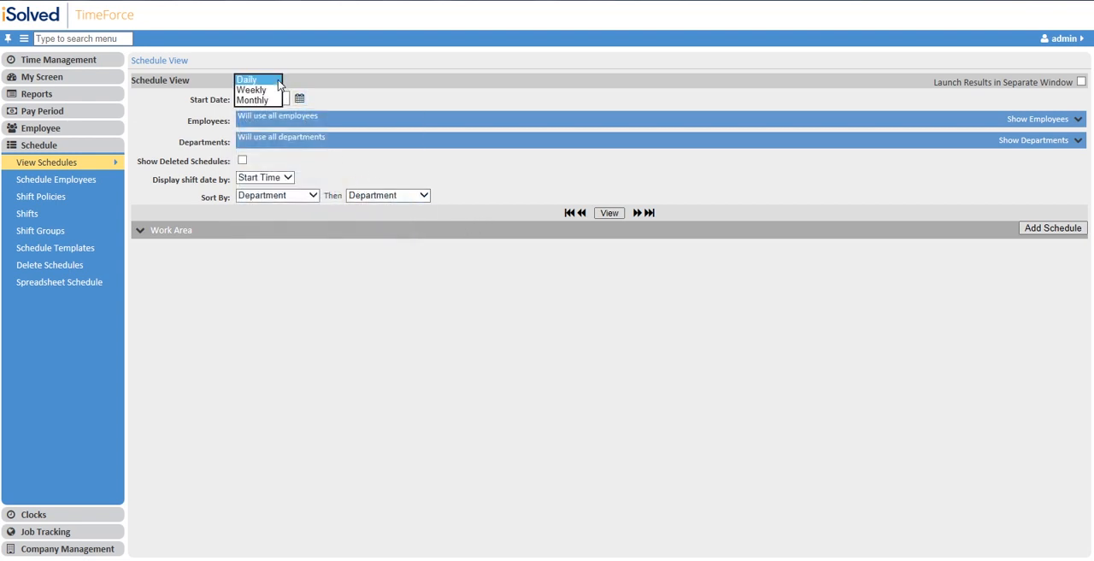
left_click(249, 78)
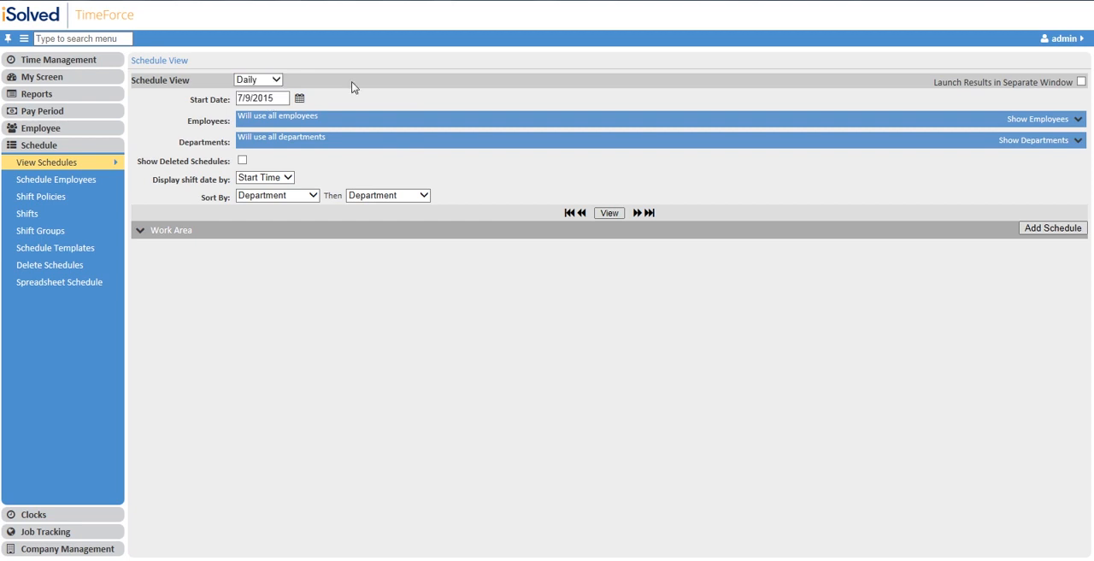
double_click(278, 116)
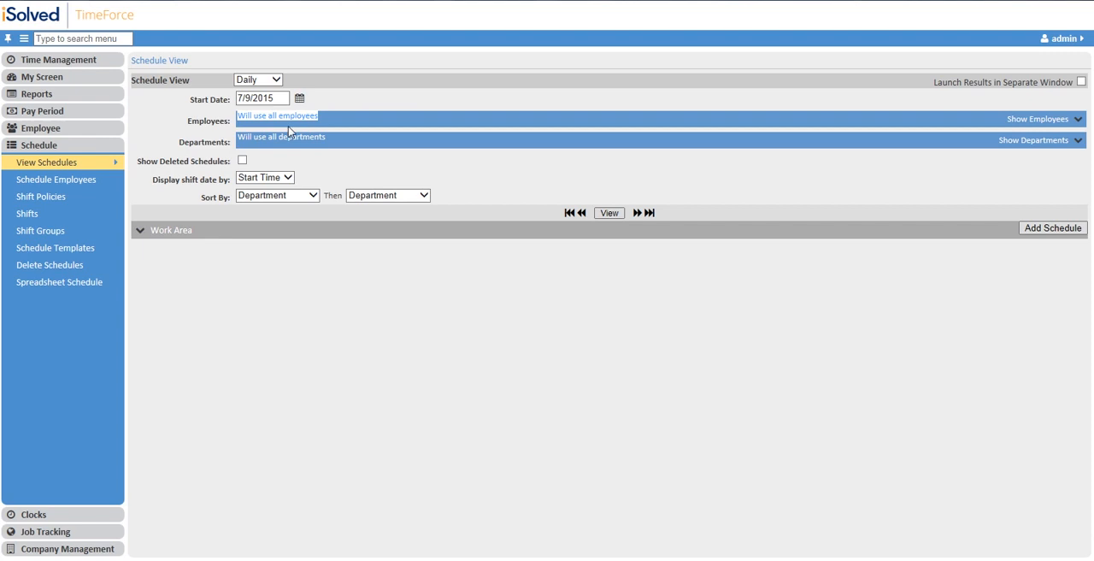
mouse_move(299, 129)
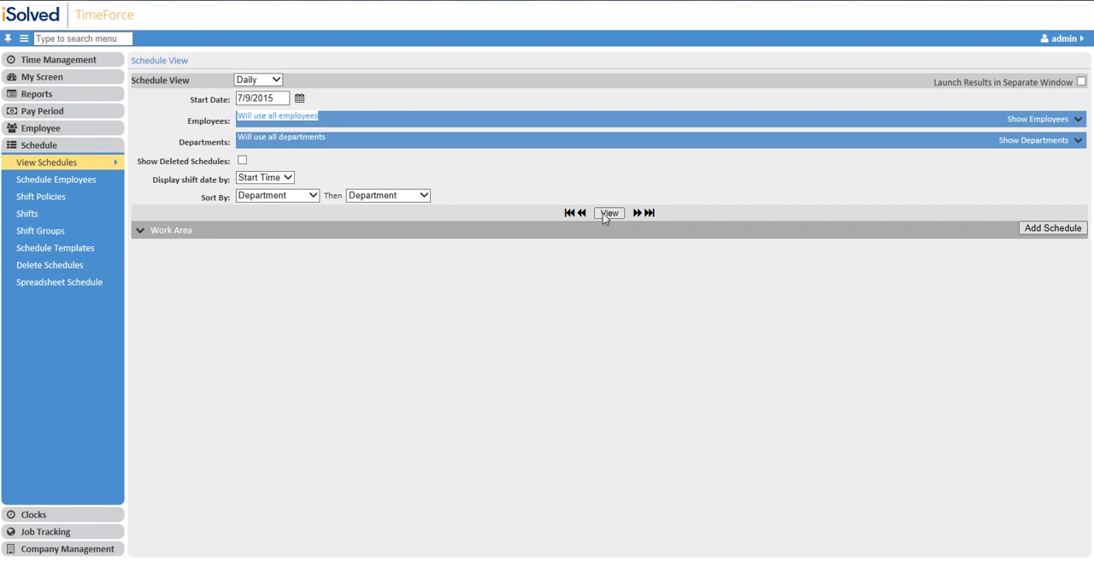
left_click(608, 213)
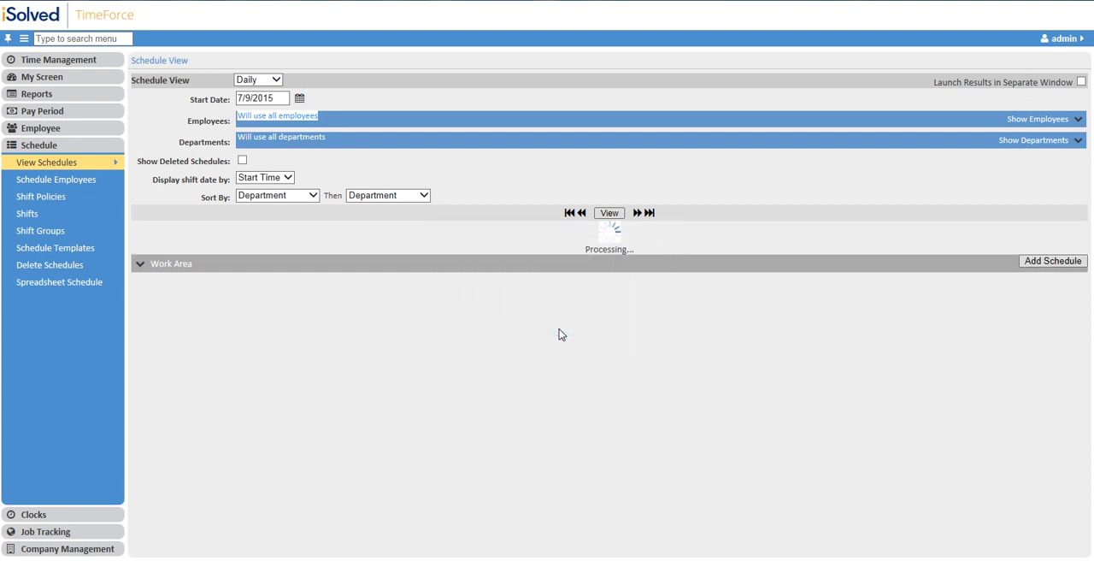
left_click(602, 213)
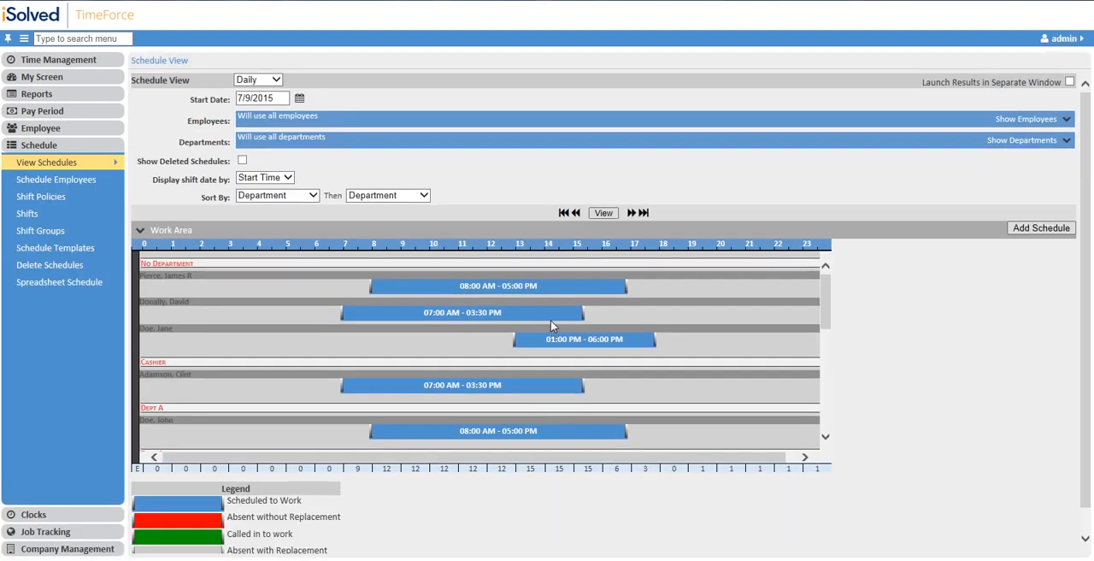
mouse_move(150, 255)
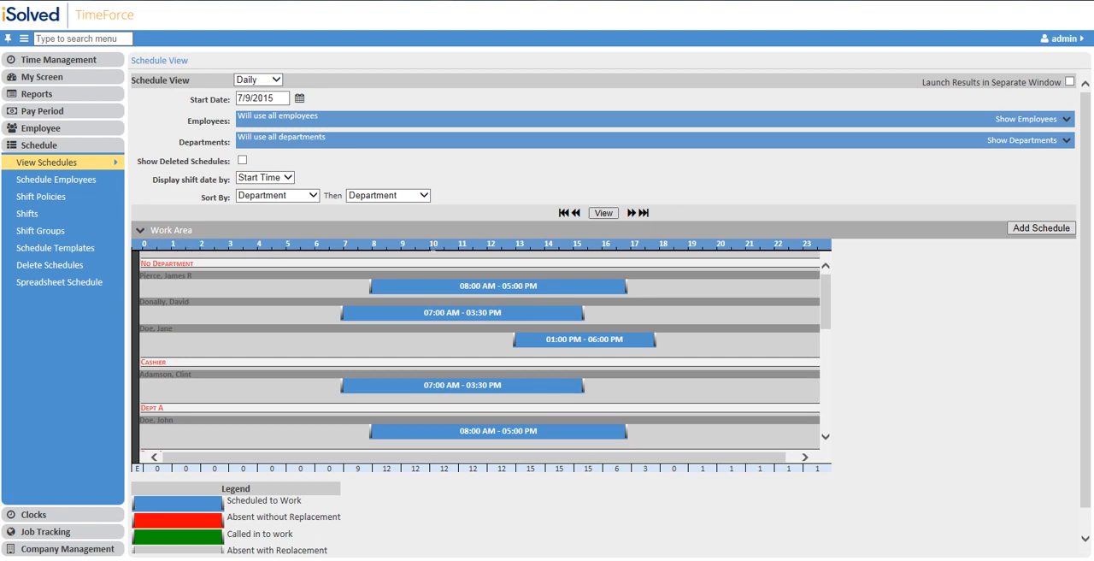
mouse_move(706, 300)
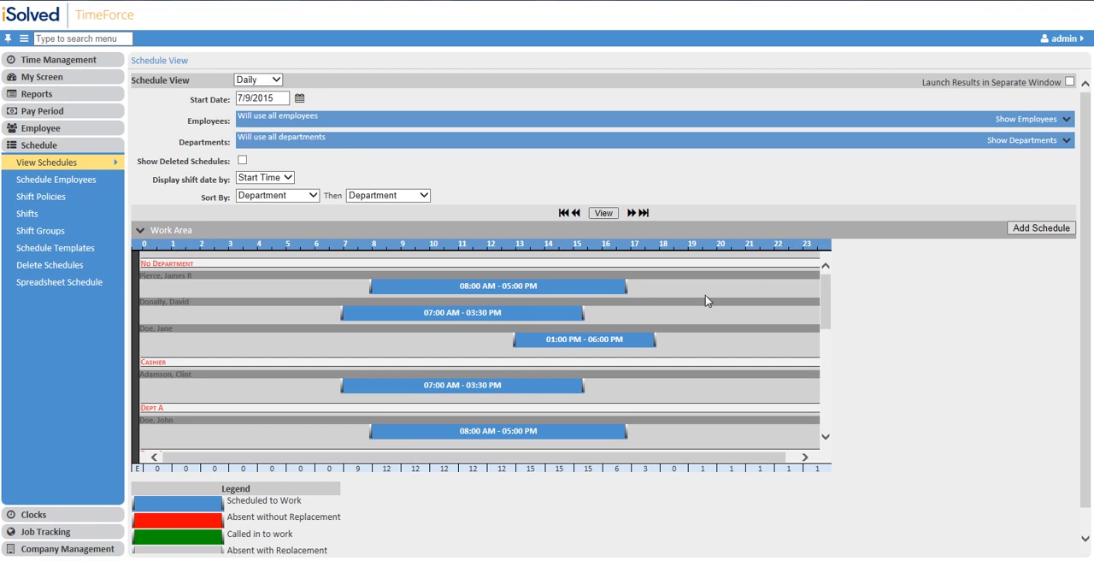
mouse_move(386, 285)
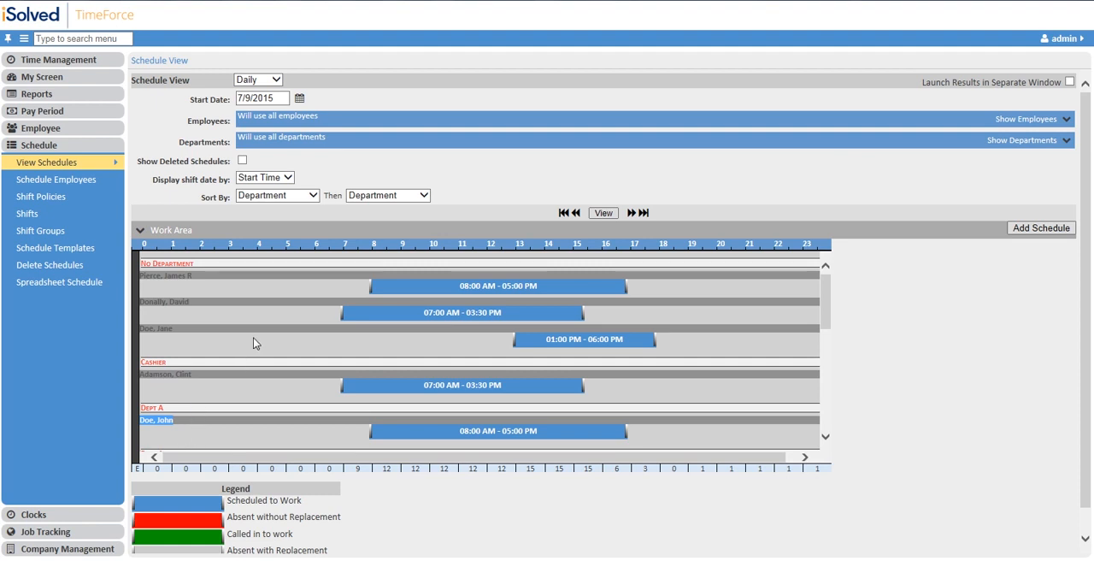
mouse_move(470, 286)
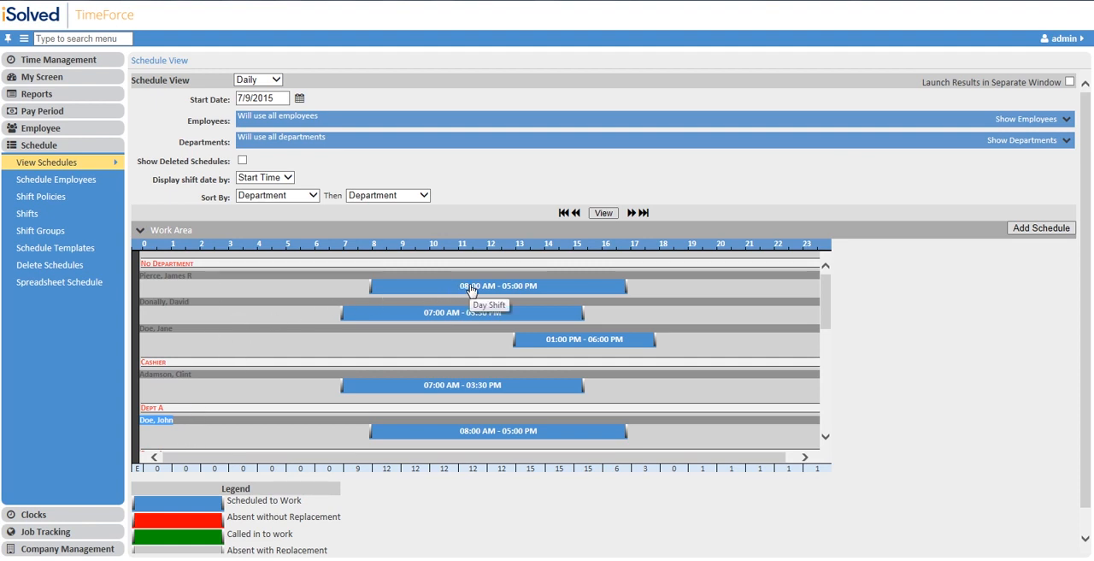
mouse_move(470, 316)
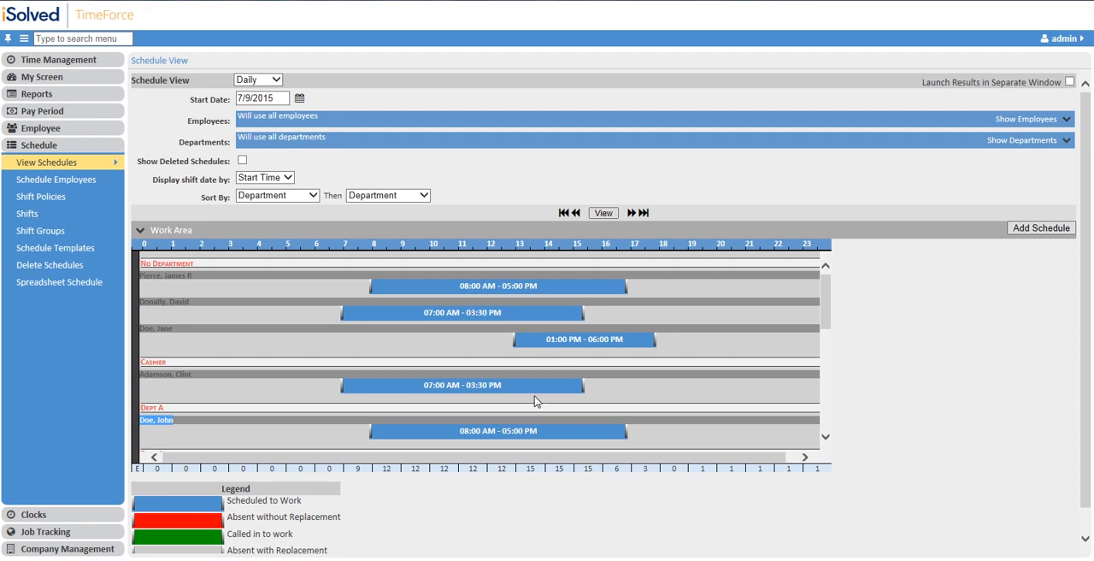
mouse_move(523, 442)
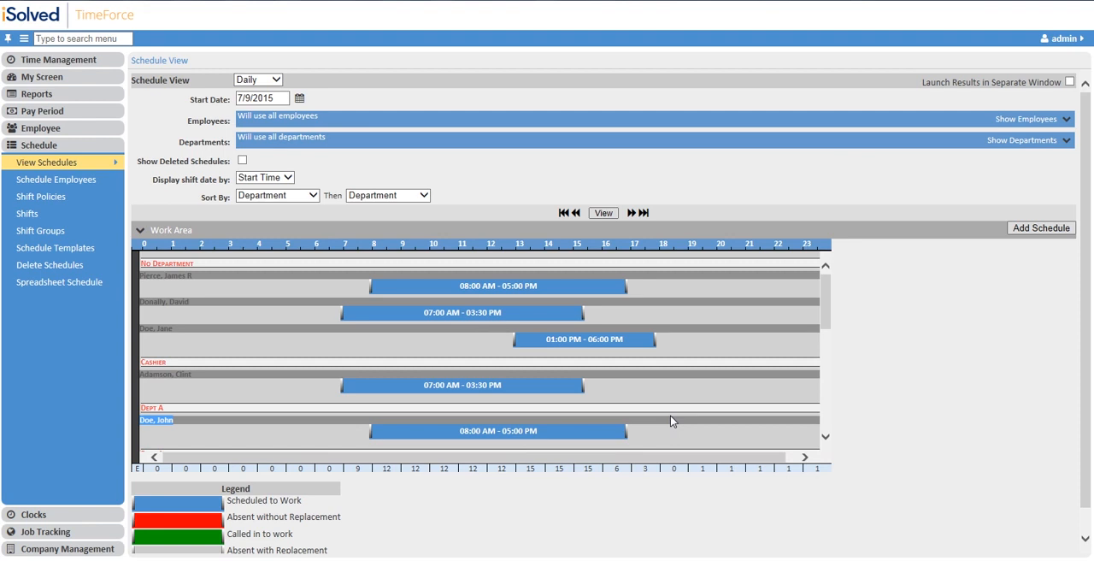
mouse_move(530, 290)
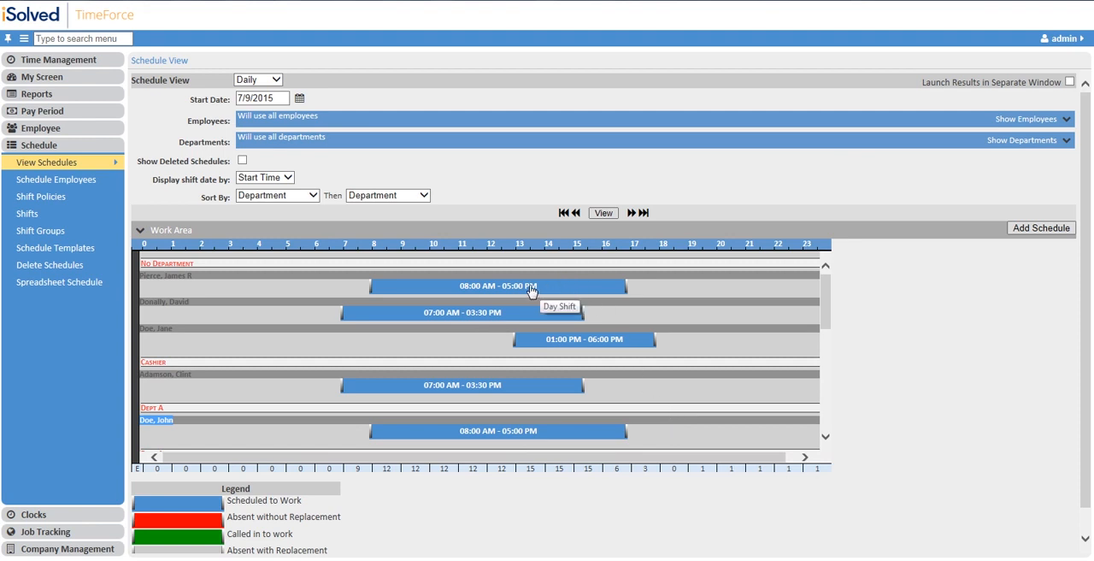
Open the top employee's 08:00 AM – 05:00 PM shift on 7/9/2015 in the edit panel
left_click(499, 285)
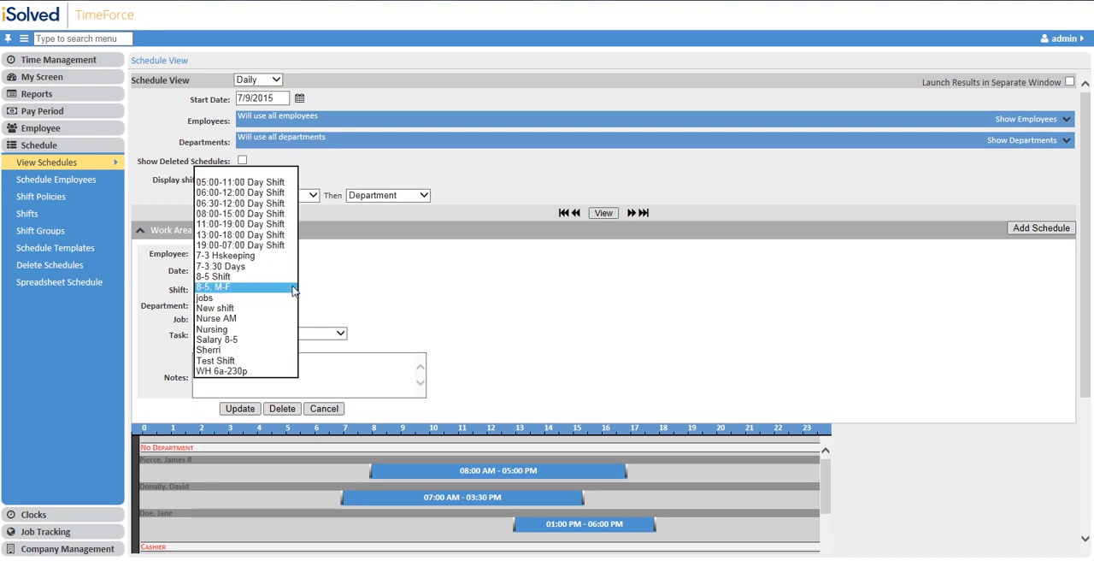
mouse_move(269, 288)
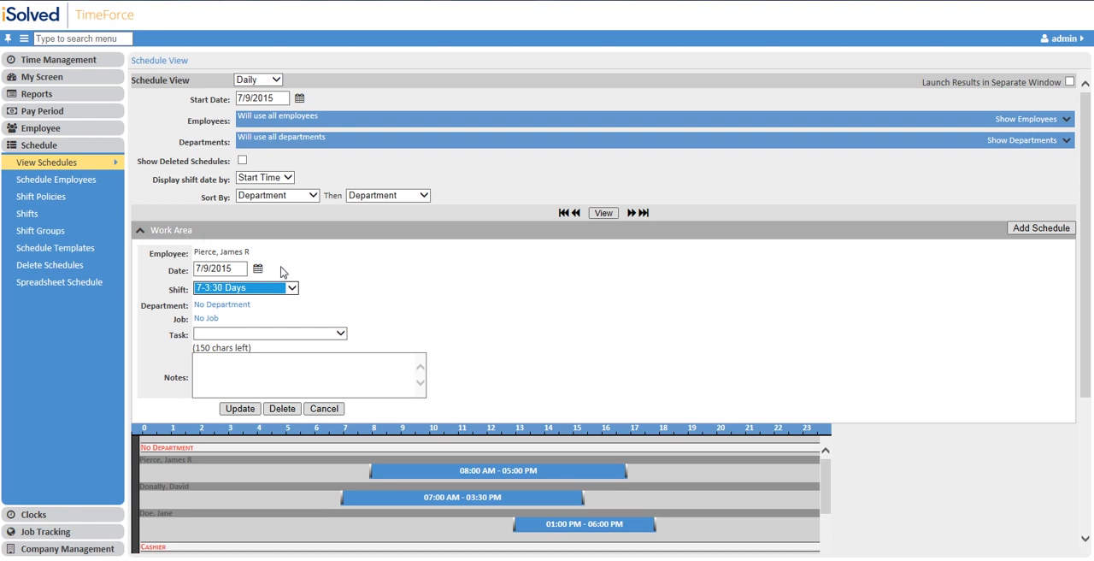
mouse_move(227, 283)
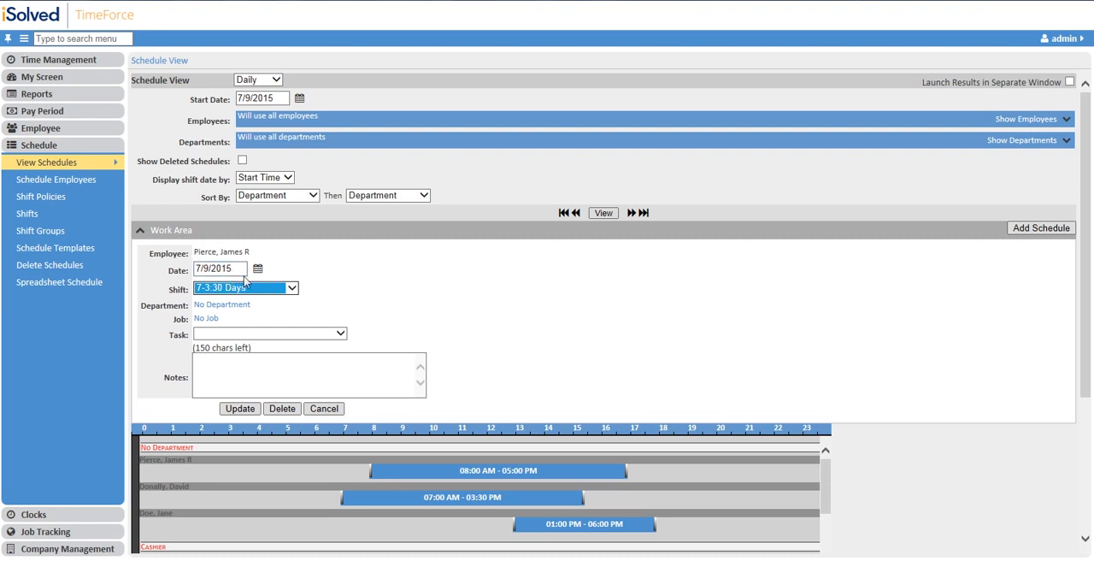
mouse_move(241, 287)
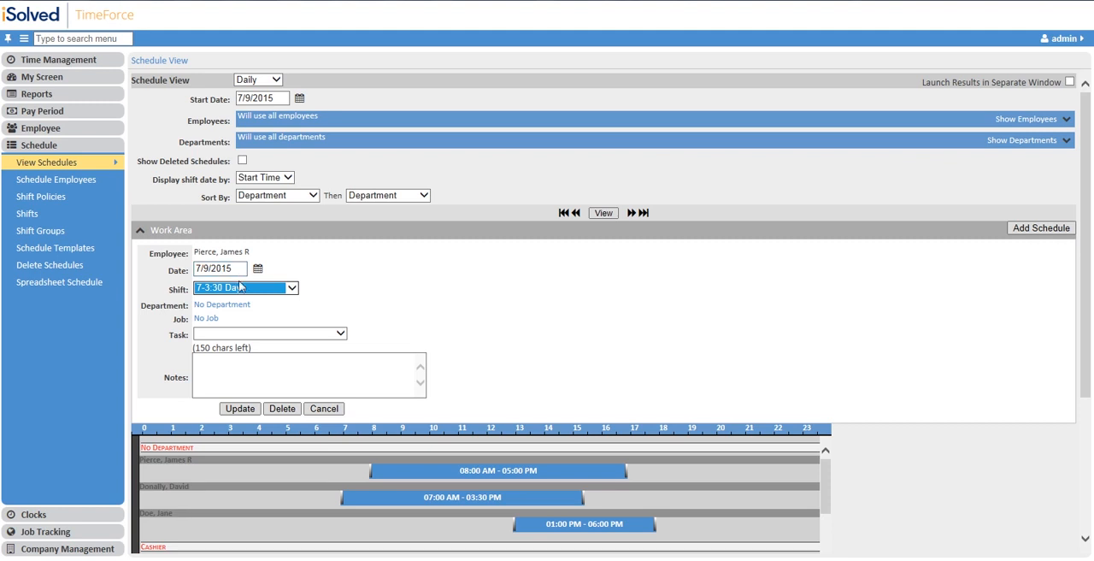
mouse_move(221, 299)
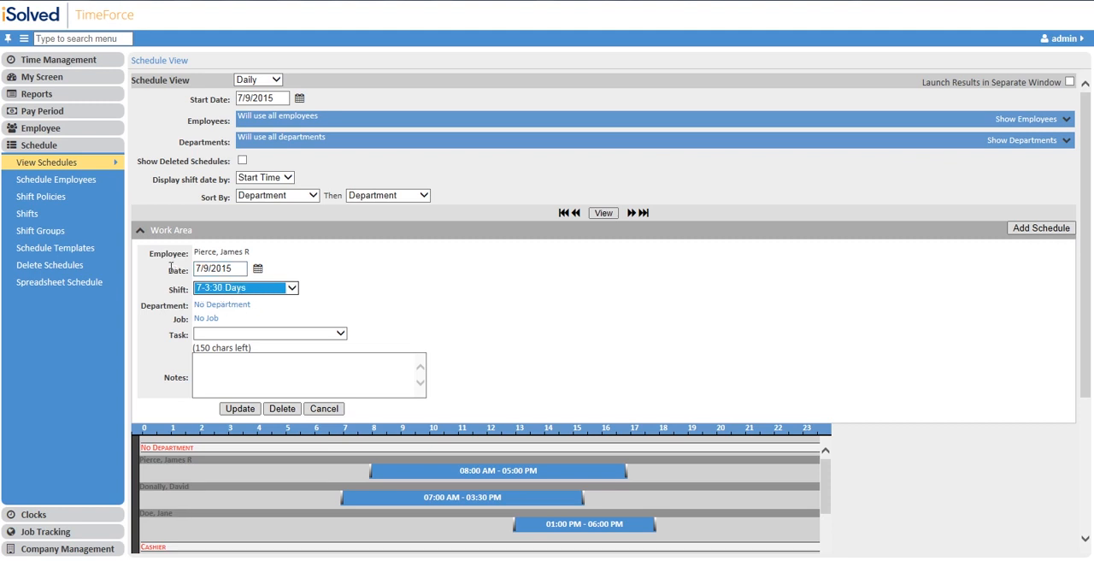
mouse_move(364, 285)
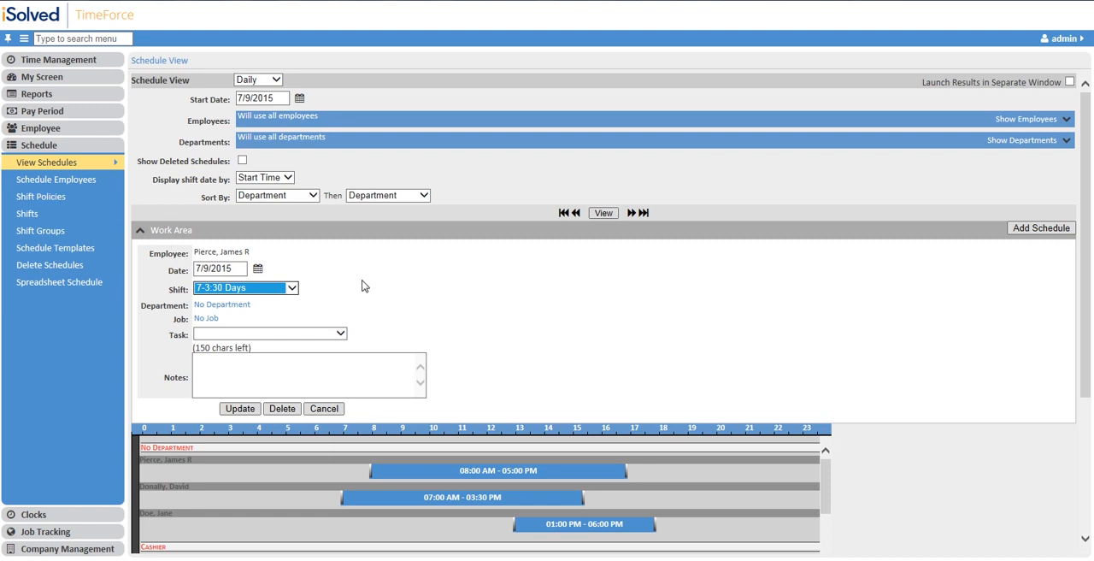
mouse_move(395, 297)
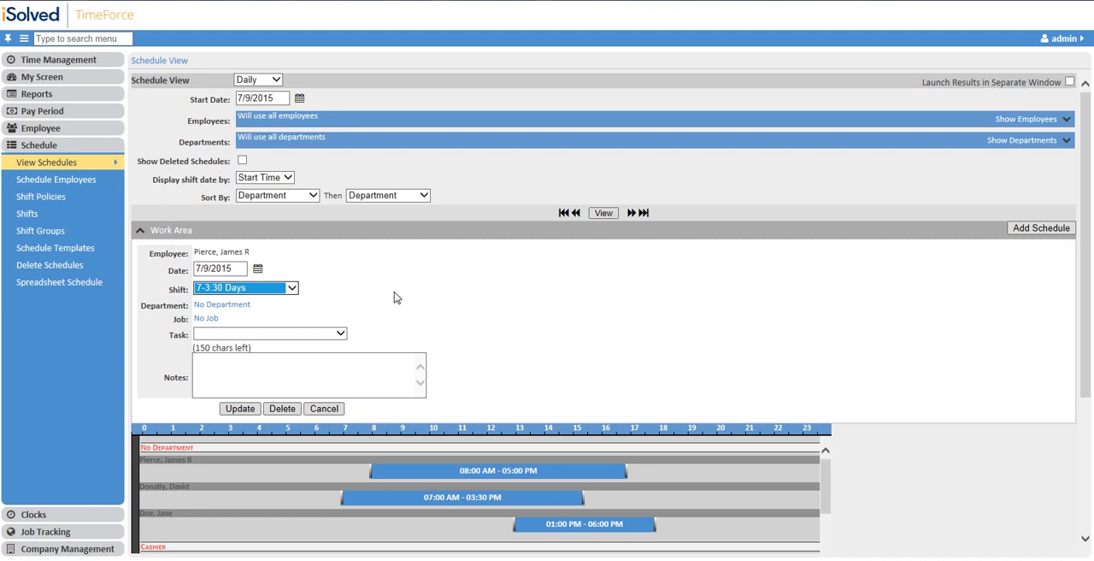
mouse_move(282, 255)
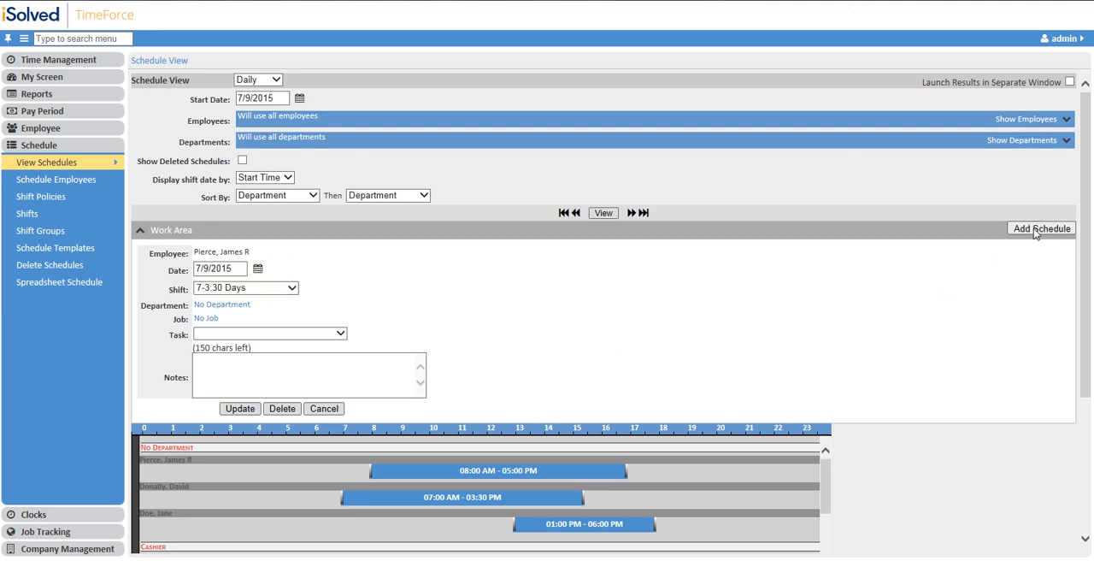
left_click(220, 252)
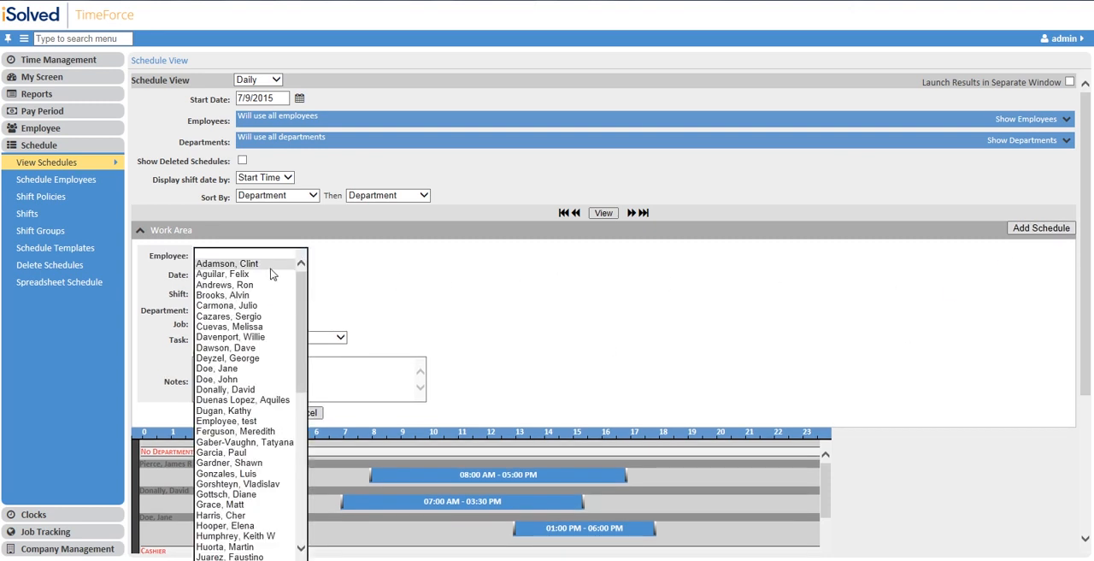
left_click(227, 358)
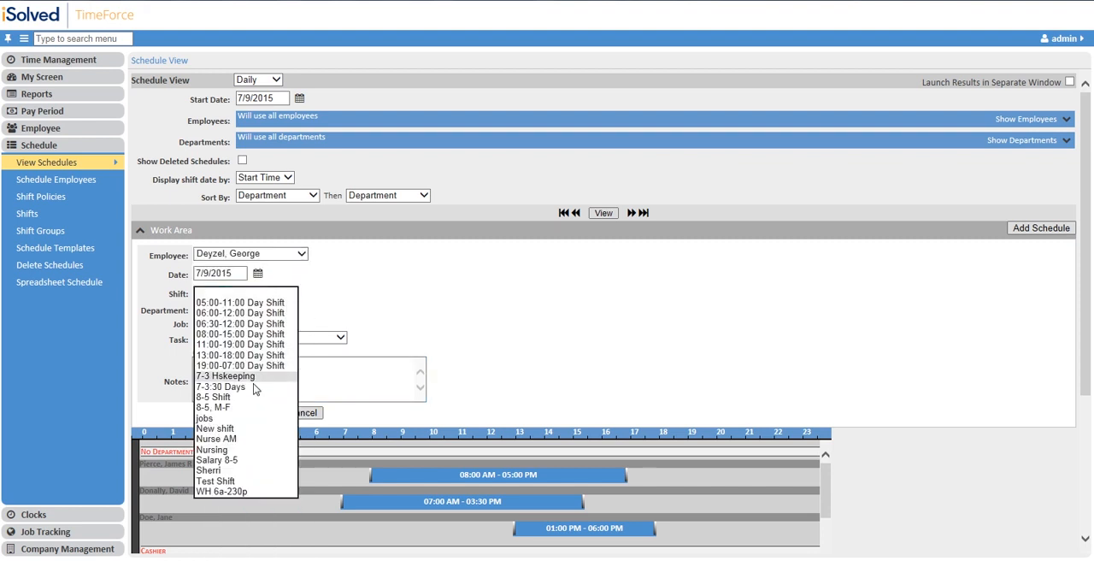
left_click(213, 396)
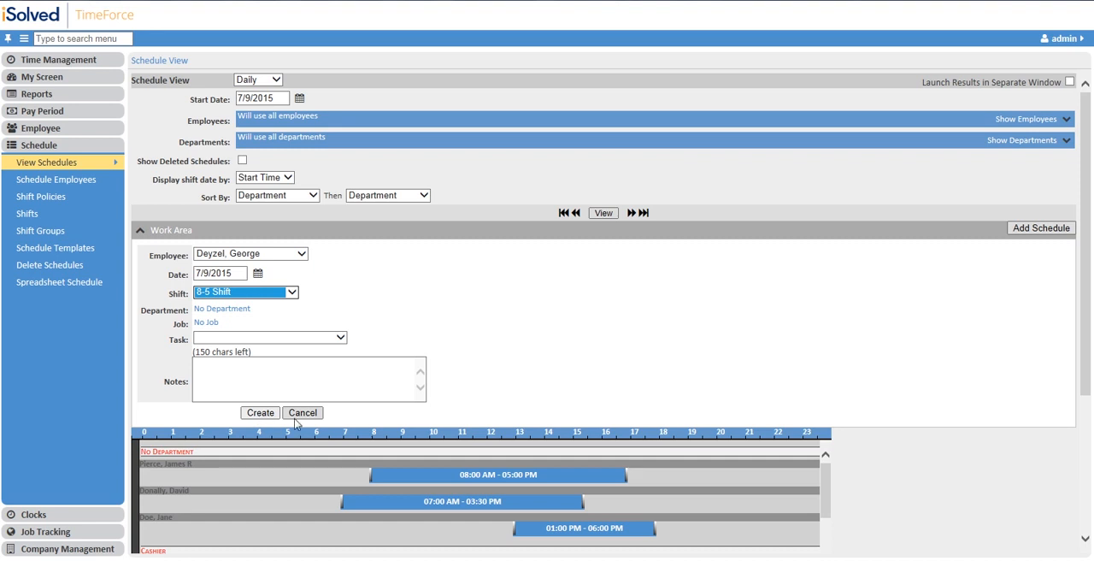
mouse_move(1042, 285)
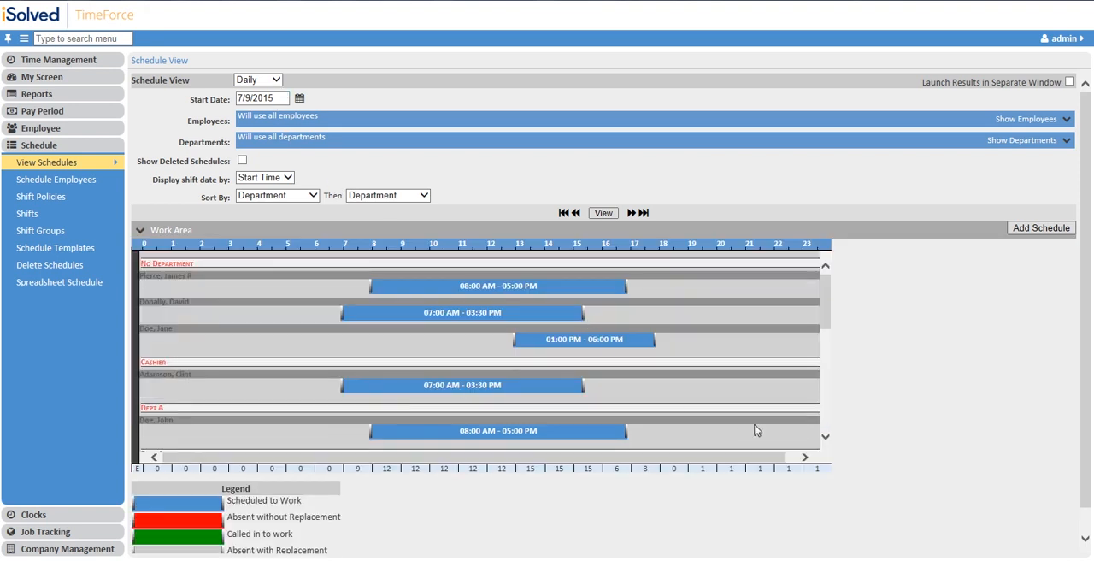
mouse_move(243, 270)
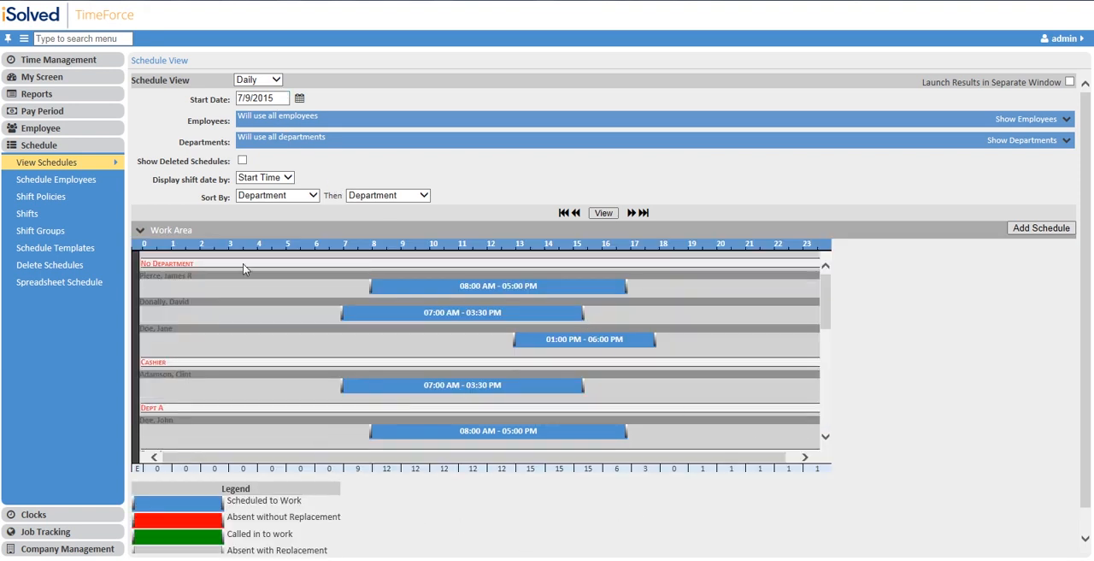
mouse_move(860, 228)
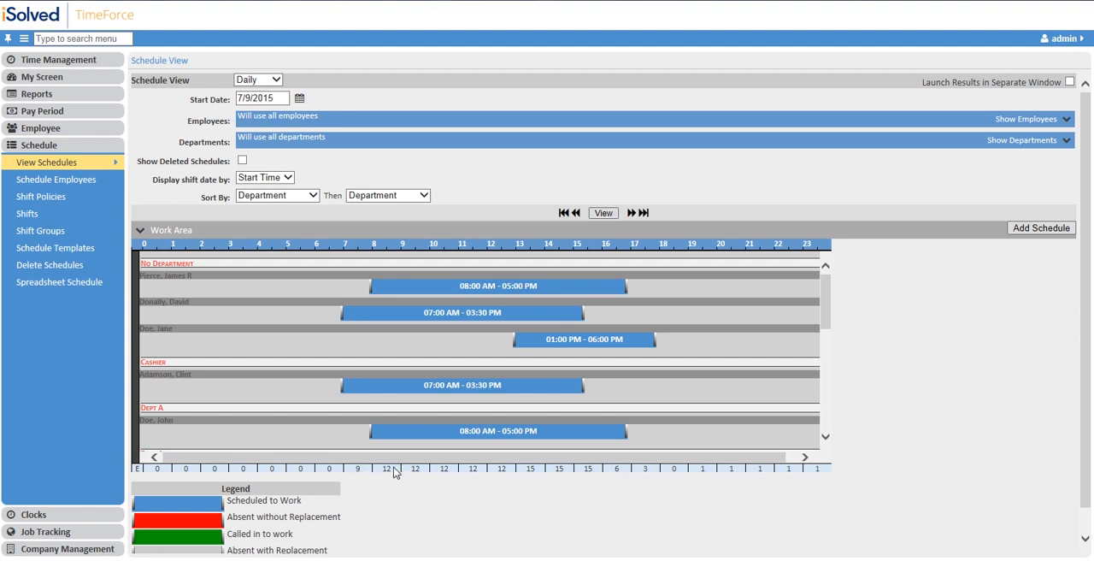
mouse_move(392, 480)
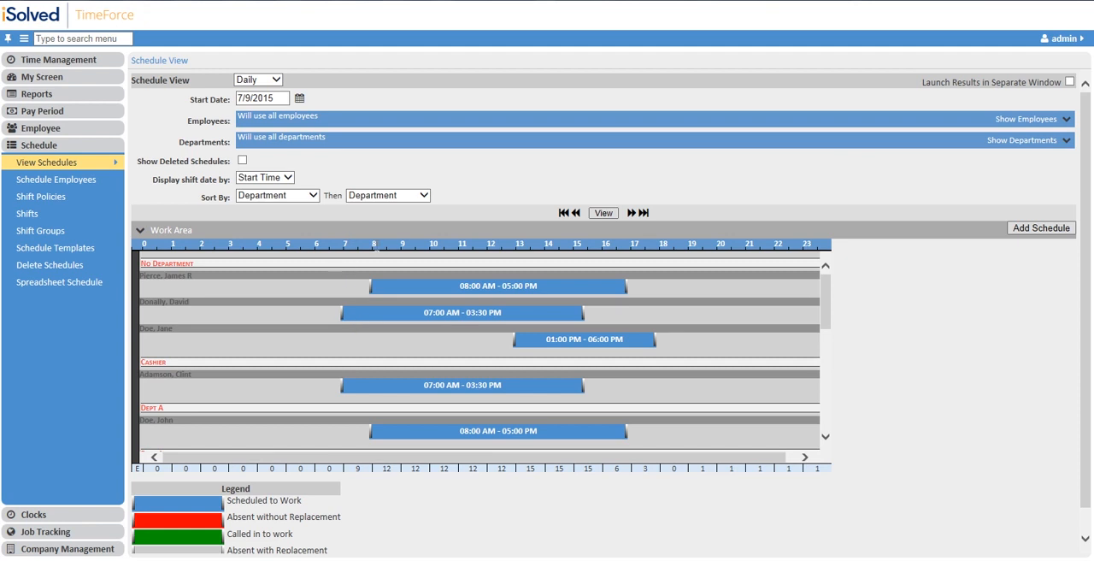
mouse_move(358, 474)
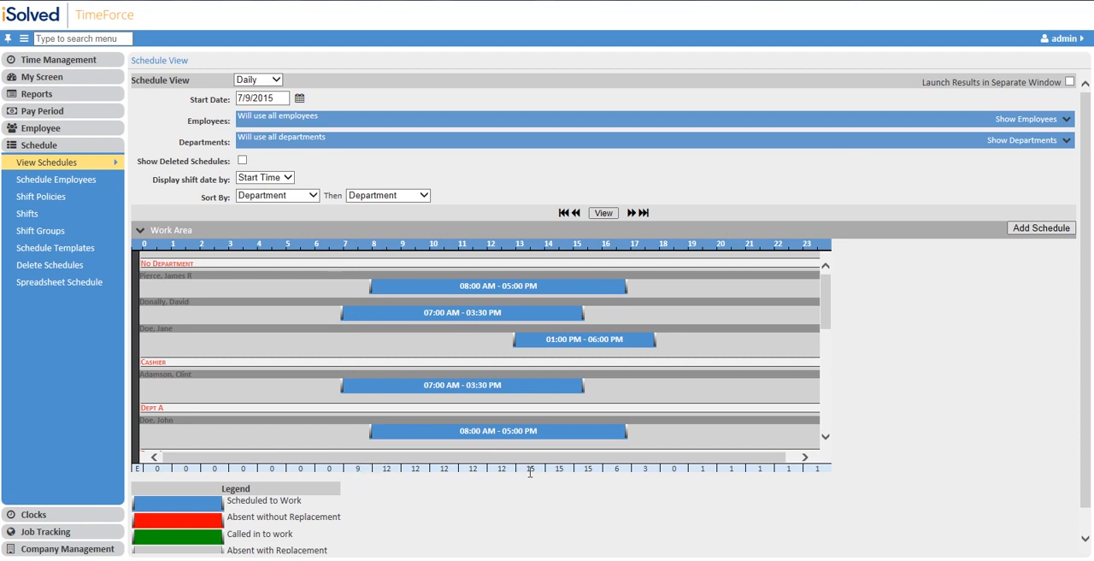
mouse_move(624, 479)
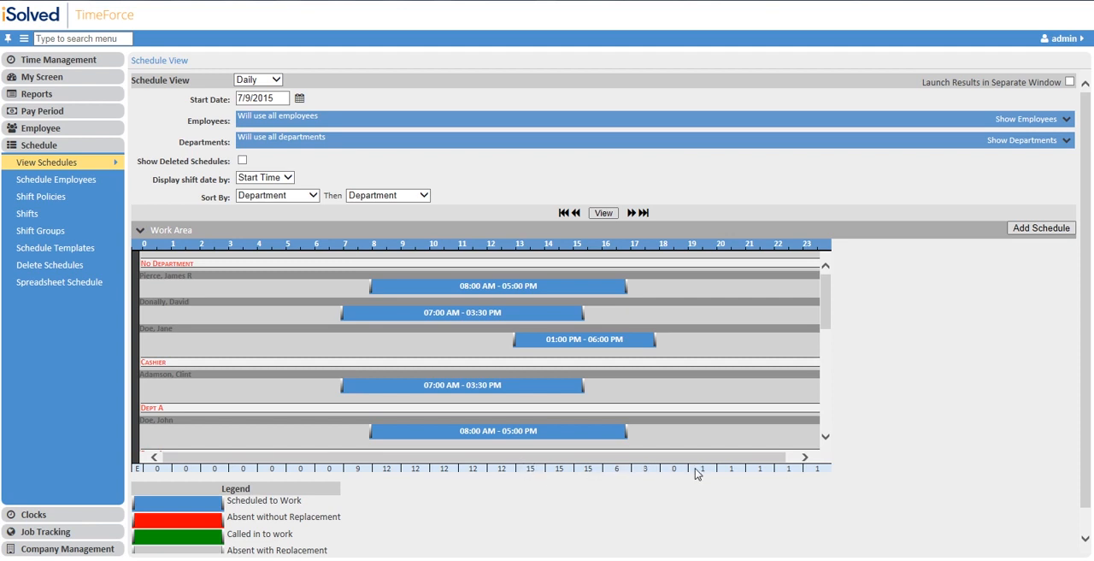
mouse_move(812, 474)
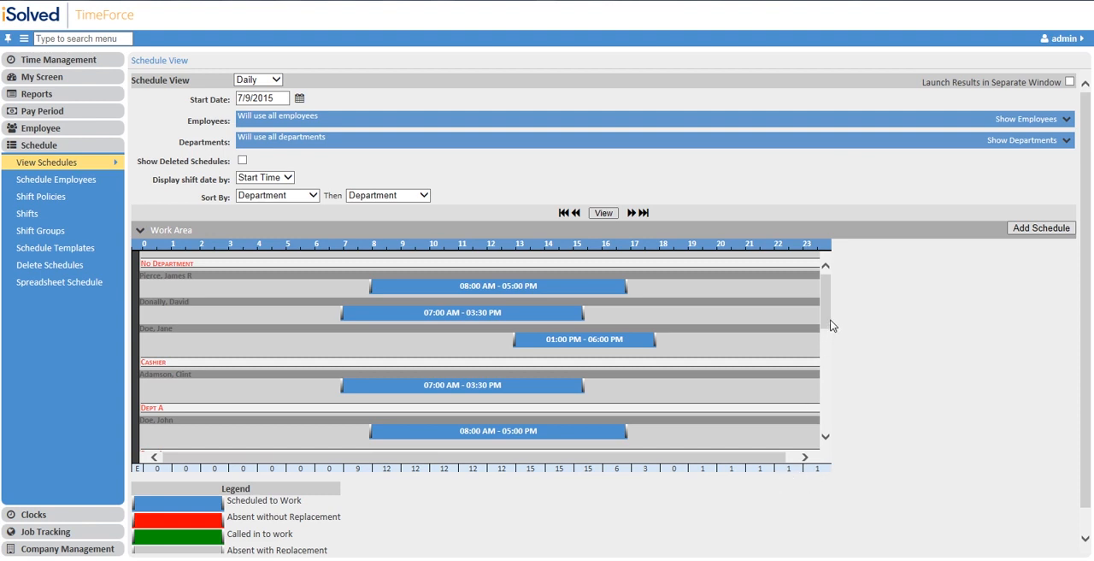
Scroll the 7/9/2015 daily grid and bring up the daily, weekly and monthly view choices
scroll("down", 3)
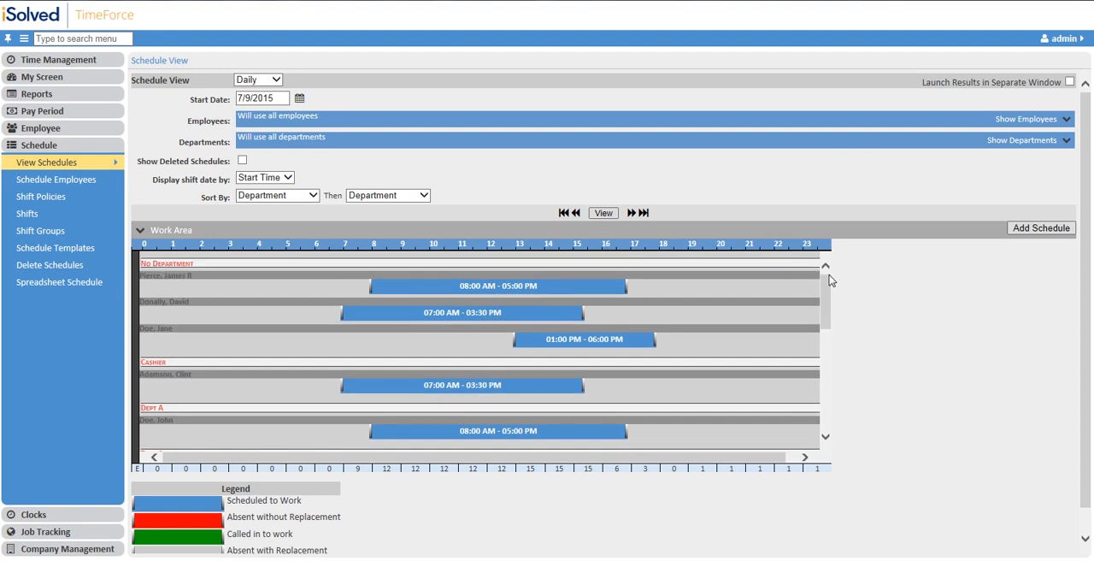
left_click(257, 78)
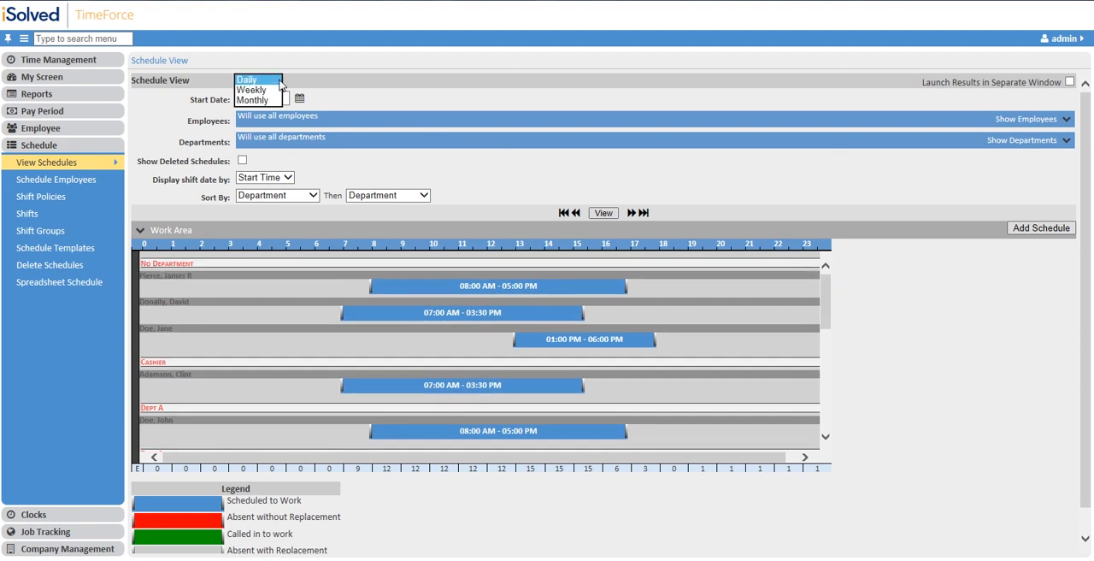
Show the weekly schedule starting July 5, 2015 for all employees
left_click(252, 89)
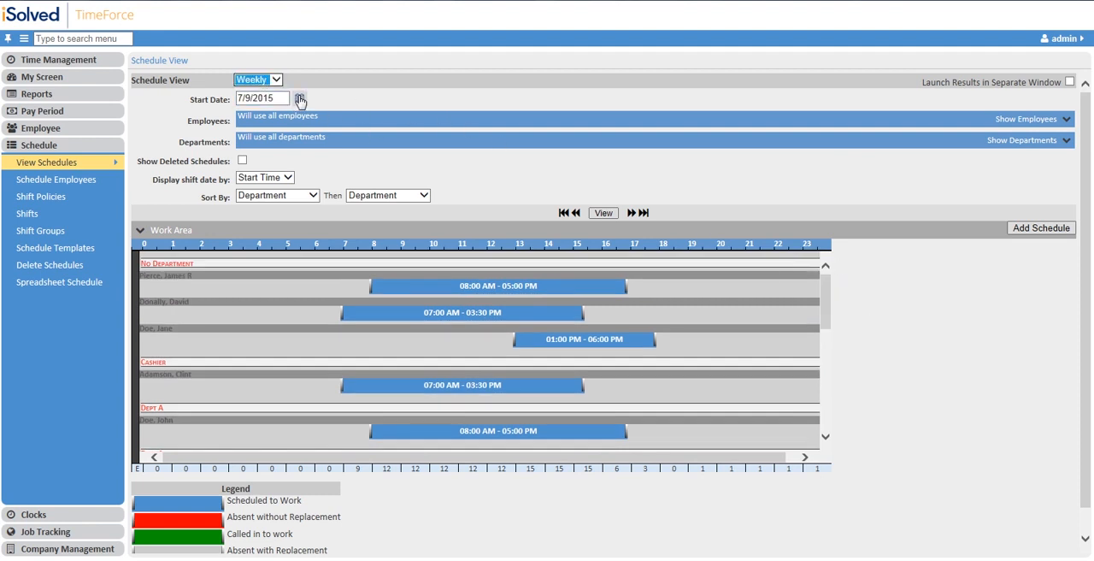
left_click(299, 98)
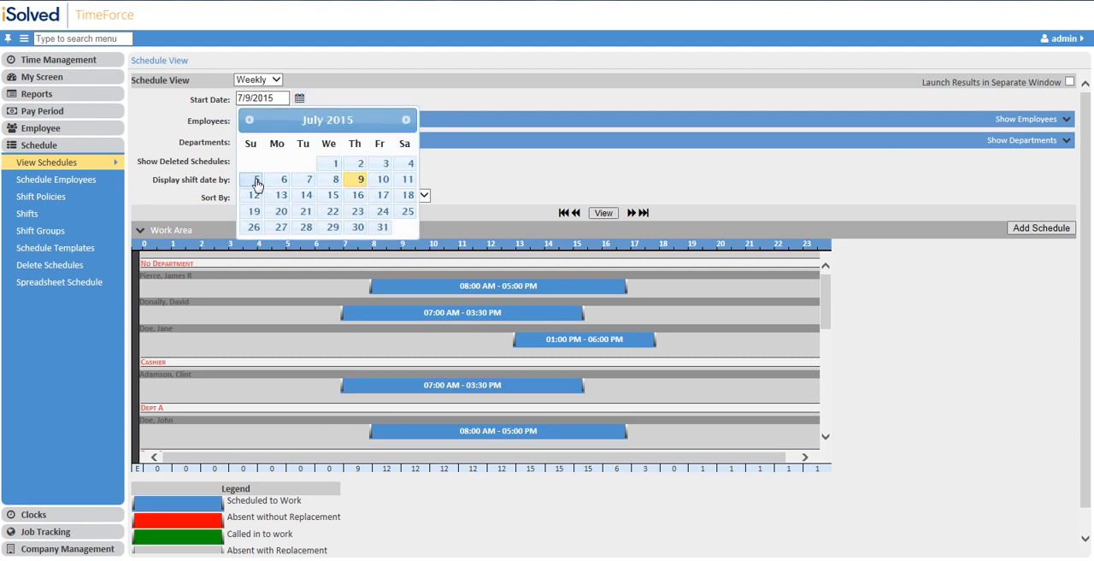
left_click(253, 179)
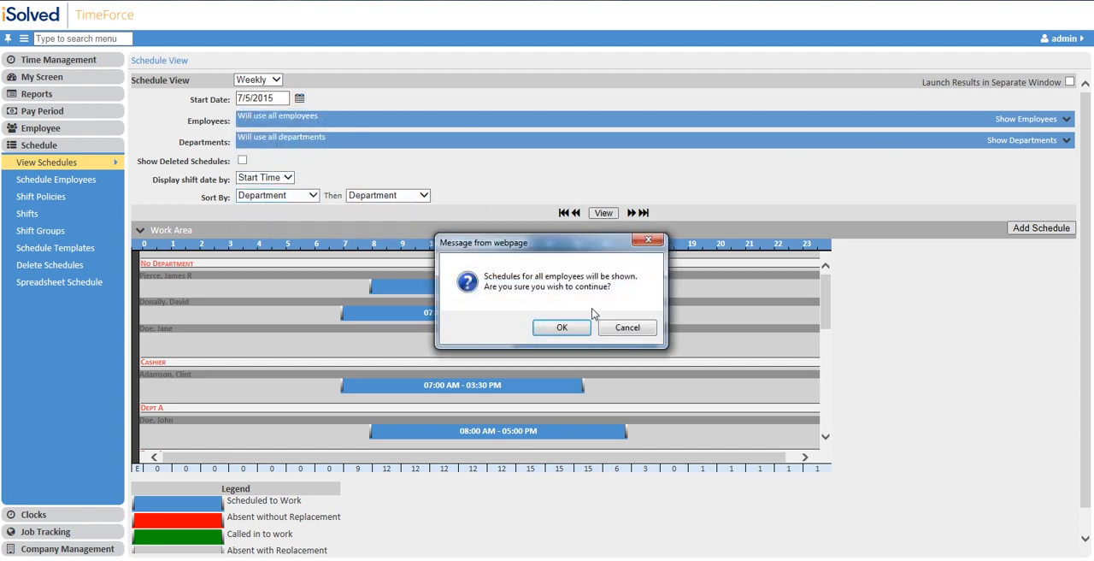
left_click(561, 327)
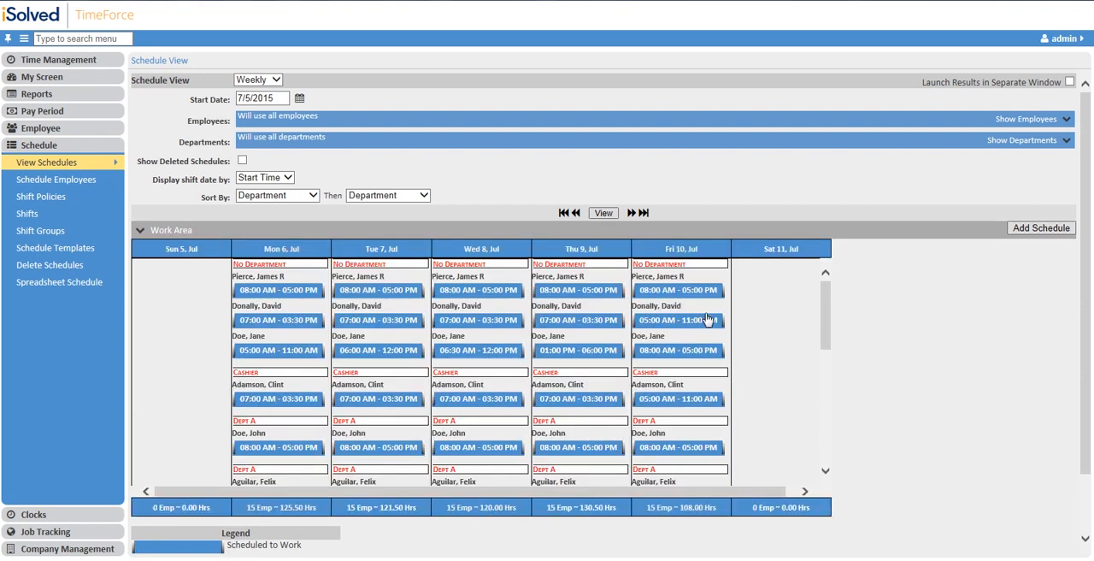
mouse_move(368, 264)
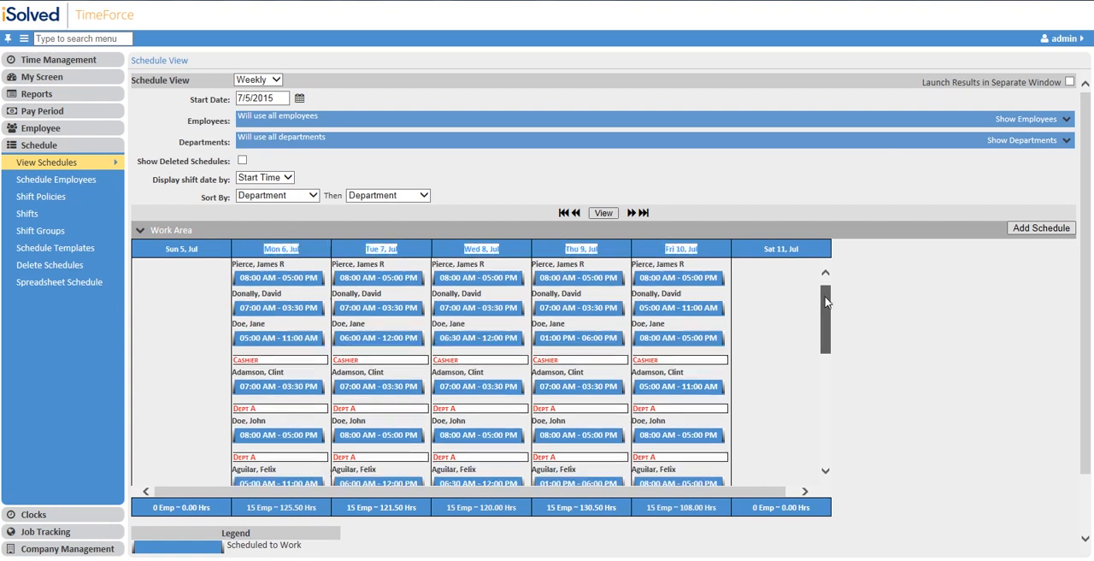
scroll("down", 3)
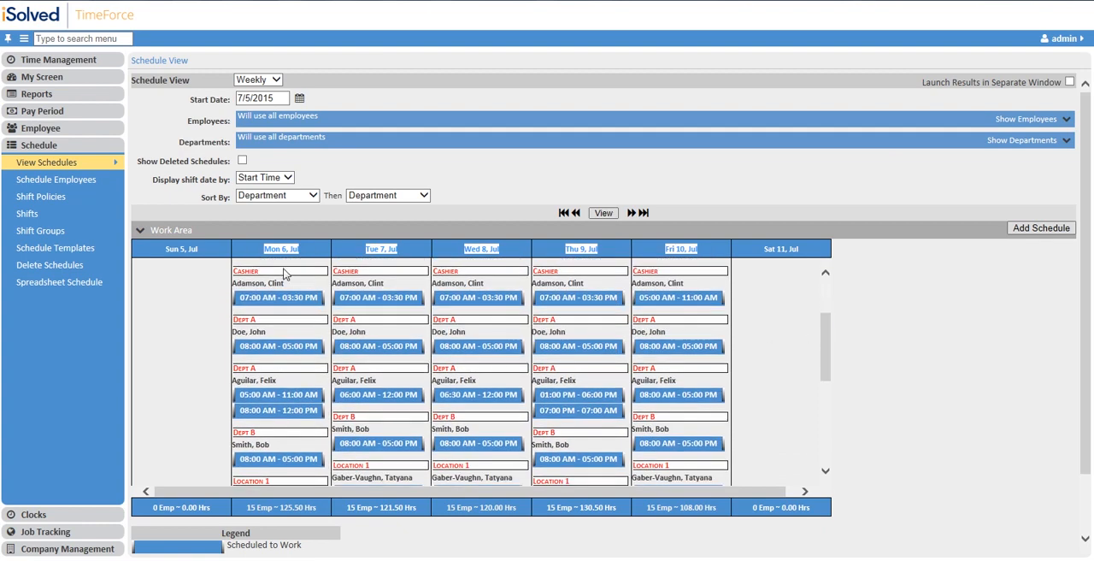
mouse_move(276, 441)
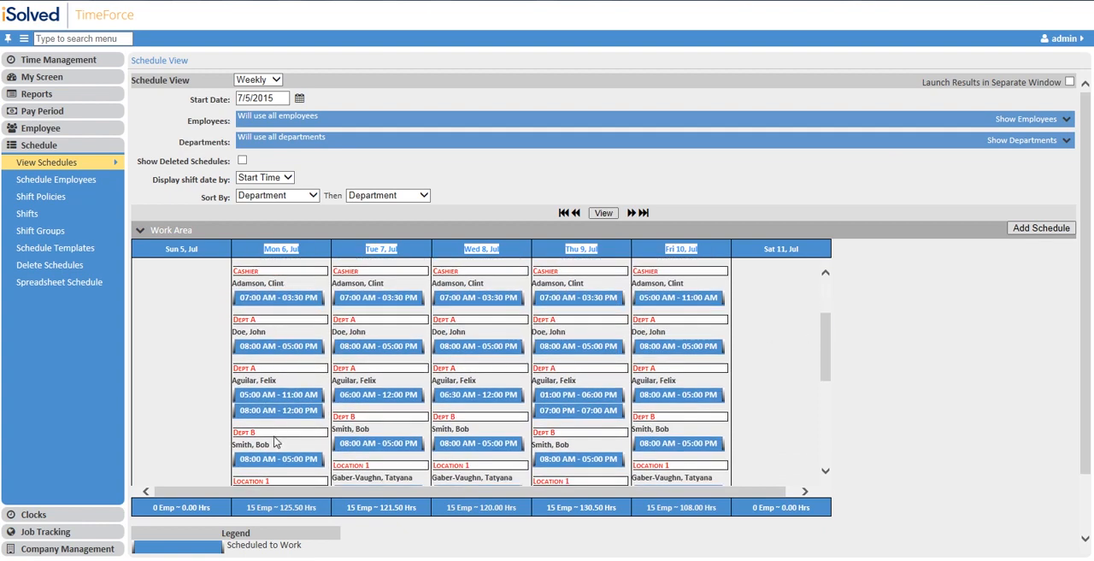
mouse_move(350, 277)
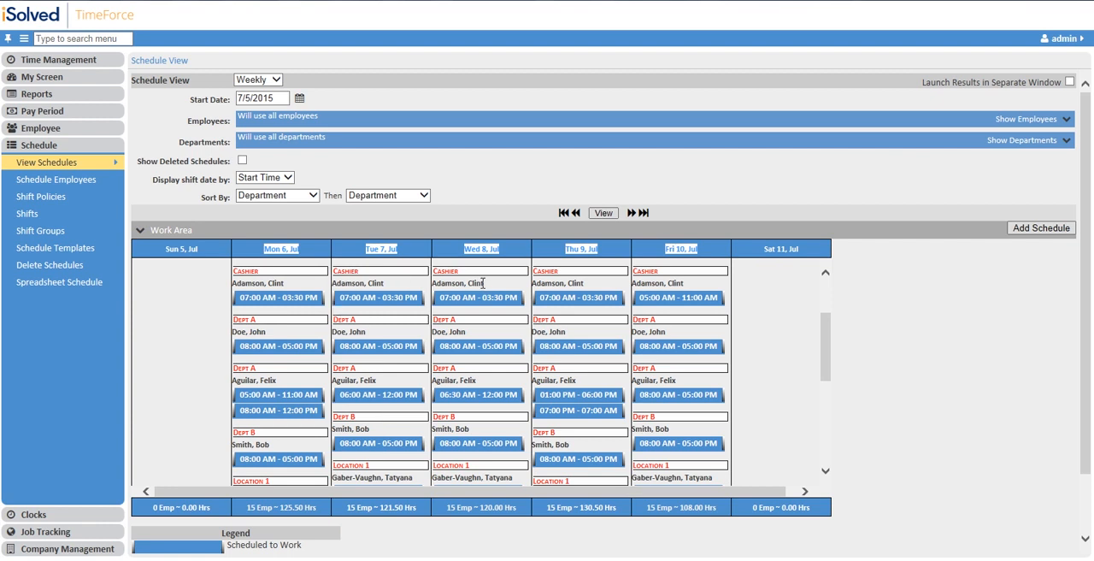
mouse_move(293, 300)
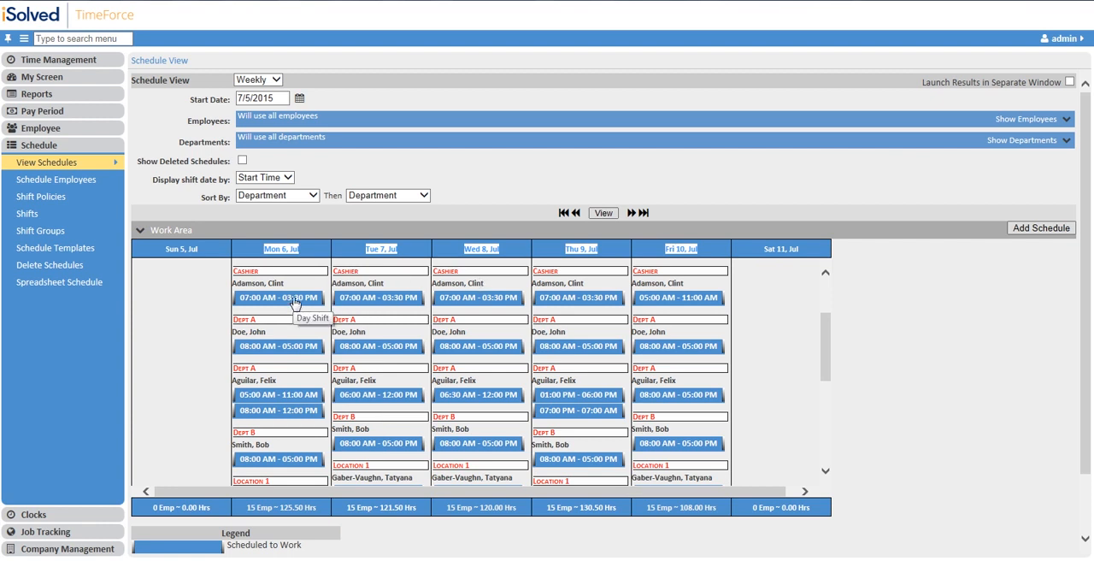
left_click(277, 297)
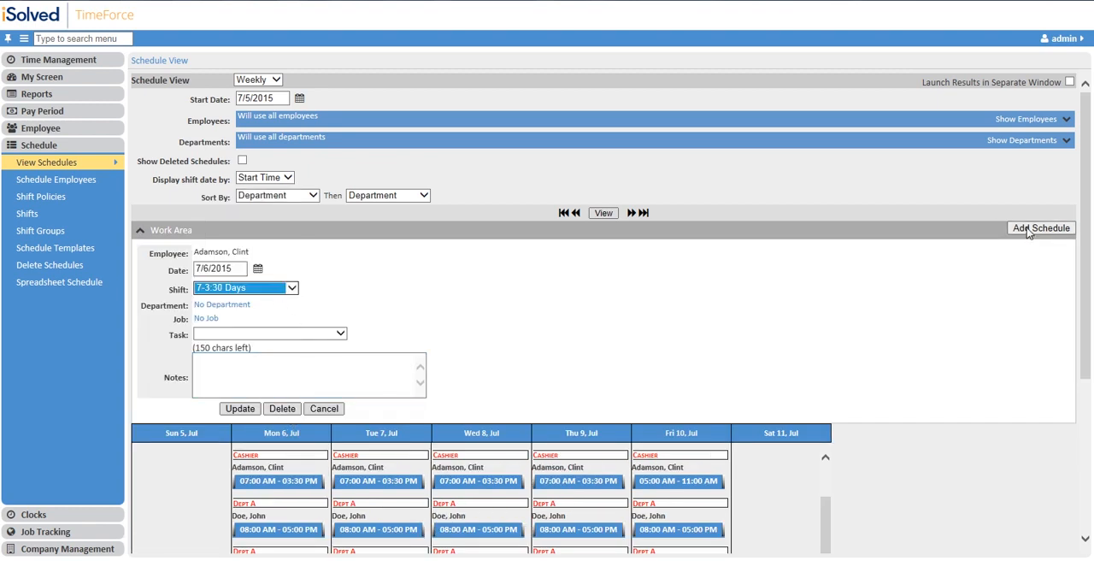
mouse_move(1010, 239)
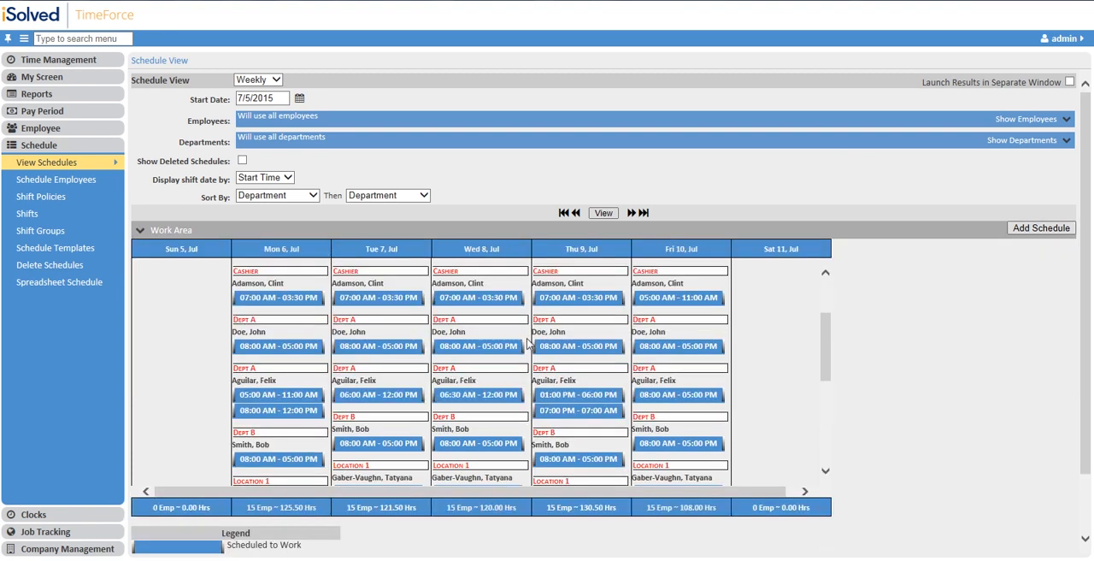
mouse_move(430, 514)
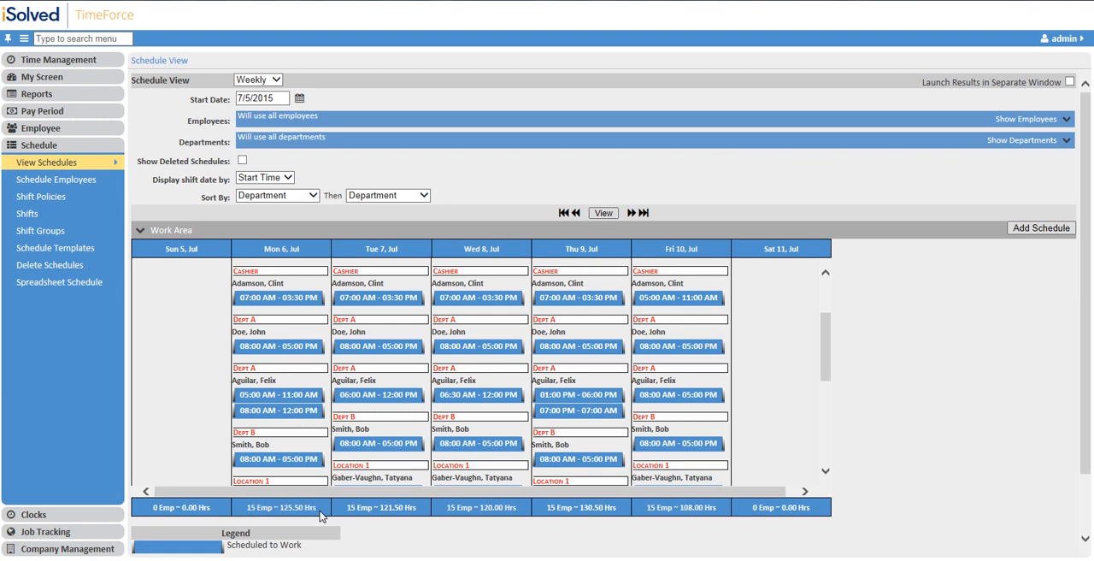
mouse_move(319, 514)
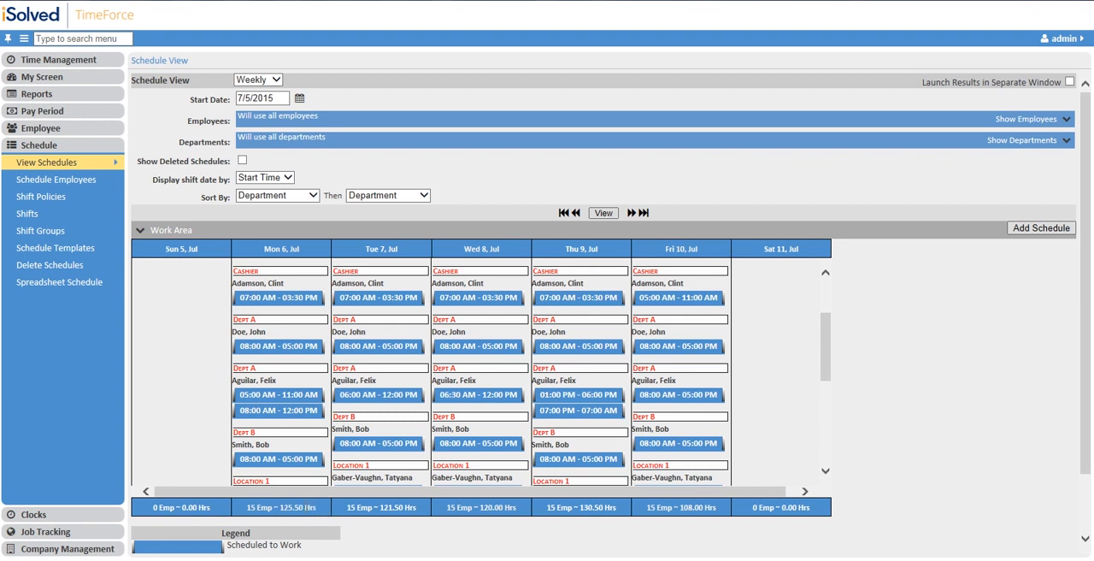
left_click(265, 79)
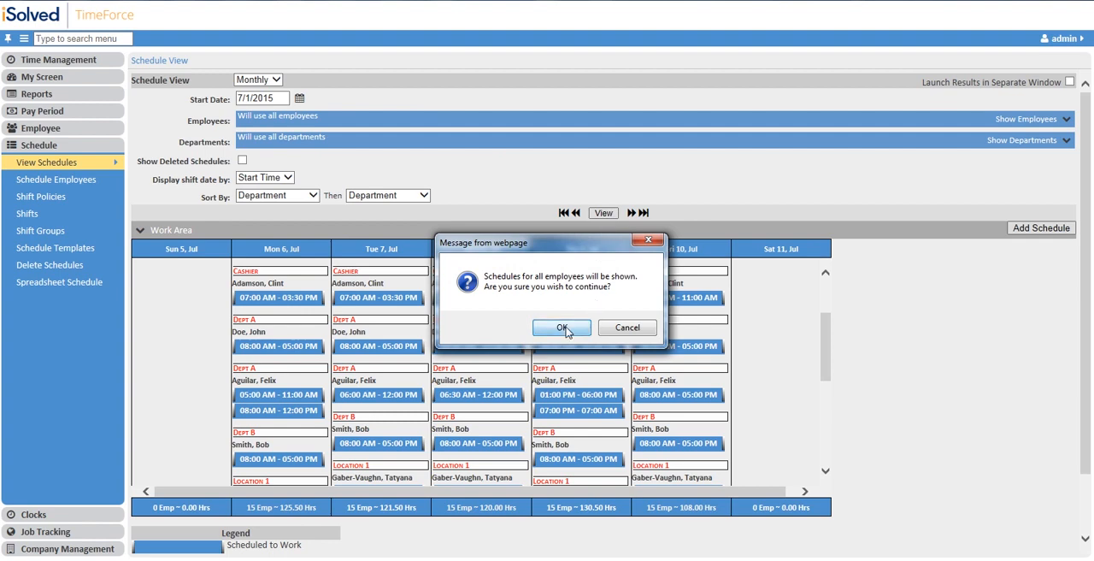
Load the monthly calendar from 6/28/2015 and check the July 13 scheduled list
left_click(561, 327)
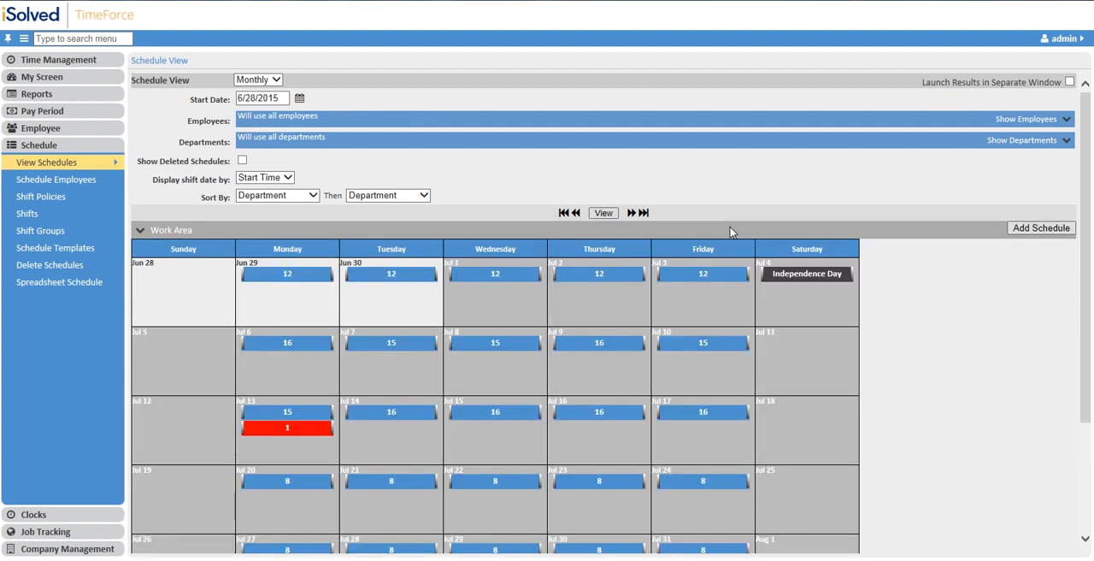
mouse_move(287, 273)
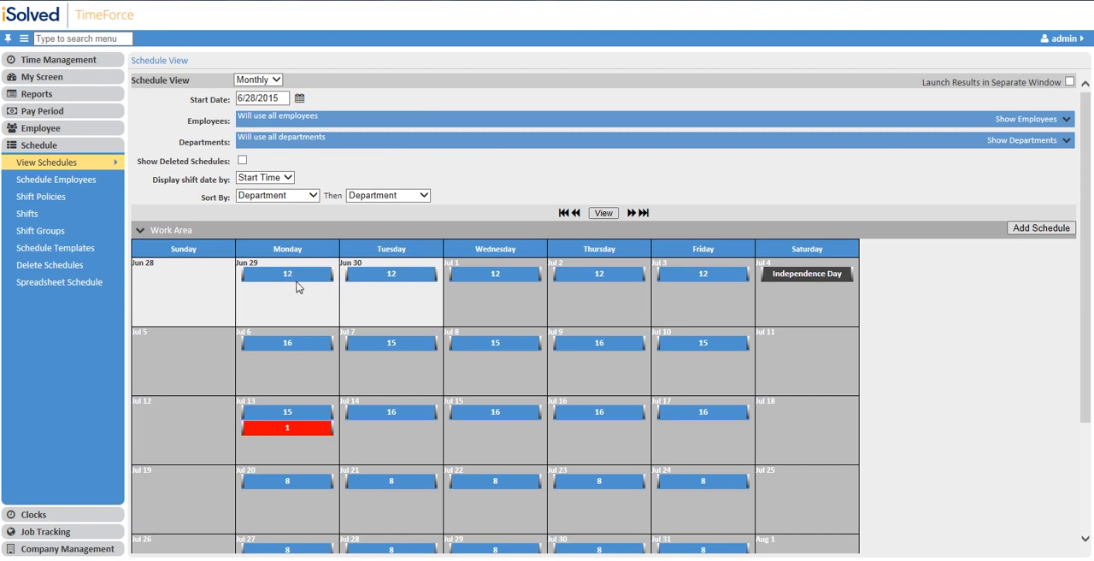
mouse_move(294, 428)
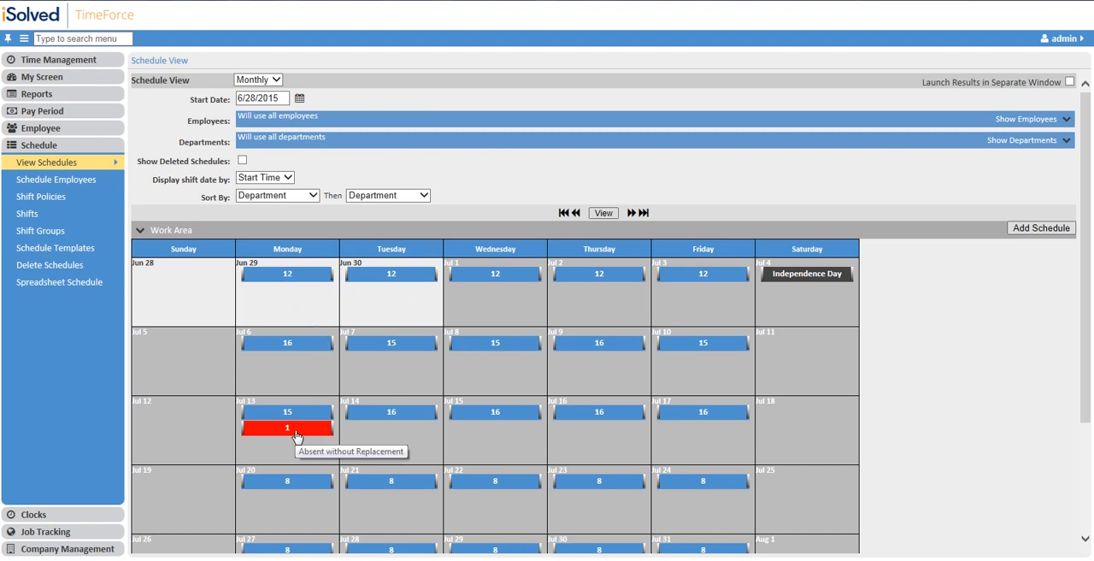
mouse_move(300, 427)
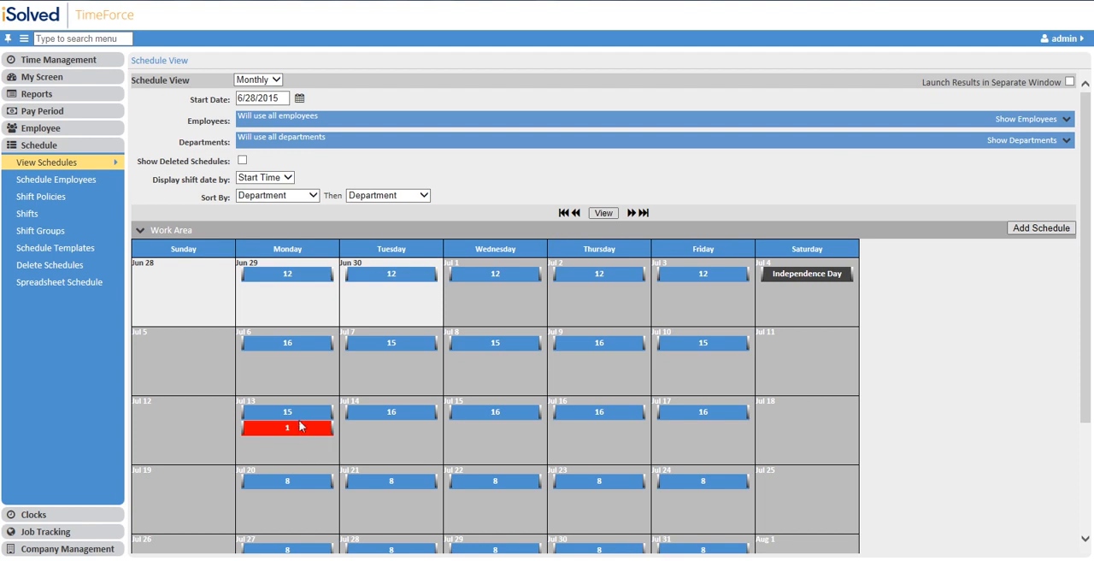
mouse_move(301, 416)
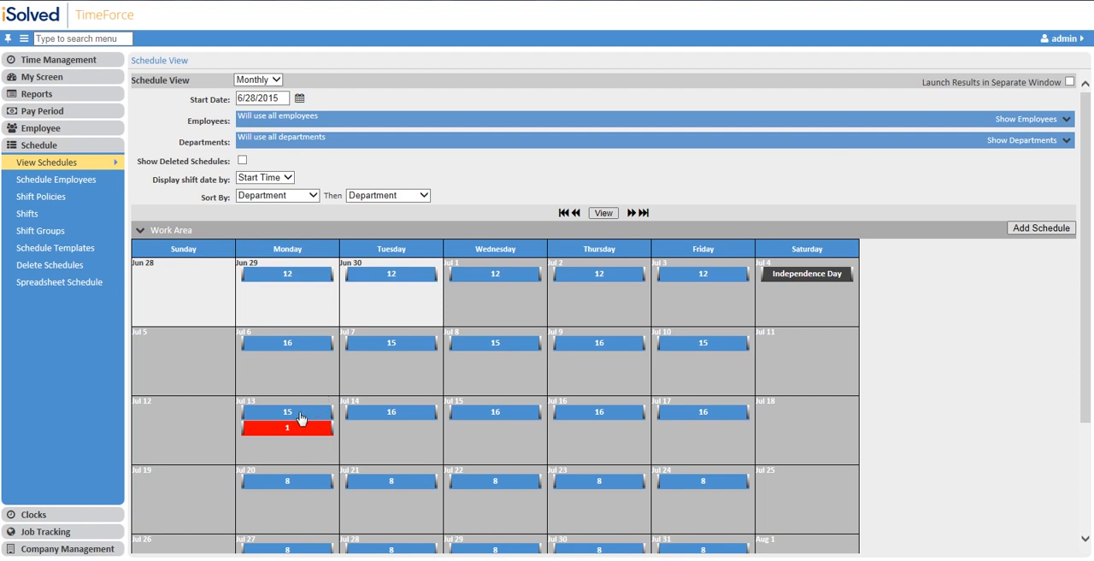
left_click(287, 413)
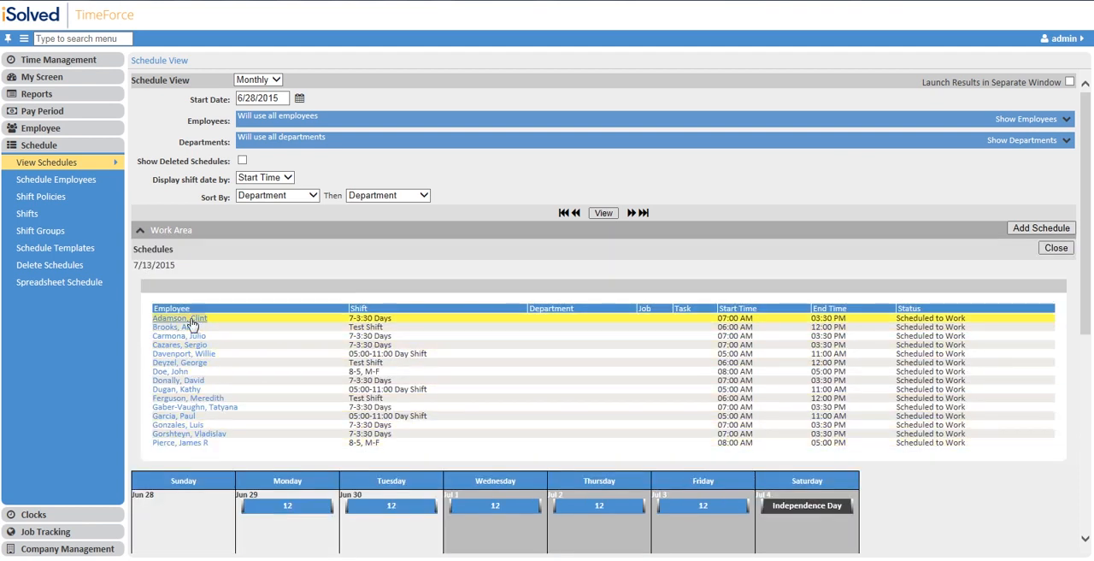
left_click(175, 318)
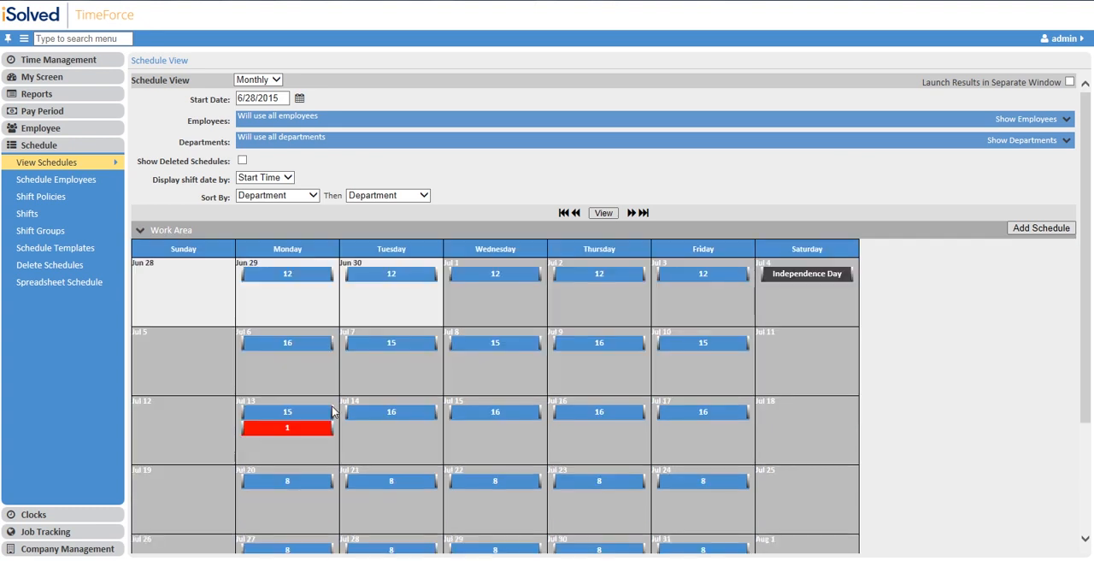
mouse_move(533, 319)
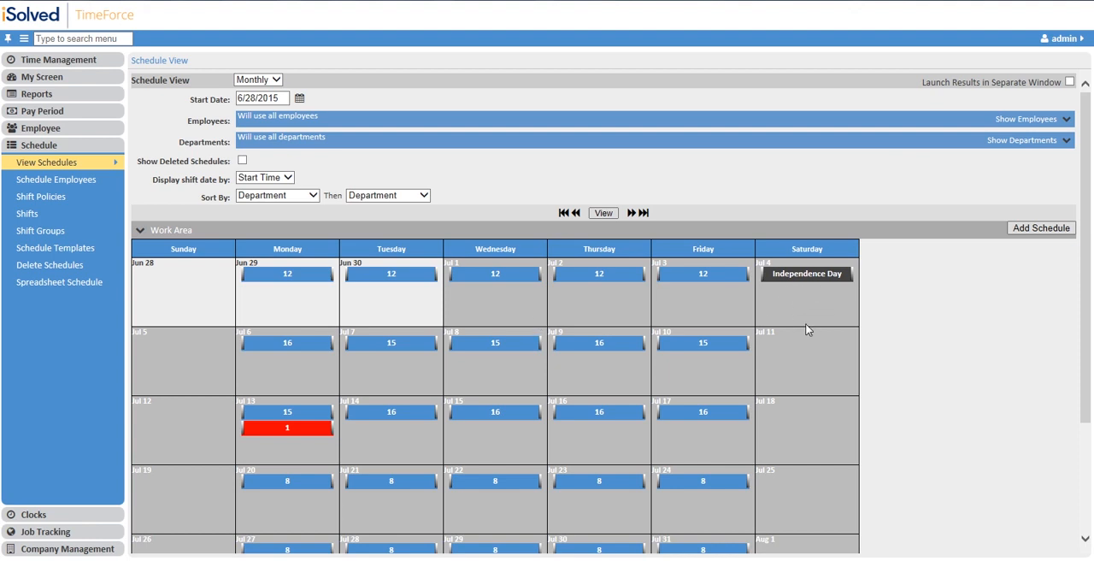
mouse_move(306, 425)
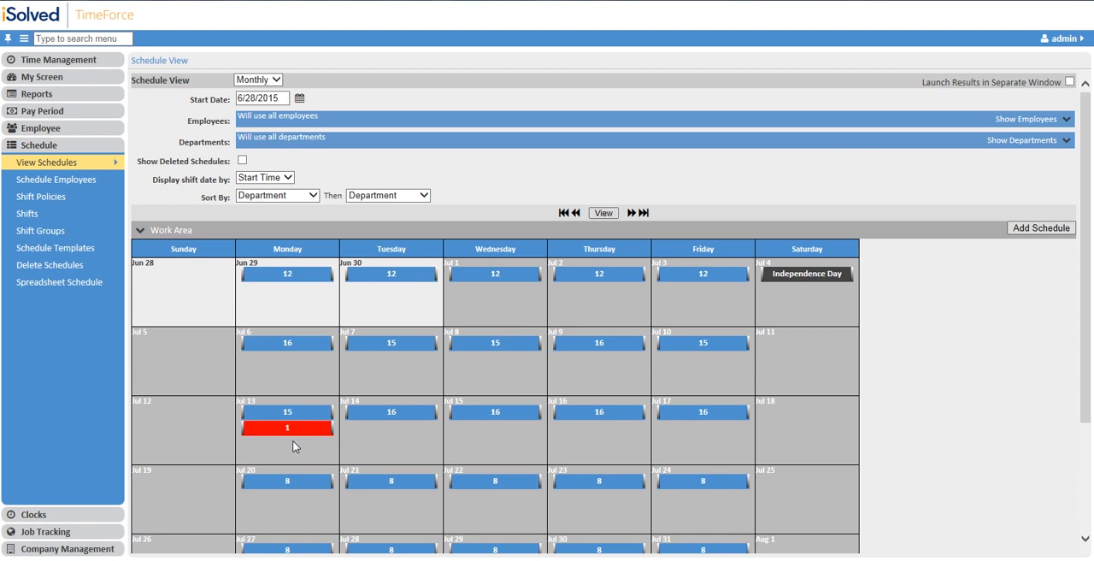
Open Smith, Bob's July 13 absence entry showing the 8-5, M-F shift
left_click(287, 428)
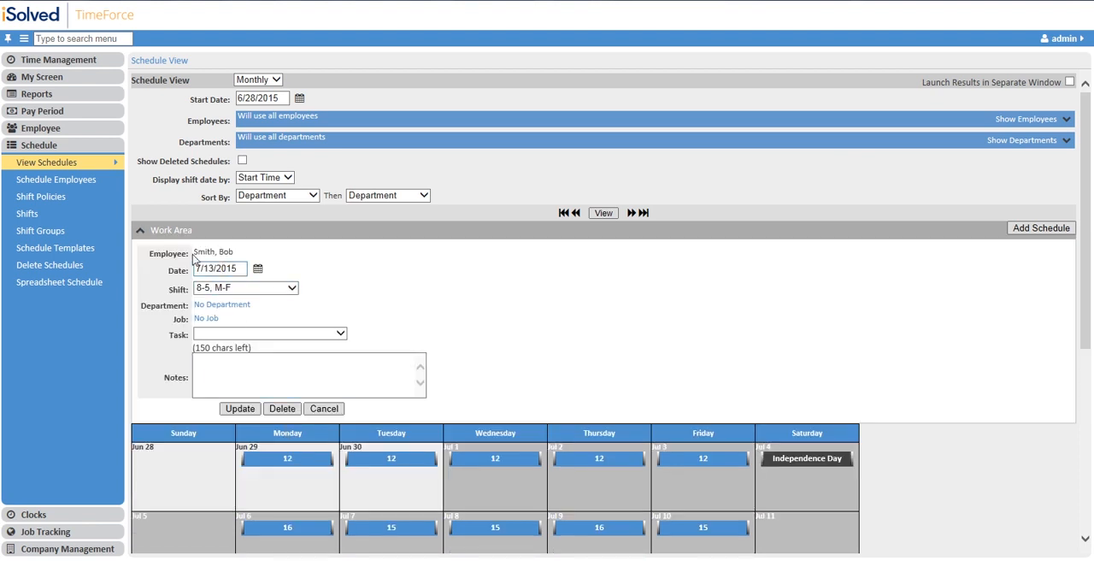
mouse_move(238, 261)
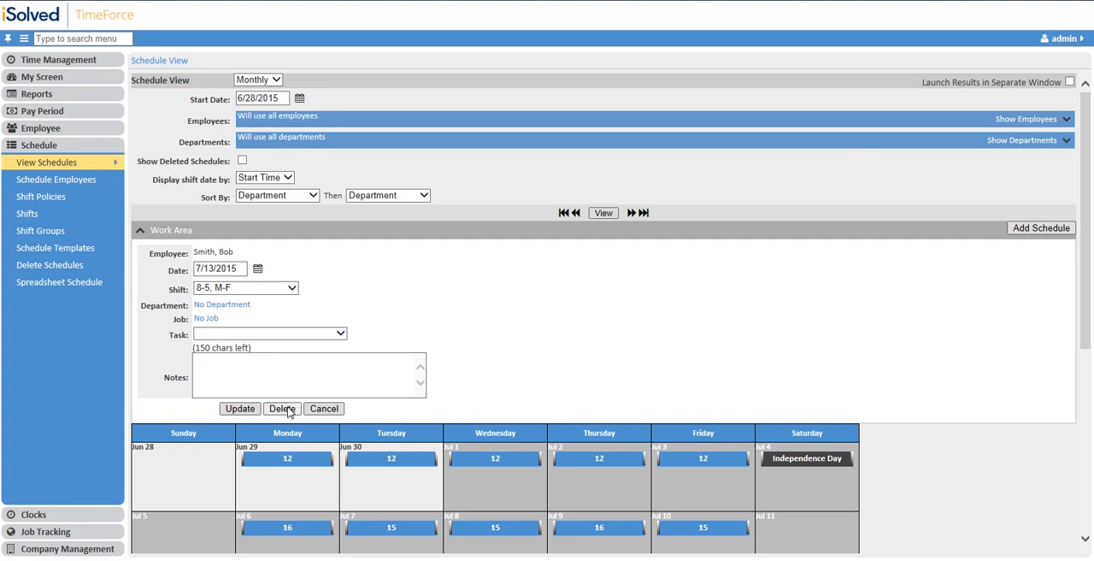
mouse_move(1021, 239)
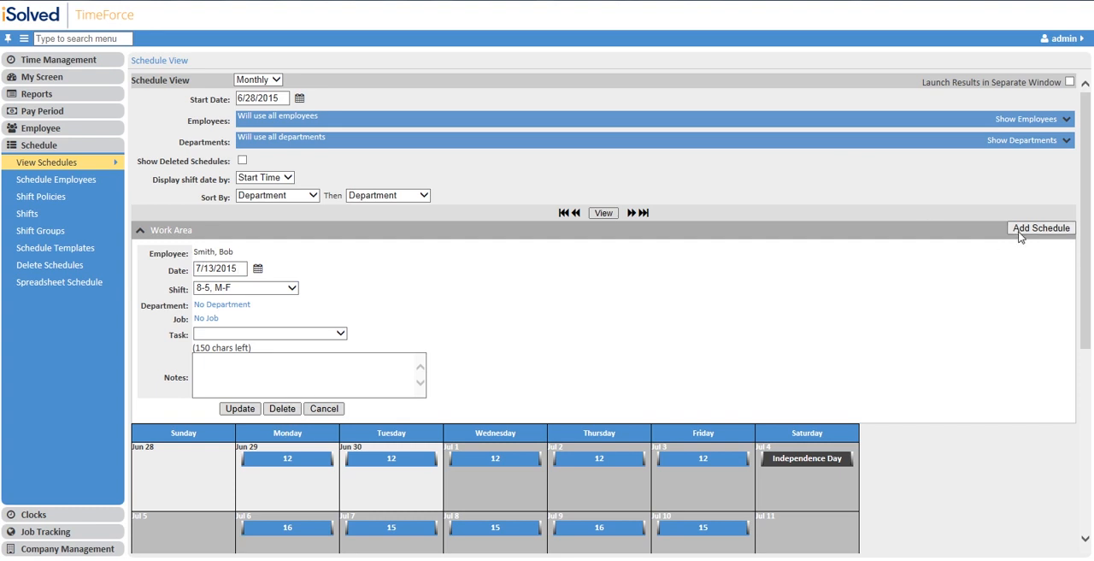
mouse_move(995, 241)
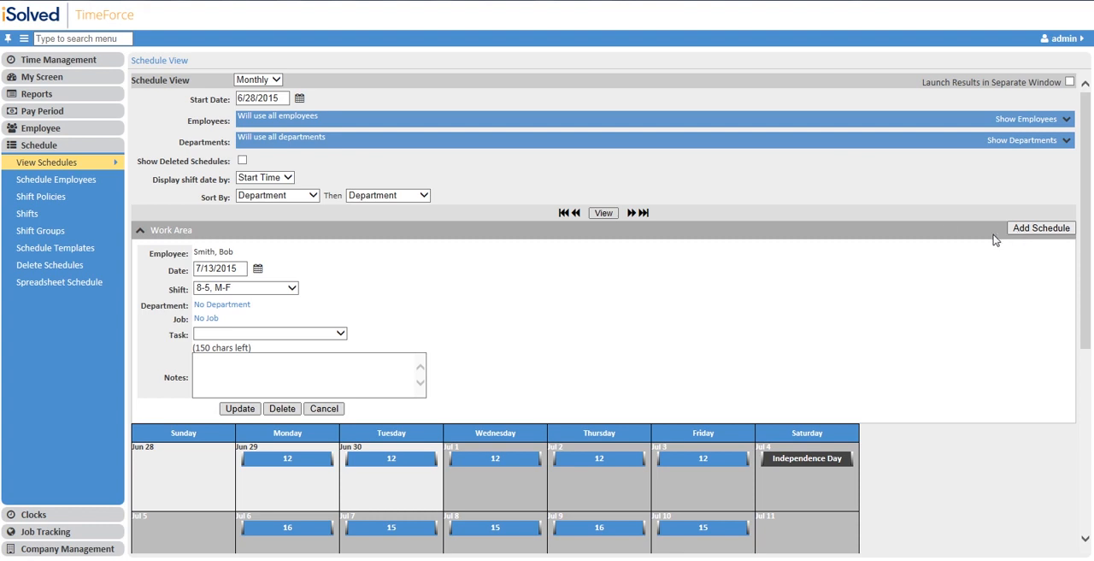
mouse_move(946, 229)
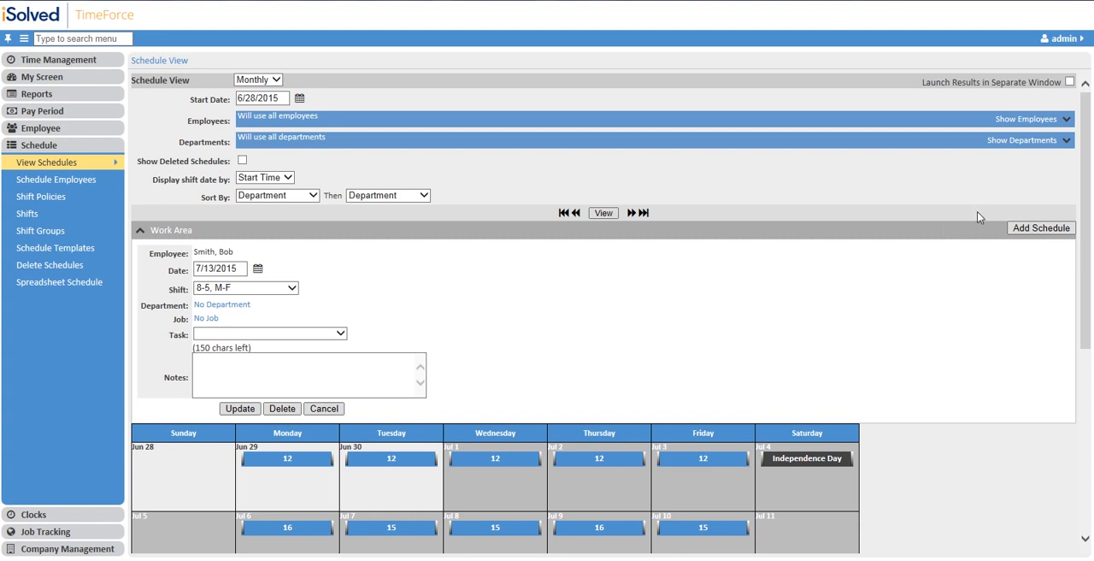
mouse_move(690, 313)
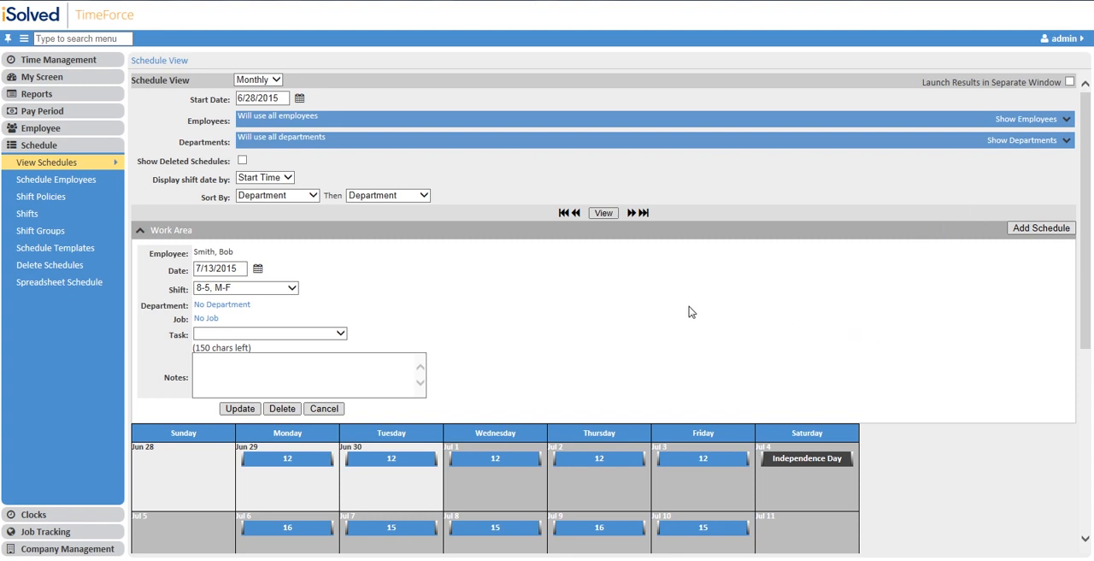
mouse_move(84, 162)
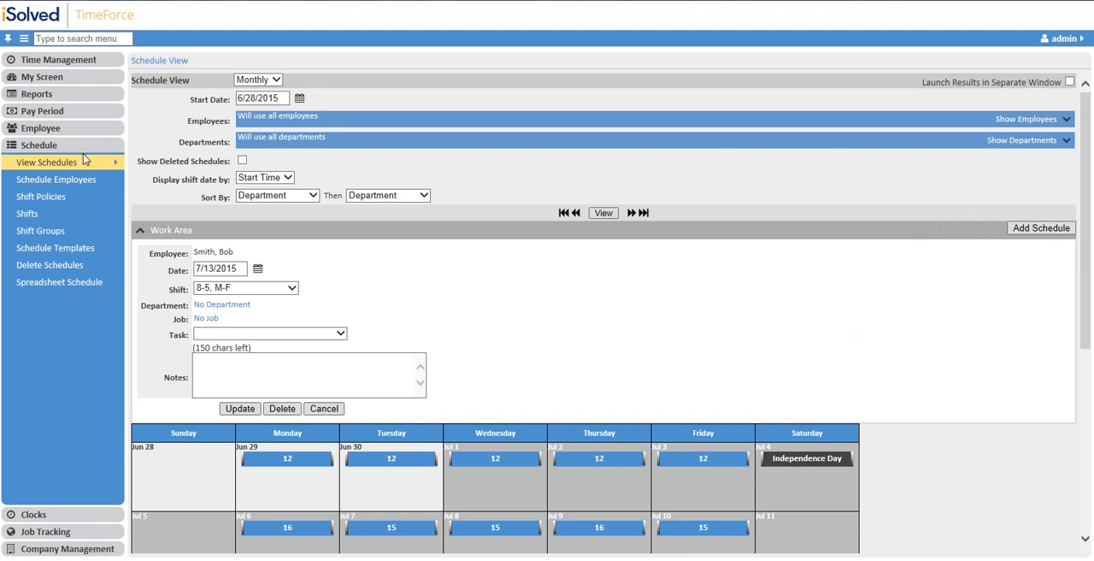
On Assign Employees, assign by Assignment with Test Template as the schedule template
left_click(56, 180)
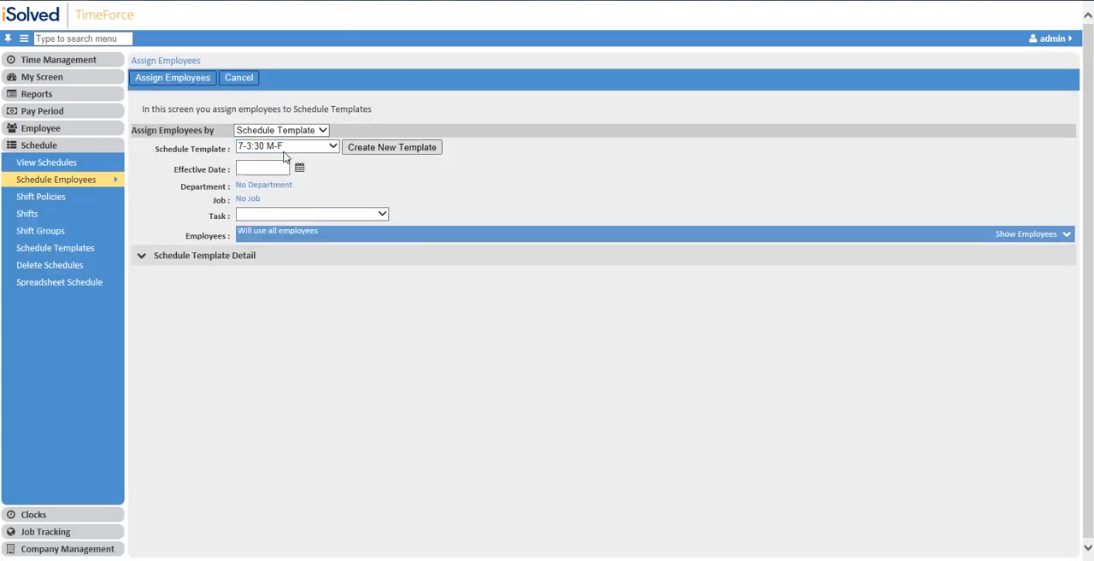
left_click(281, 129)
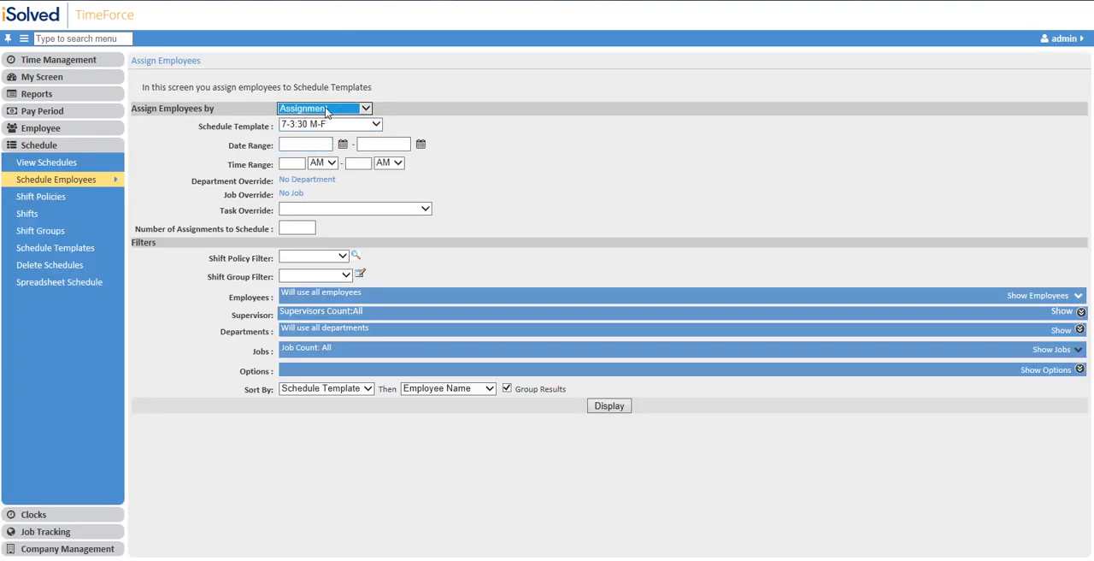
left_click(323, 108)
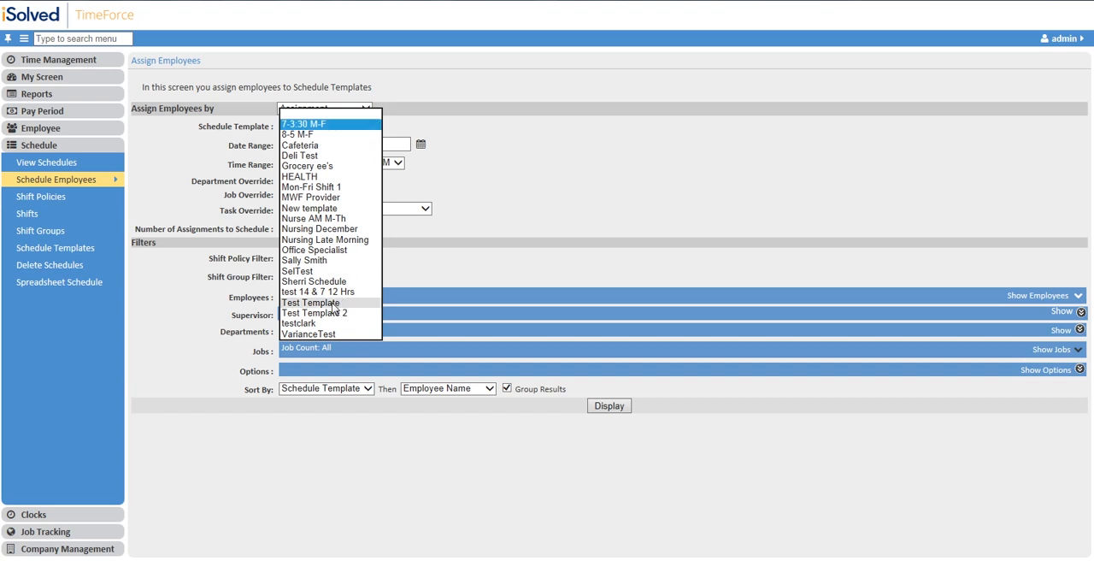
left_click(310, 303)
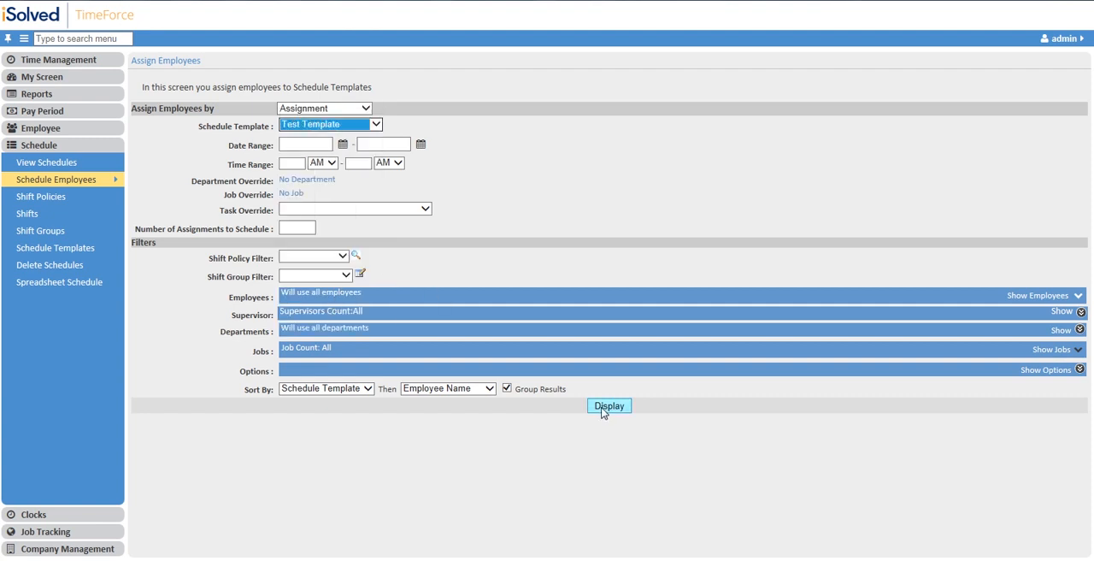
Display the Test Template assignment slots
left_click(608, 406)
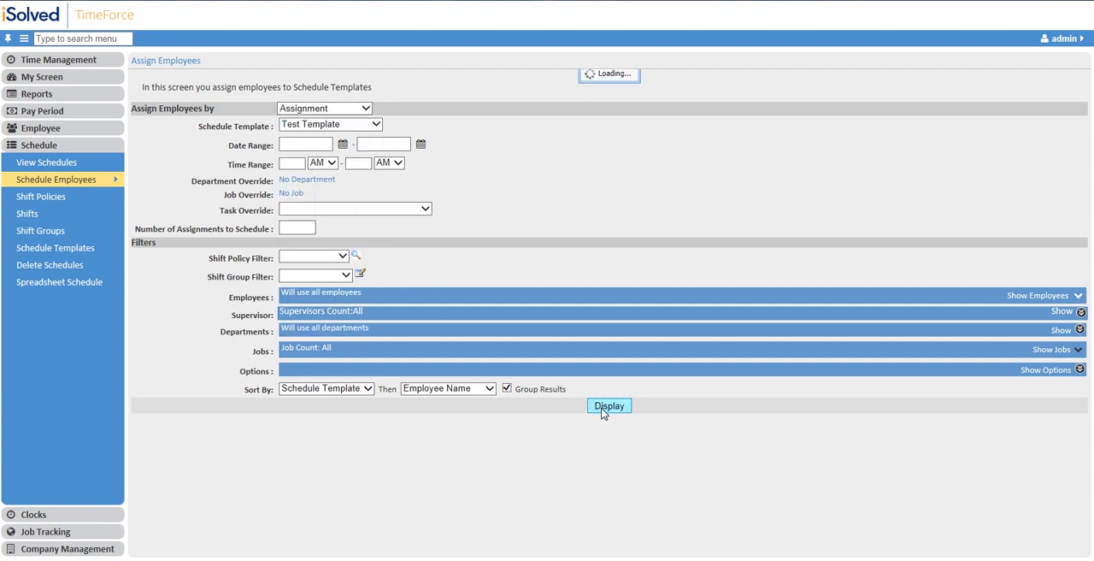
left_click(608, 405)
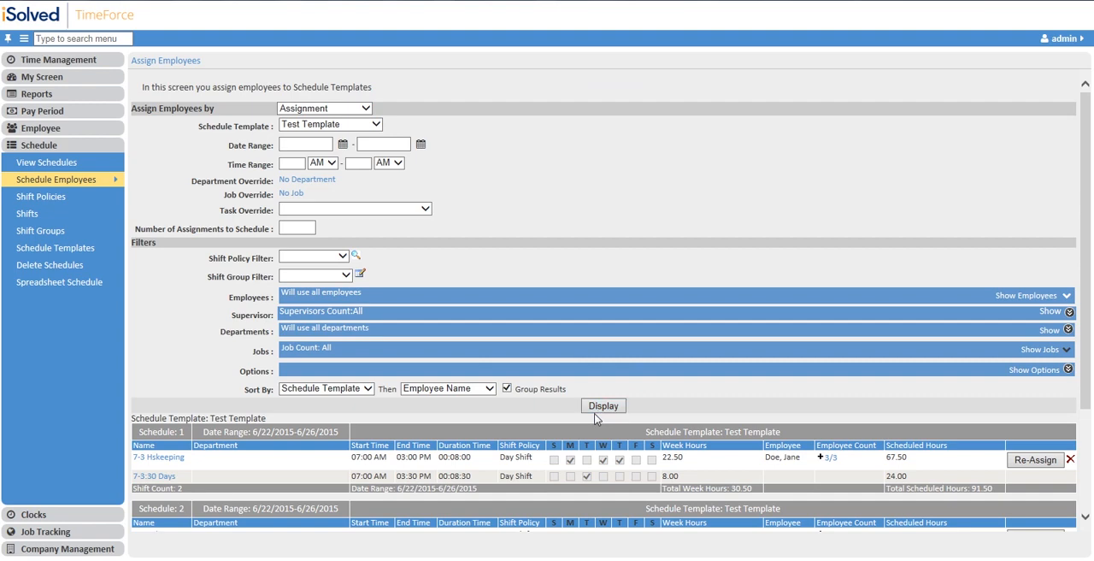
scroll("down", 3)
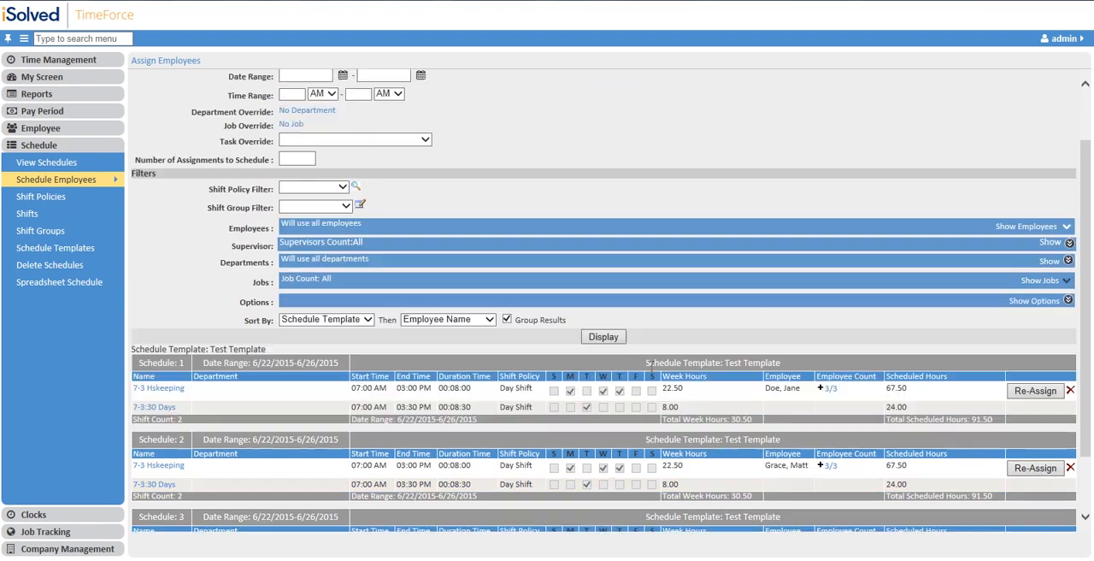
scroll("down", 3)
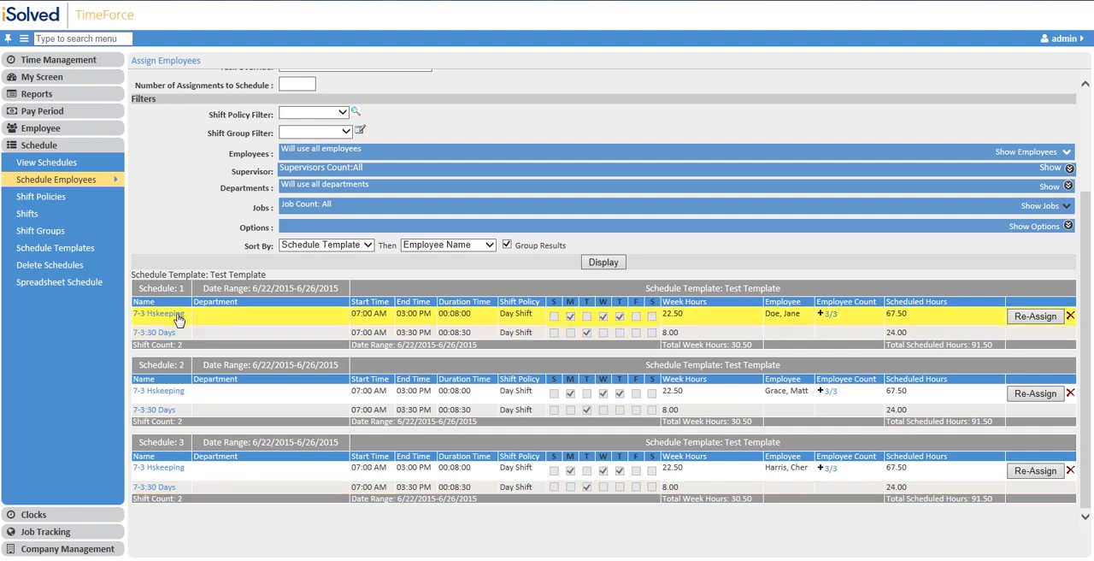
mouse_move(172, 322)
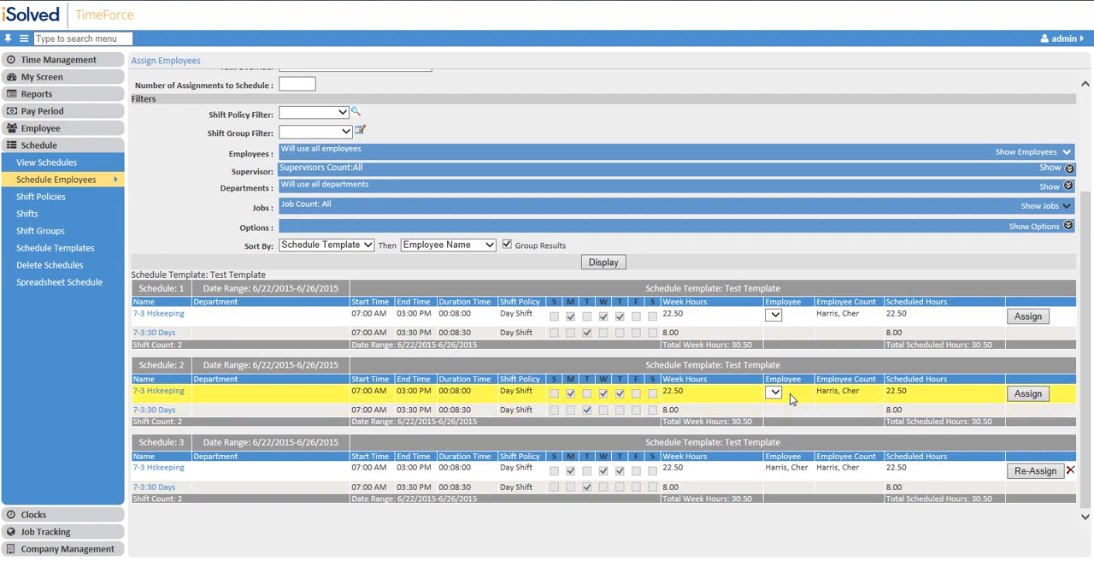
Assign an employee to the second assignment slot
left_click(772, 393)
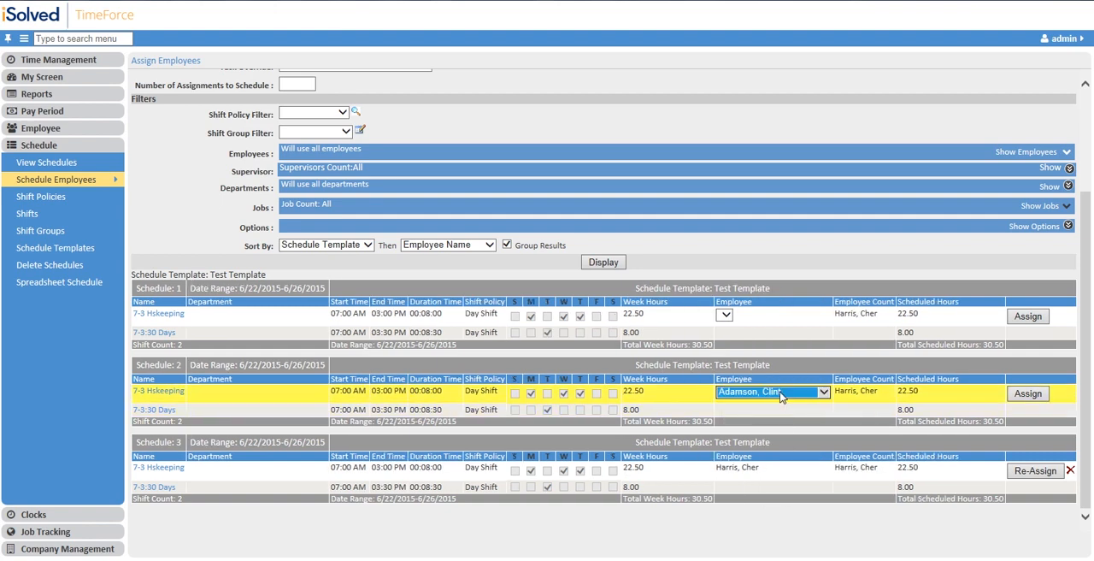
left_click(819, 393)
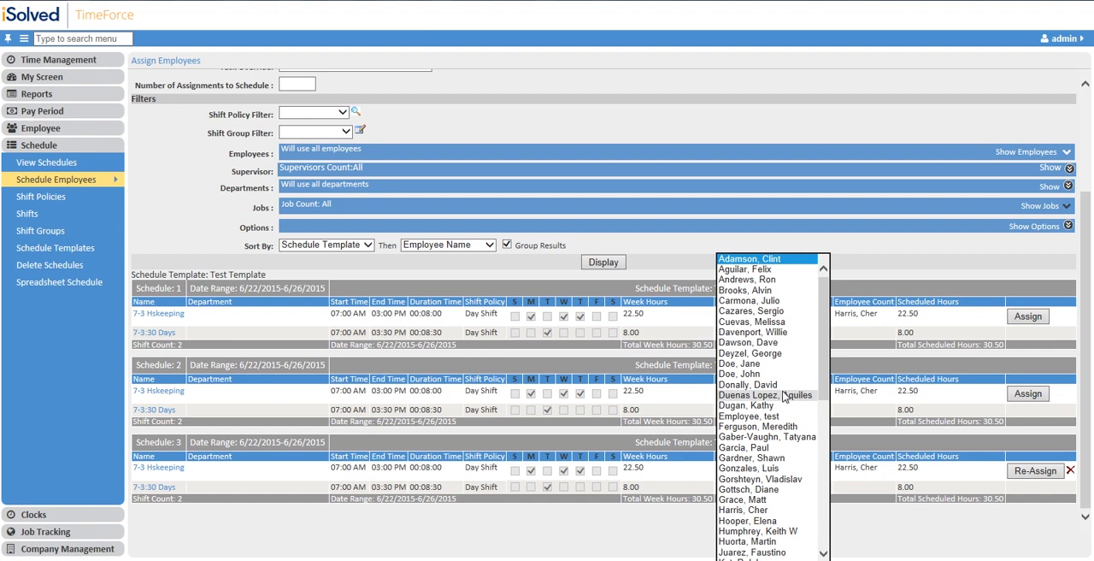
left_click(739, 405)
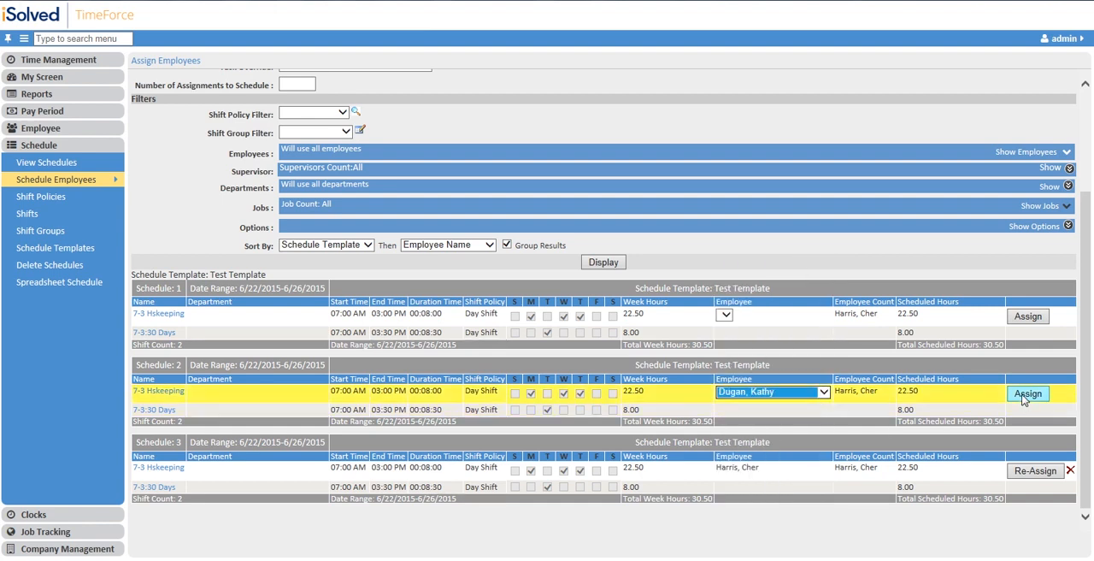
left_click(1028, 394)
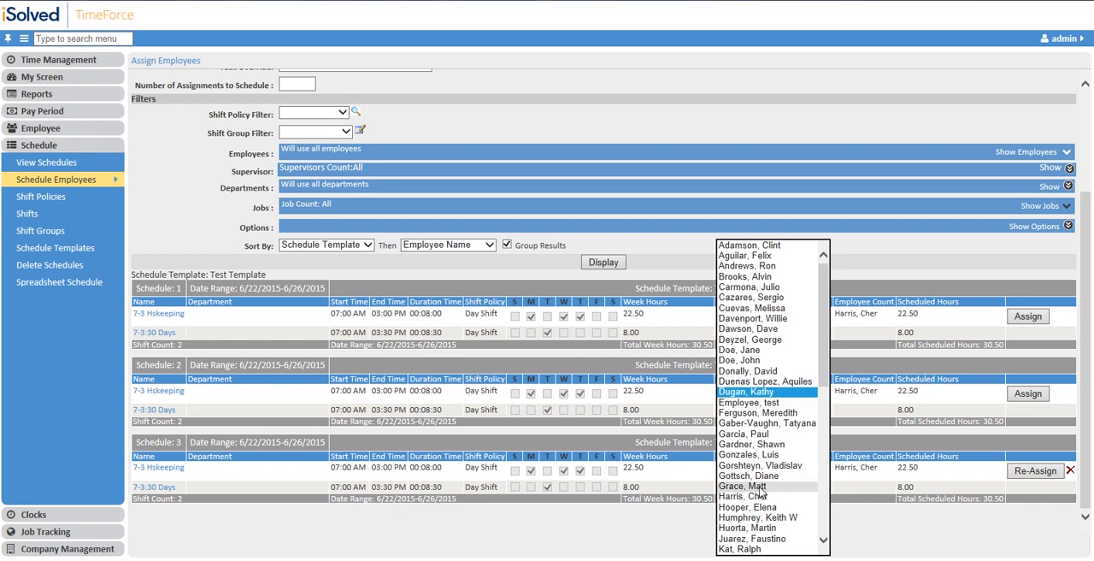
left_click(748, 481)
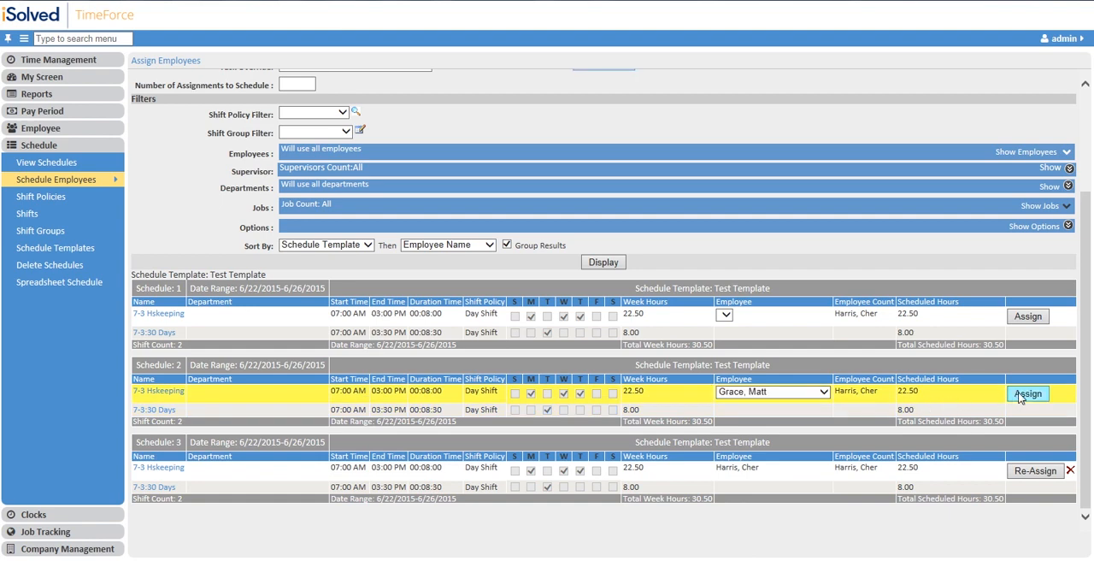
left_click(1029, 393)
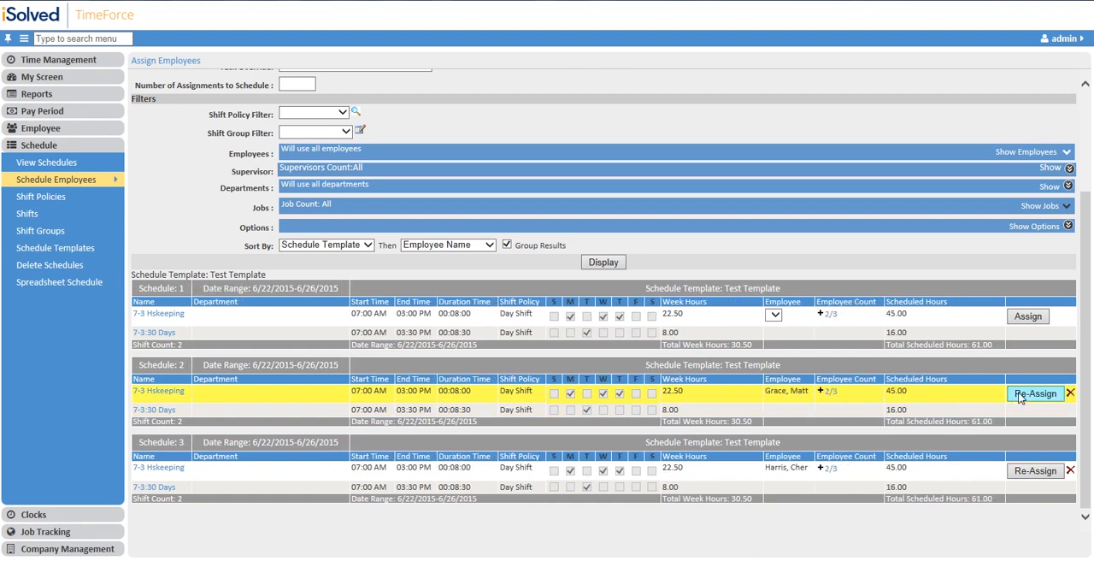
mouse_move(874, 396)
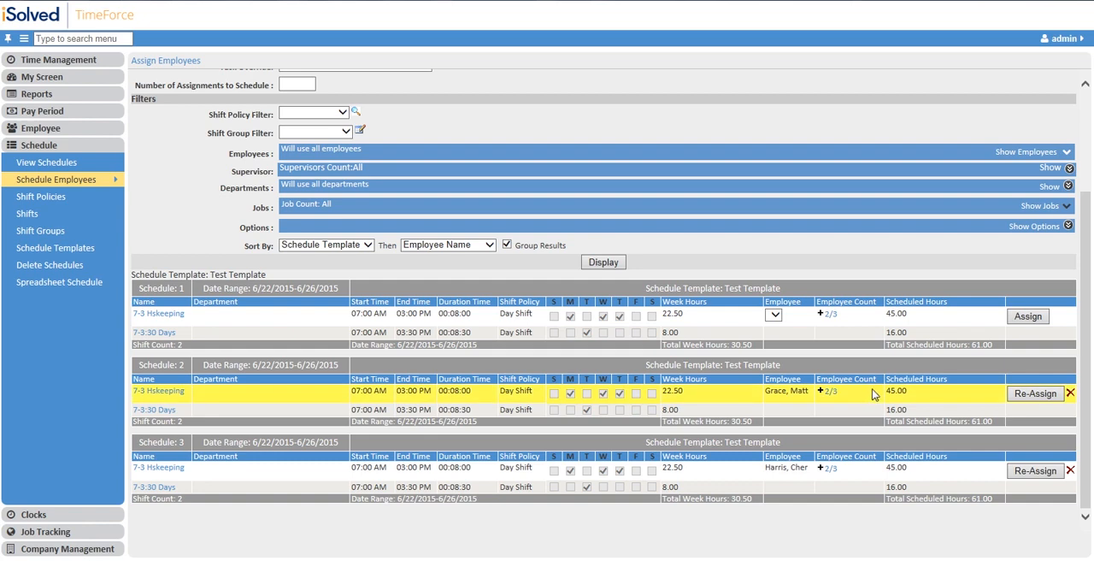
mouse_move(852, 409)
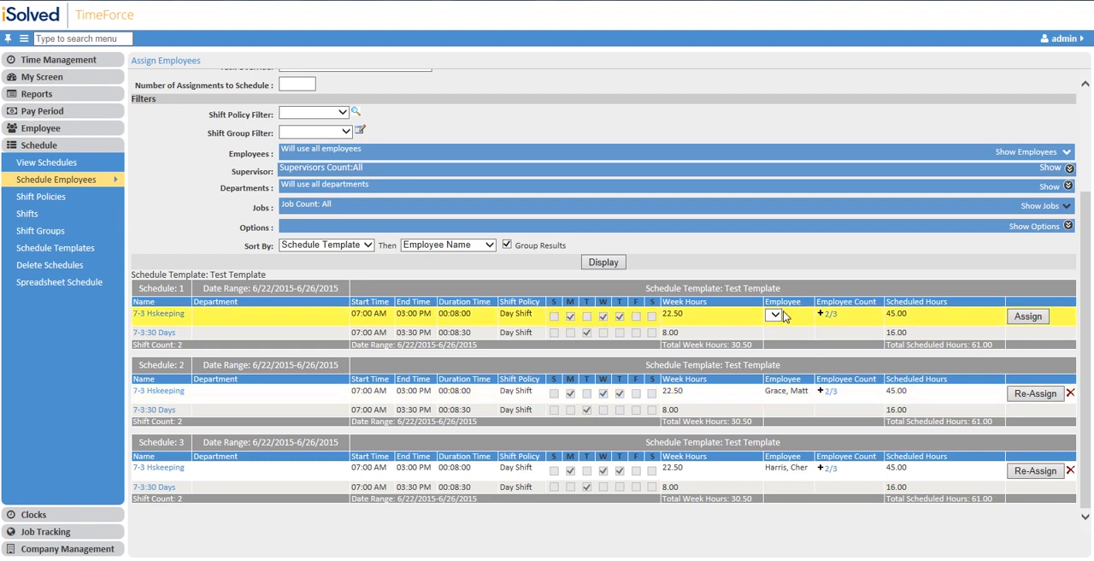
Assign an employee to the first slot, dismissing the schedule overlap warning
left_click(774, 314)
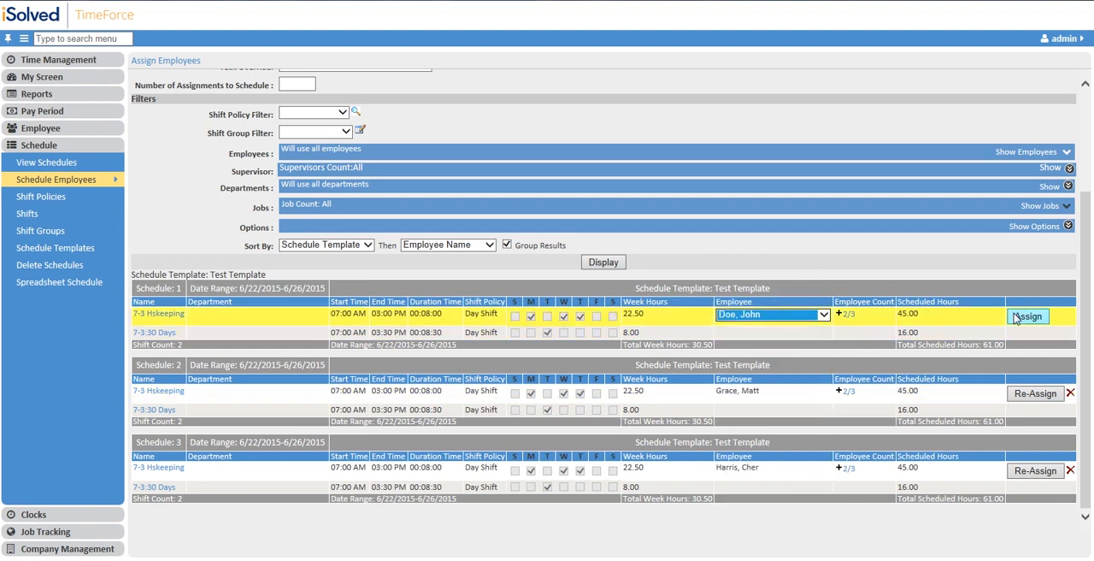
left_click(1029, 315)
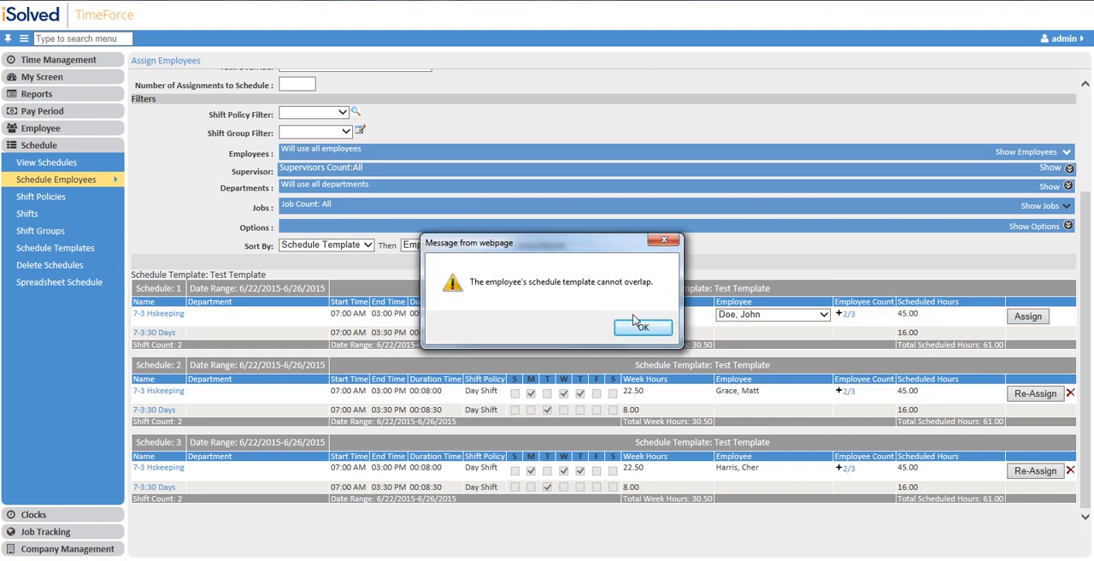
left_click(644, 327)
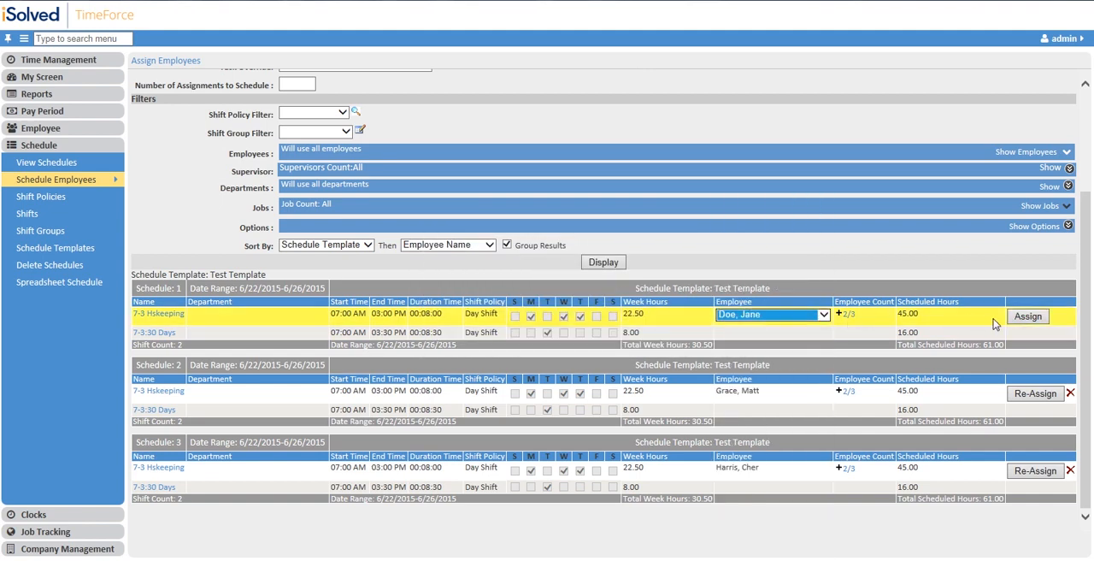
left_click(1031, 316)
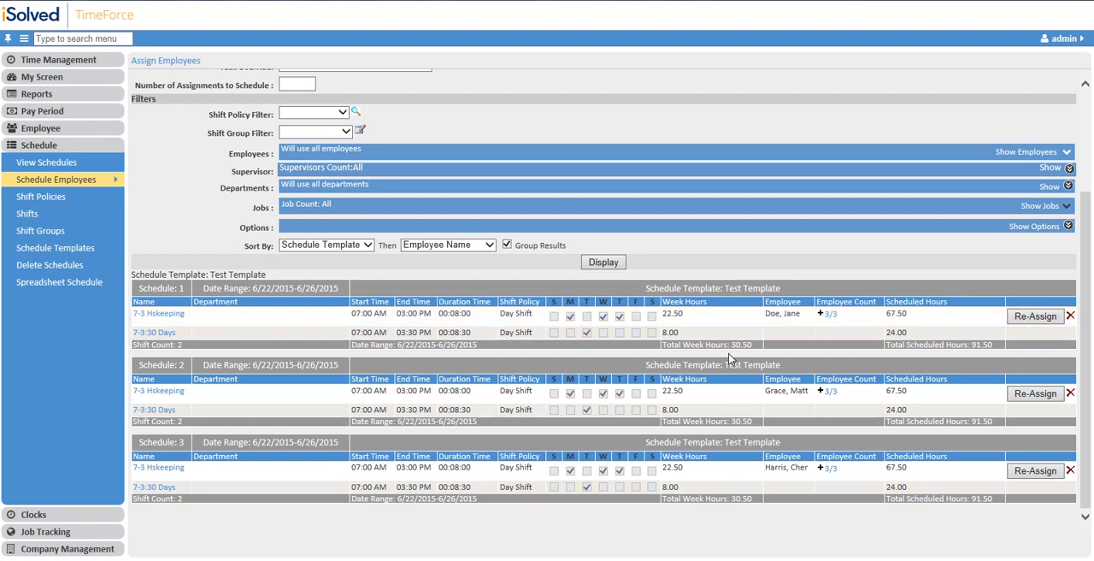
mouse_move(709, 332)
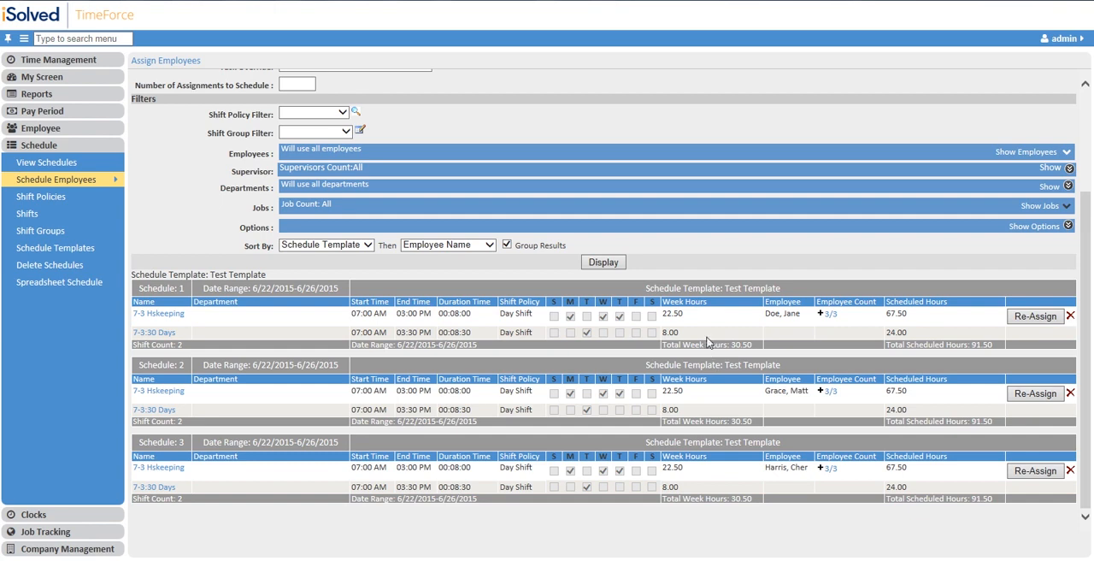
mouse_move(84, 252)
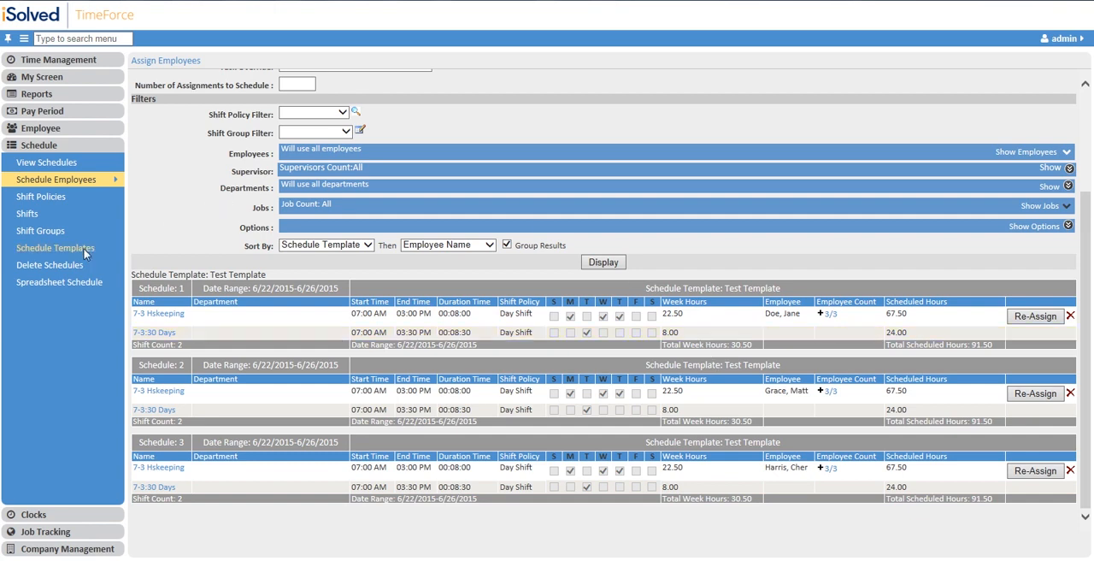
Start a new schedule template named '3rd shift M-F' starting 7/12/2015
left_click(55, 248)
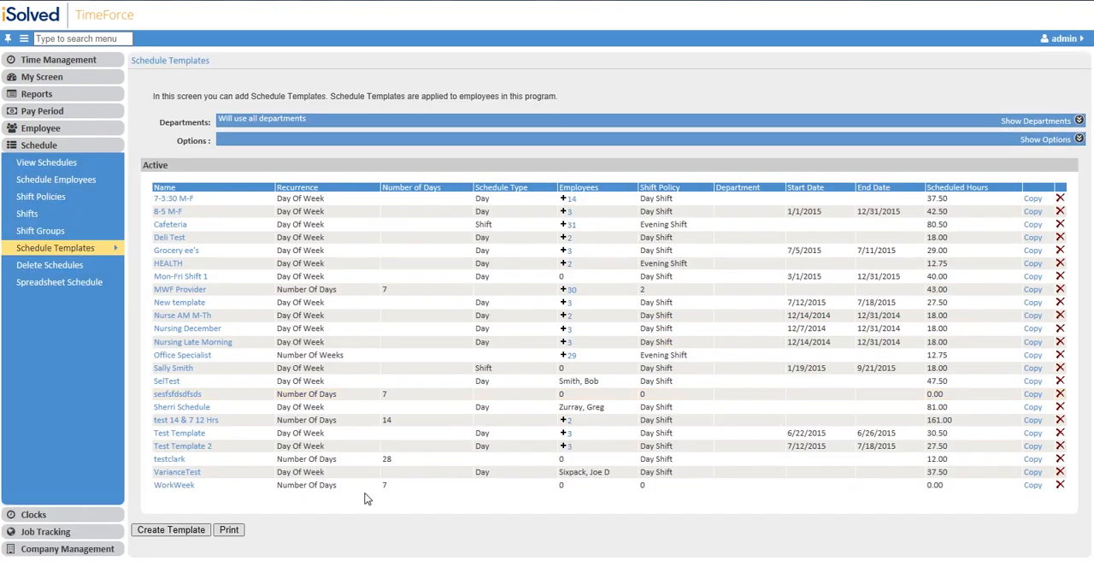
mouse_move(185, 535)
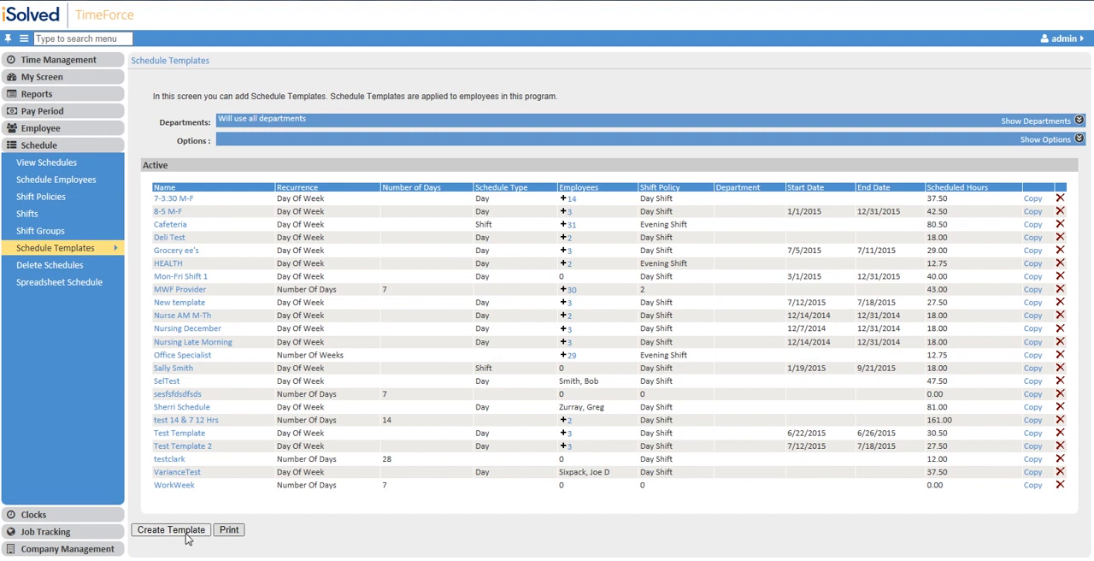
left_click(171, 529)
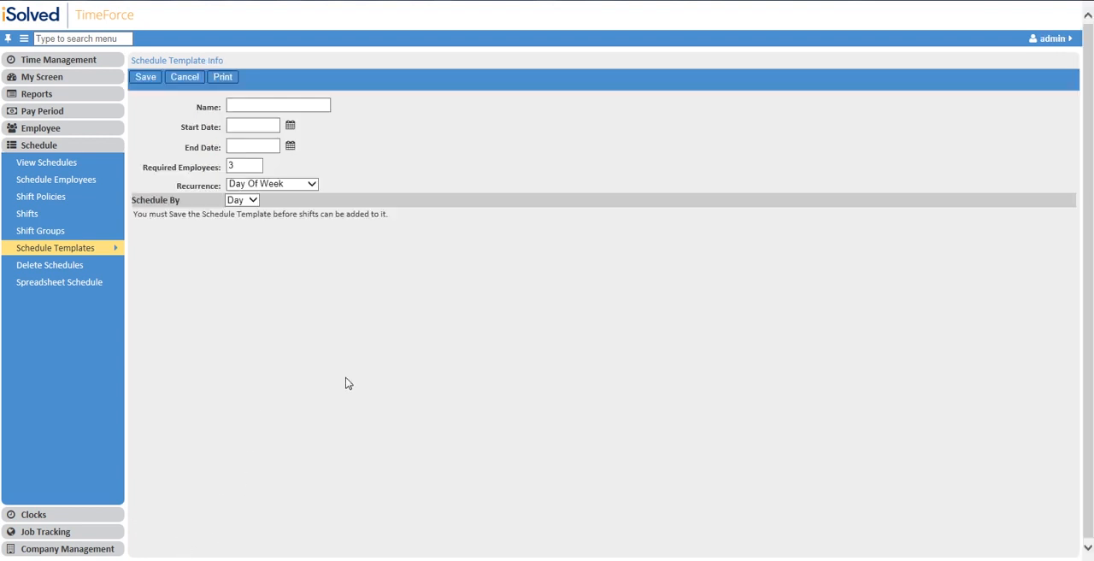
left_click(277, 105)
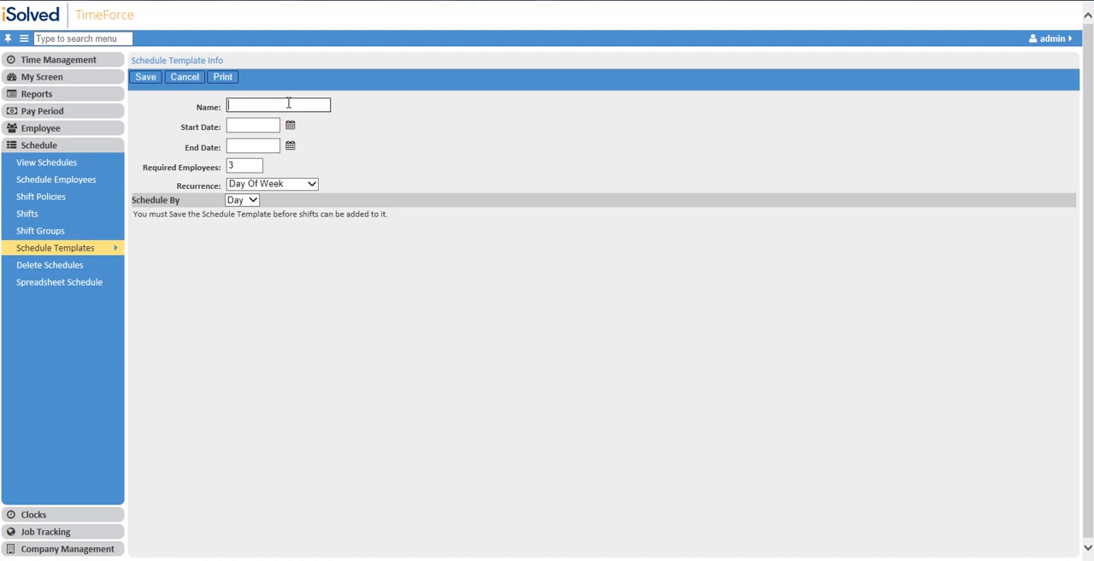
type("3rd shift M-F")
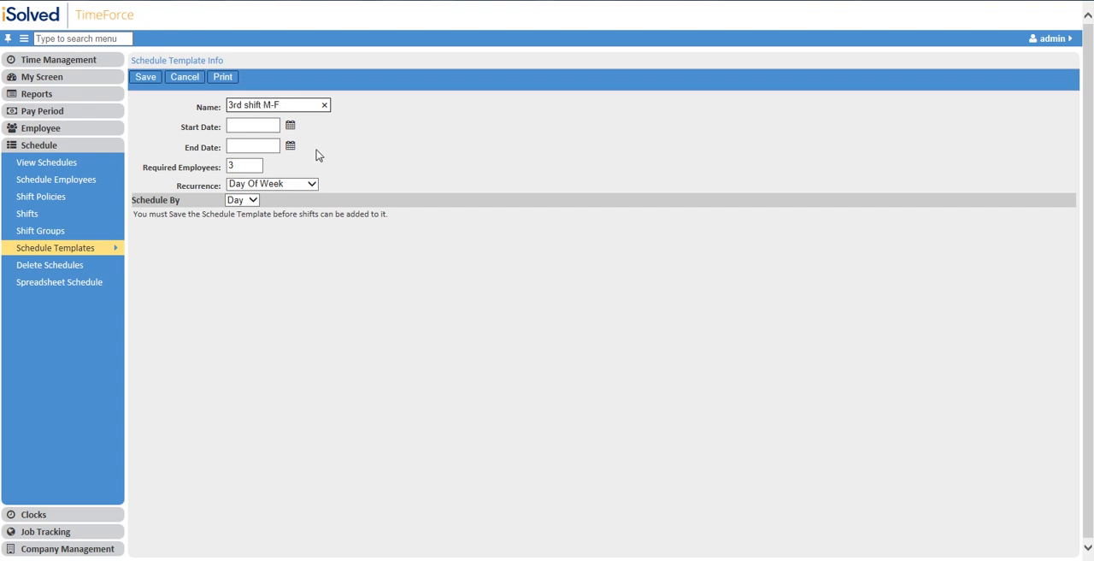
left_click(290, 125)
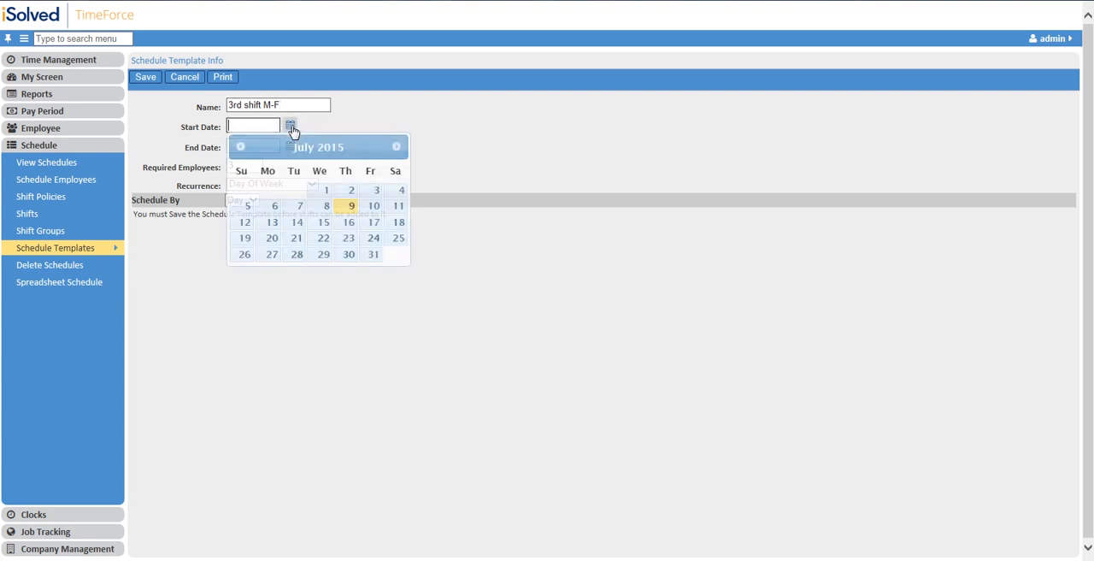
Set the template end date to 7/25/2015 and keep Day Of Week recurrence
left_click(246, 222)
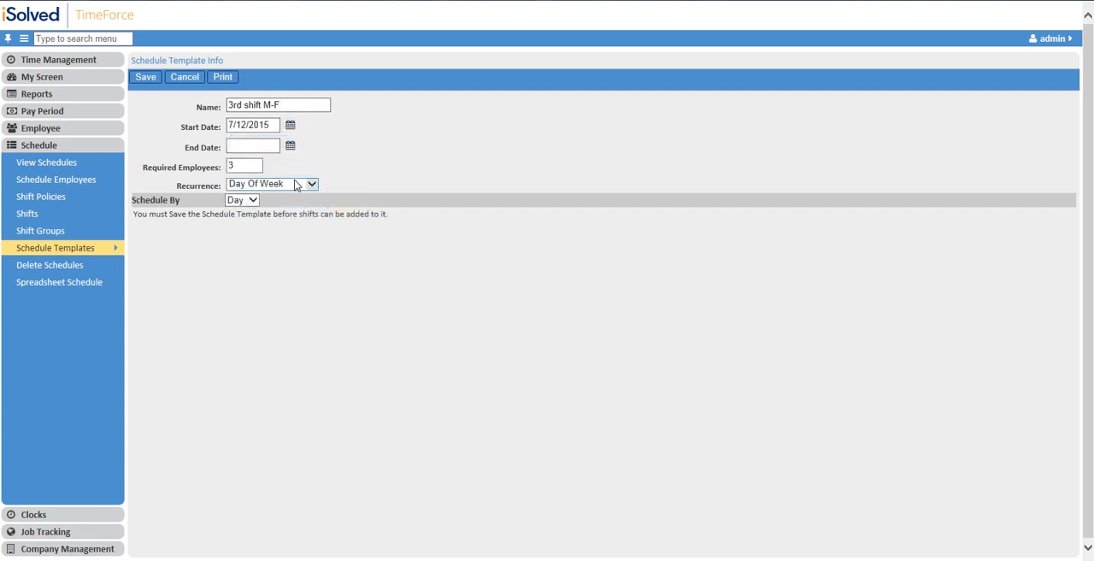
mouse_move(292, 147)
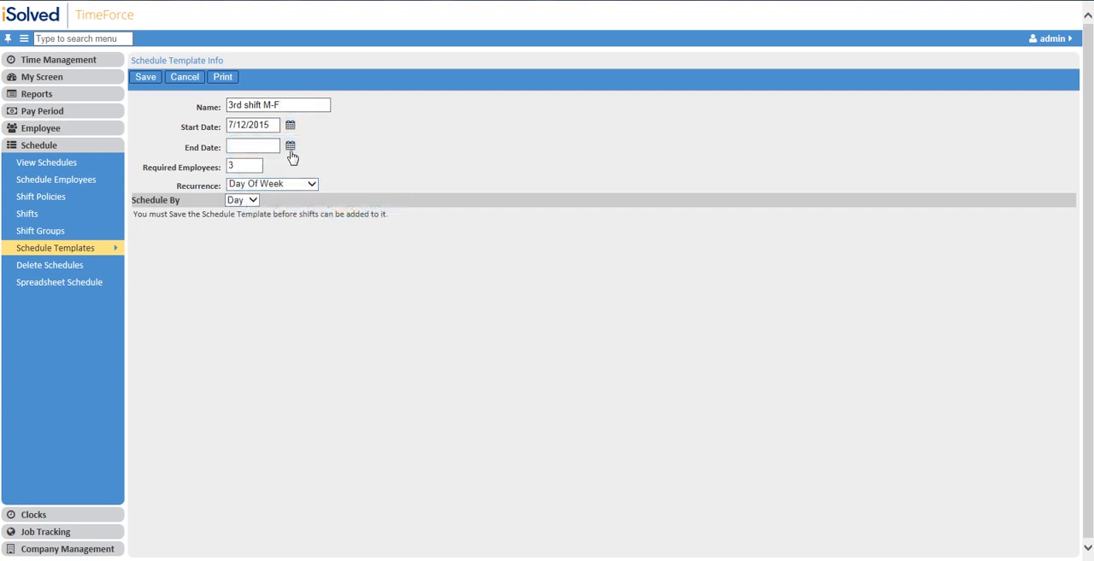
type("7/25/2015")
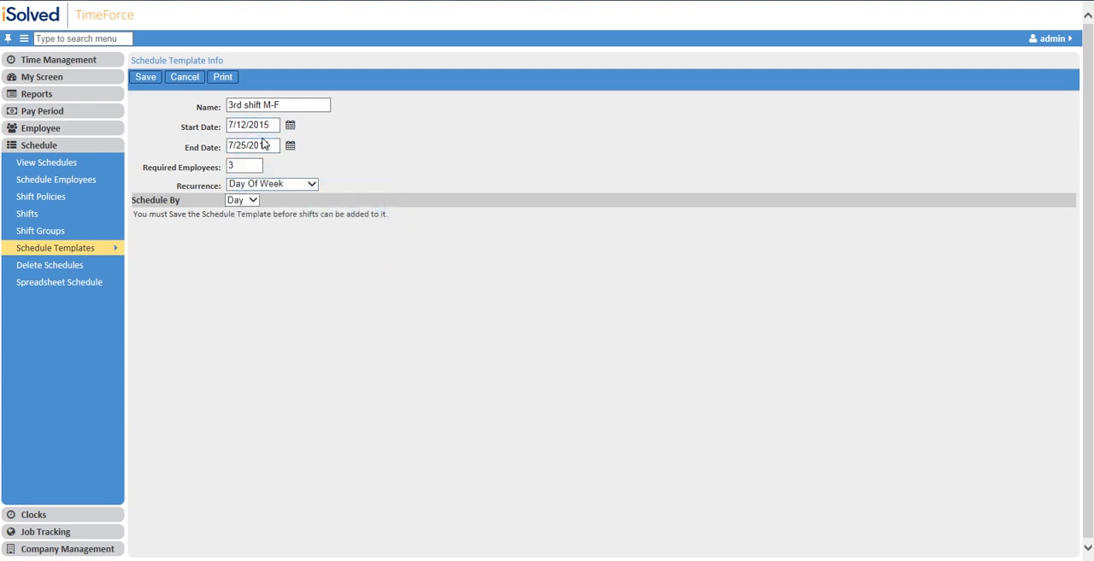
mouse_move(291, 177)
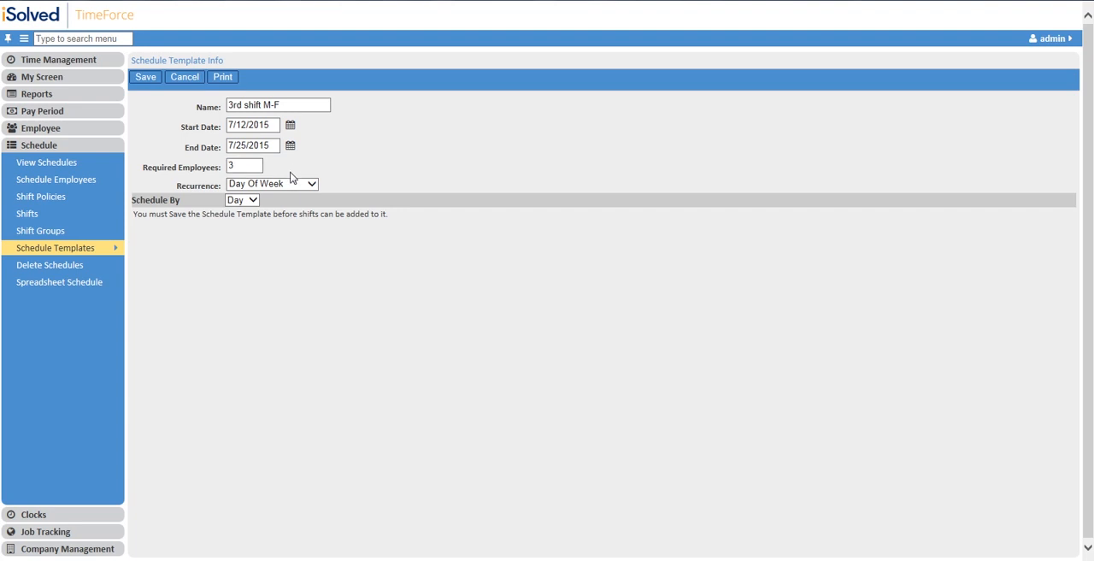
mouse_move(257, 179)
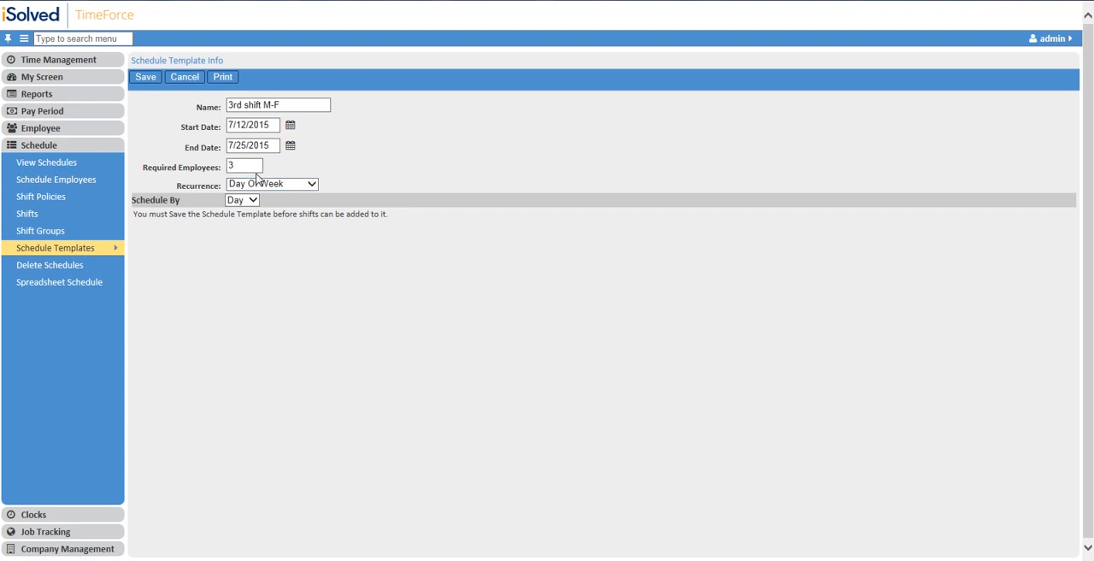
left_click(272, 184)
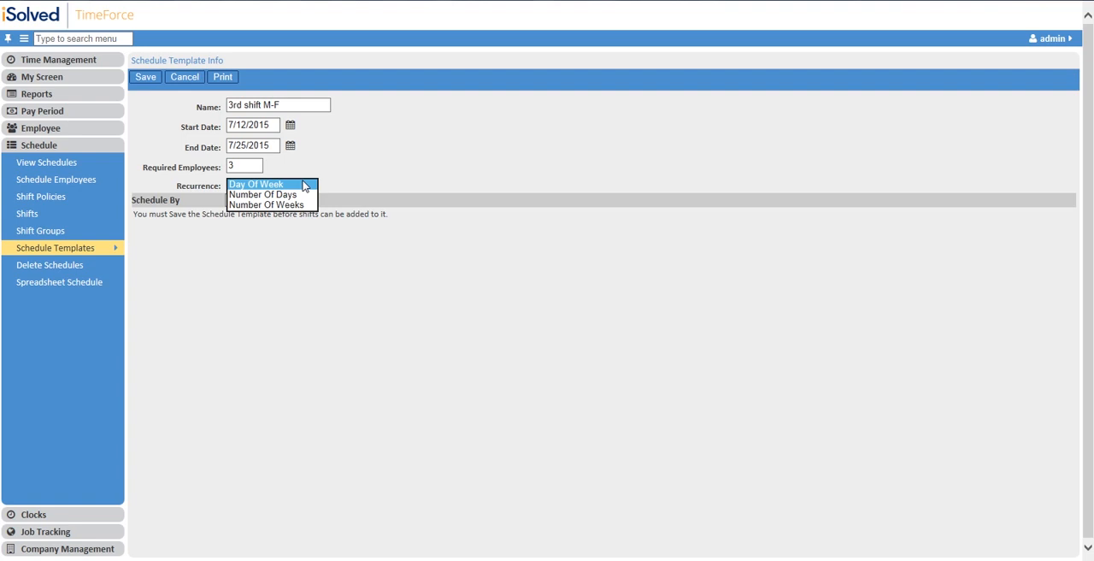
mouse_move(295, 199)
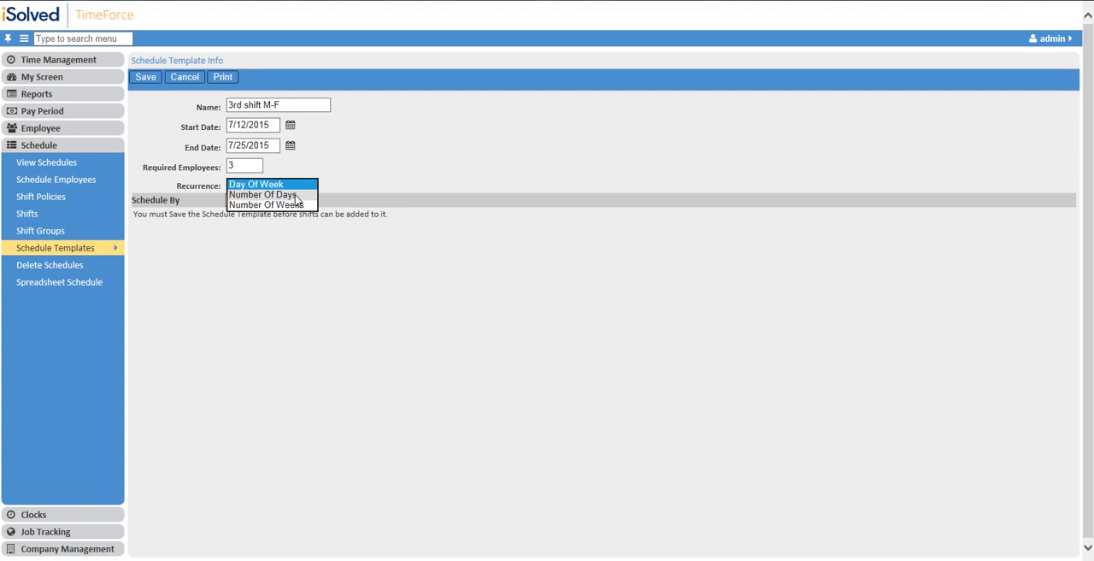
left_click(257, 183)
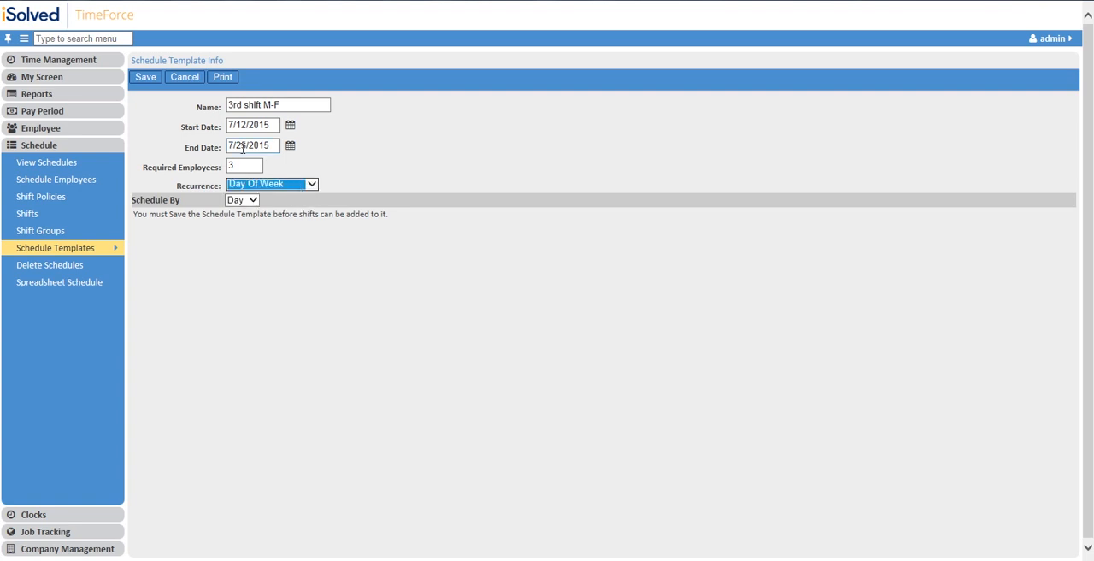
Add weekday shifts to 3rd shift M-F, including Friday 11:00-19:00 Day Shift, and save it
left_click(151, 78)
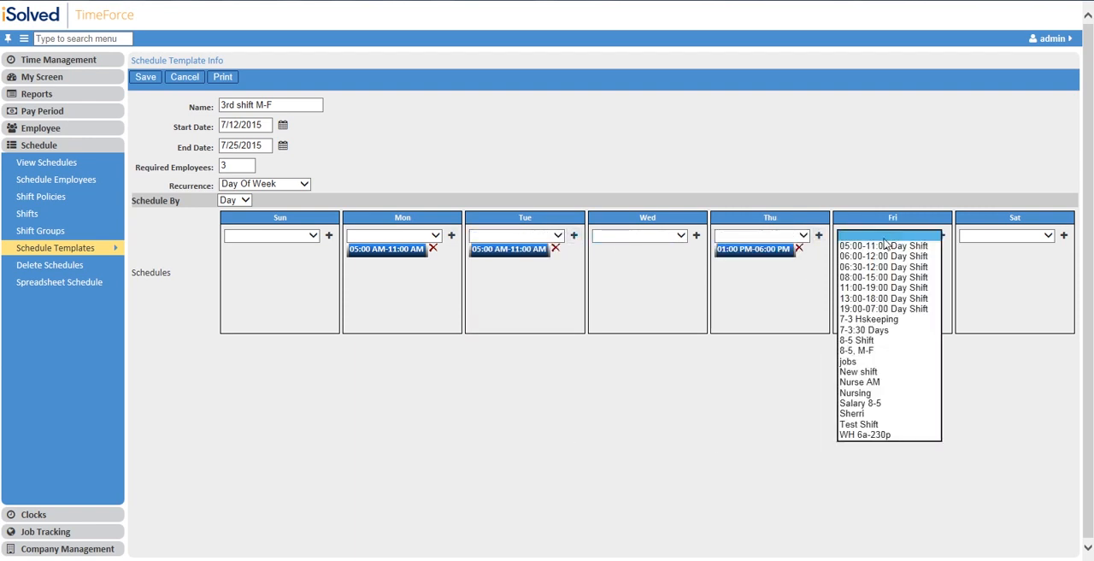
left_click(873, 287)
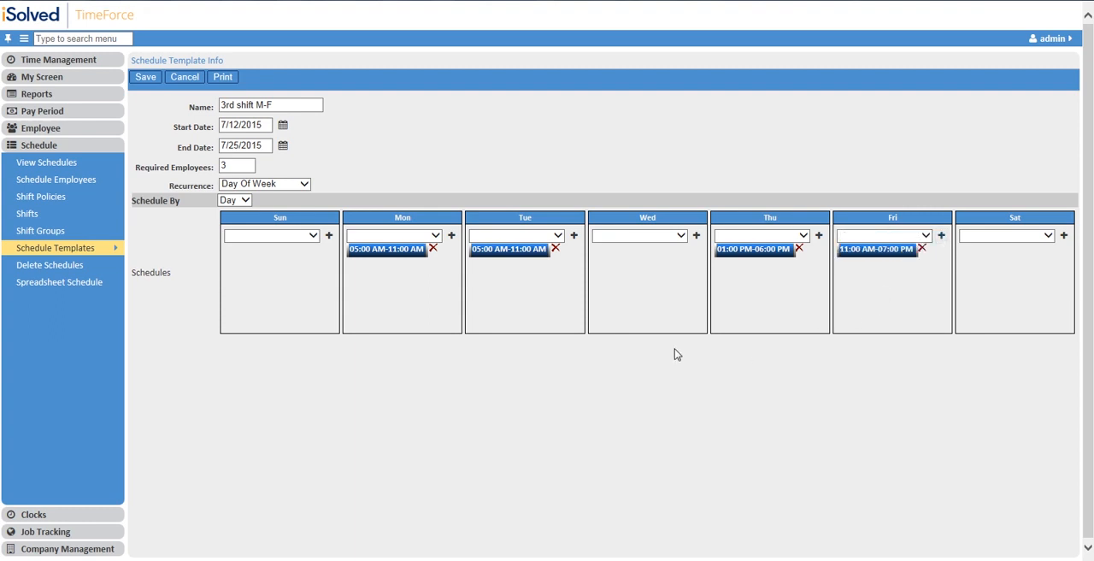
left_click(237, 165)
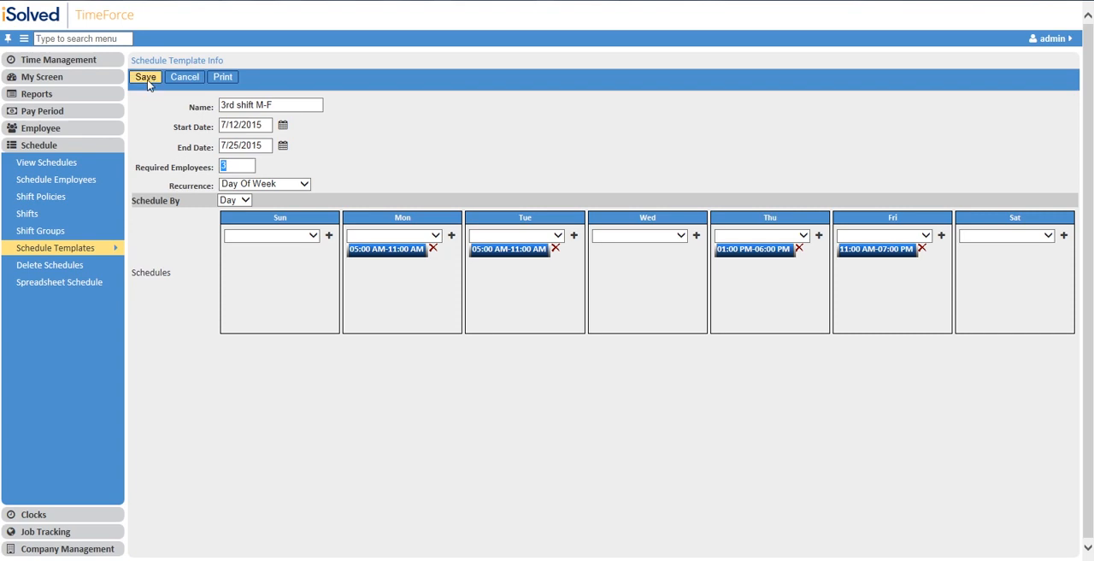
left_click(145, 79)
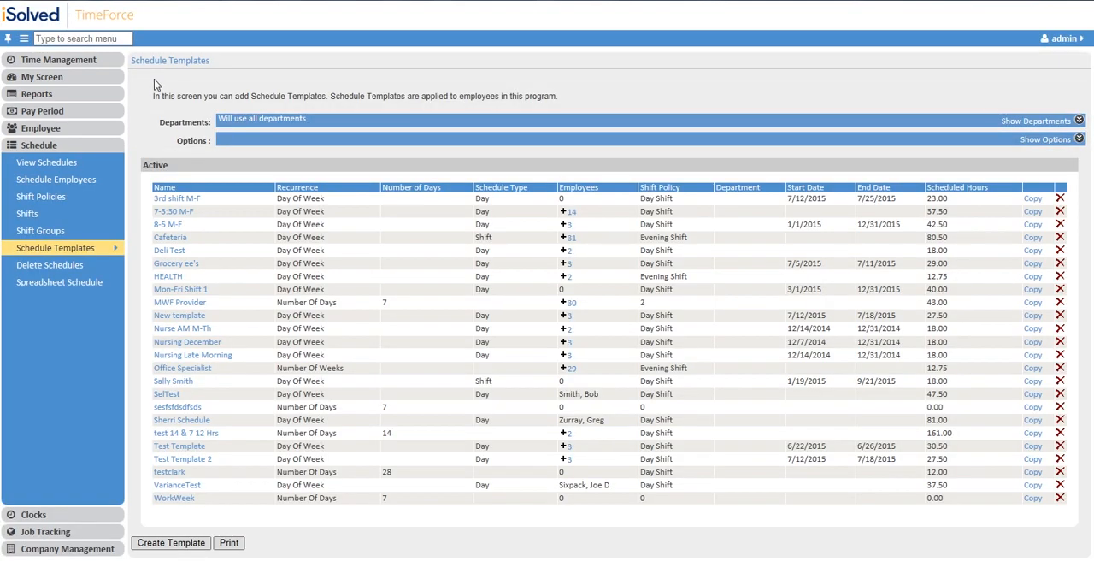
mouse_move(187, 167)
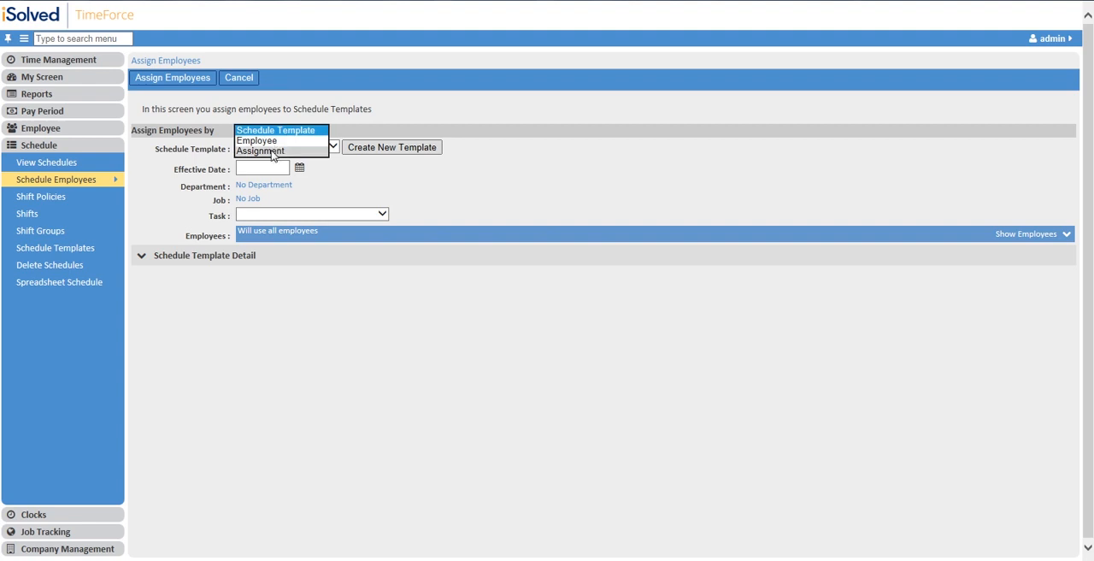
Display 3rd shift M-F assignment schedules by Assignment for 7/12/2015 to 7/25/2015
left_click(259, 151)
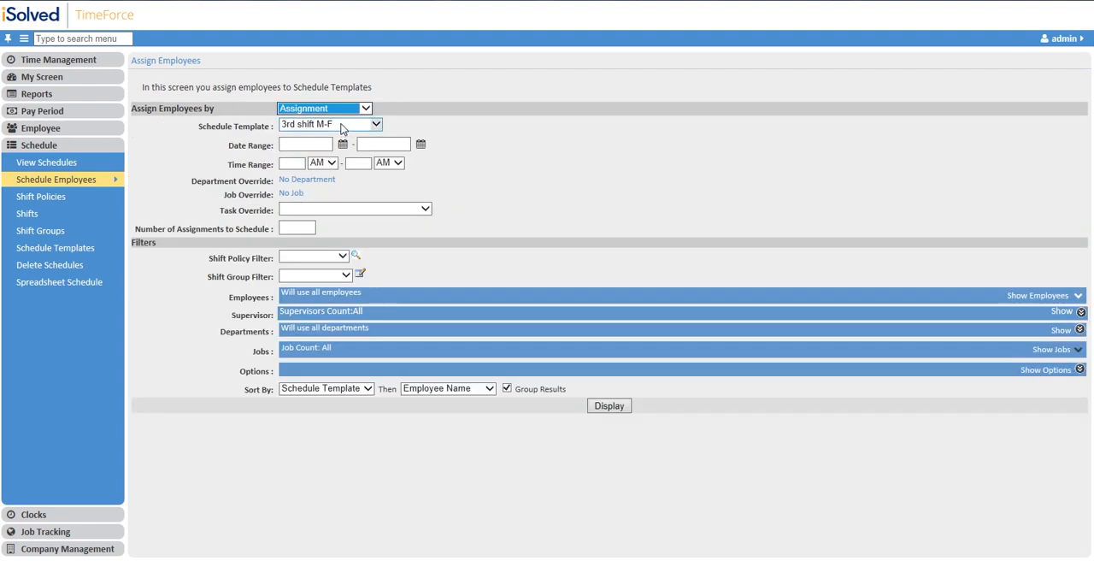
left_click(325, 124)
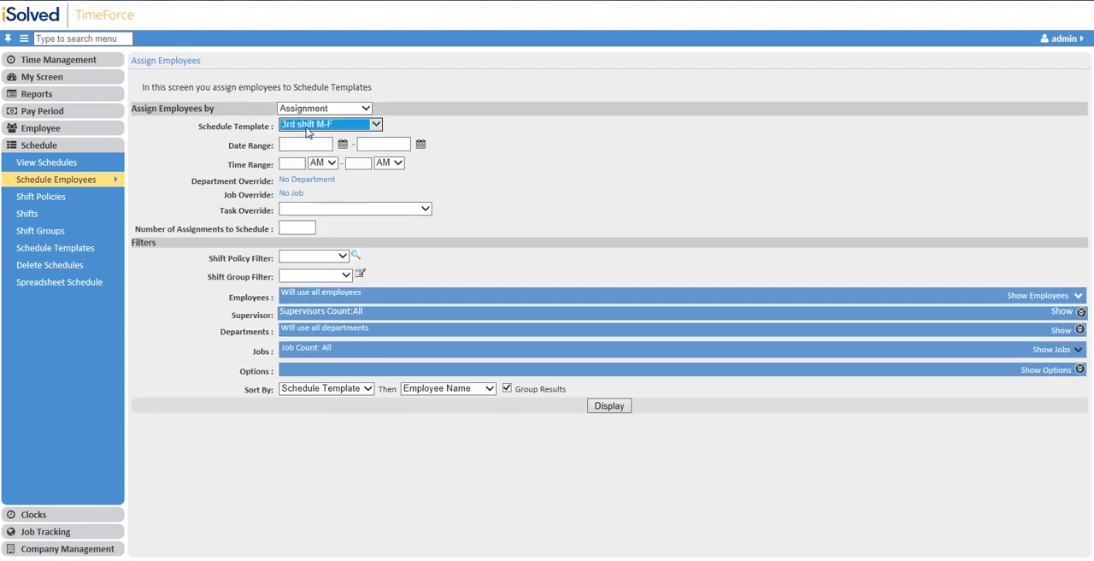
mouse_move(344, 136)
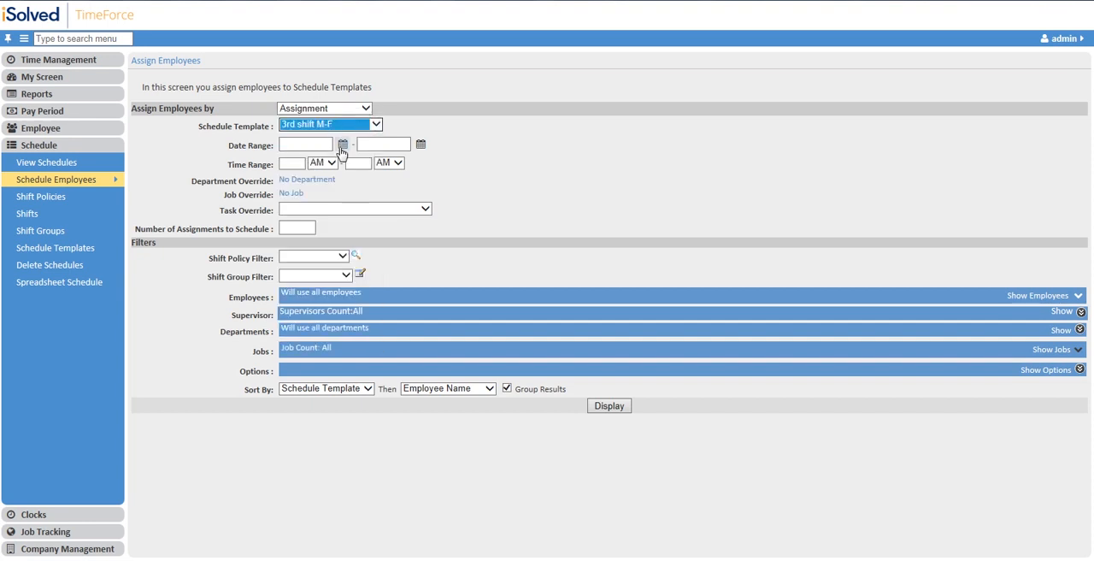
left_click(342, 144)
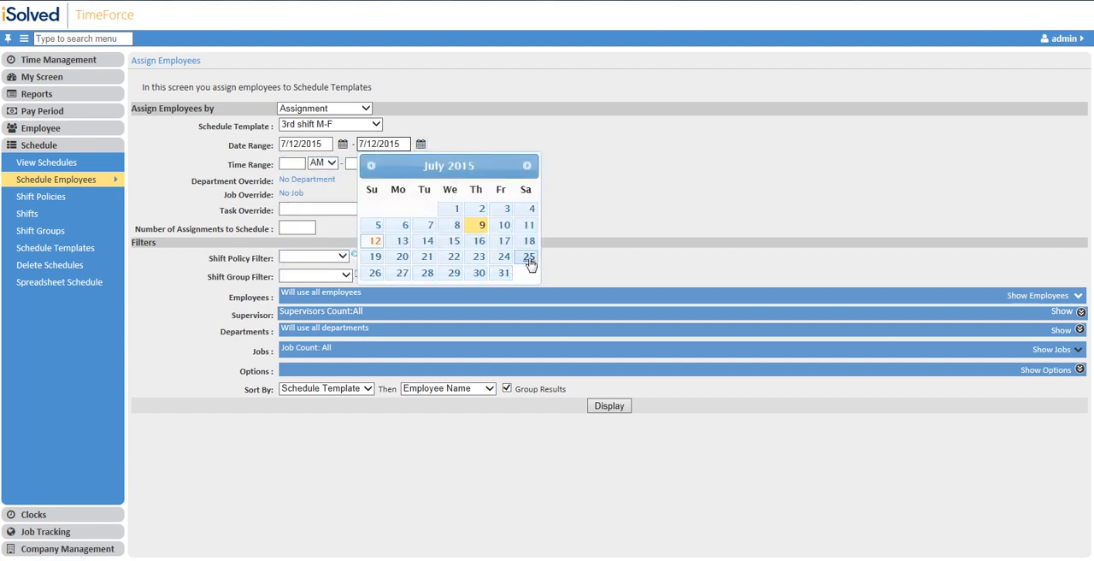
left_click(527, 256)
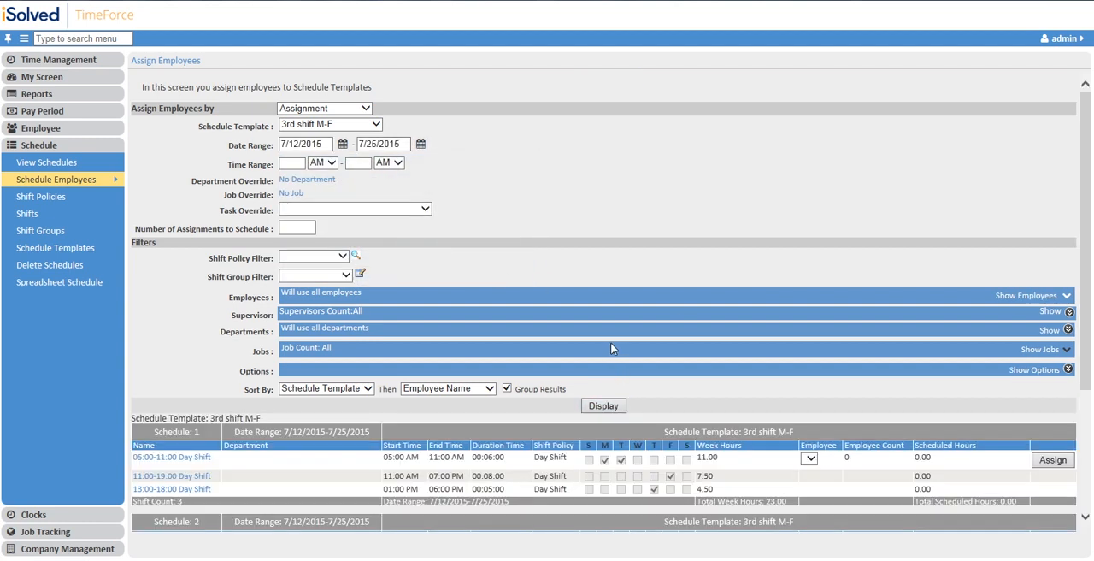
mouse_move(668, 261)
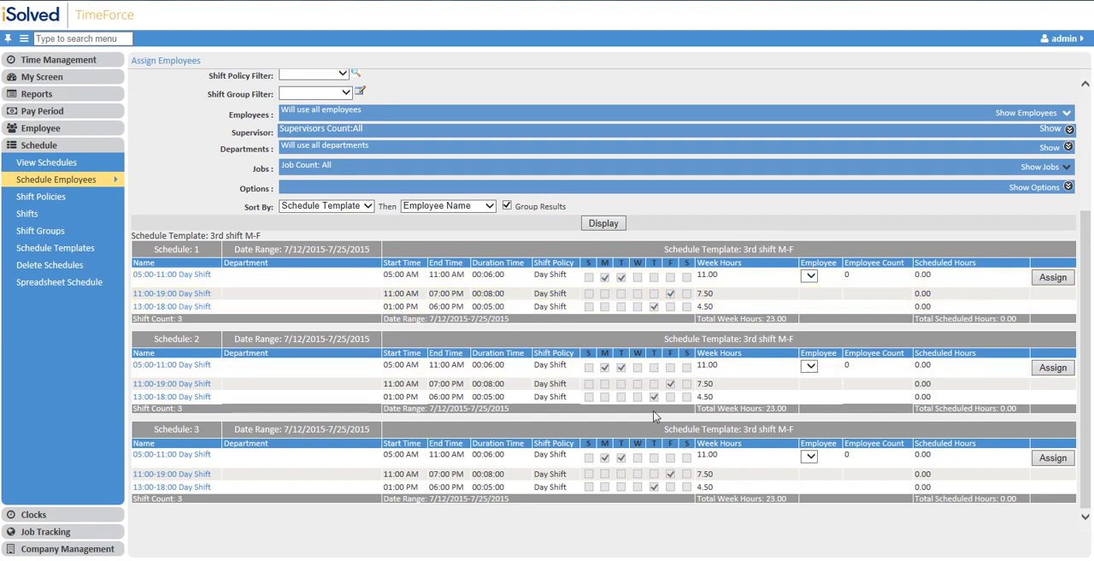
Pick employees Garcia, Duenas Lopez and Adamson for the three assignment schedules
left_click(801, 455)
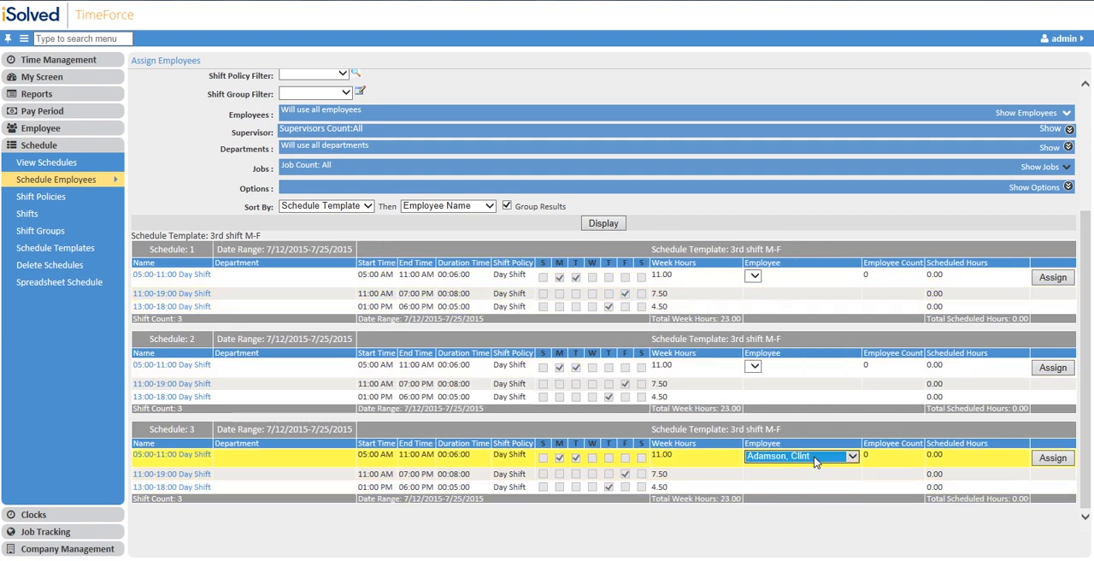
left_click(754, 364)
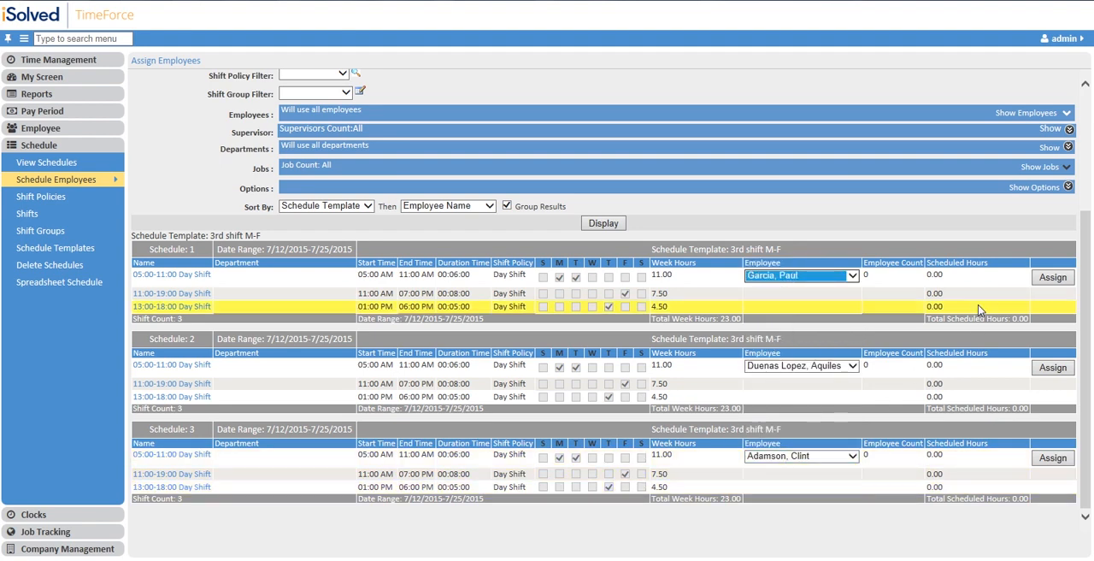
left_click(1038, 187)
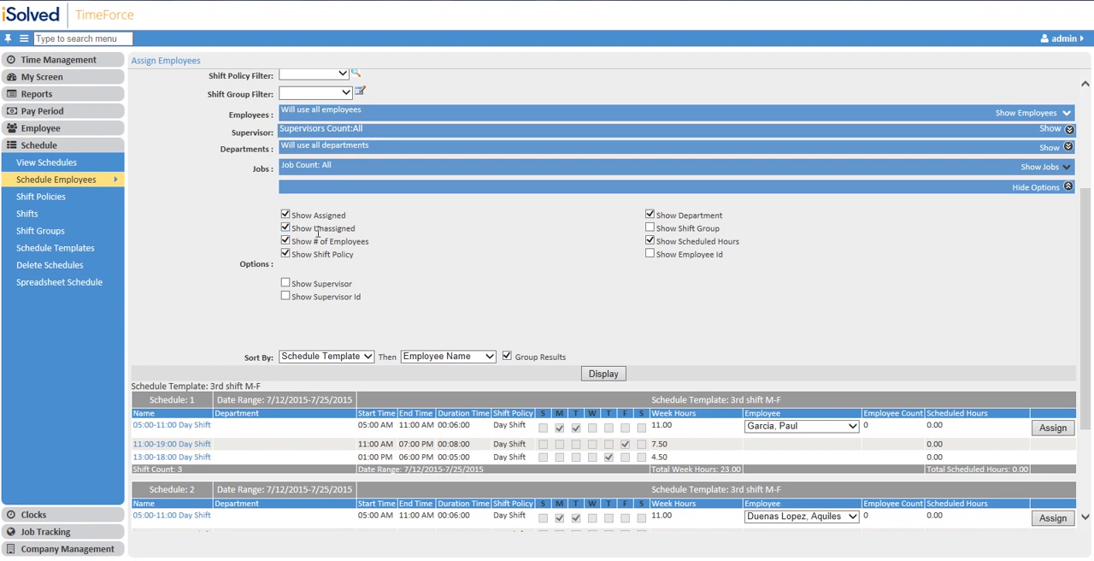
mouse_move(333, 282)
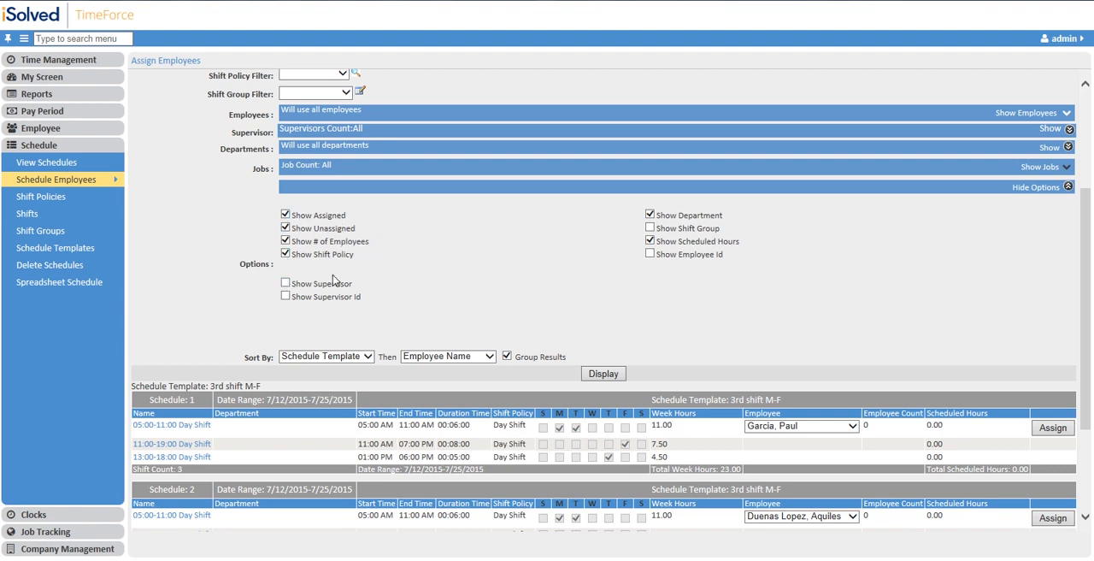
mouse_move(379, 271)
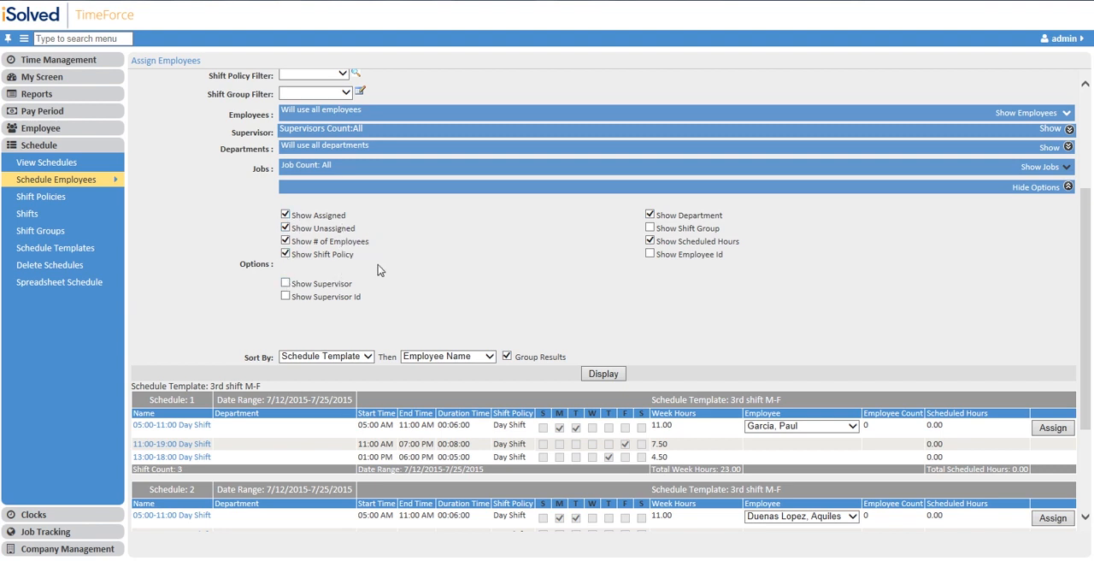
mouse_move(386, 270)
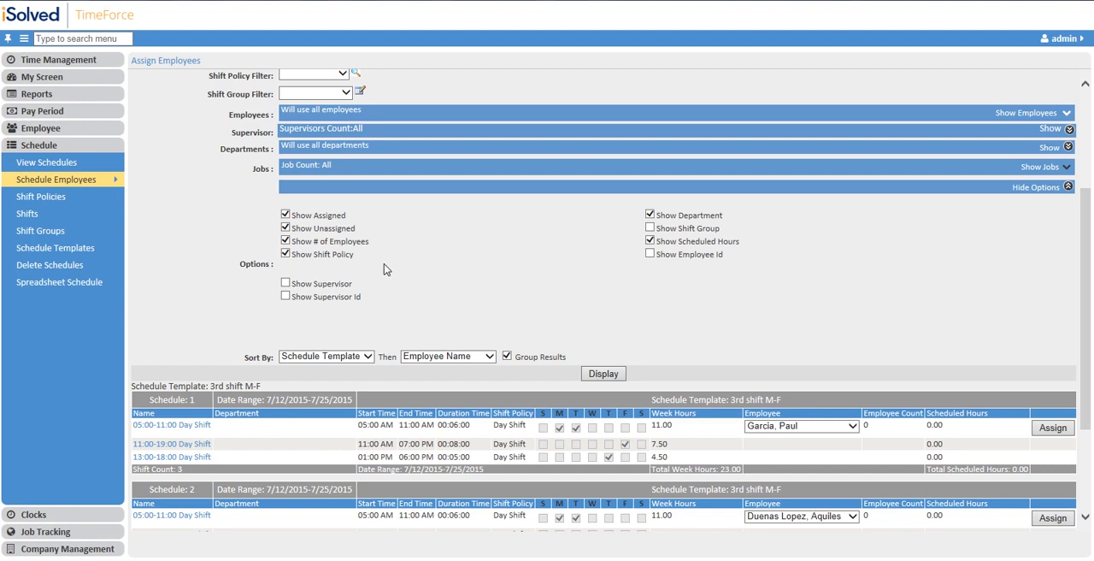
mouse_move(378, 267)
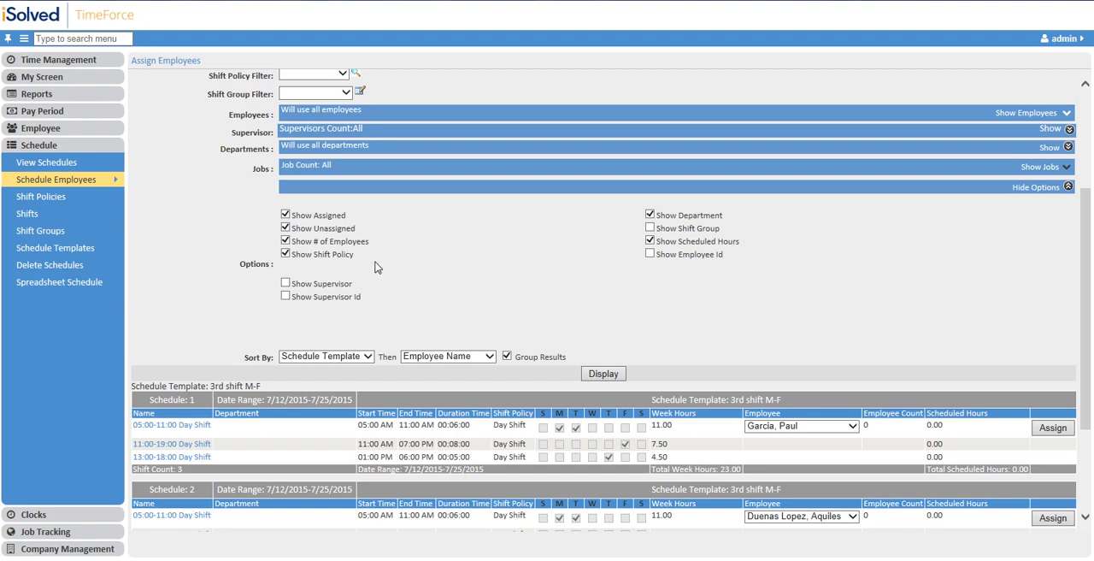